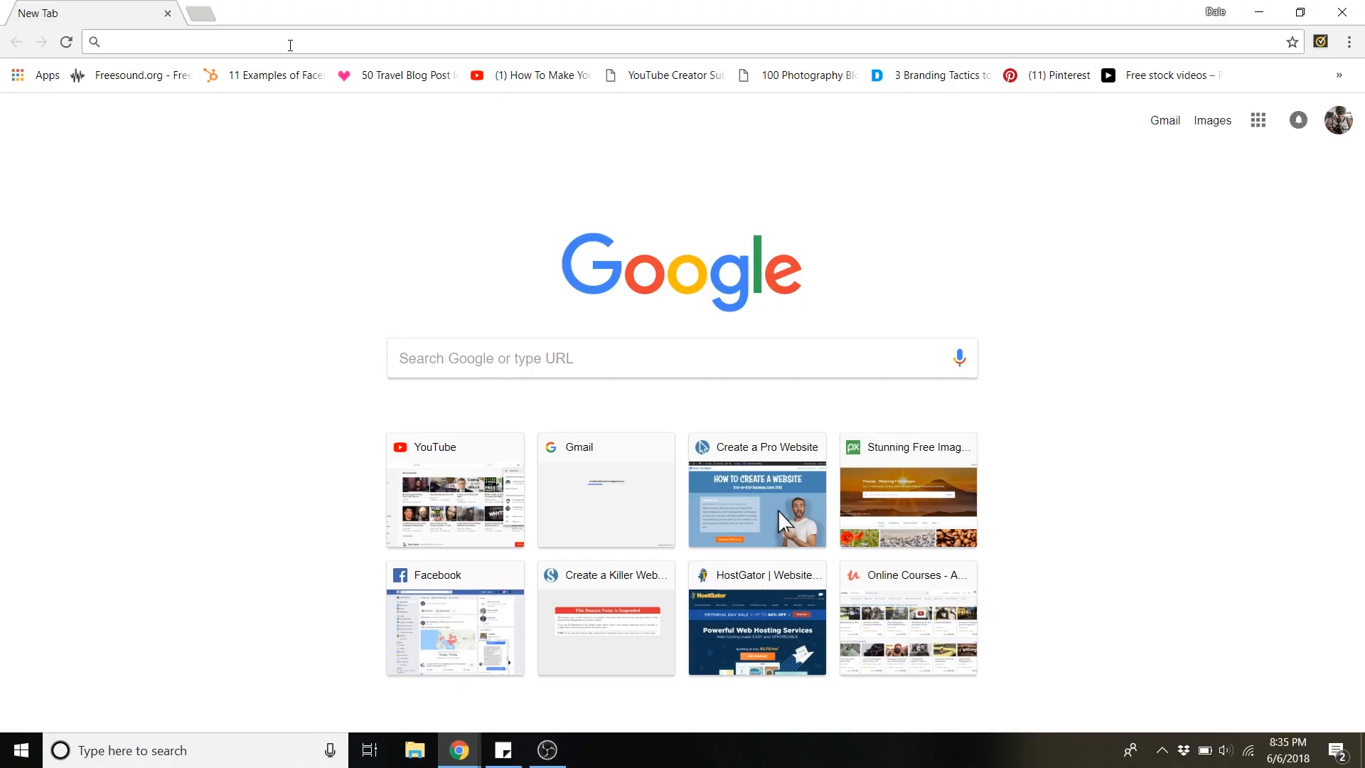
- Navigate to logomakr.com and dismiss the intro video popup to reach a blank canvas
type("logomakr.com")
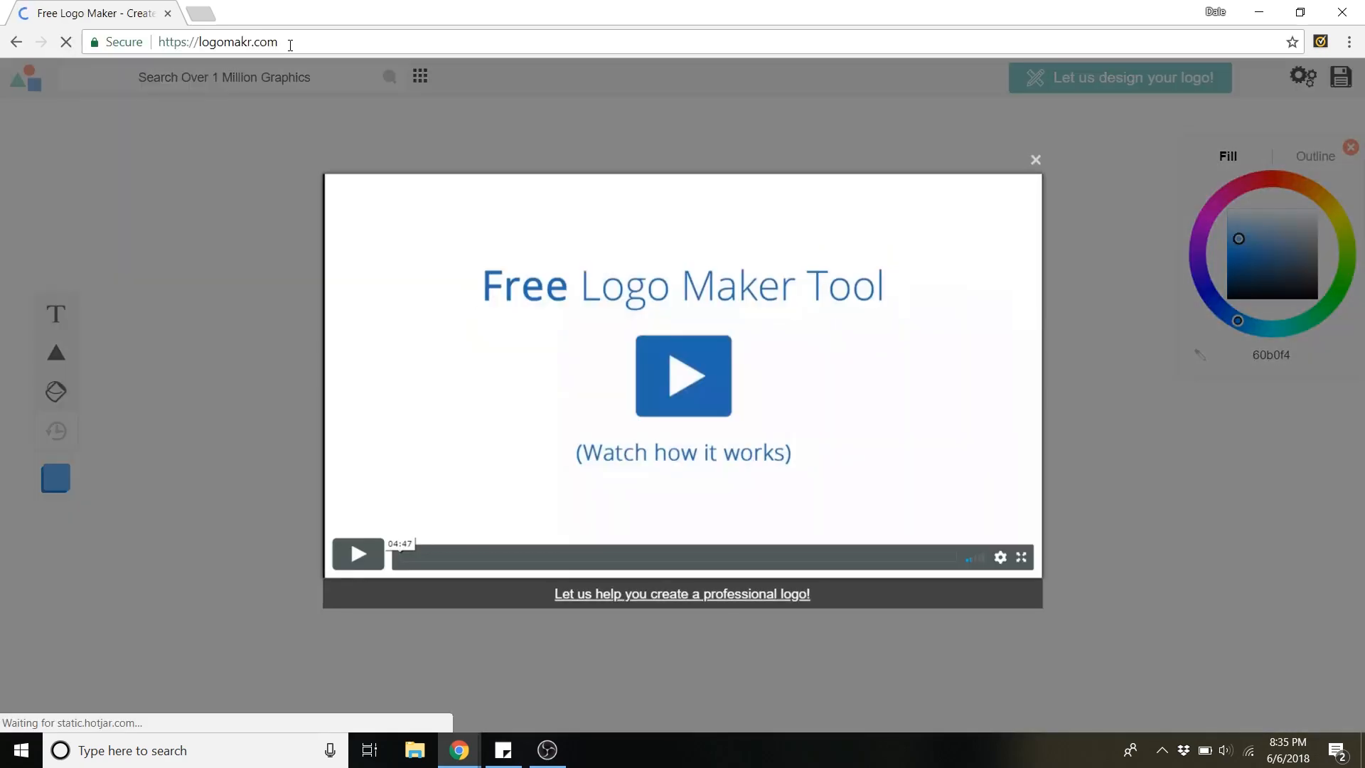
mouse_move(1037, 158)
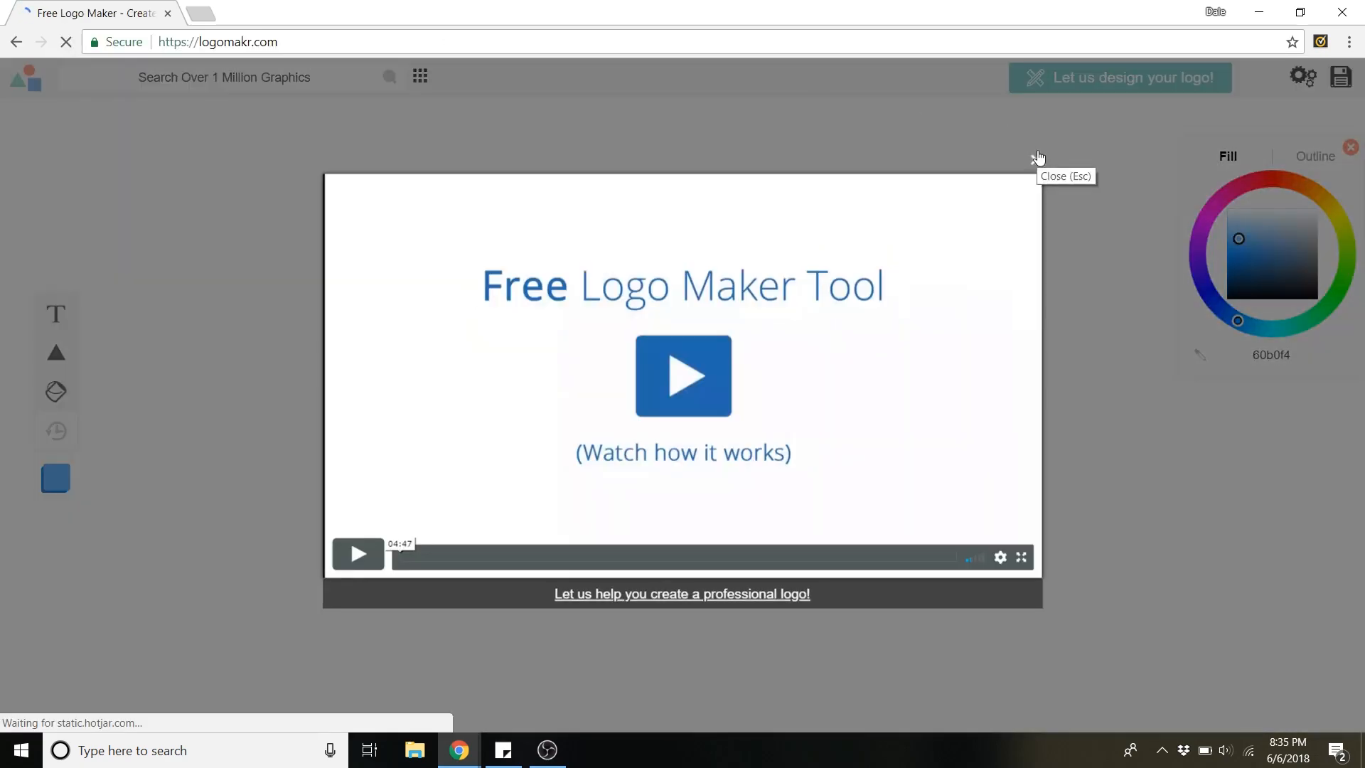
left_click(1038, 157)
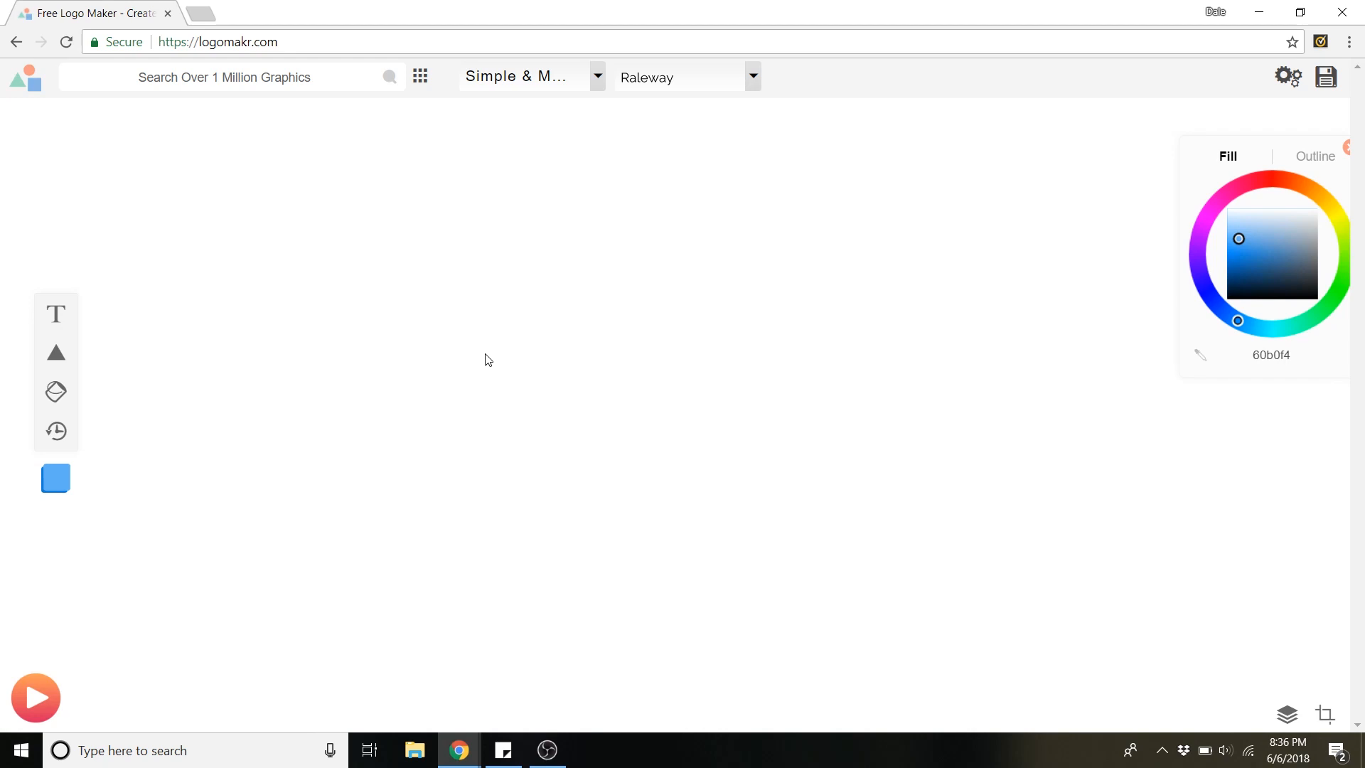
mouse_move(425, 165)
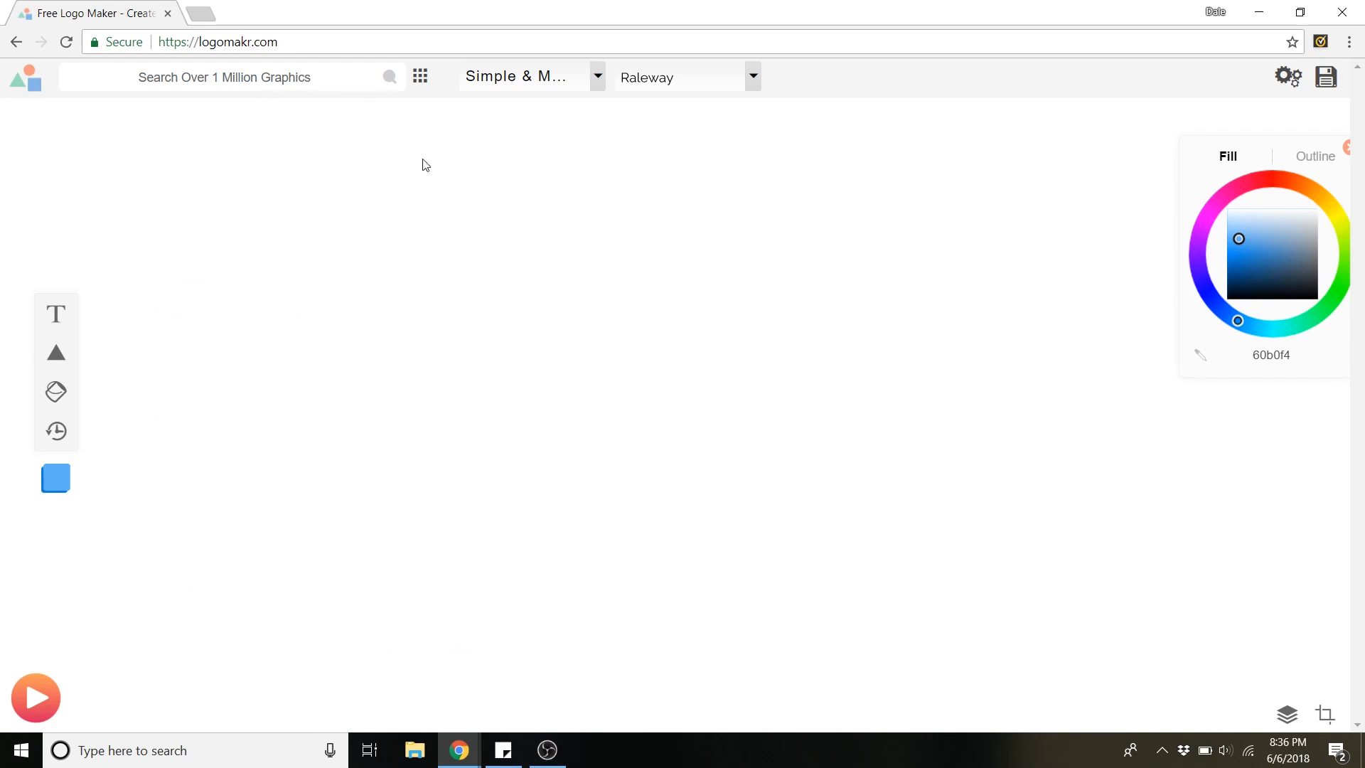
mouse_move(358, 150)
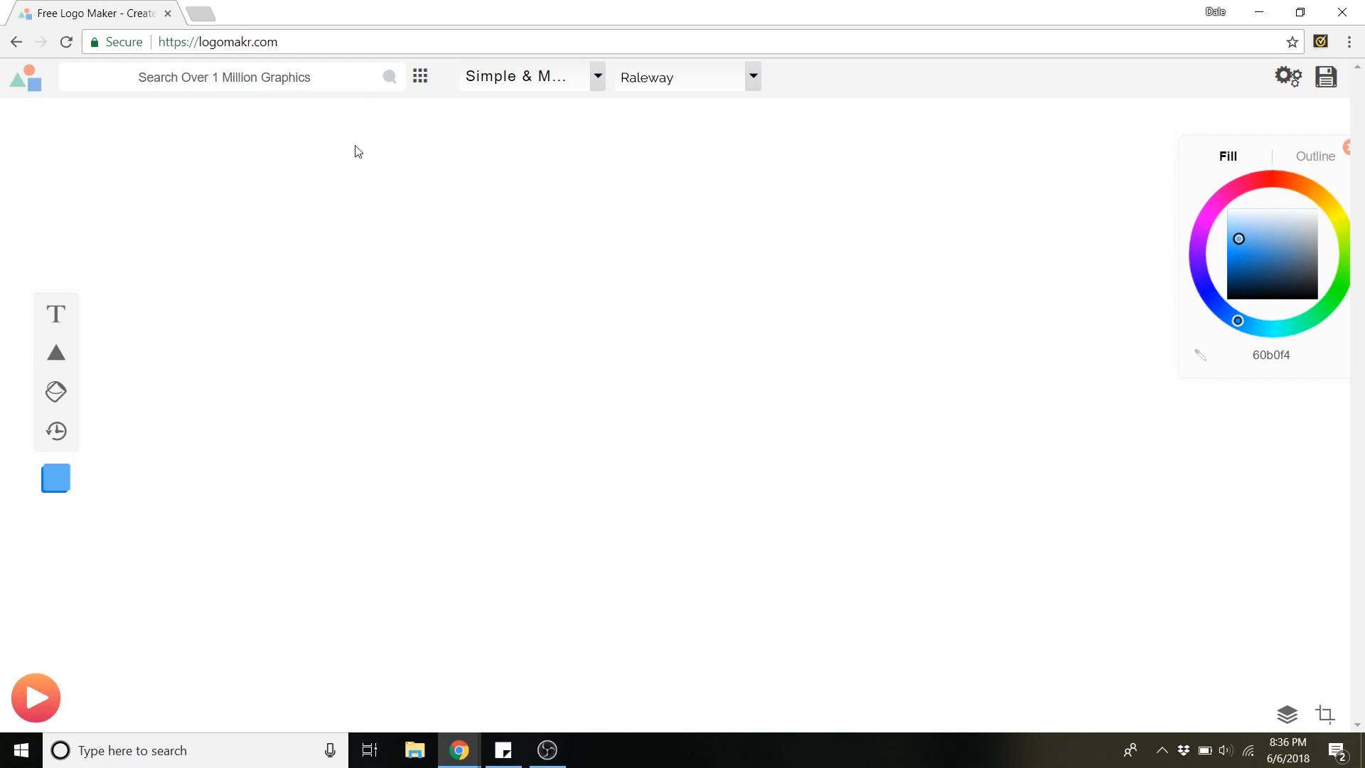
mouse_move(421, 77)
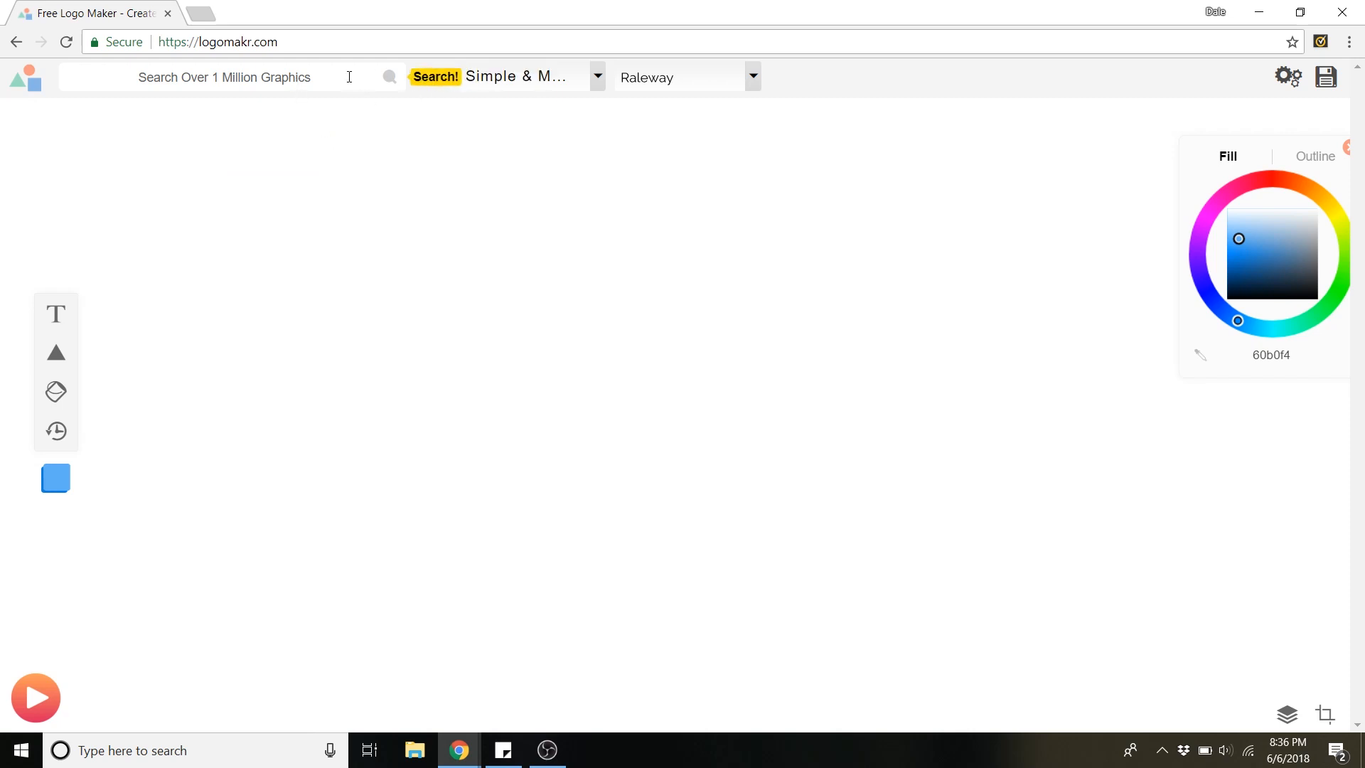
left_click(435, 77)
type("tree")
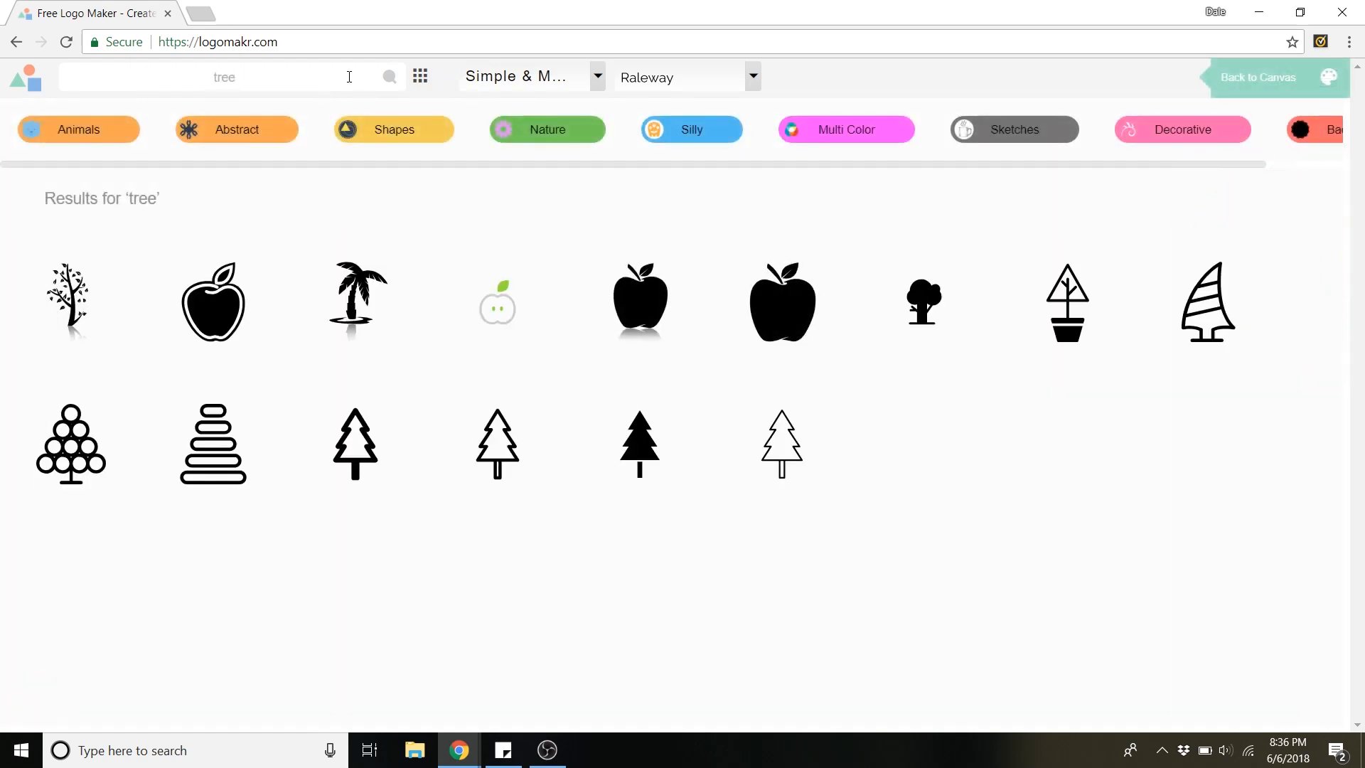
scroll("down", 3)
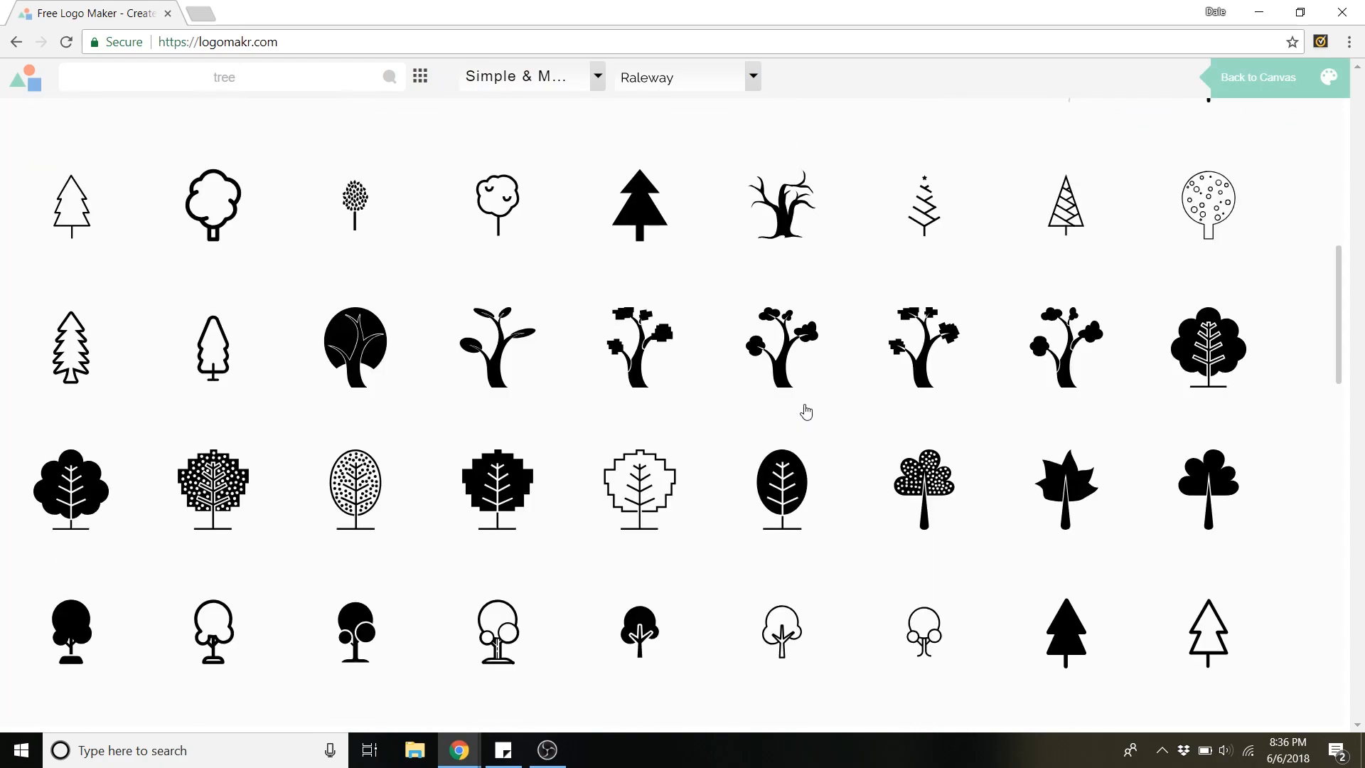
left_click(420, 77)
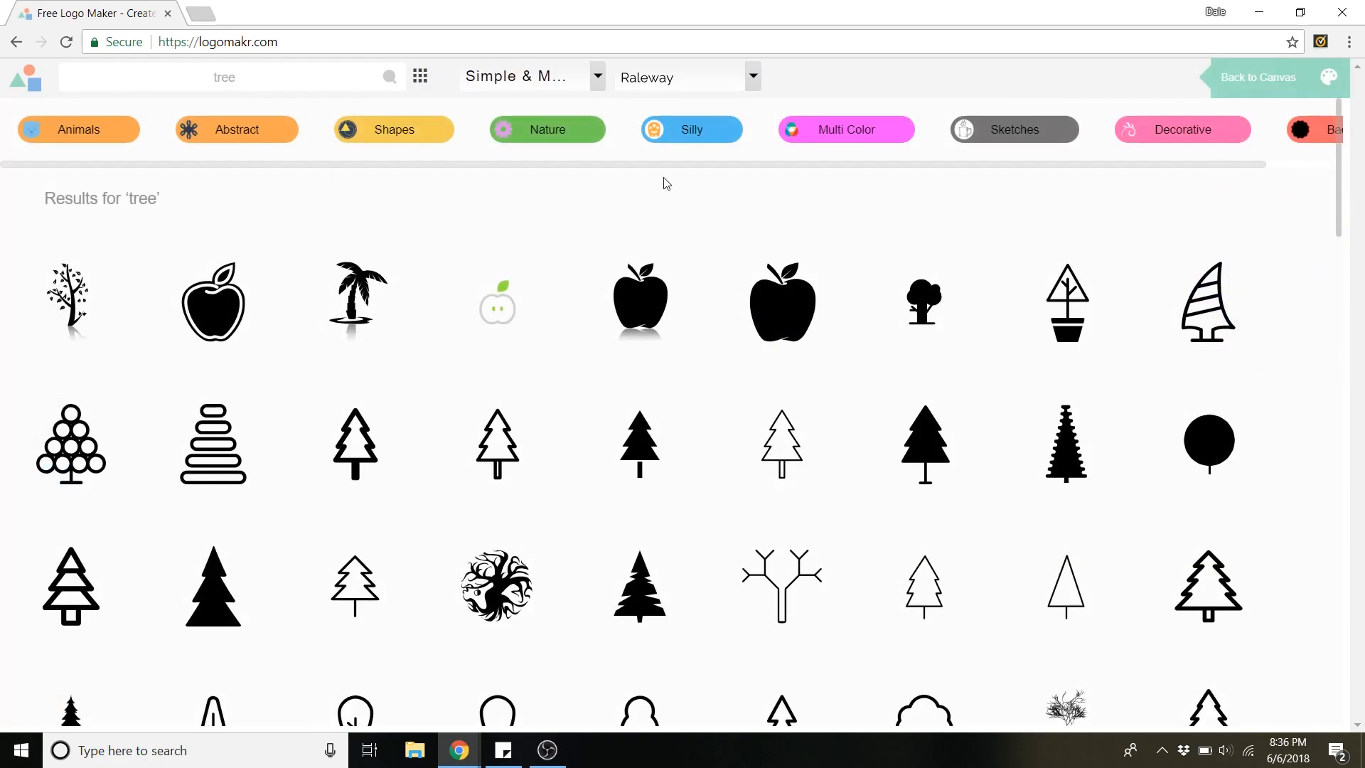
left_click(235, 129)
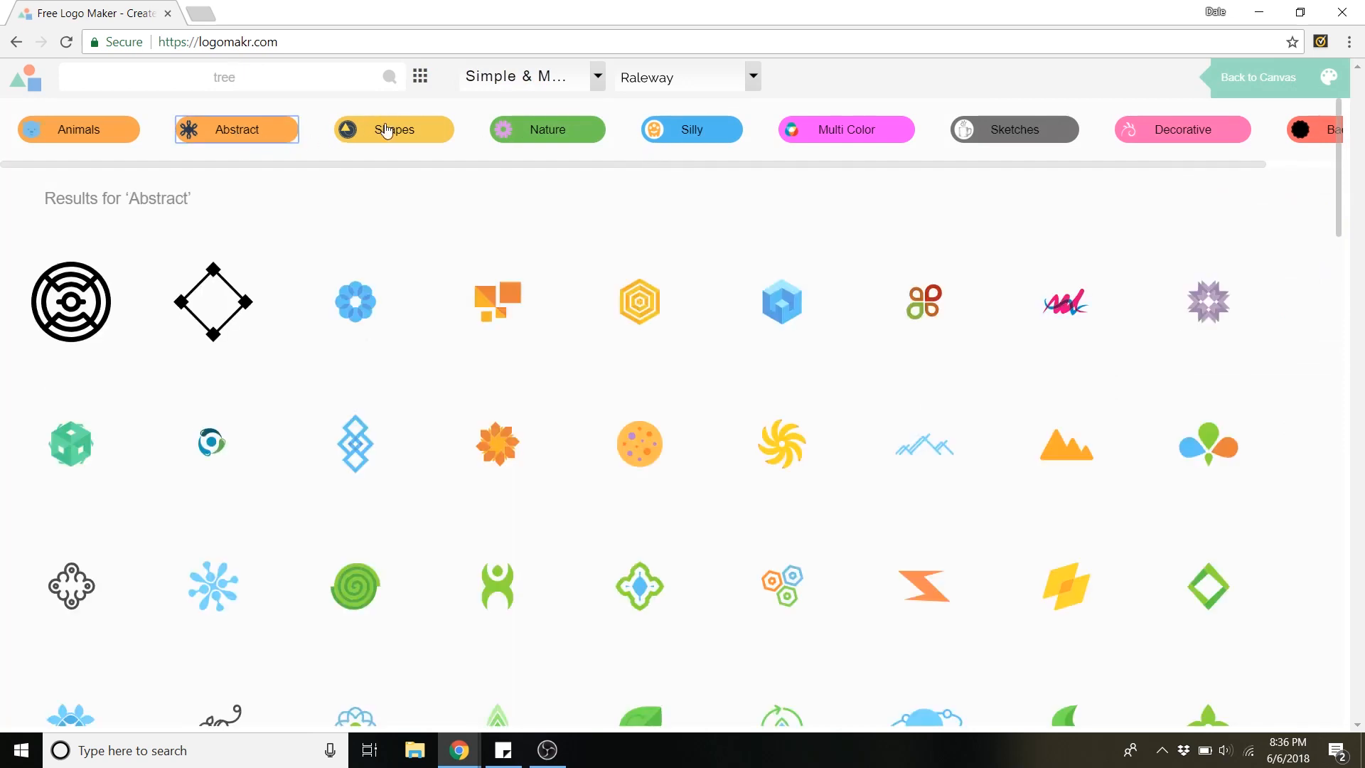
left_click(546, 130)
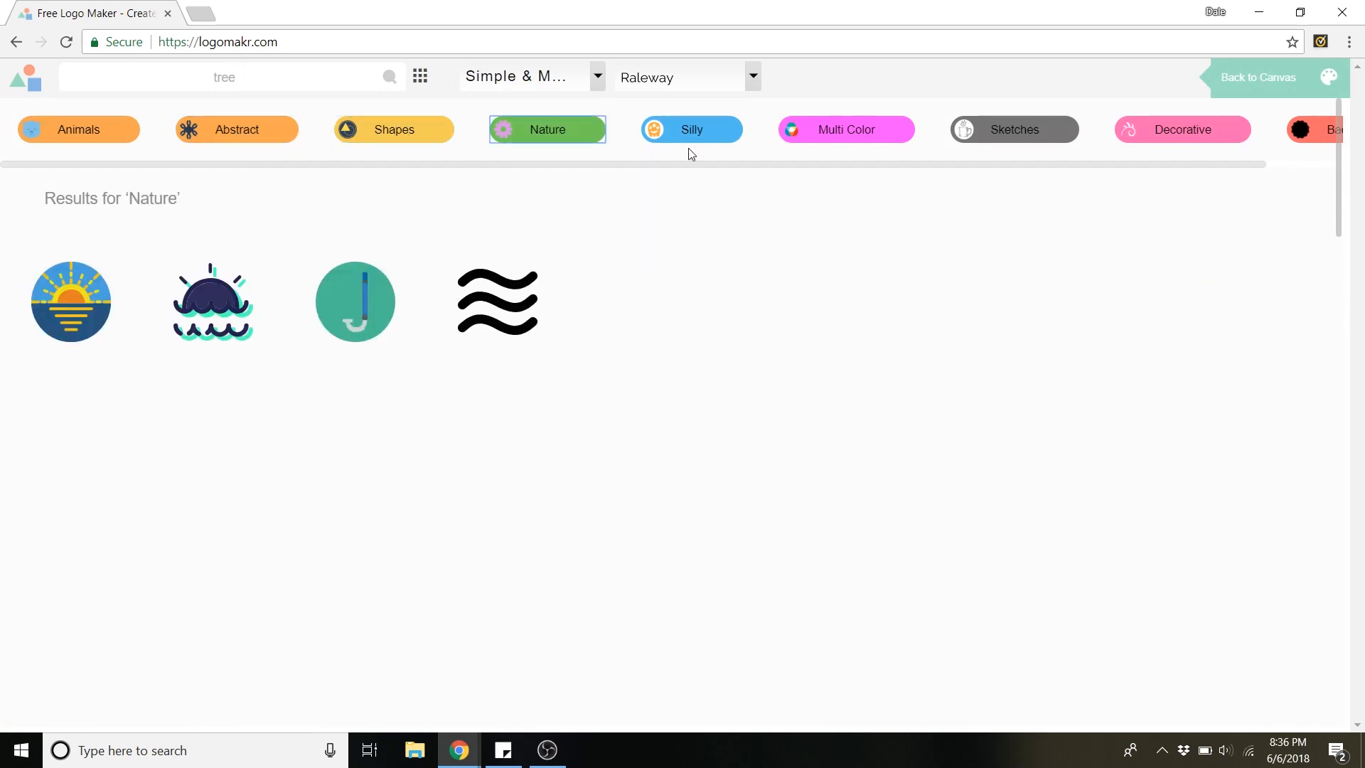
left_click(1013, 129)
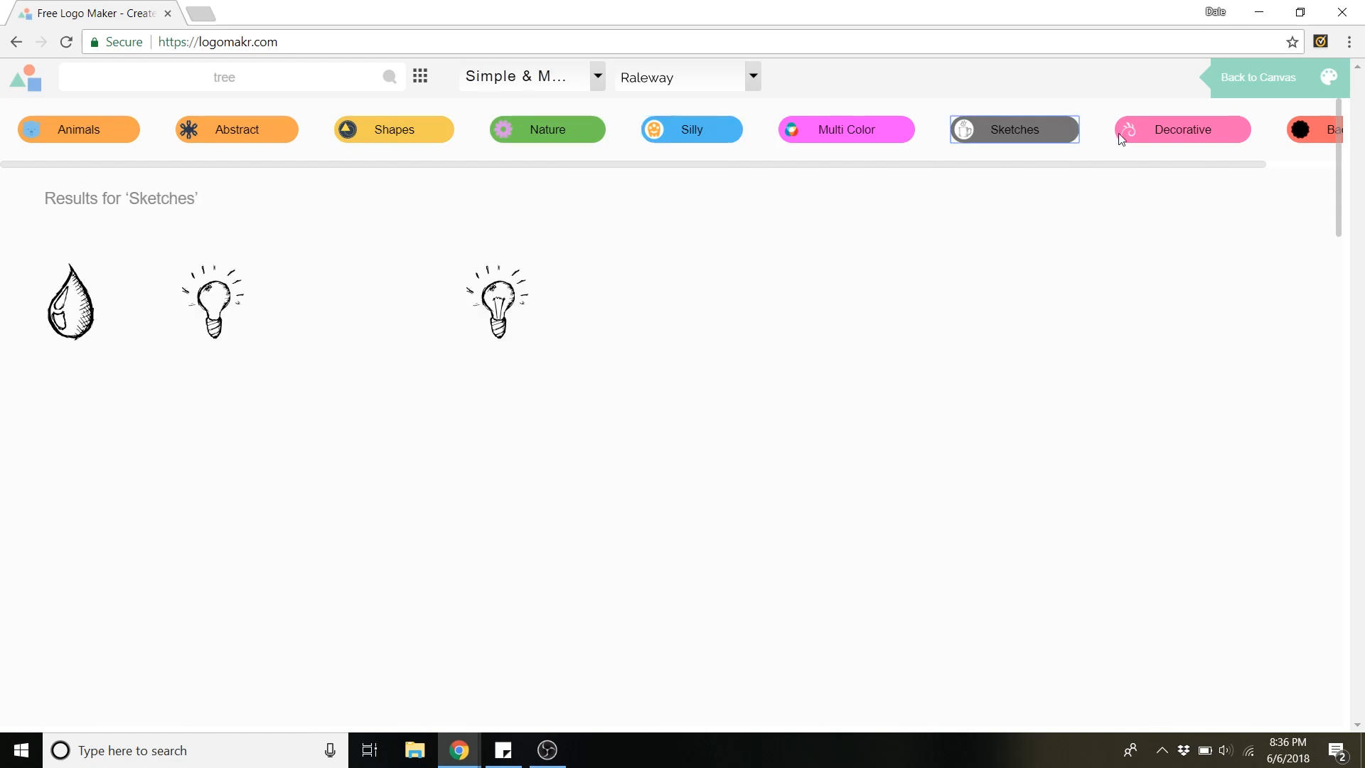
left_click(1328, 130)
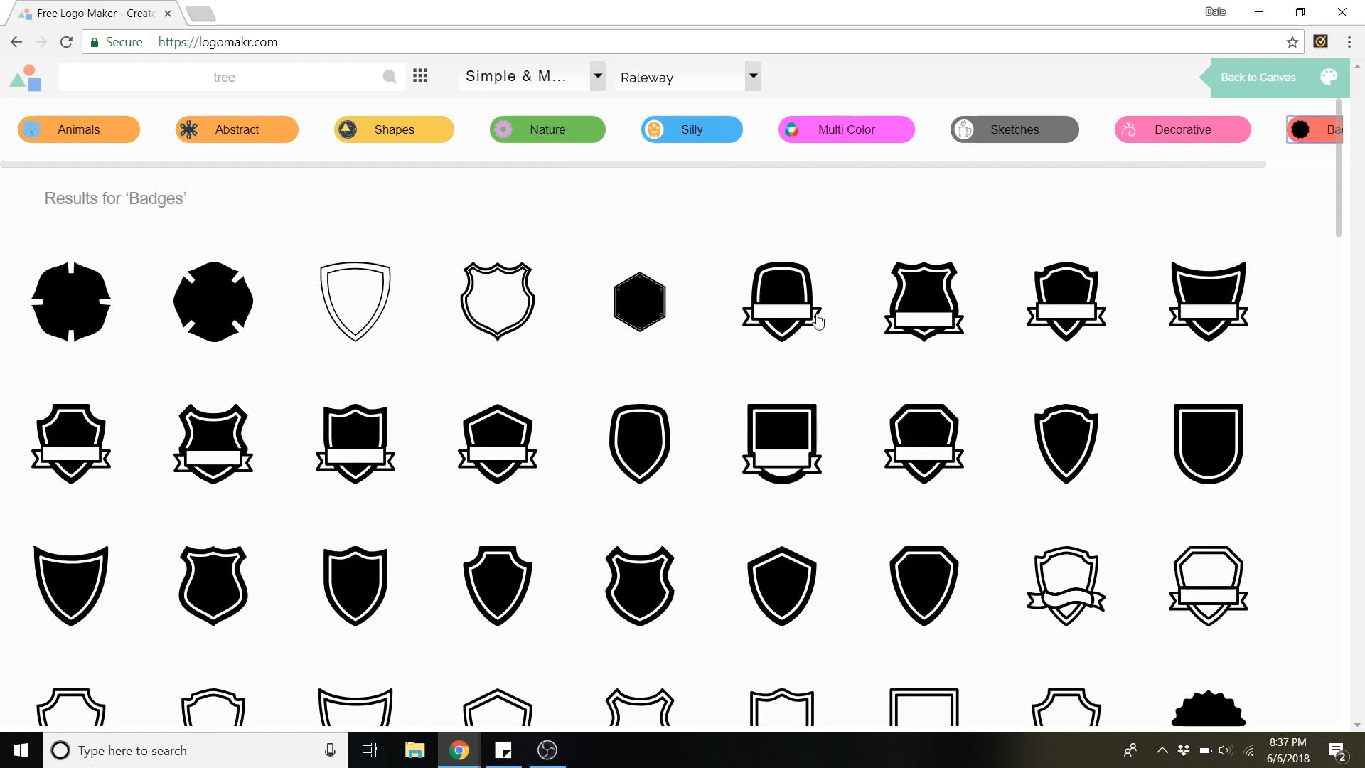
scroll("down", 3)
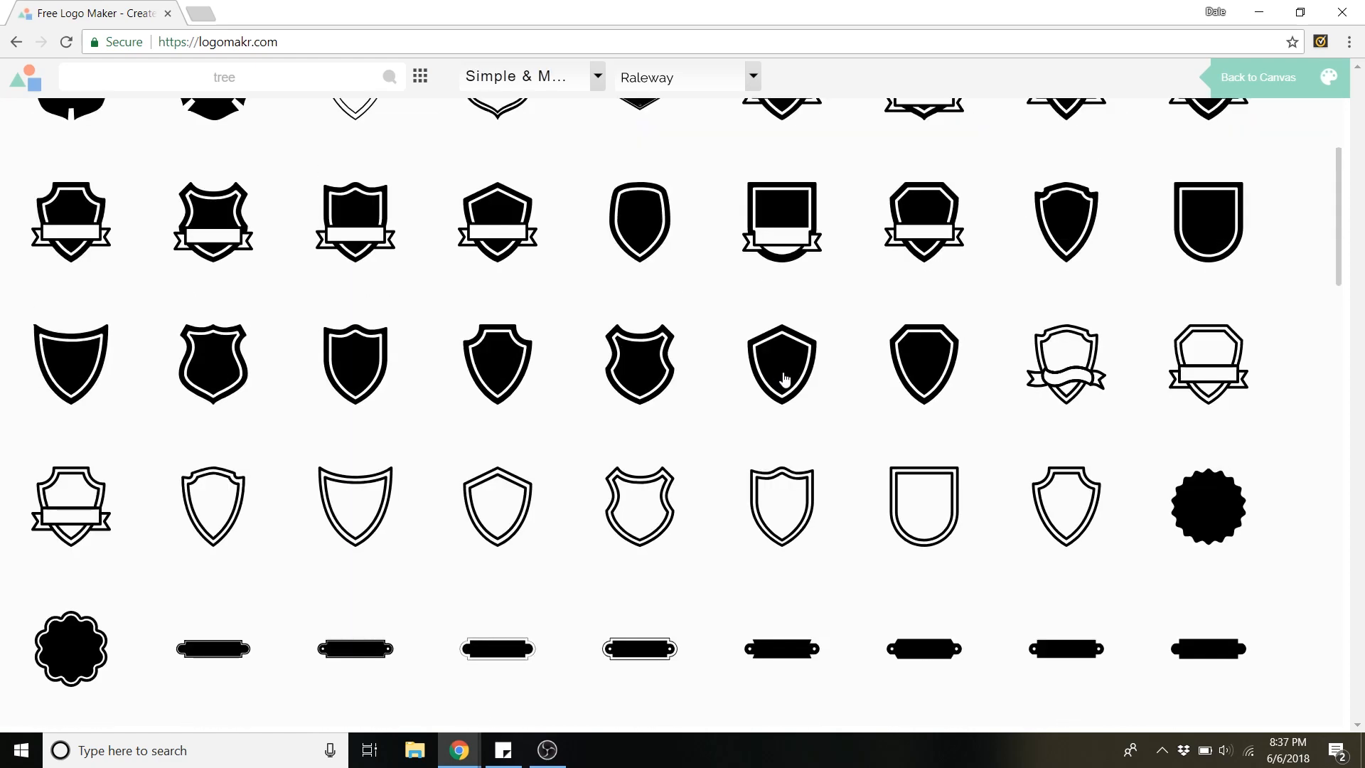
scroll("up", 3)
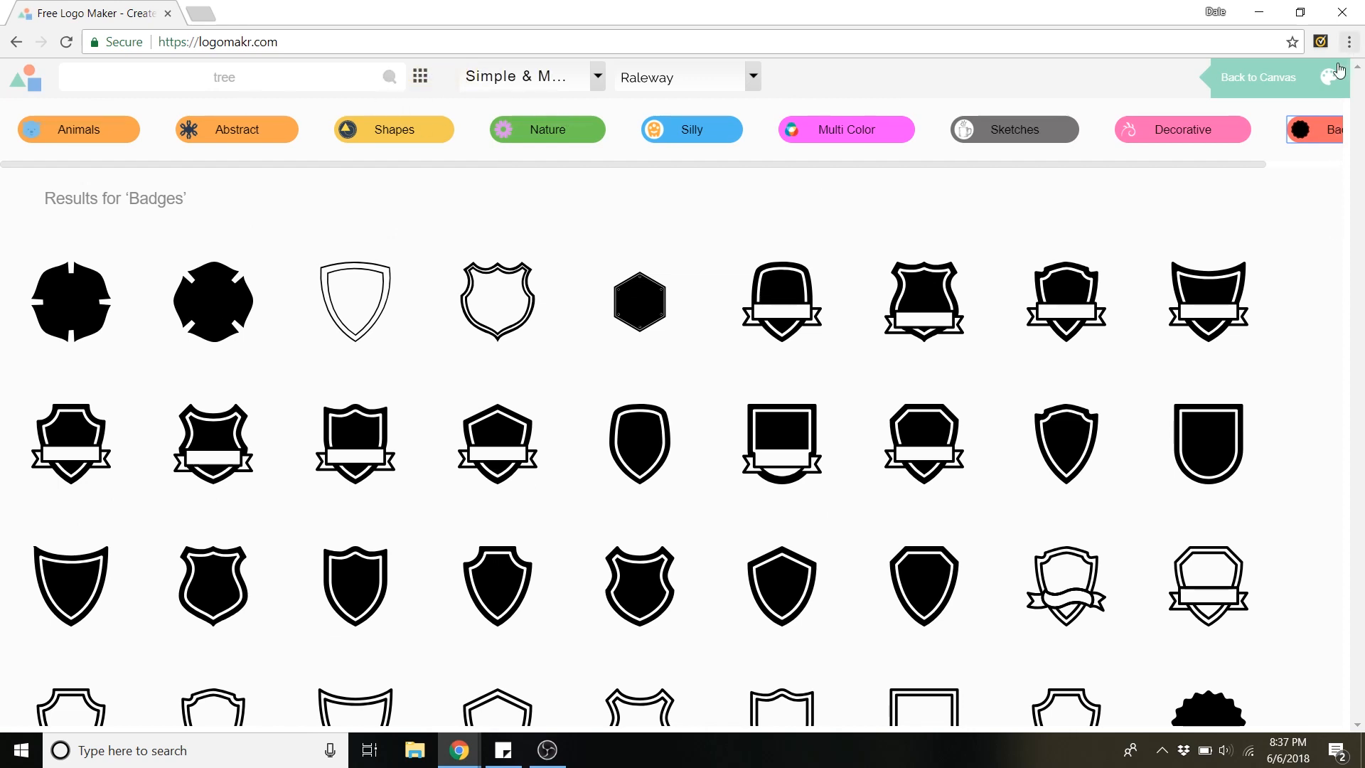
left_click(1257, 77)
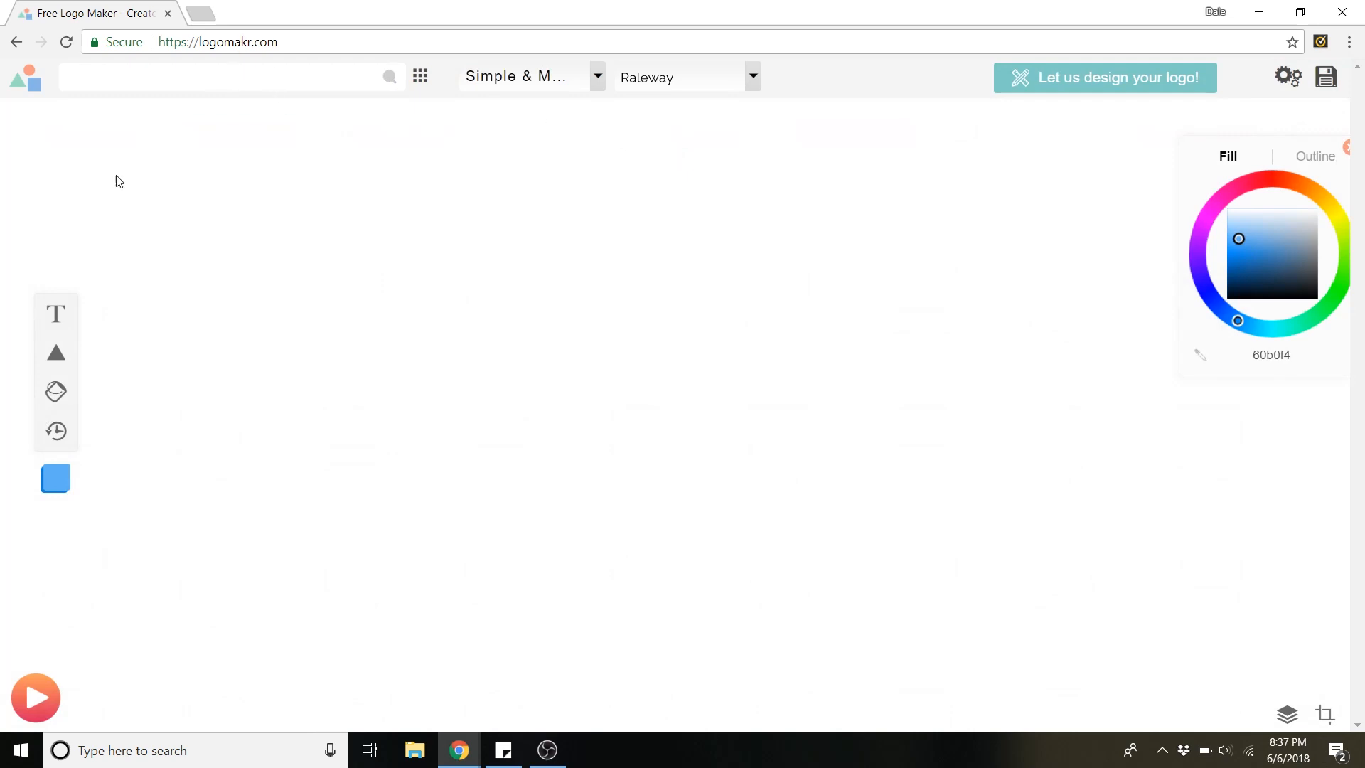
- Add a new text element reading 'Oldskool Games' on the canvas
left_click(55, 313)
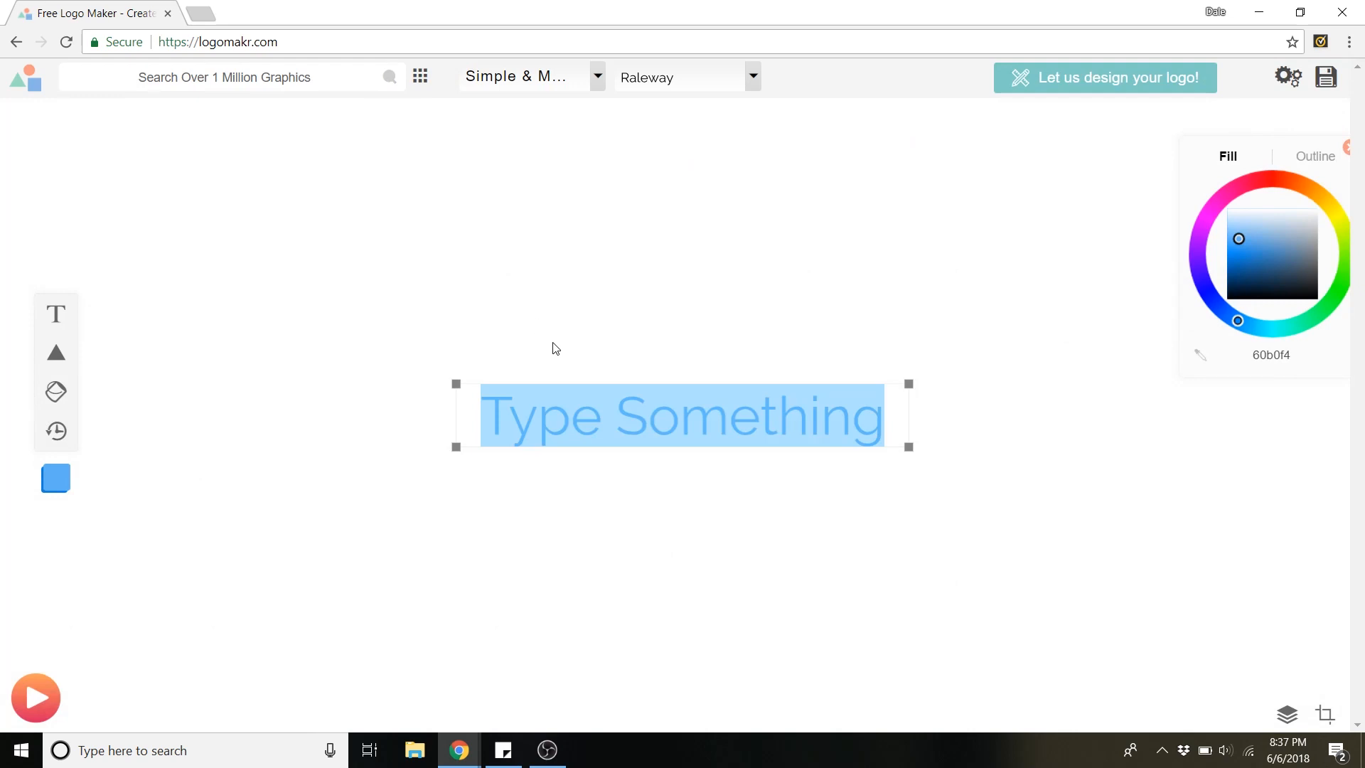
type("Old")
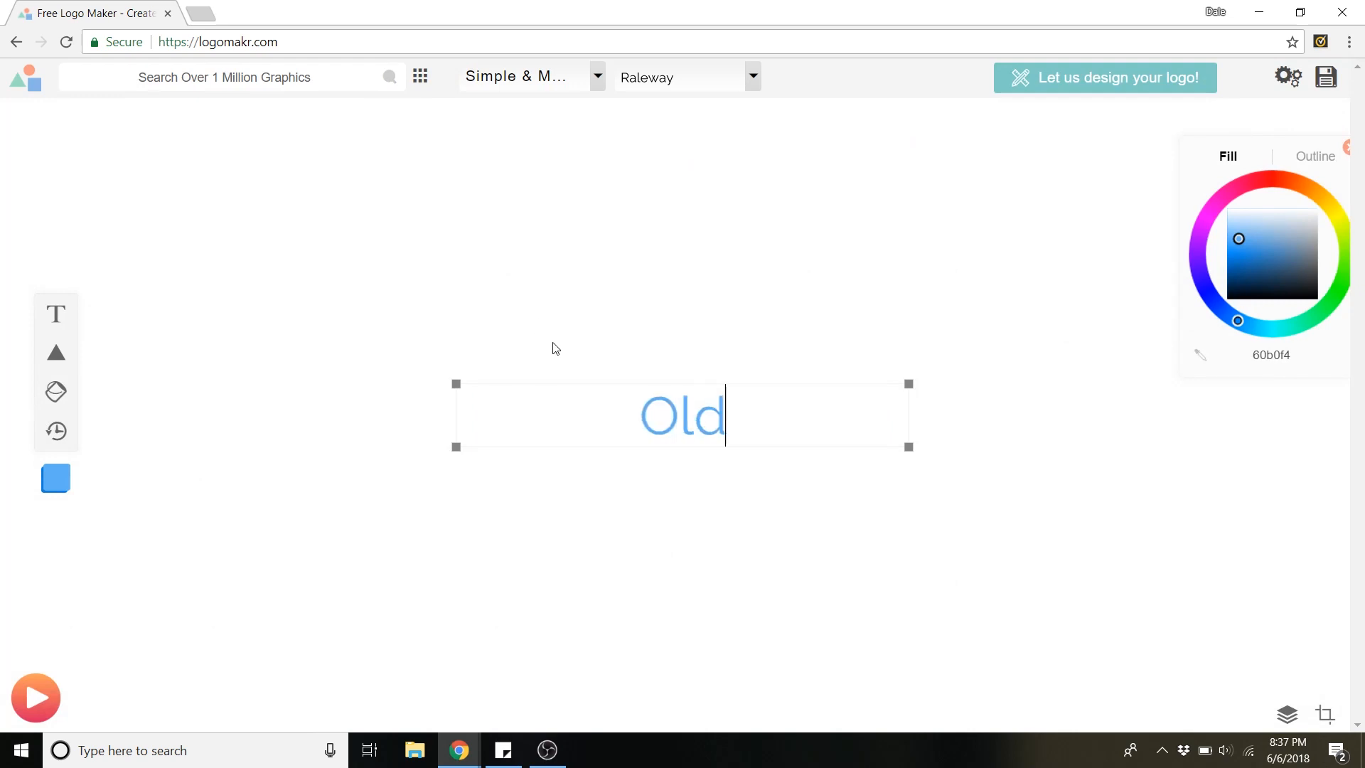
type("skool")
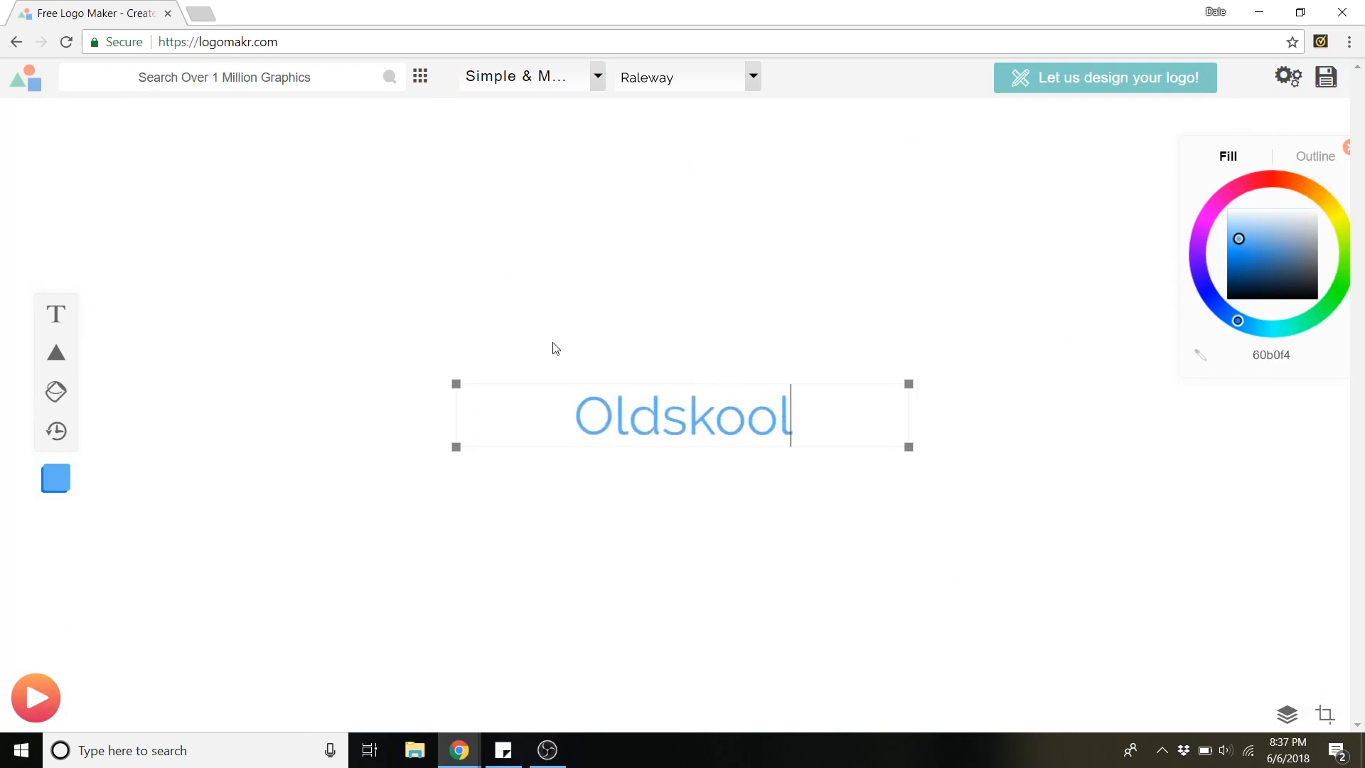
type("Games")
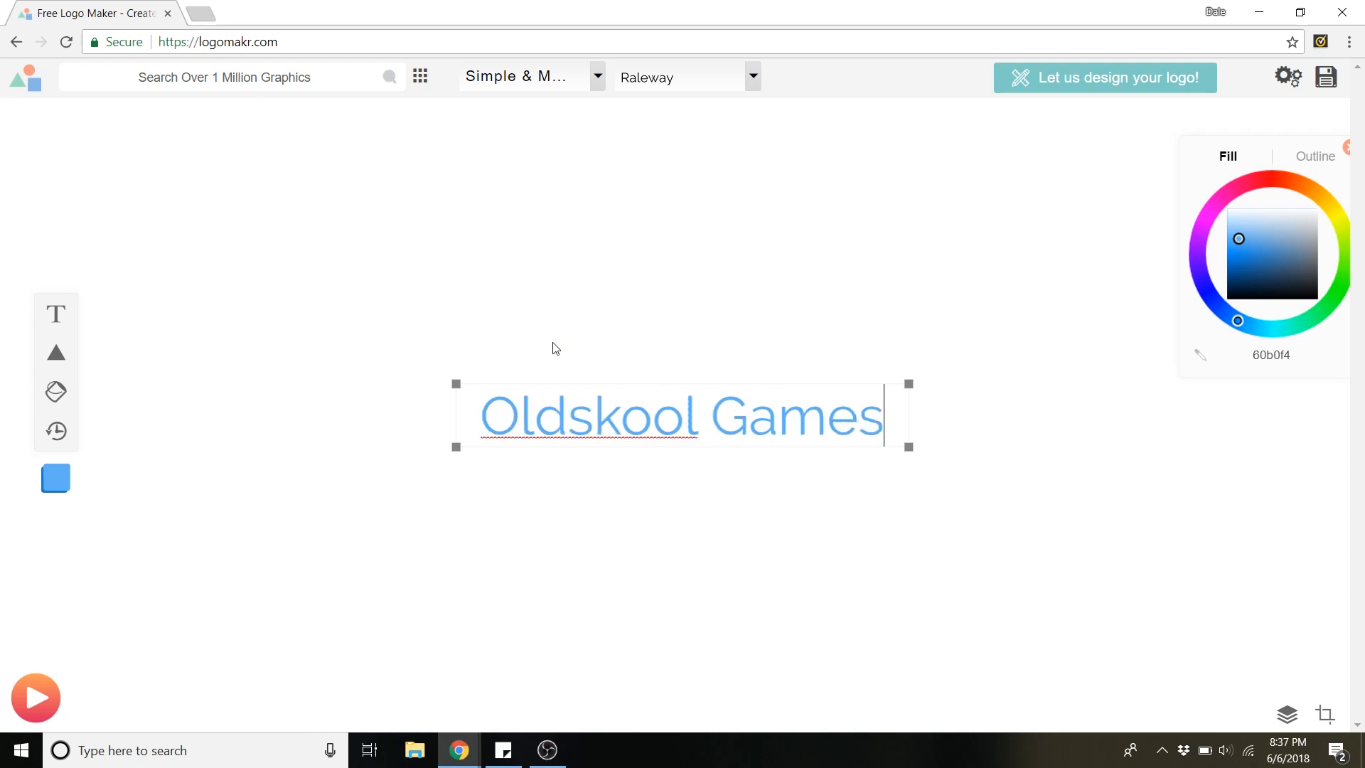
mouse_move(1148, 339)
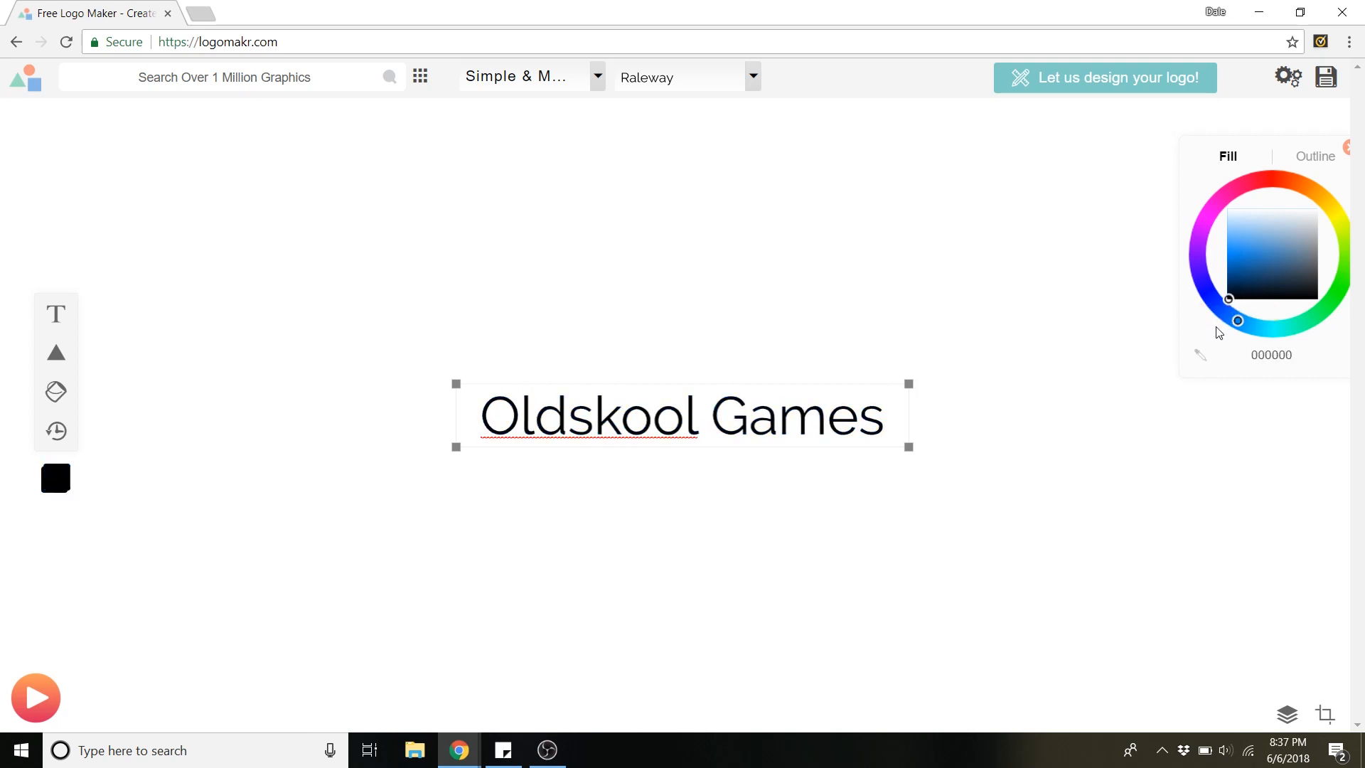
- Search the graphics library for 'game' and add the retro controller graphic to the logo
left_click(230, 77)
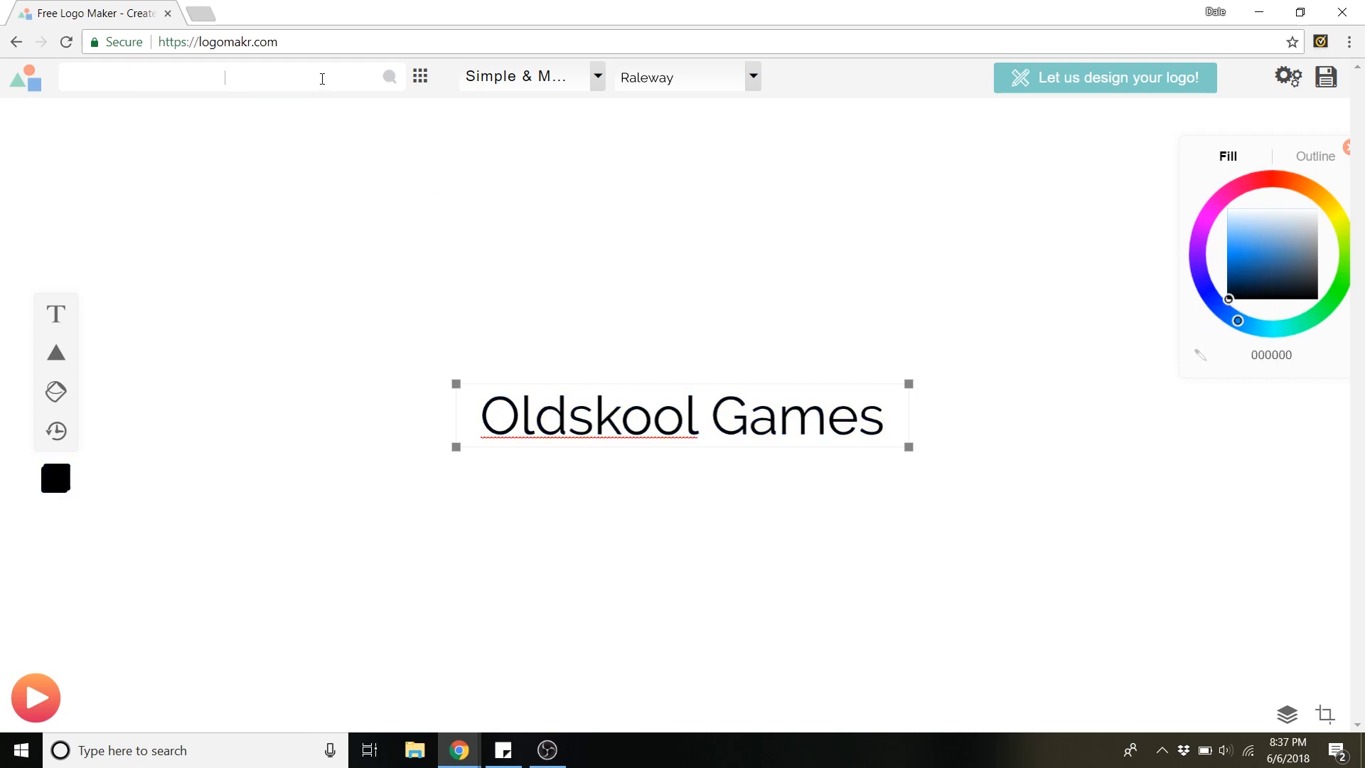
type("game")
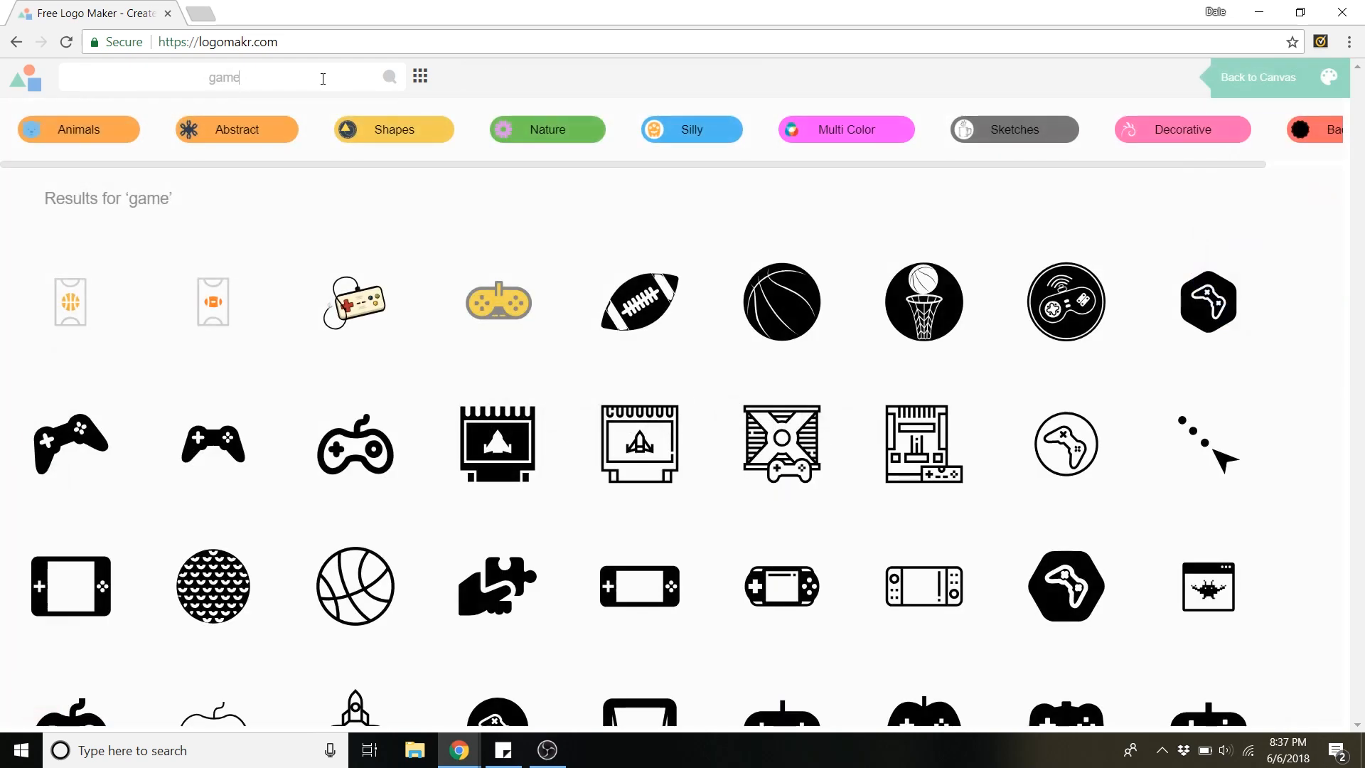
scroll("down", 3)
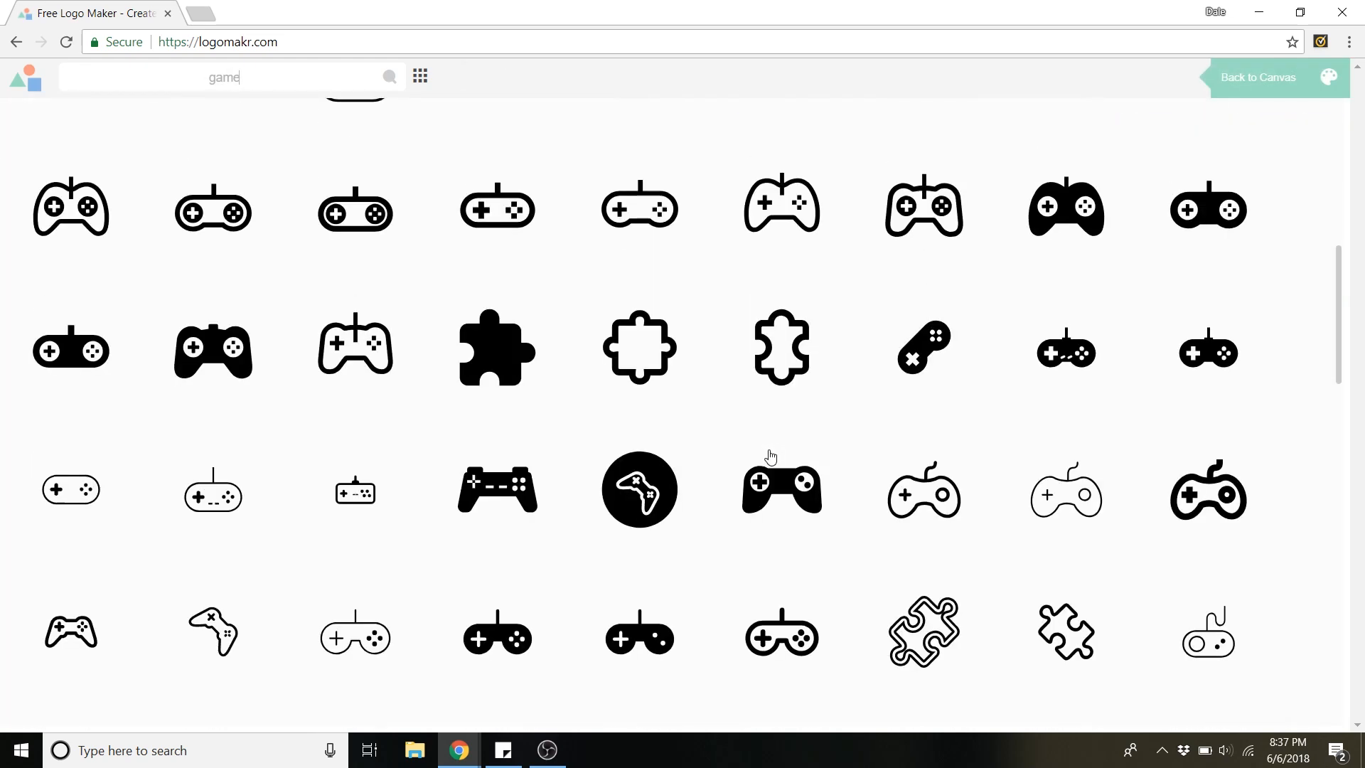
scroll("up", 3)
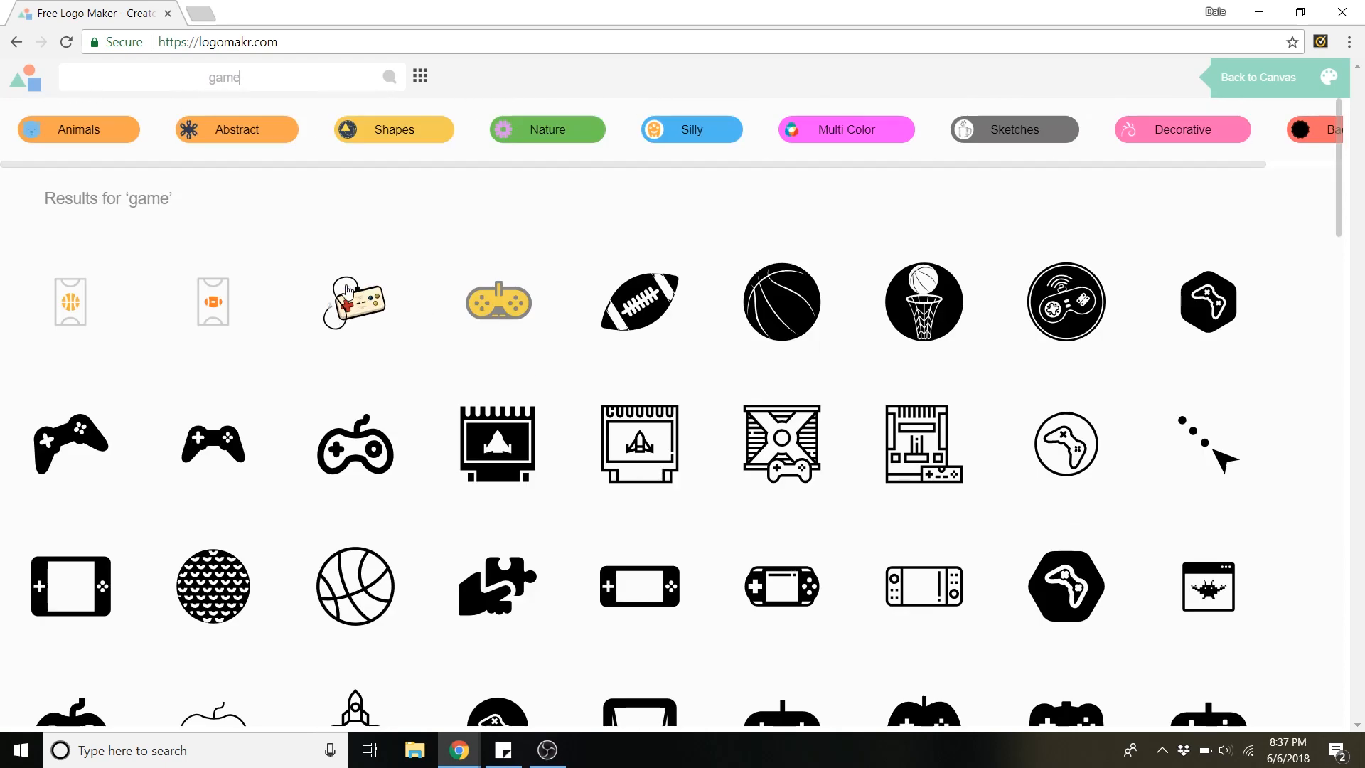
left_click(354, 302)
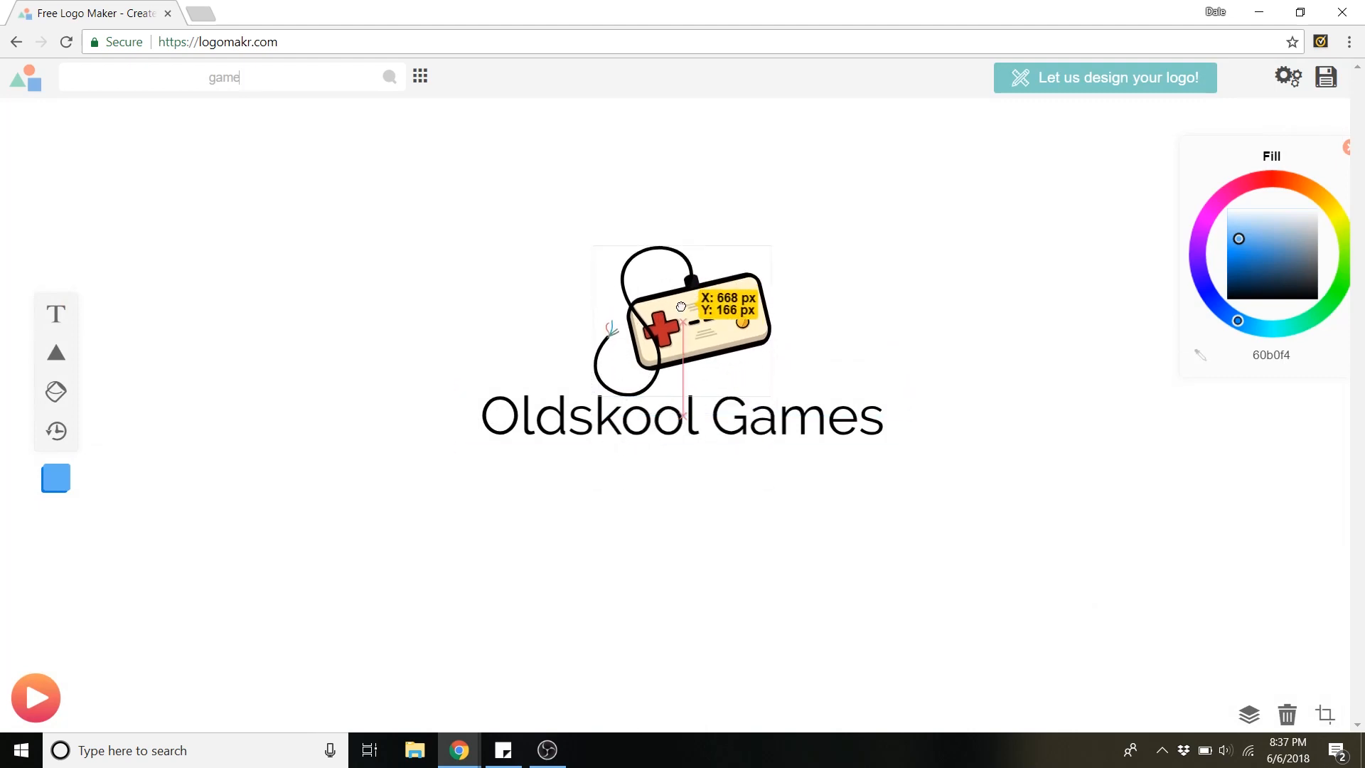
- Select the controller graphic and then the 'Oldskool Games' text to arrange them together
left_click(681, 317)
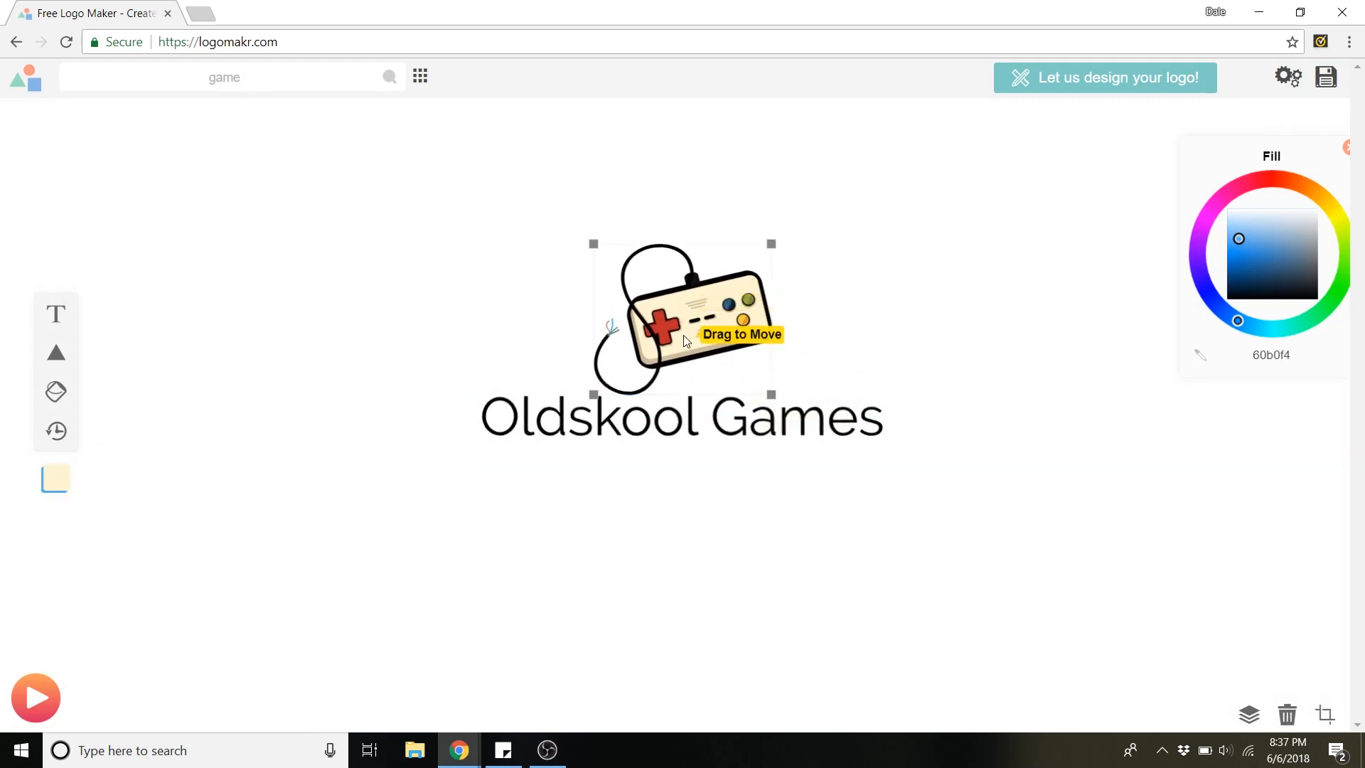
left_click(1324, 201)
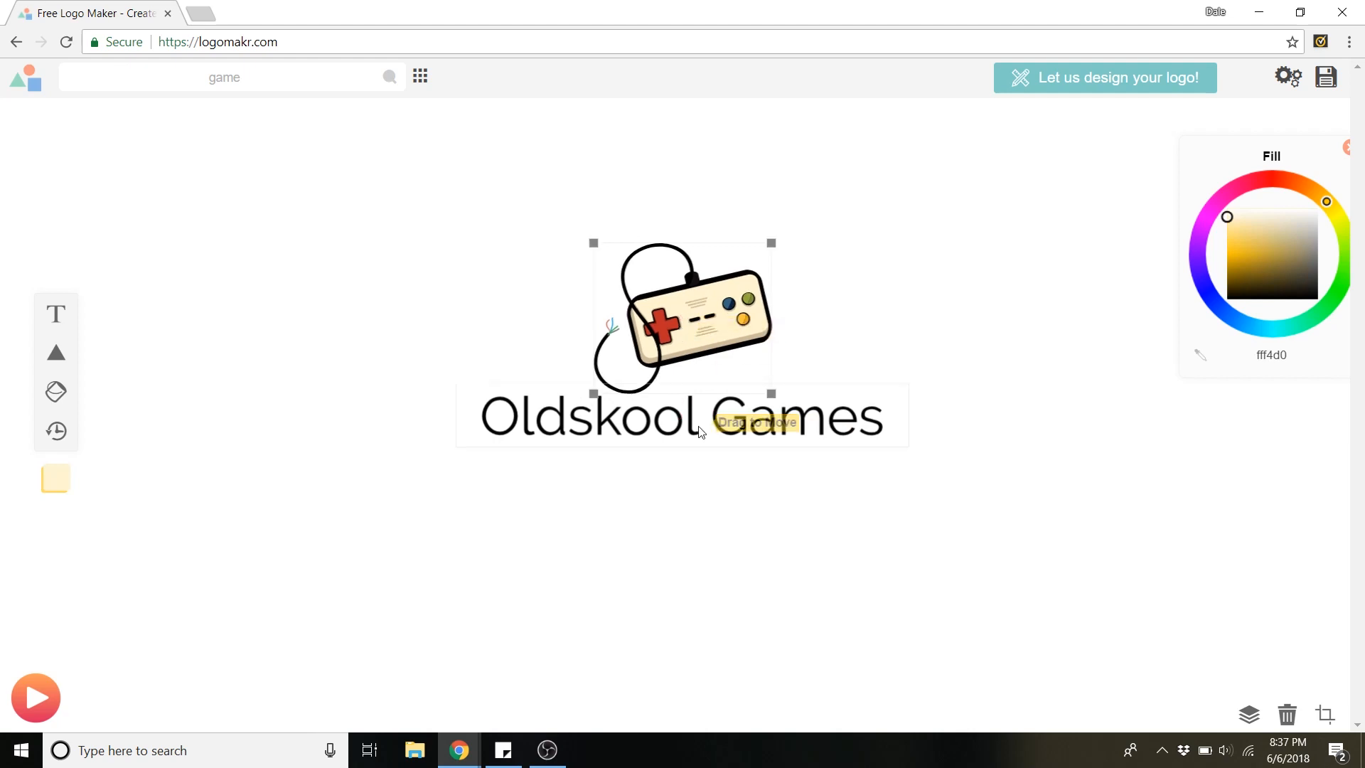
left_click(34, 697)
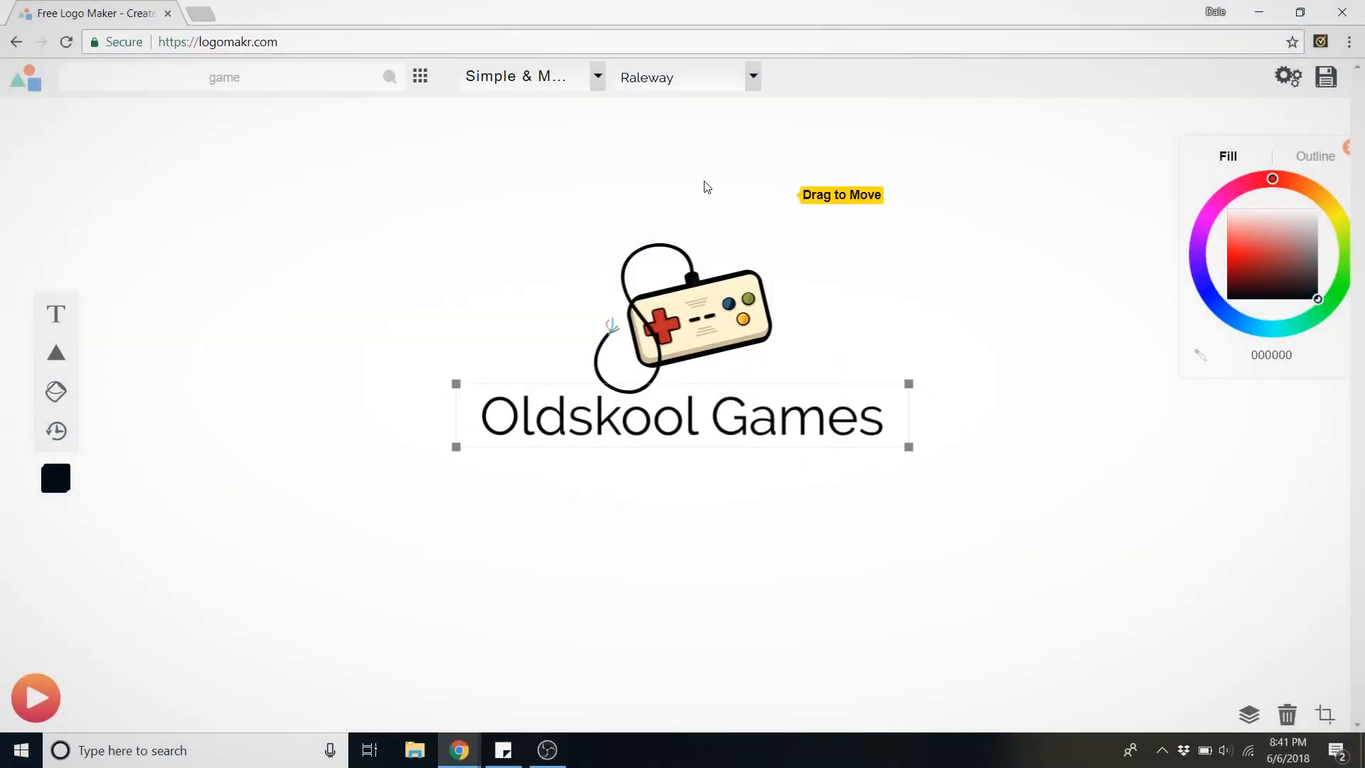
mouse_move(631, 416)
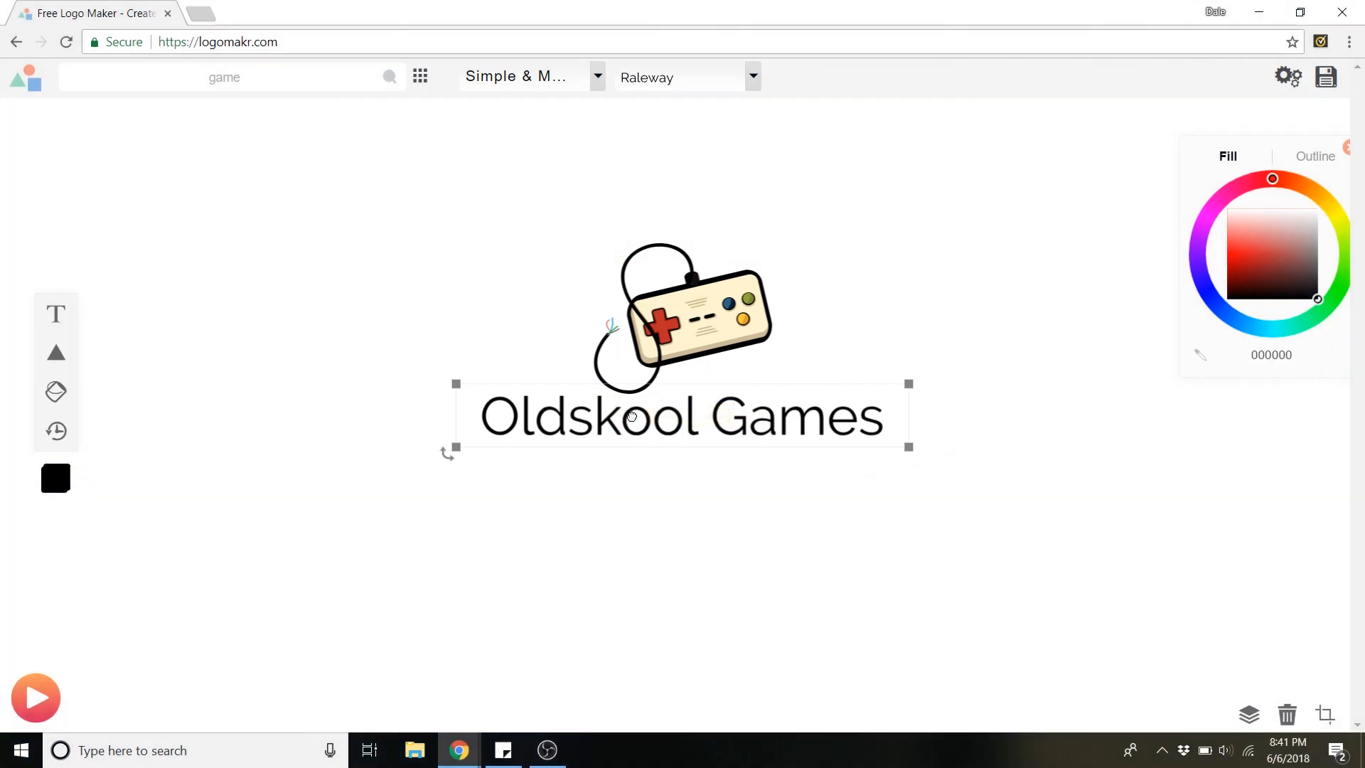
- Switch to the Fun & Funky category and try Bangers before browsing toward Luckiest Guy
left_click(599, 77)
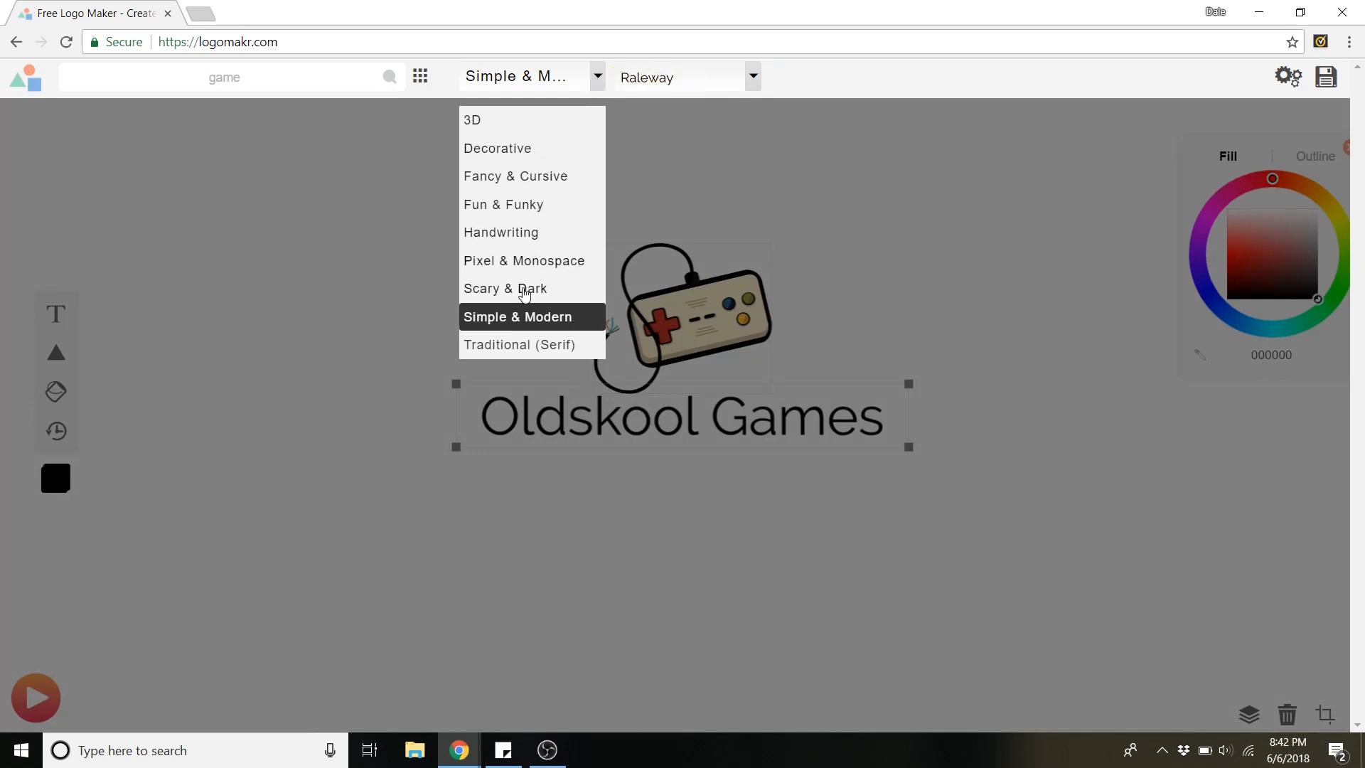
mouse_move(520, 339)
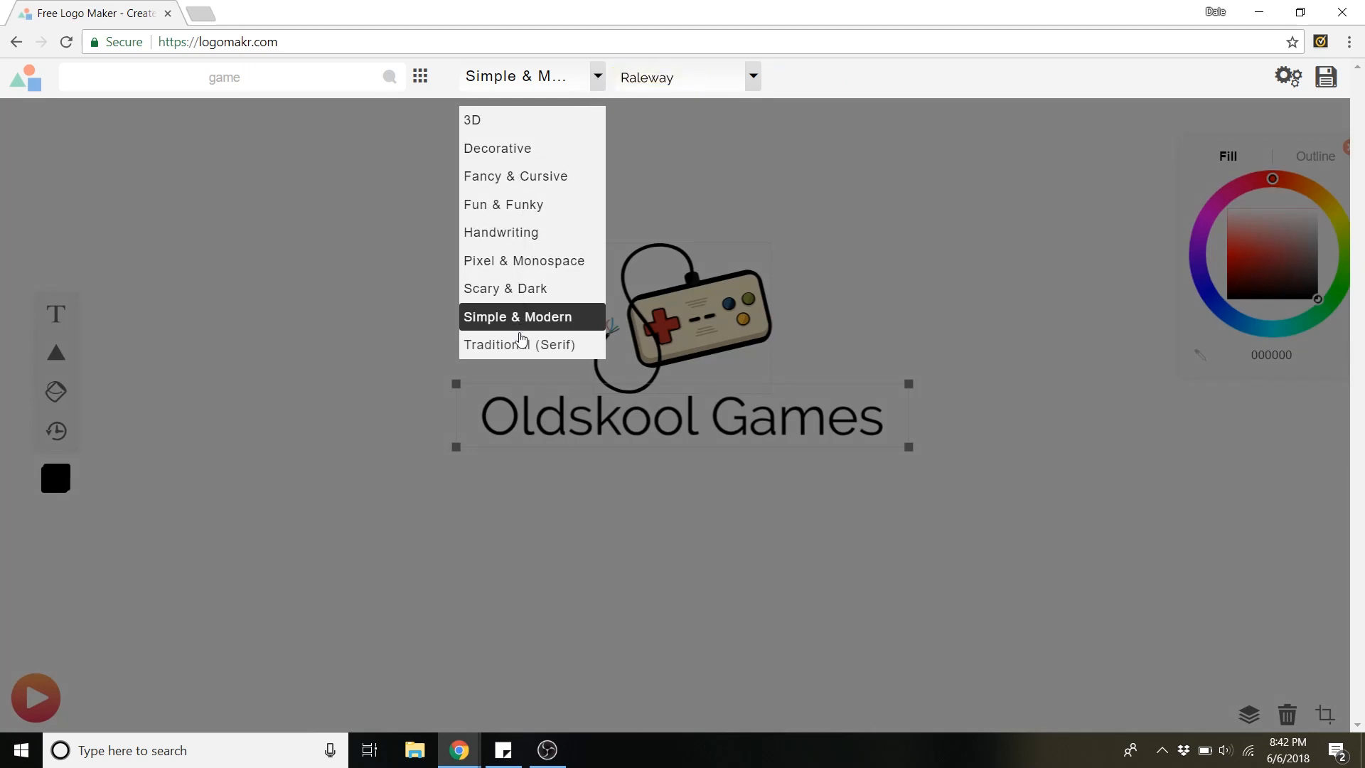
mouse_move(549, 238)
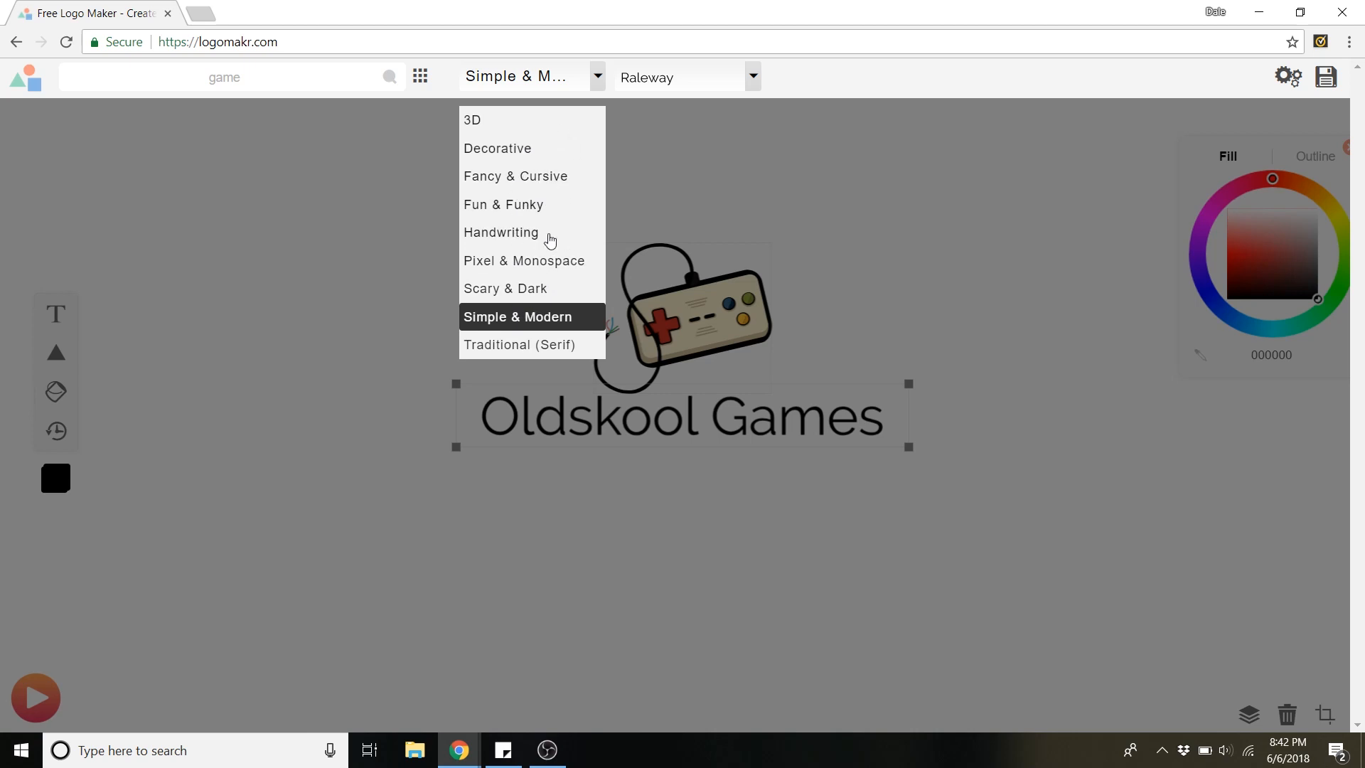
mouse_move(529, 209)
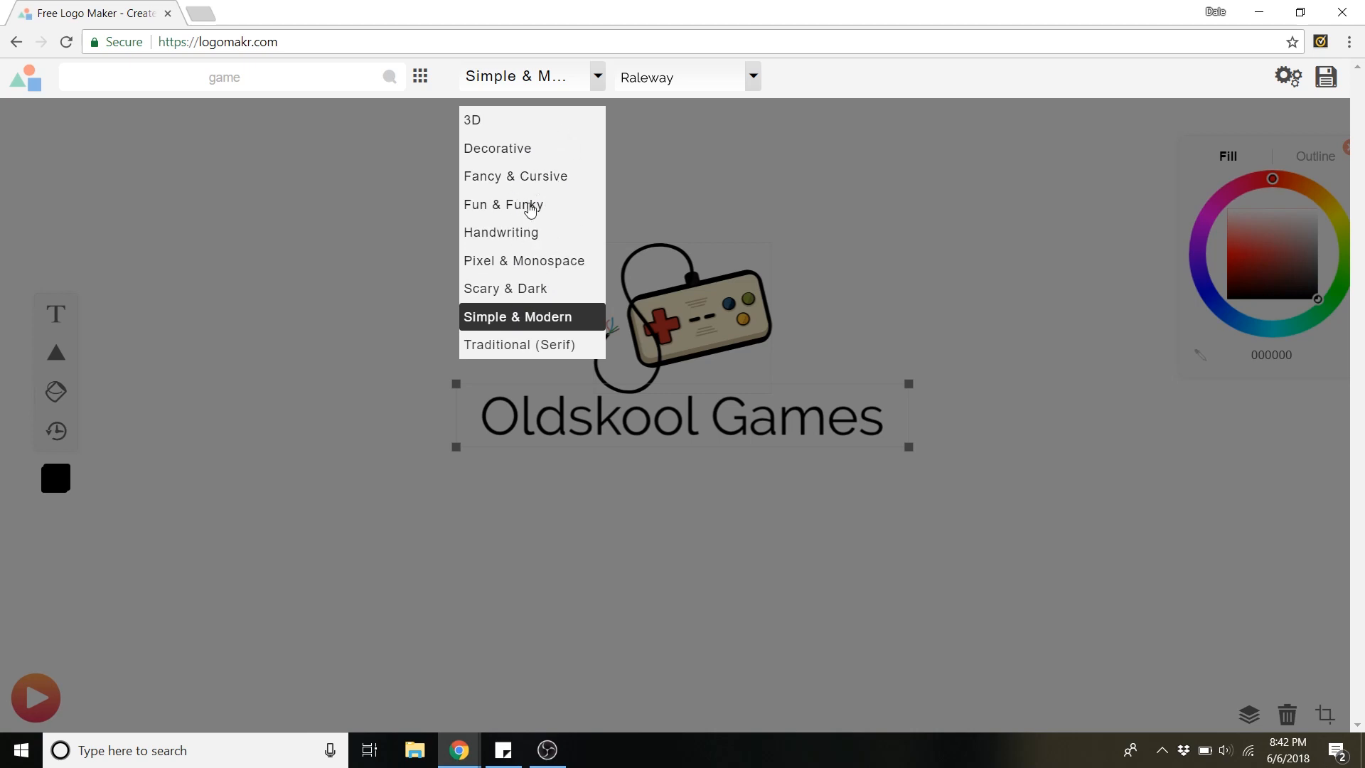
left_click(504, 203)
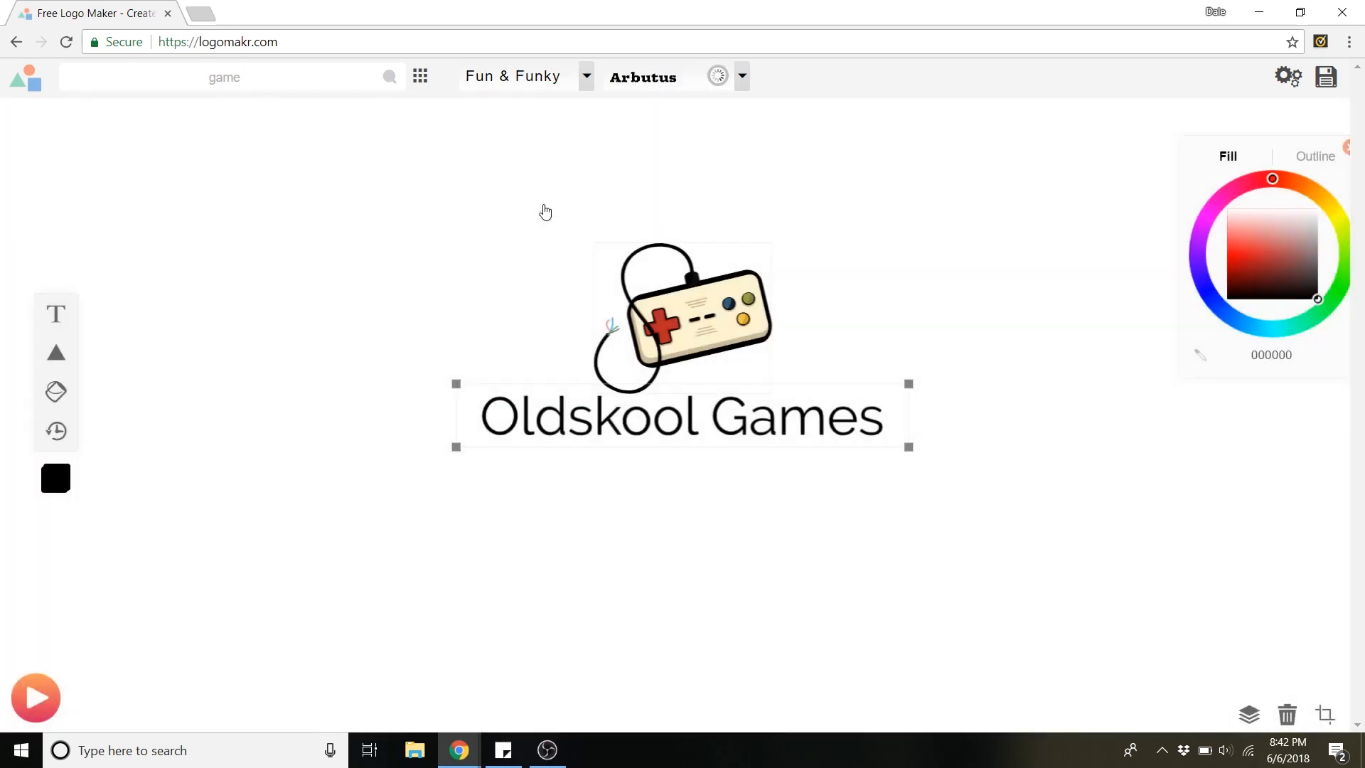
left_click(740, 77)
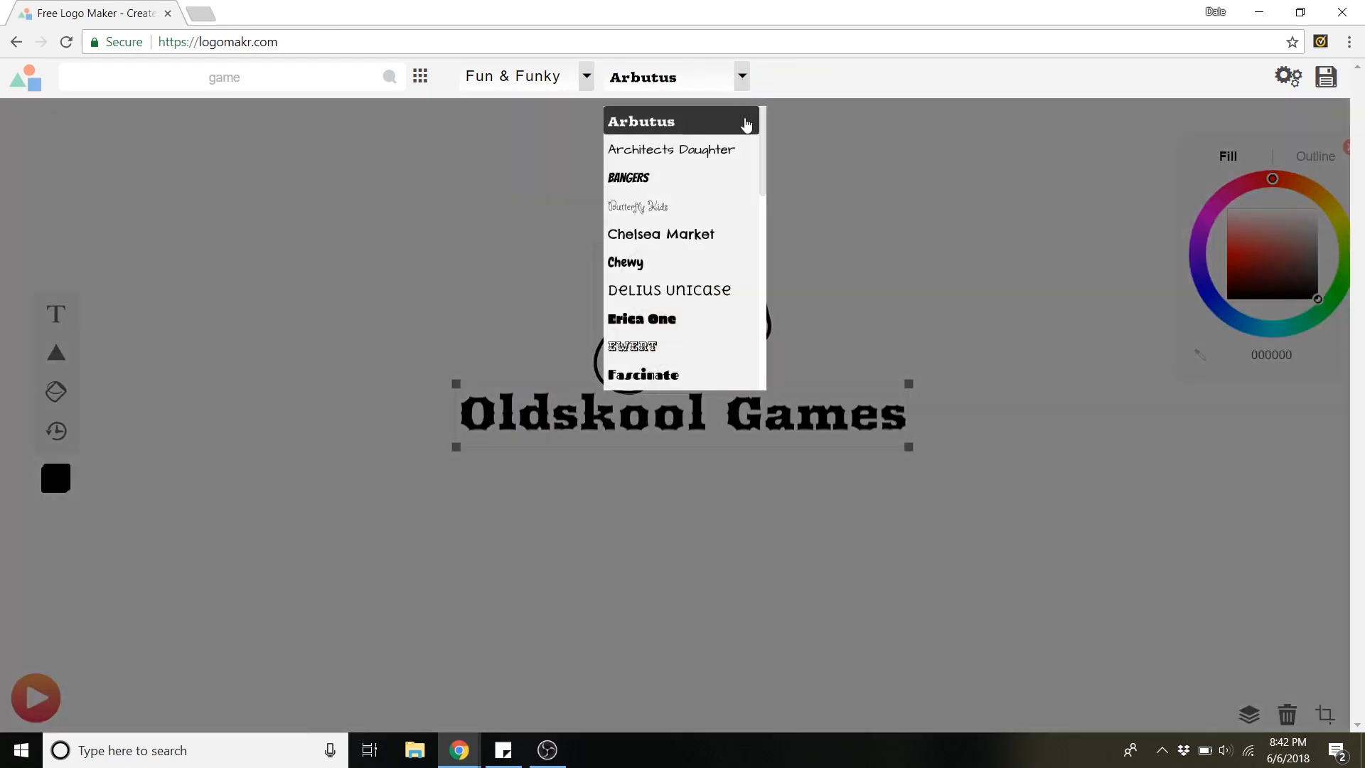
left_click(627, 178)
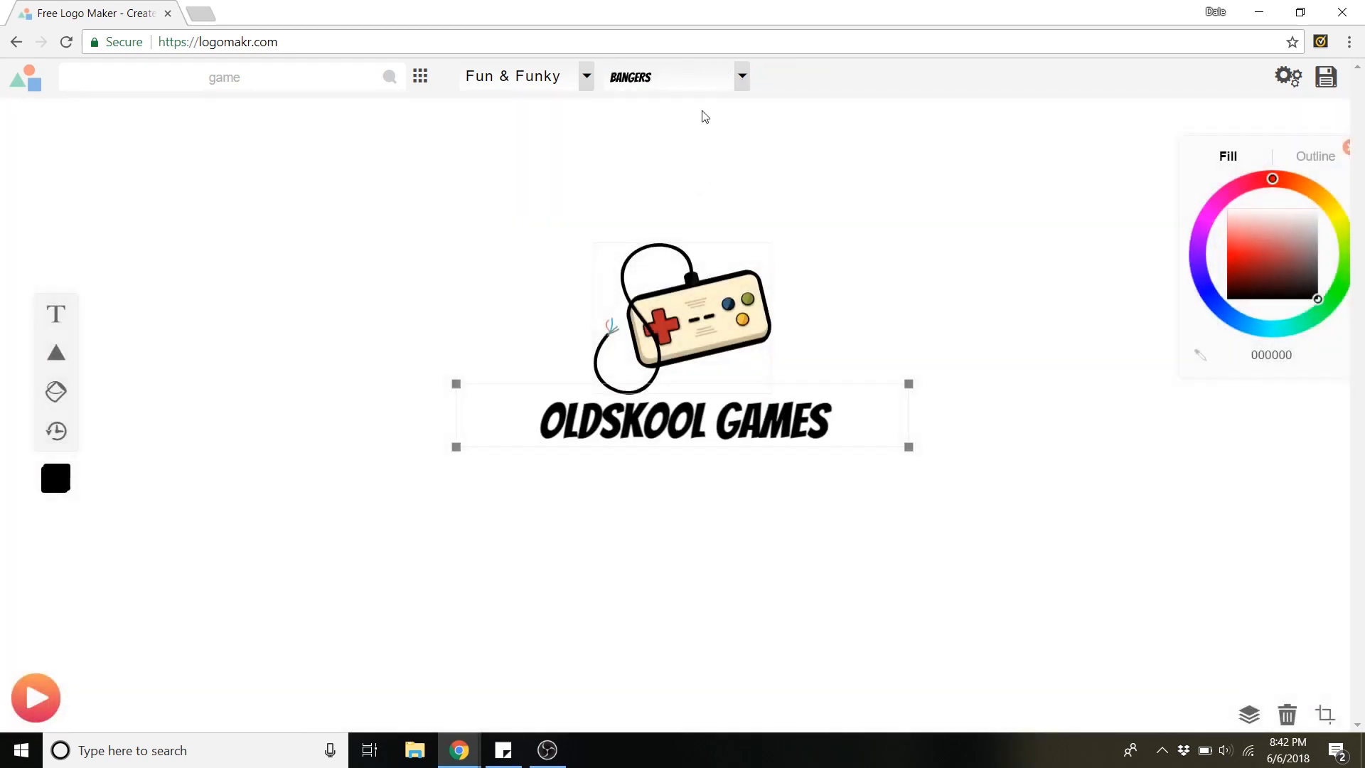
left_click(741, 77)
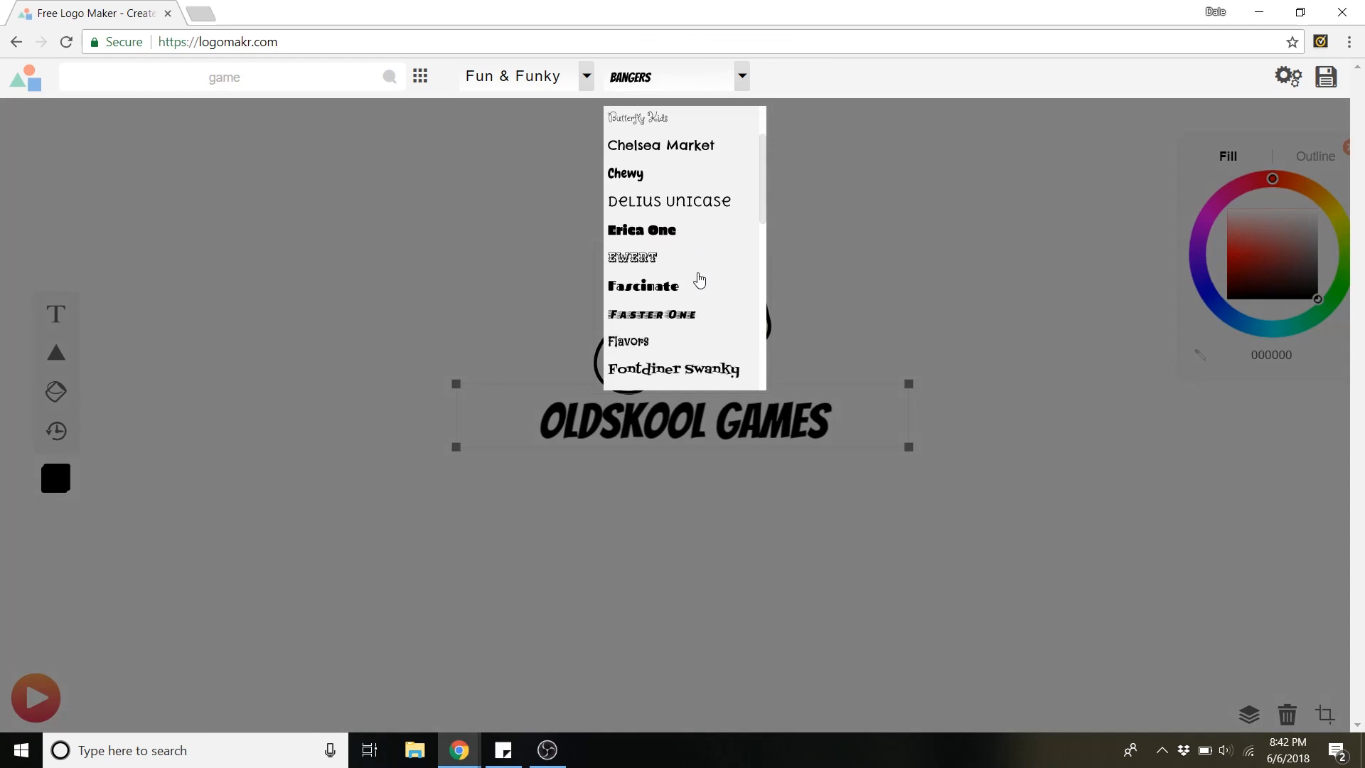
scroll("down", 3)
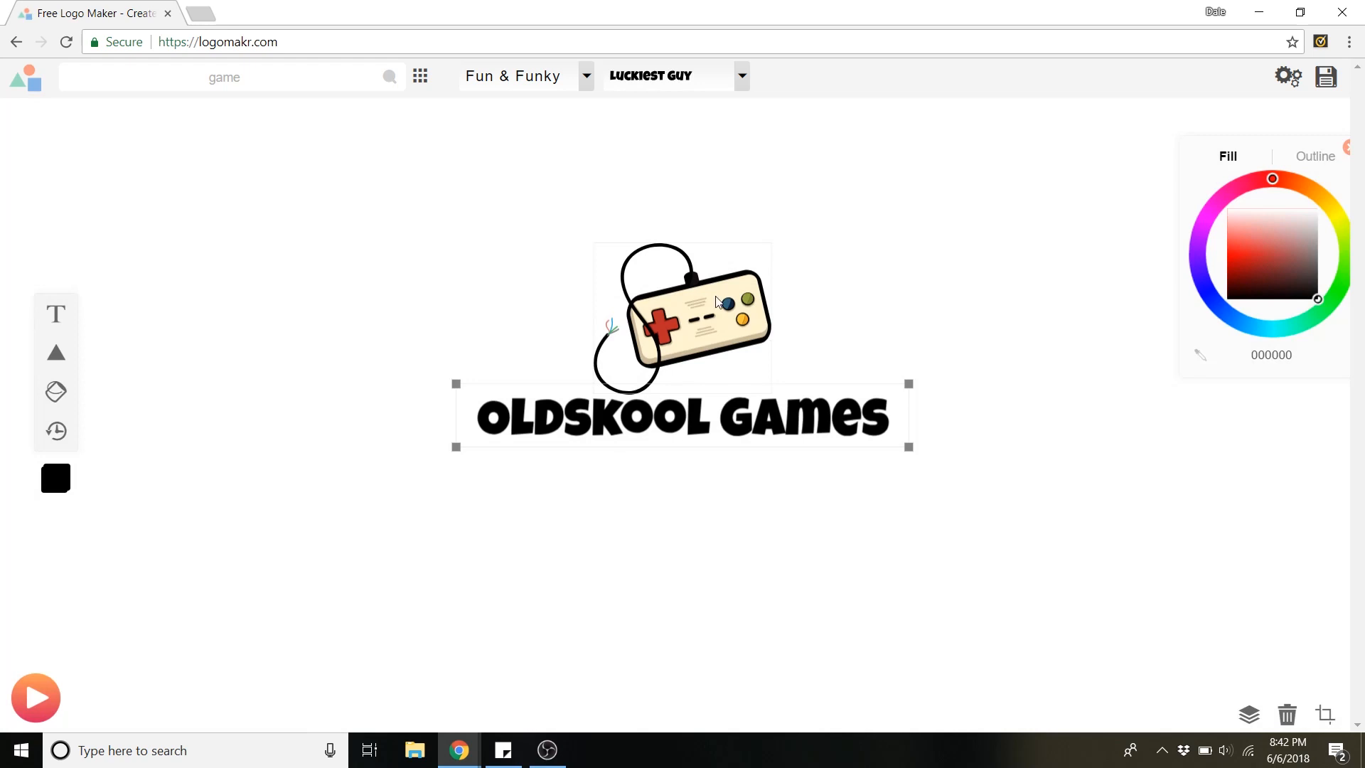
- Pick out the game controller and place it back above the 'Oldskool Games' text
left_click(684, 313)
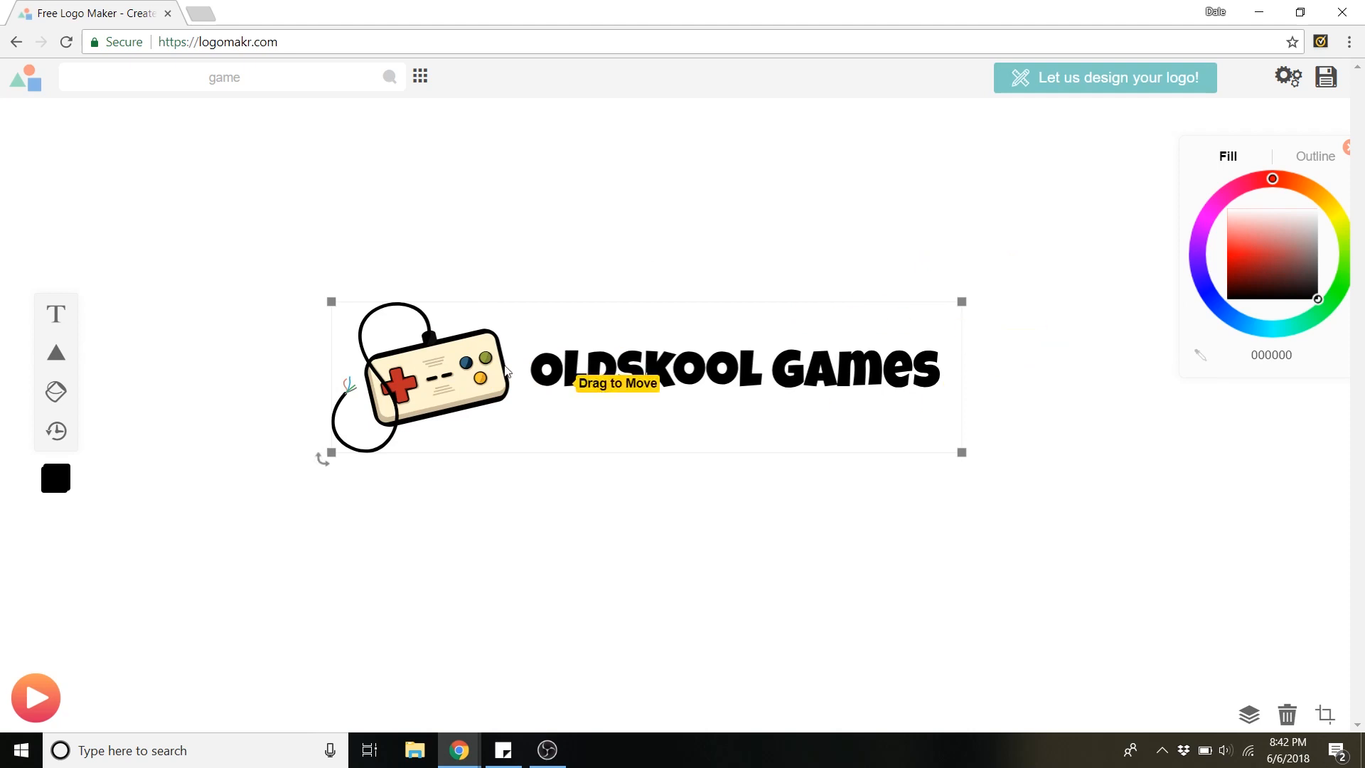
left_click(422, 374)
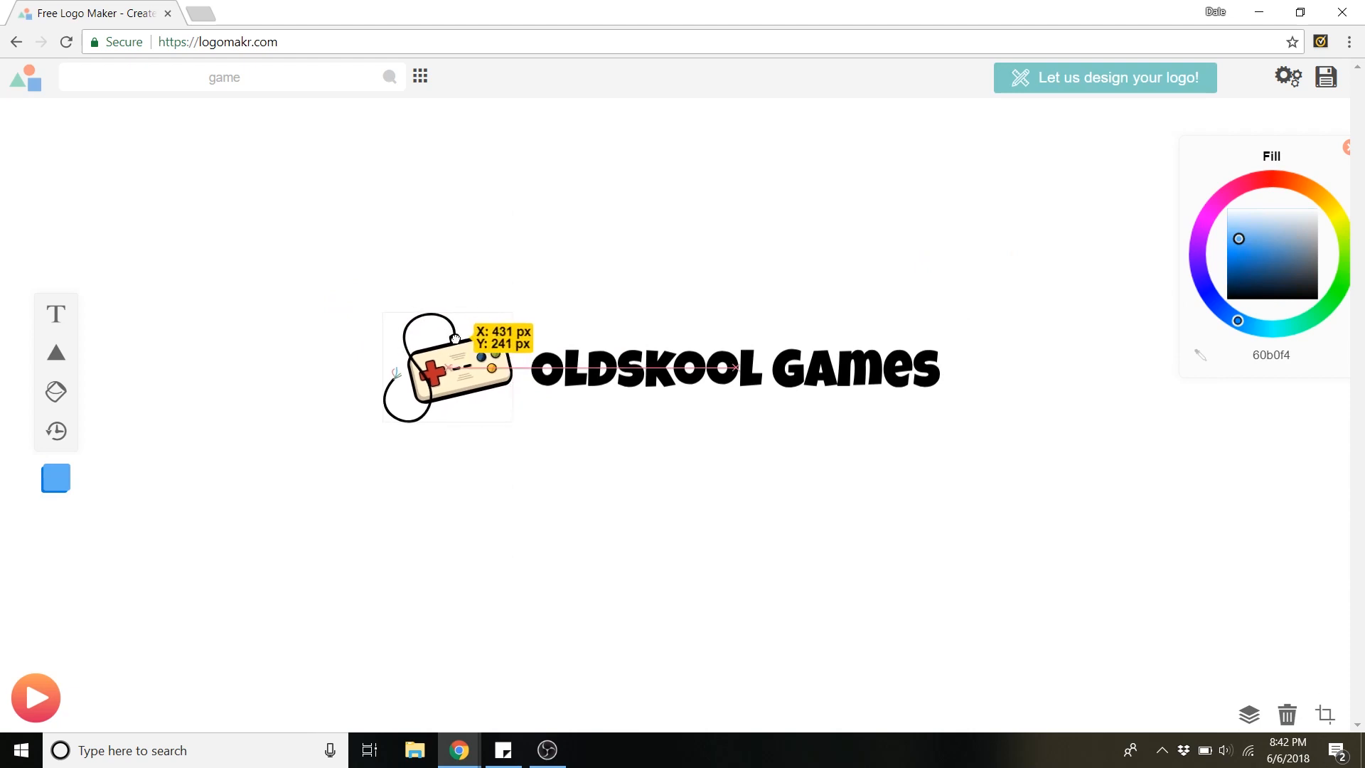
left_click(448, 366)
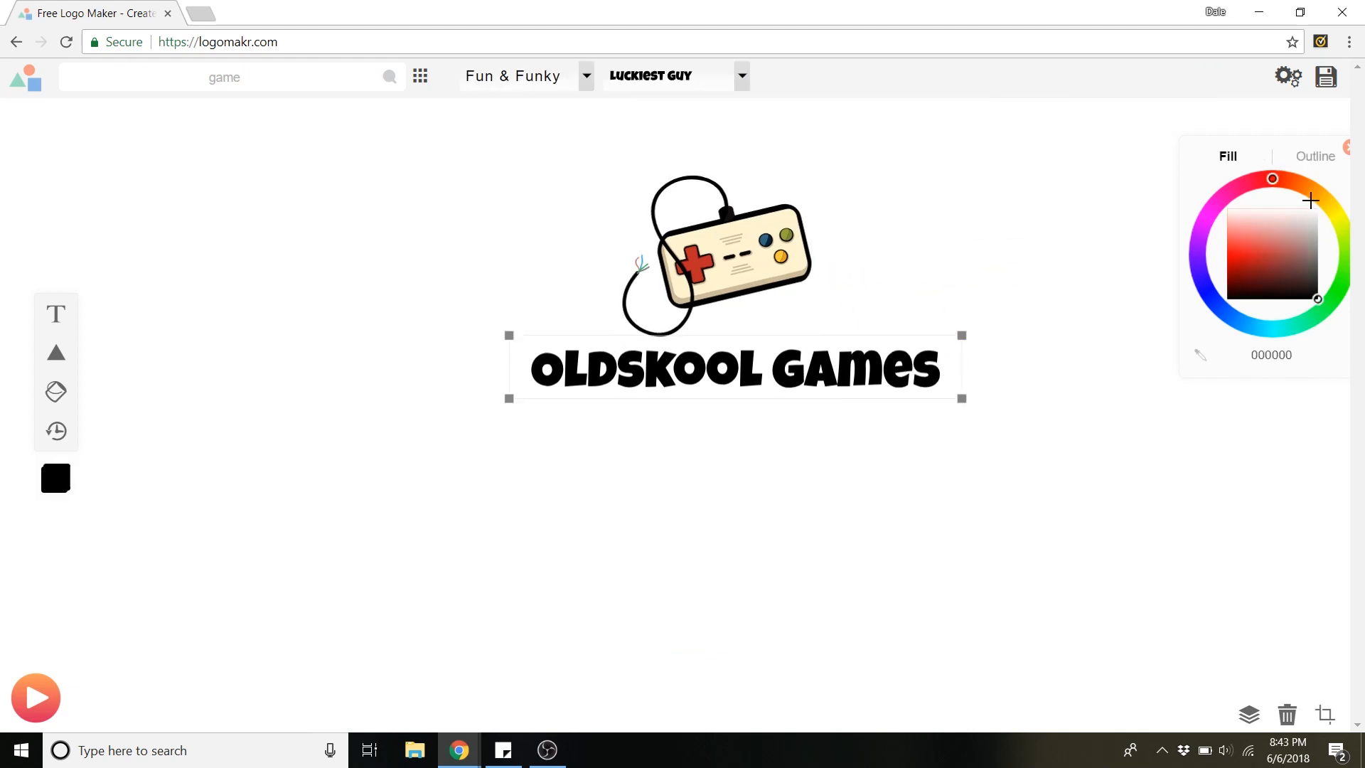
left_click(1297, 327)
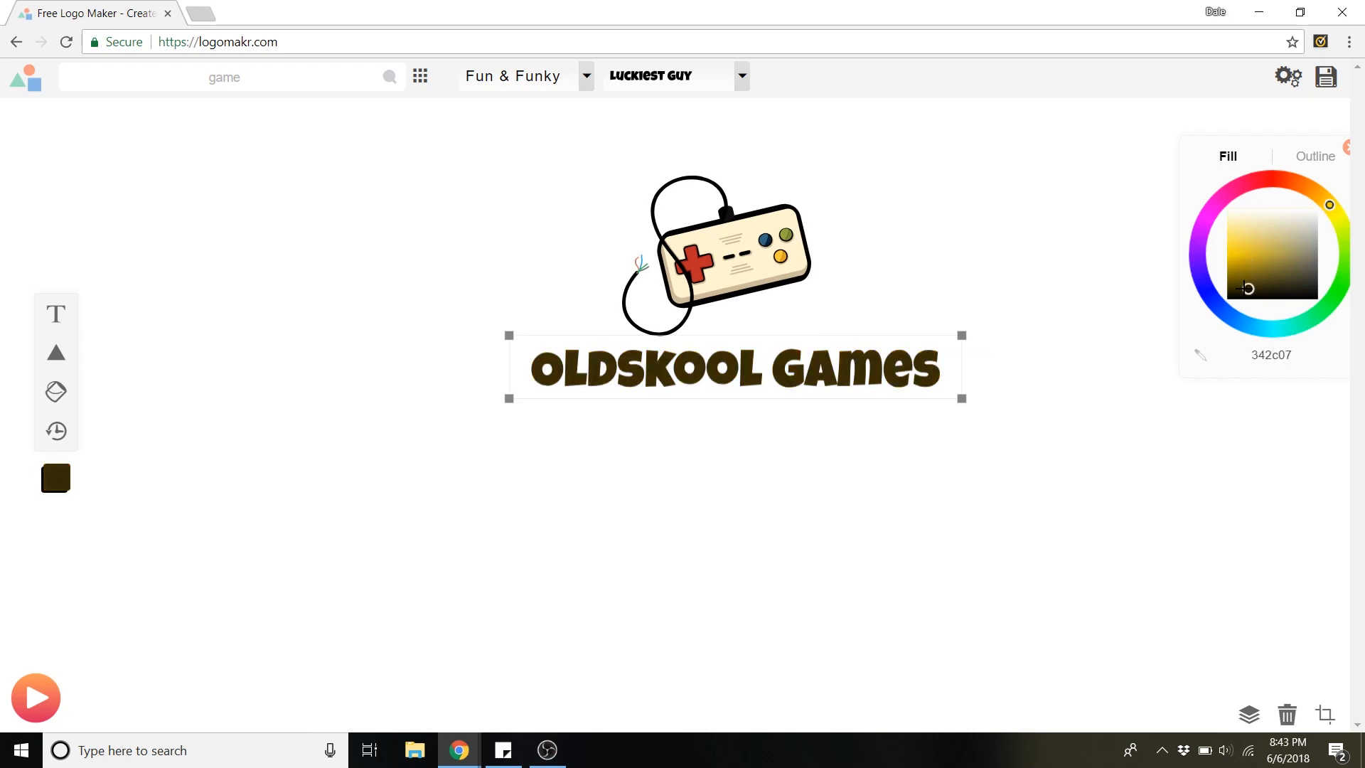
left_click(1245, 218)
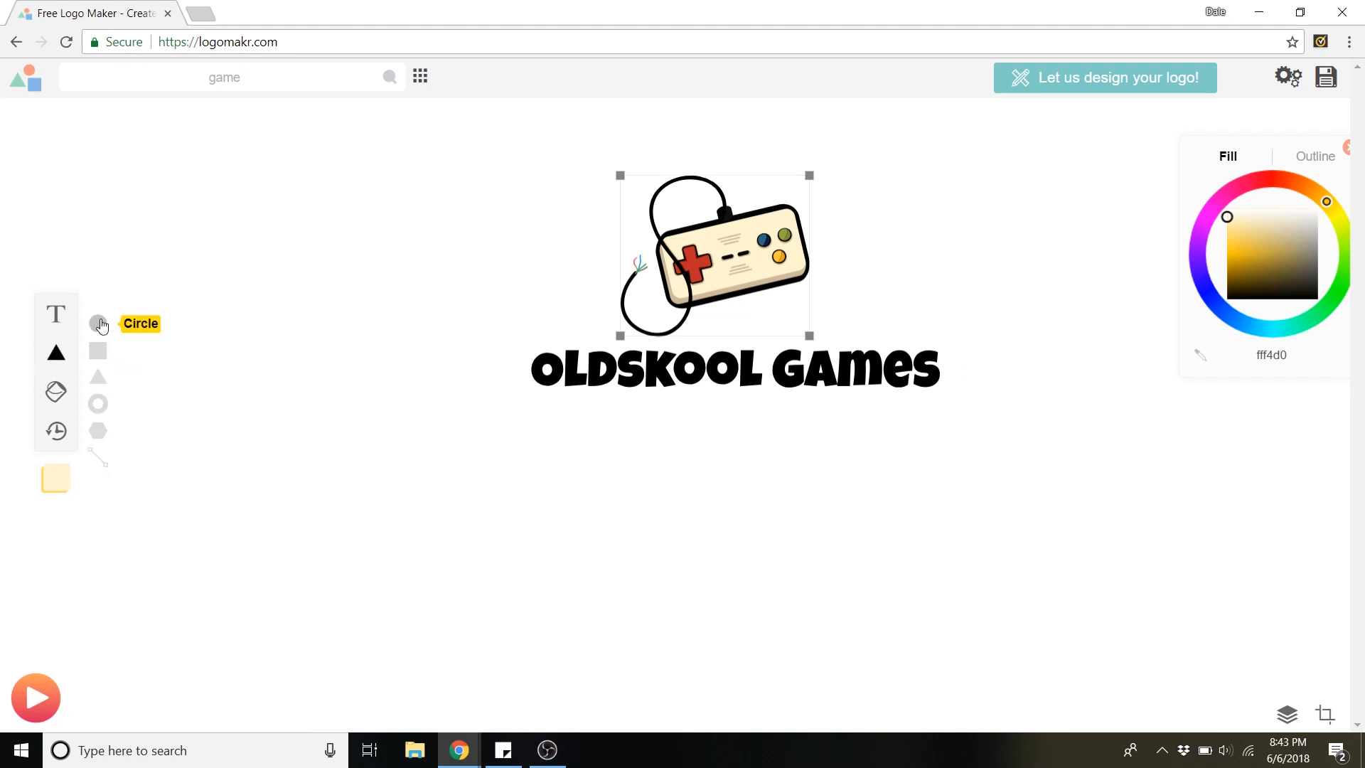
mouse_move(99, 331)
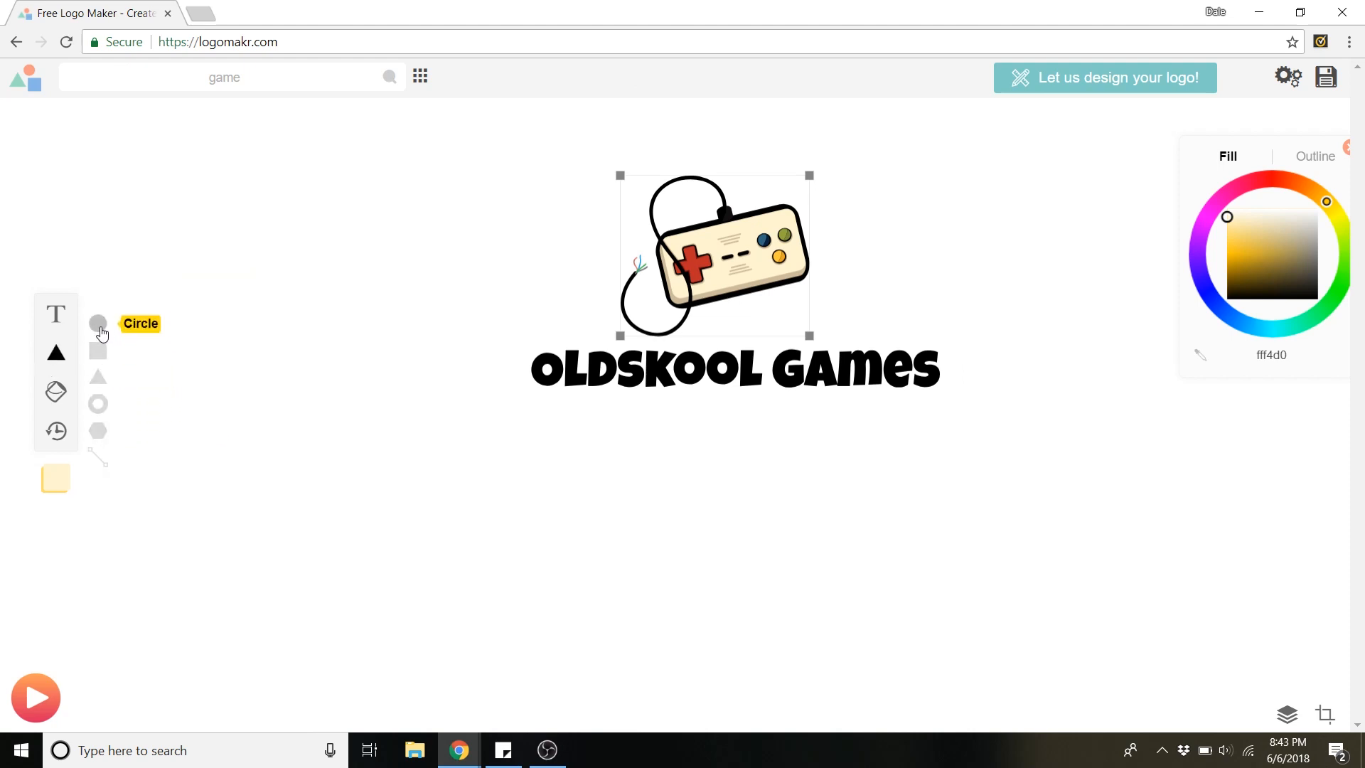
- Add a trial circle shape, then delete the unwanted blue circle
left_click(98, 323)
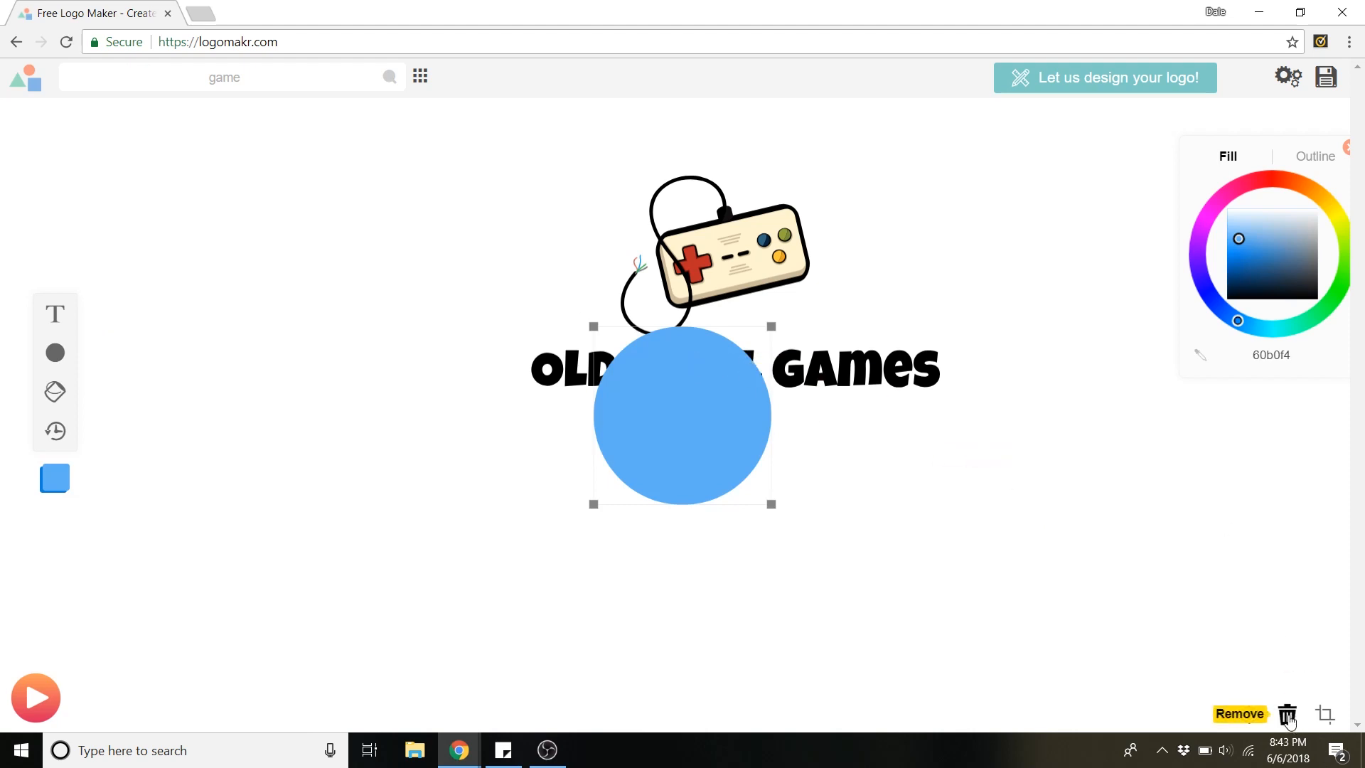
left_click(1287, 715)
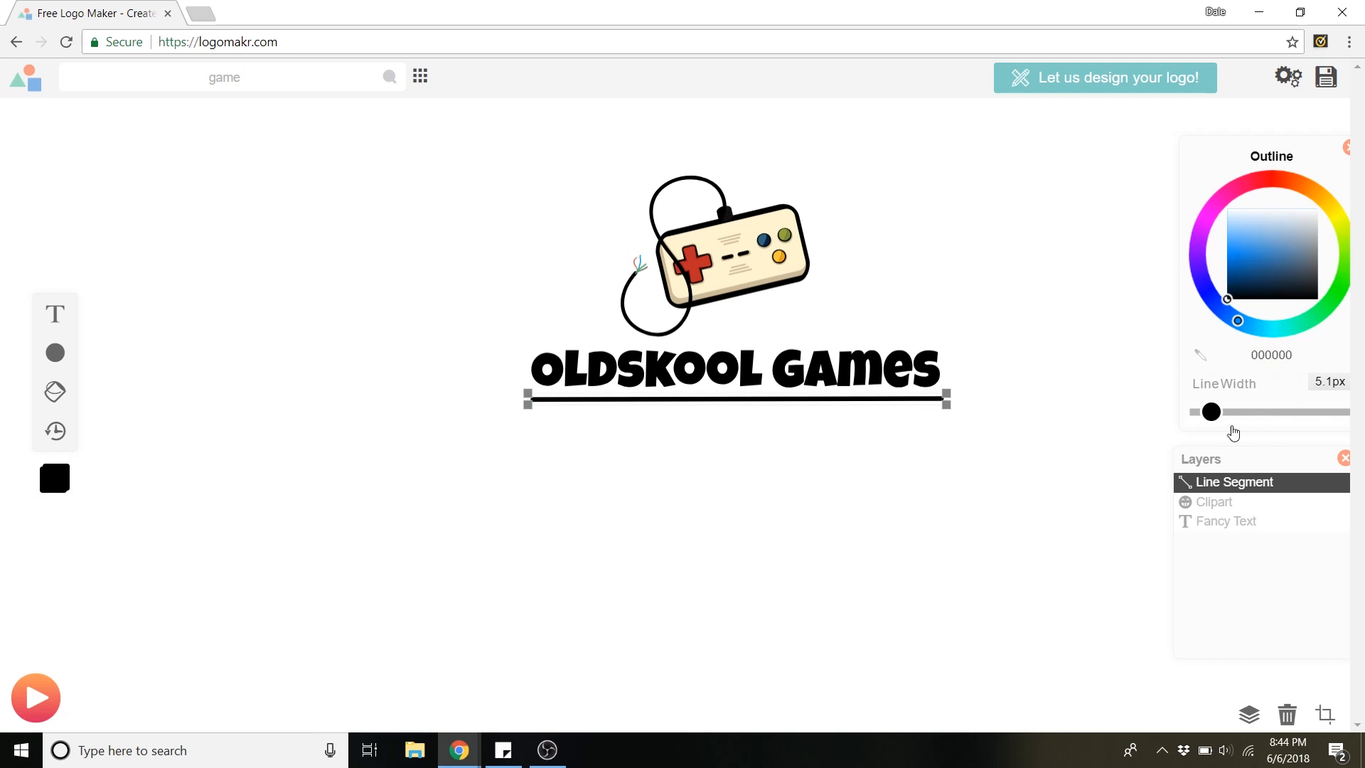
mouse_move(1287, 714)
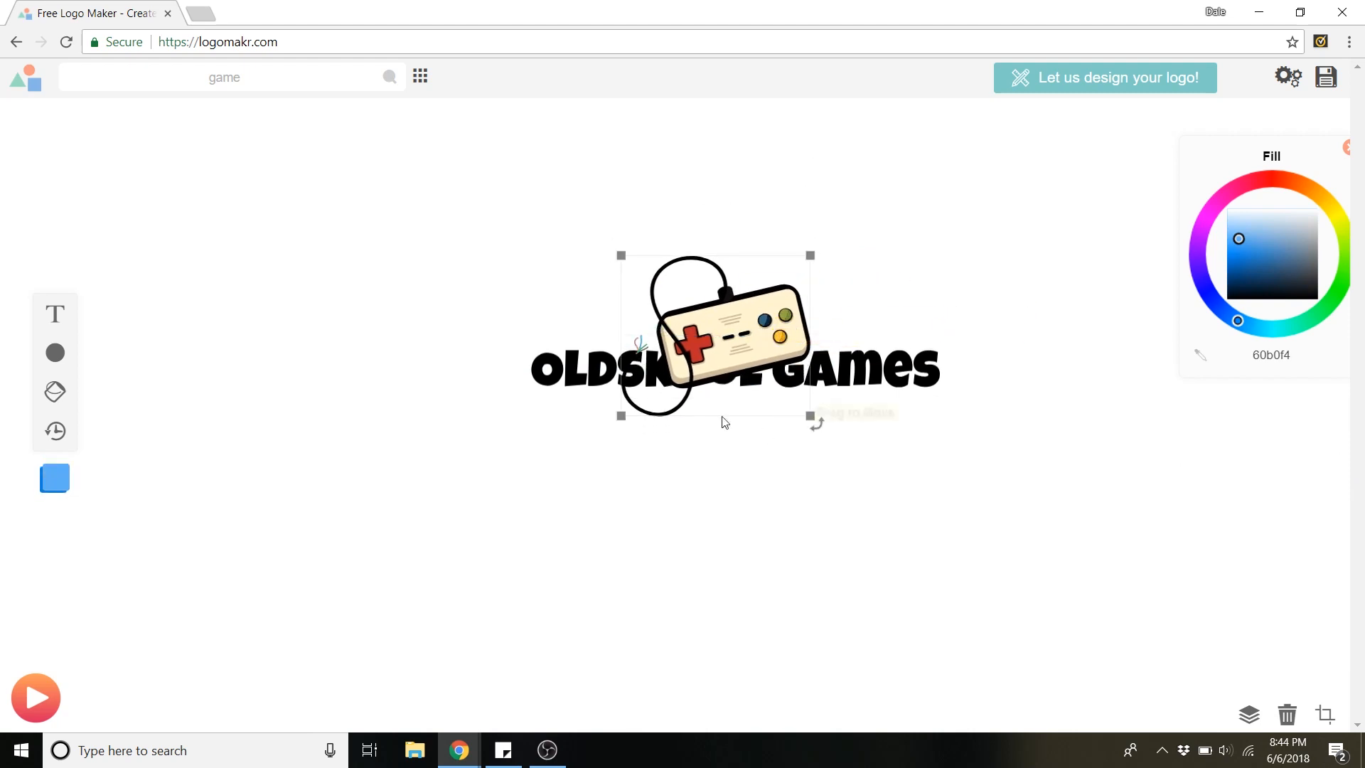
mouse_move(1250, 720)
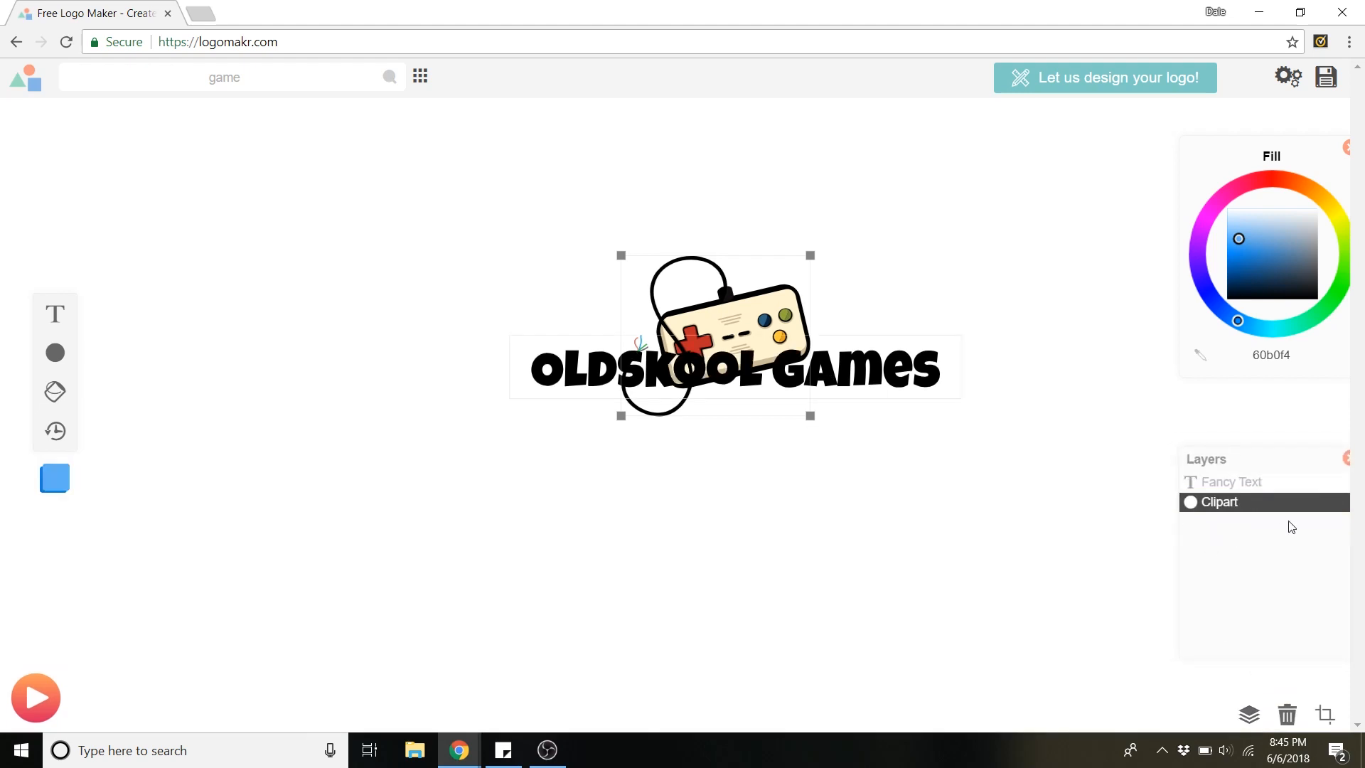
- Move the Clipart layer above Fancy Text so the controller sits in front of the text
left_click(1232, 502)
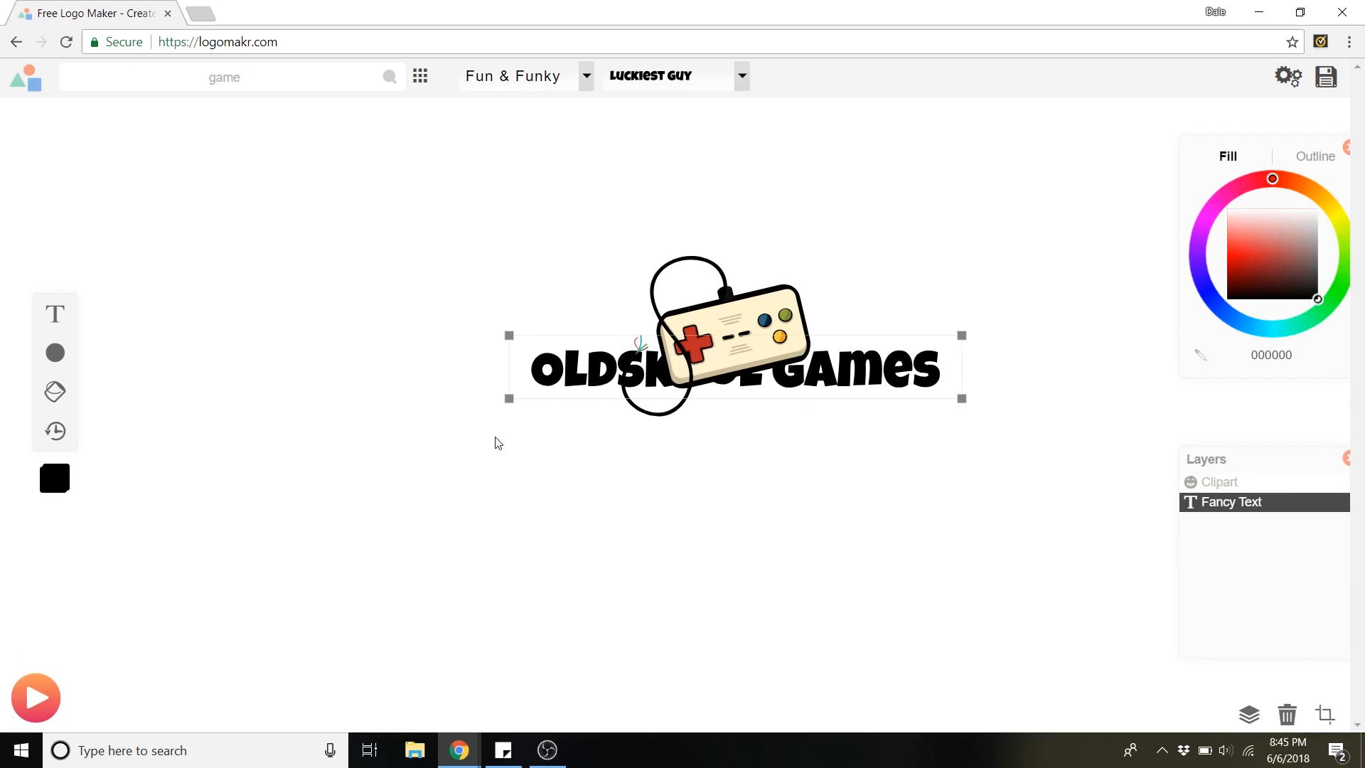
mouse_move(1209, 541)
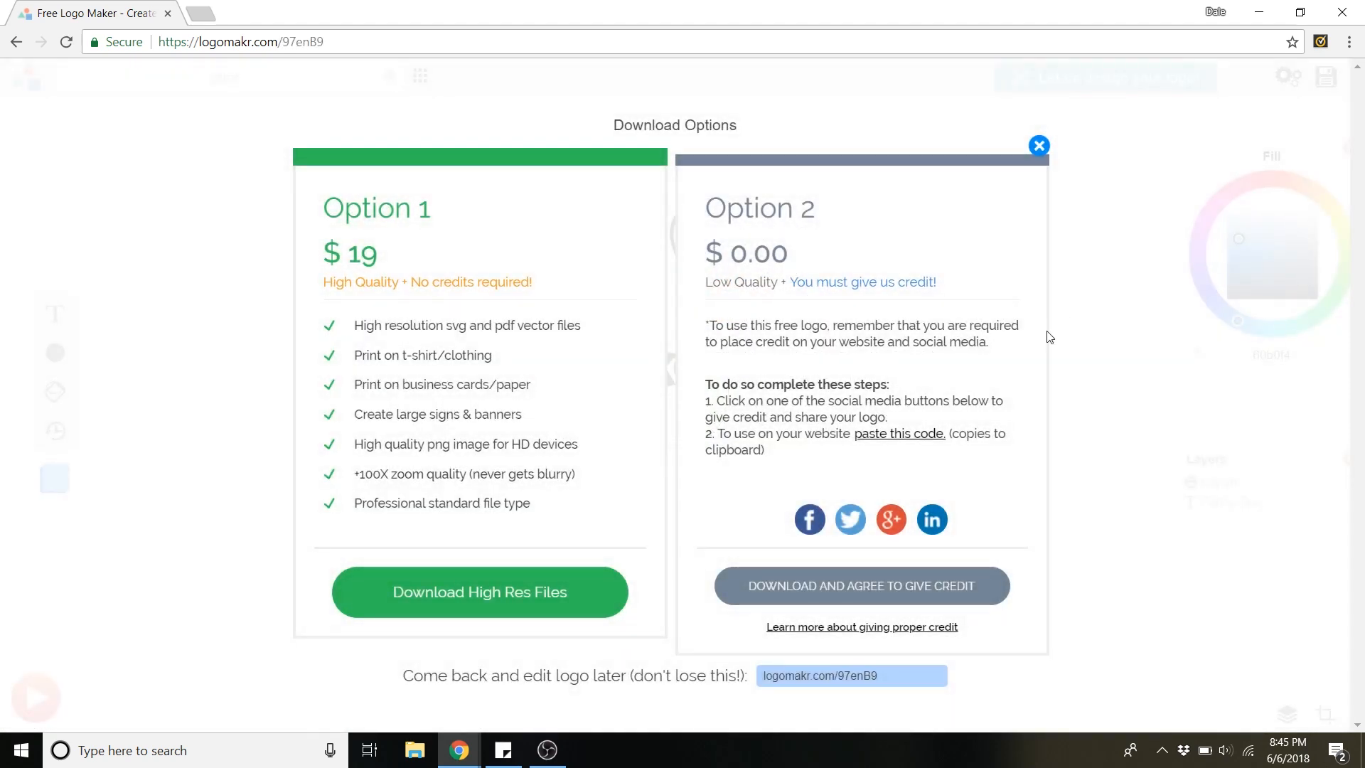
mouse_move(635, 242)
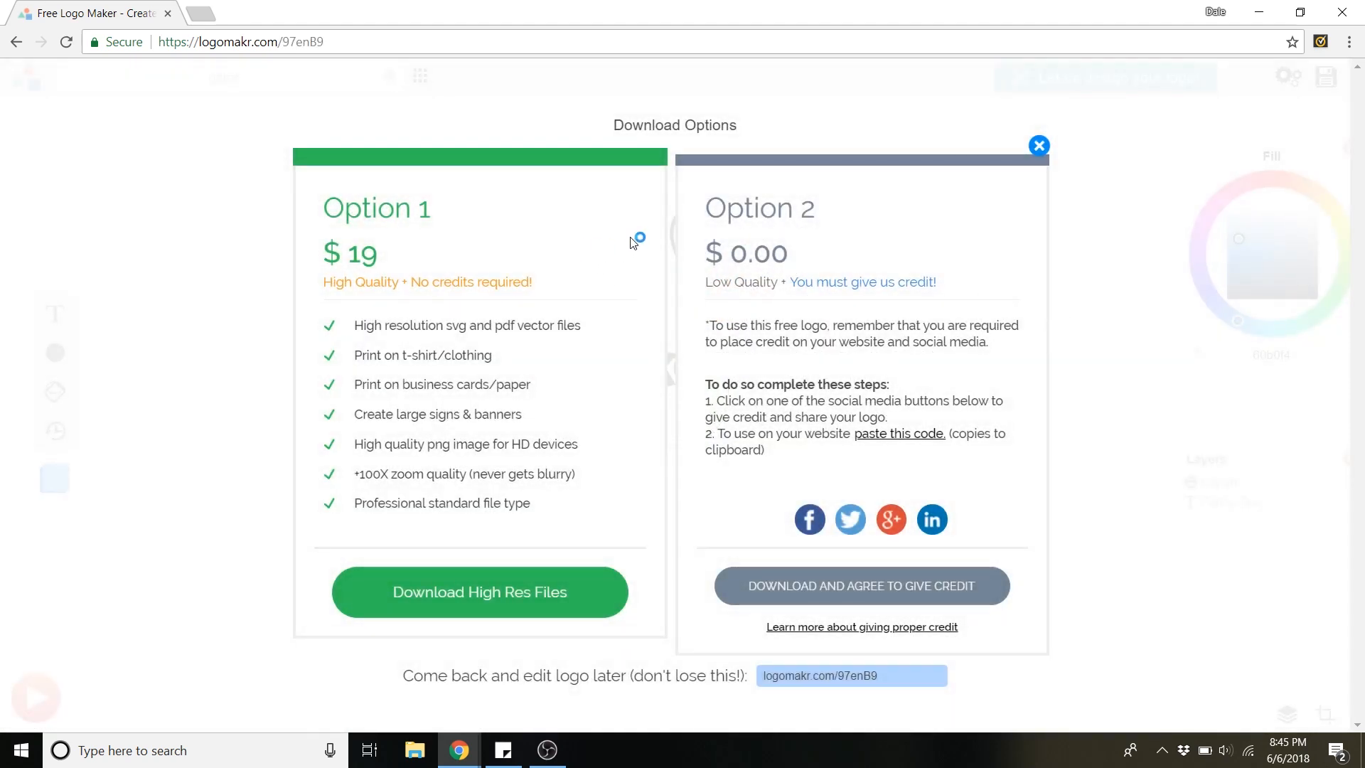
mouse_move(616, 287)
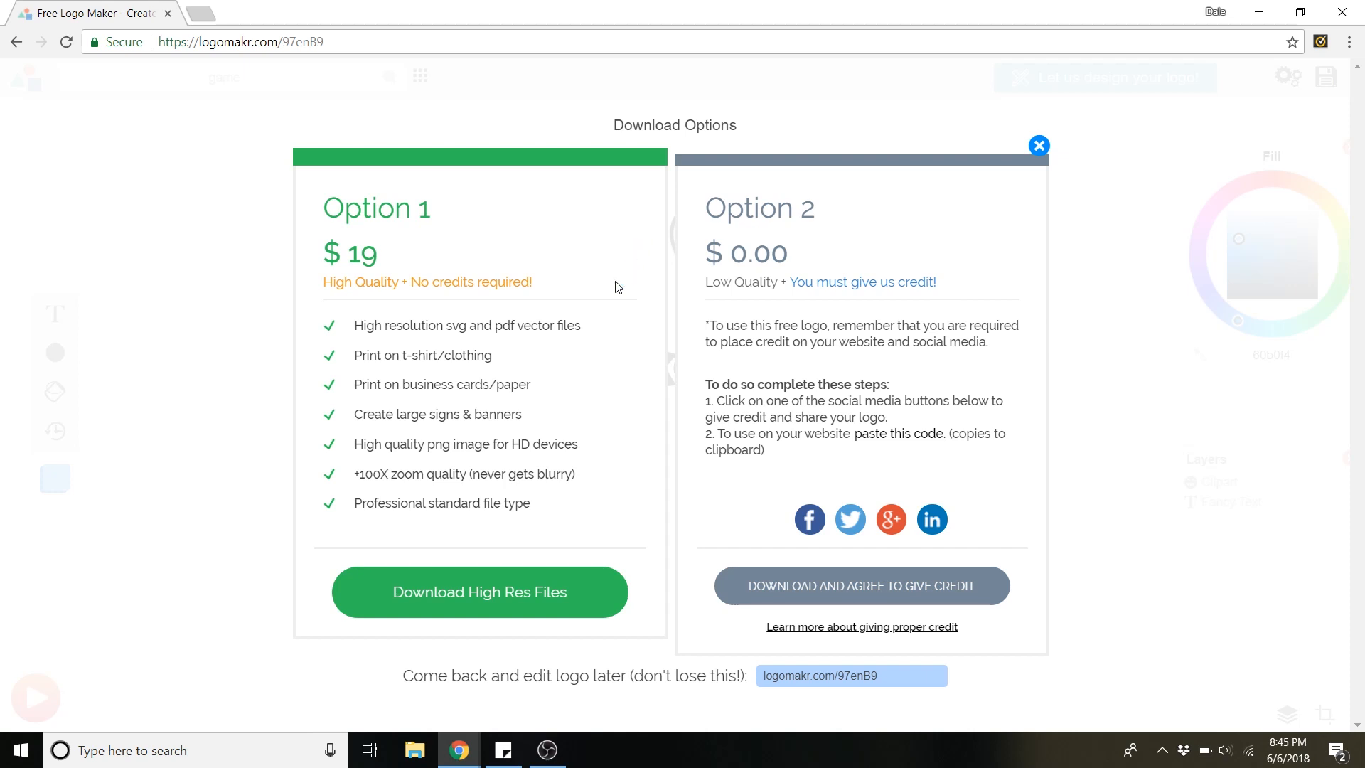
mouse_move(593, 344)
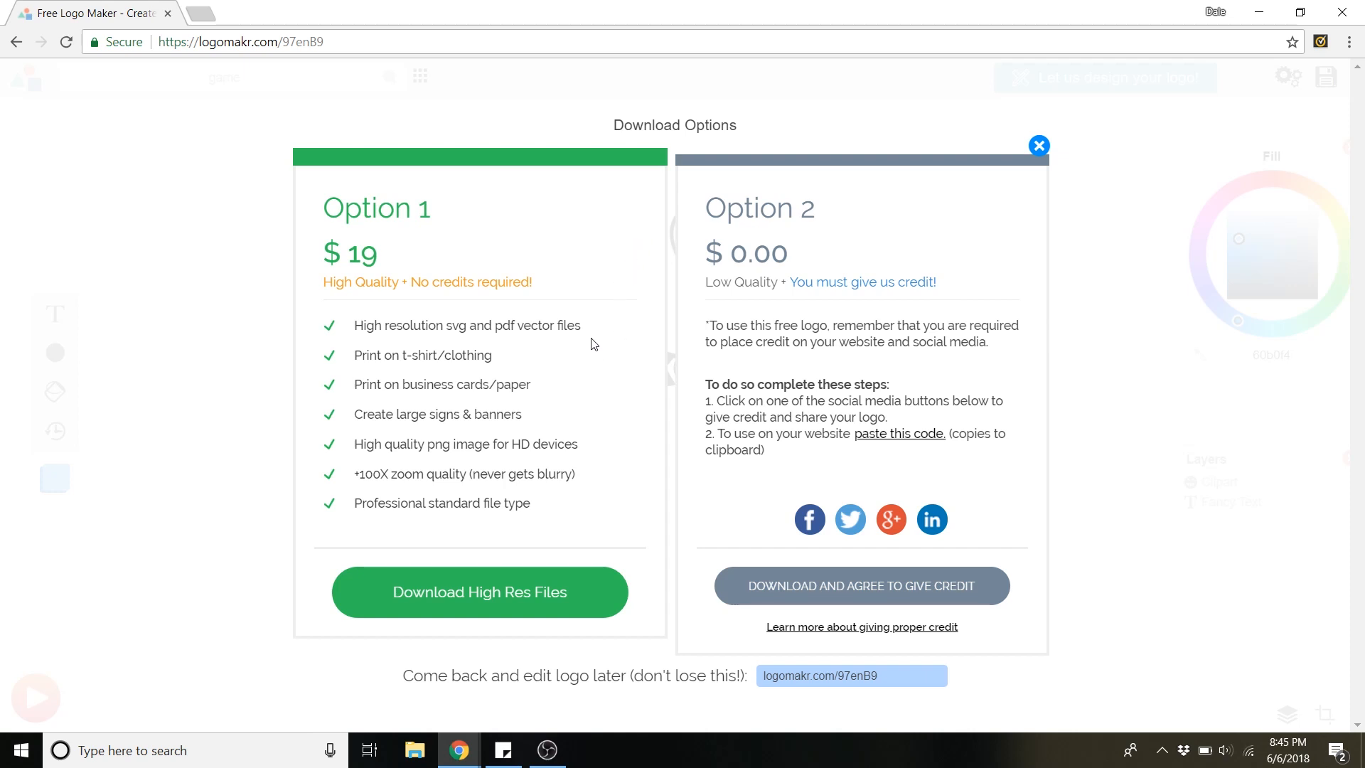
mouse_move(599, 327)
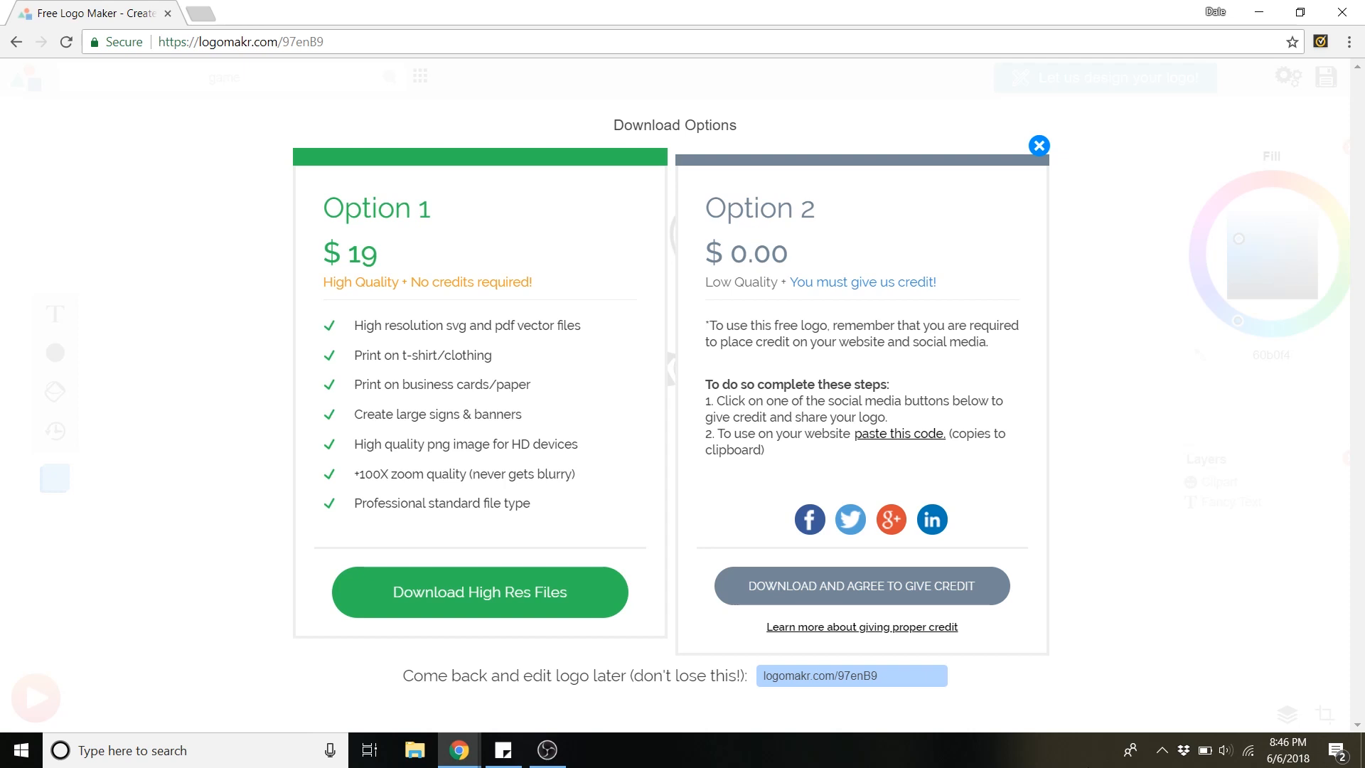
mouse_move(913, 601)
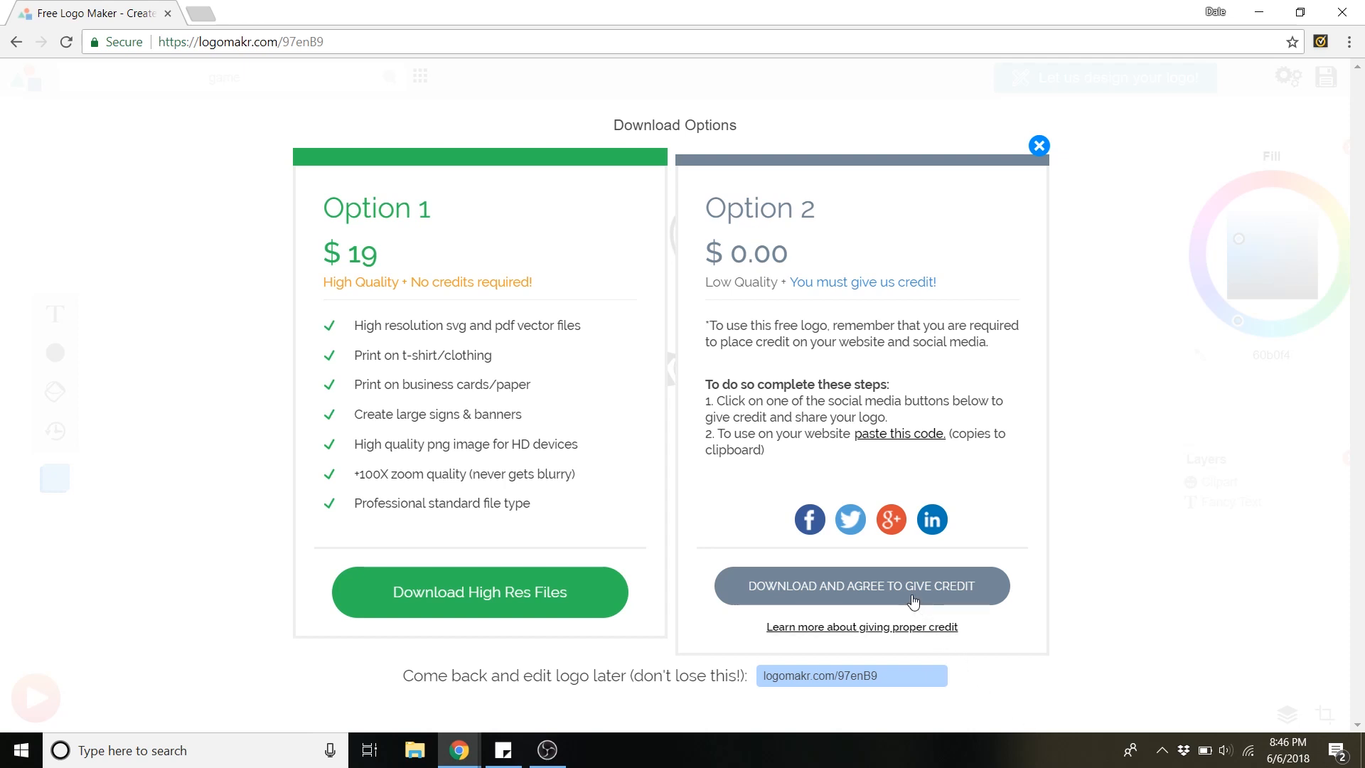
mouse_move(896, 670)
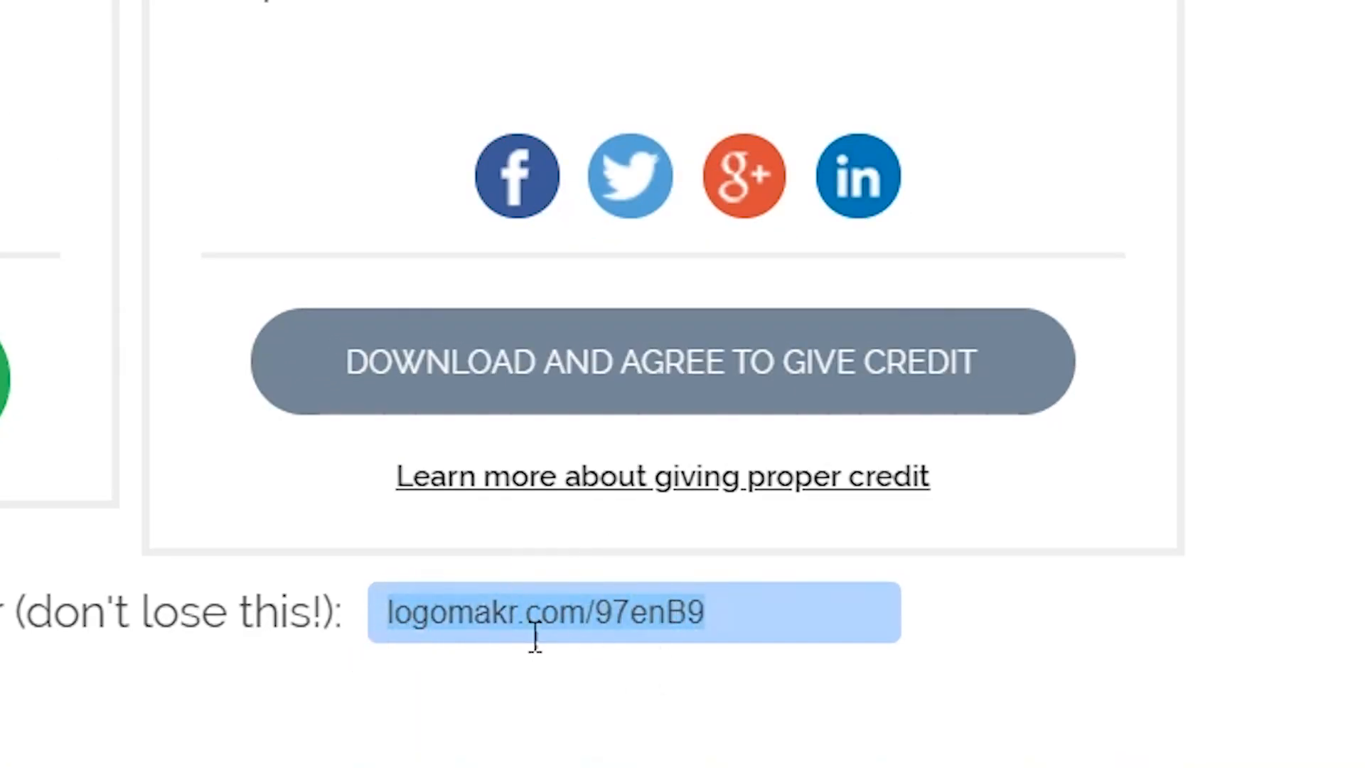
mouse_move(629, 409)
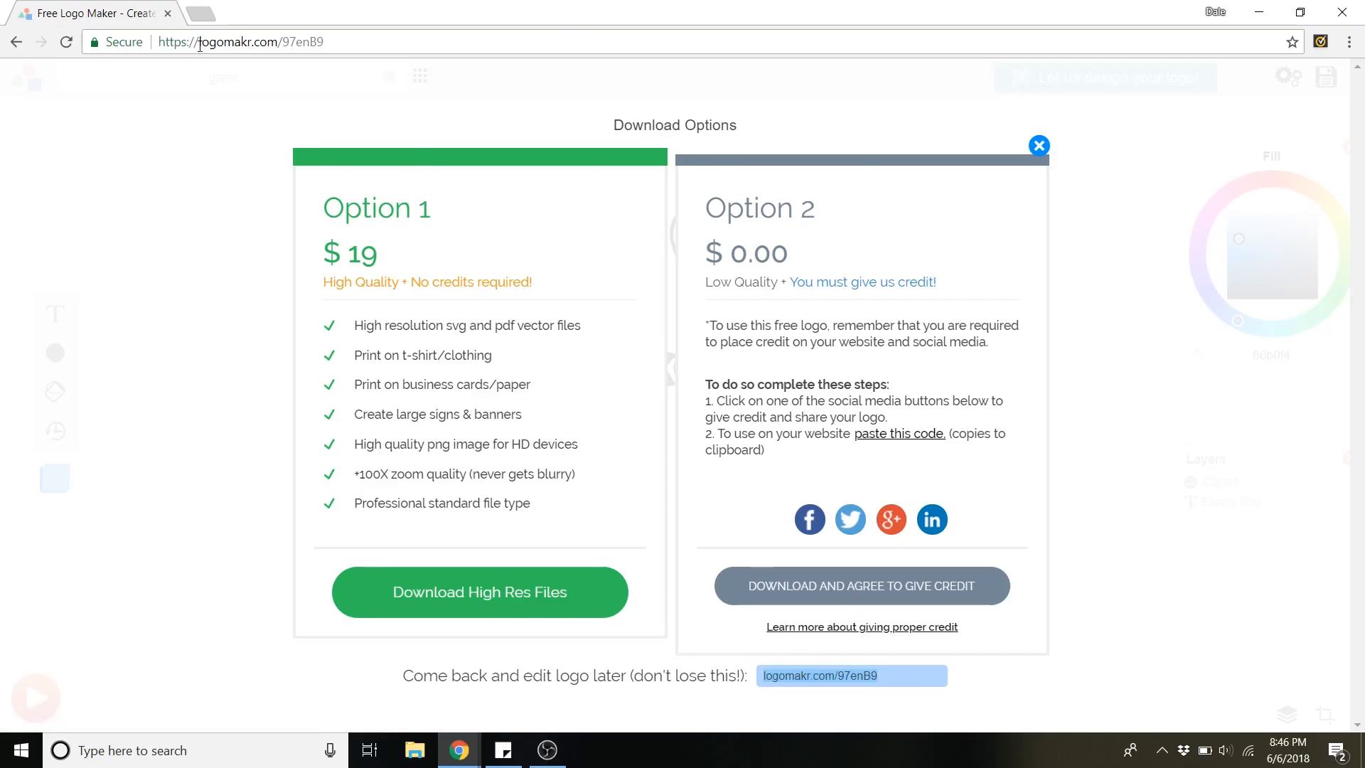
mouse_move(781, 520)
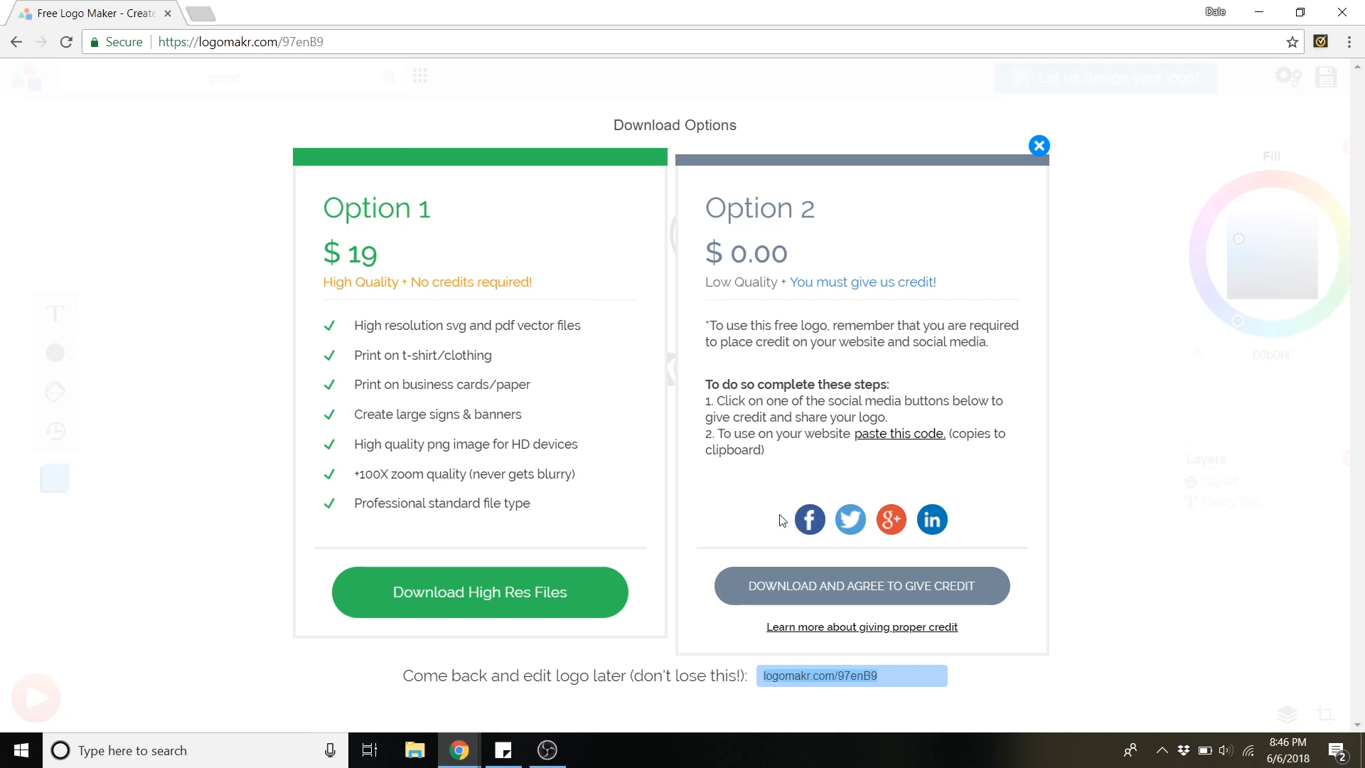
mouse_move(822, 597)
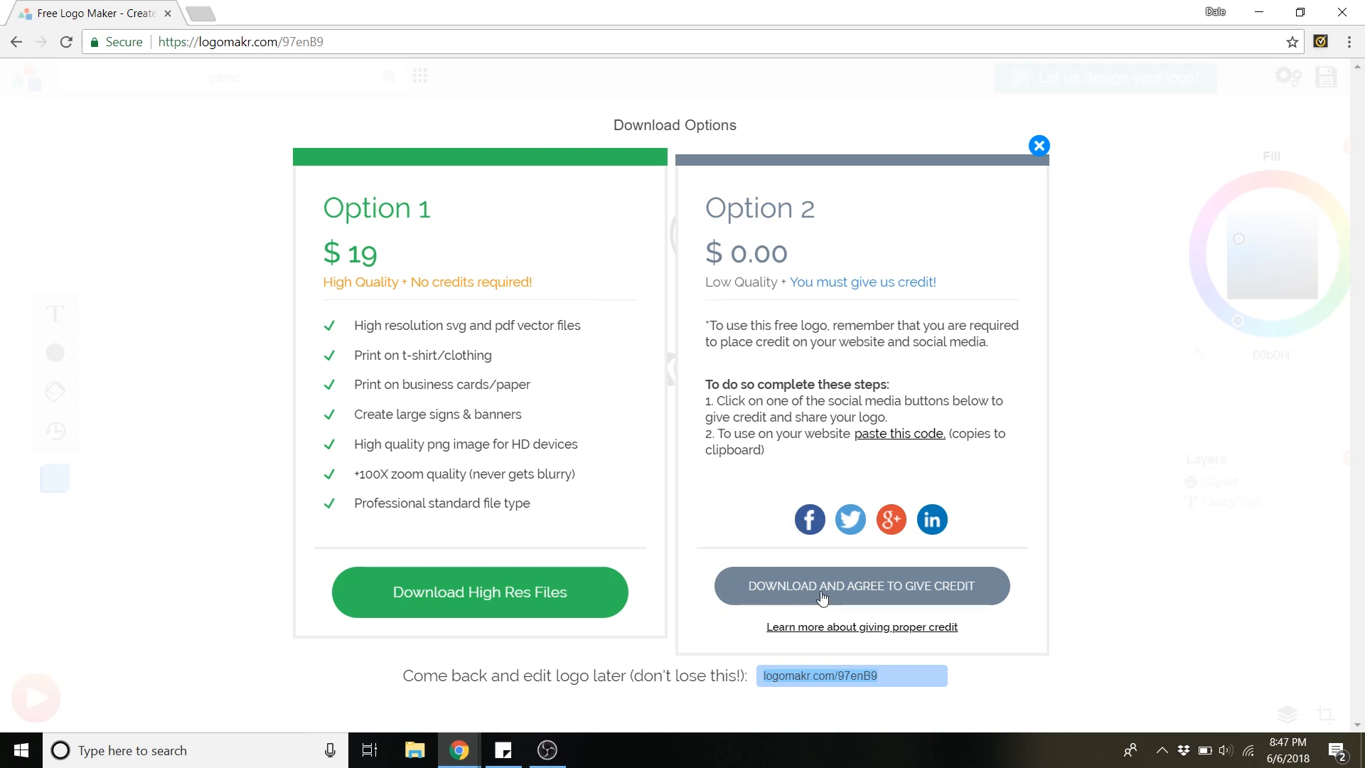
- Download the free logo PNG with credit and reopen the saved logo link in a new tab
left_click(862, 585)
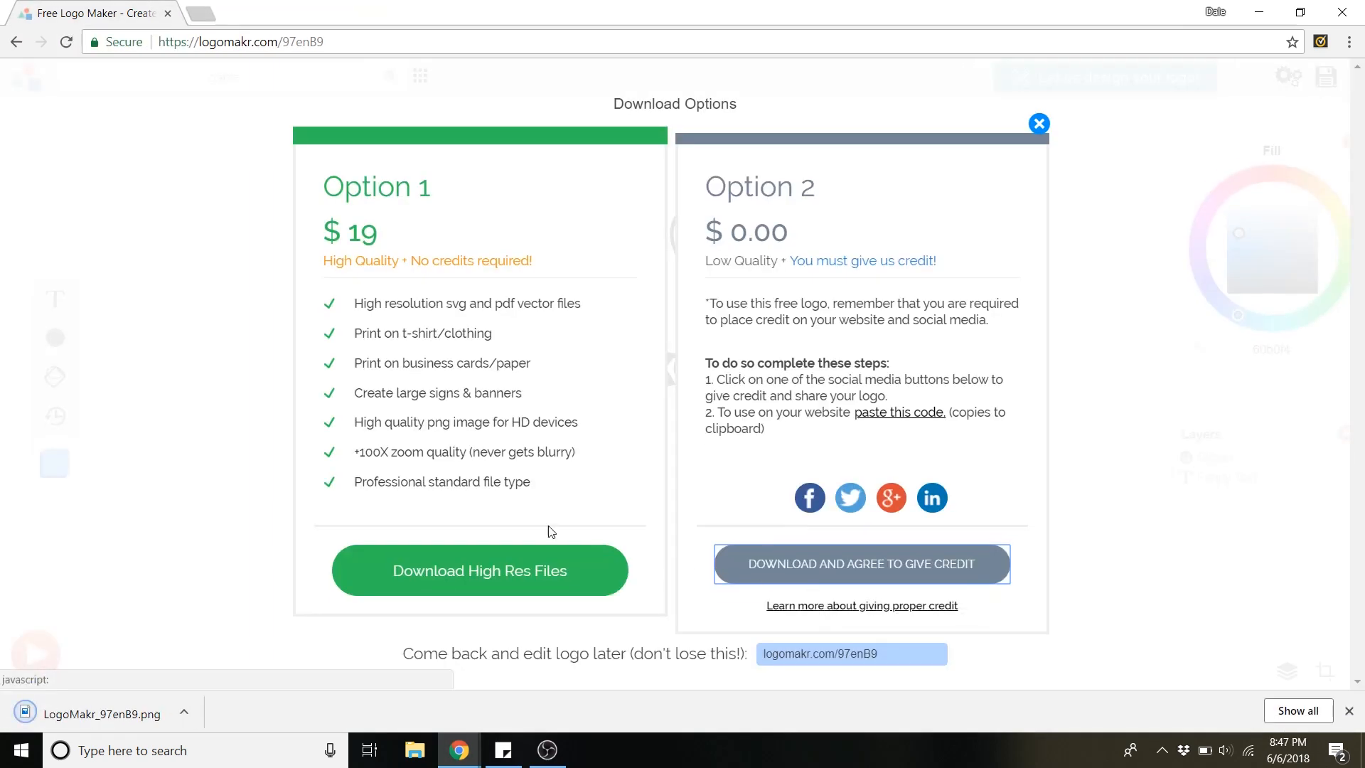
mouse_move(227, 145)
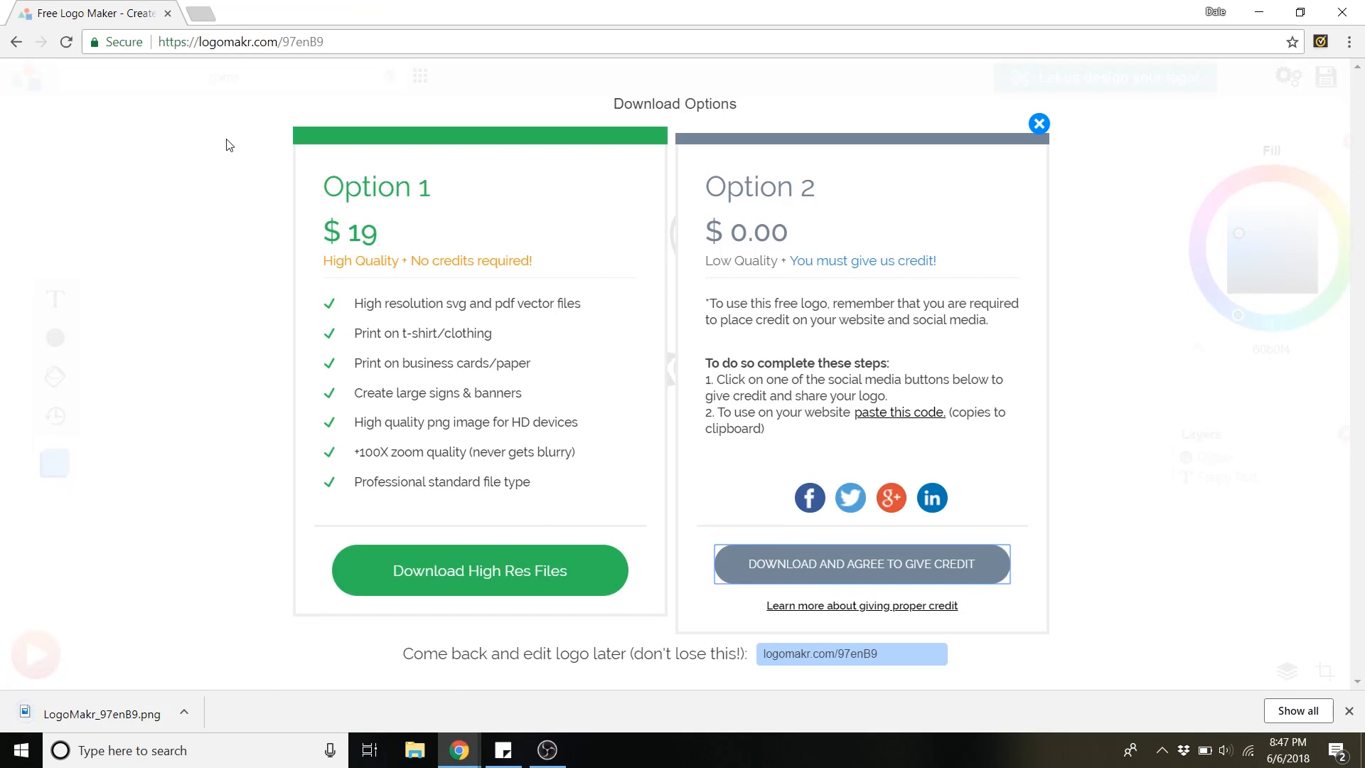
mouse_move(205, 18)
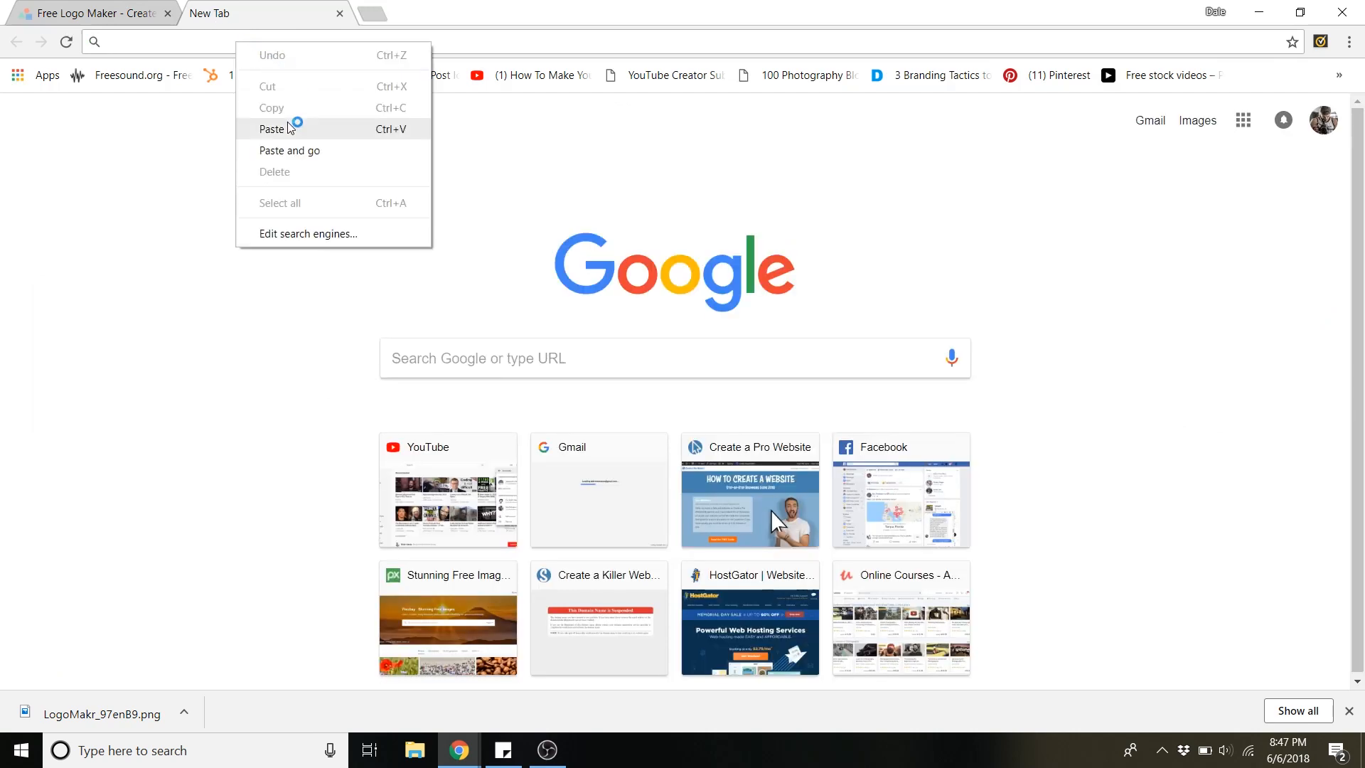
left_click(289, 151)
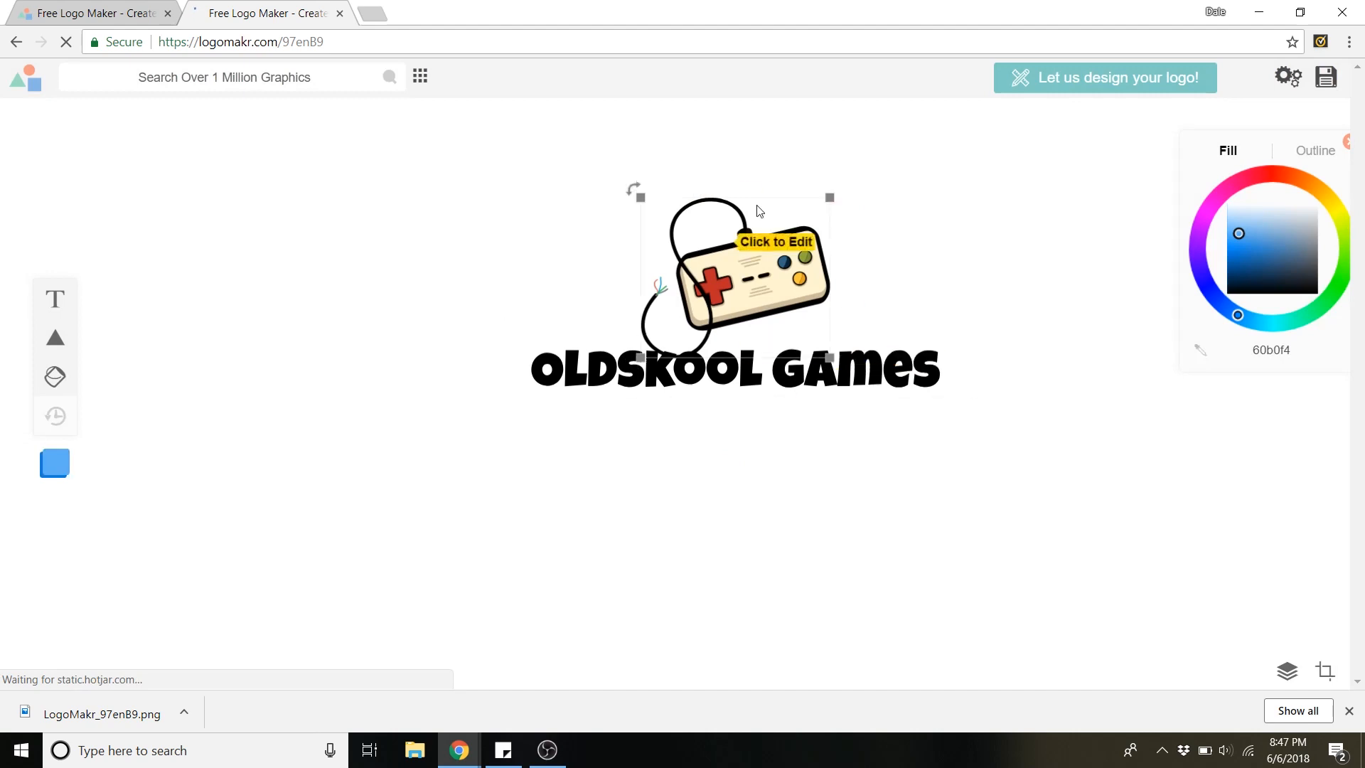
left_click(734, 365)
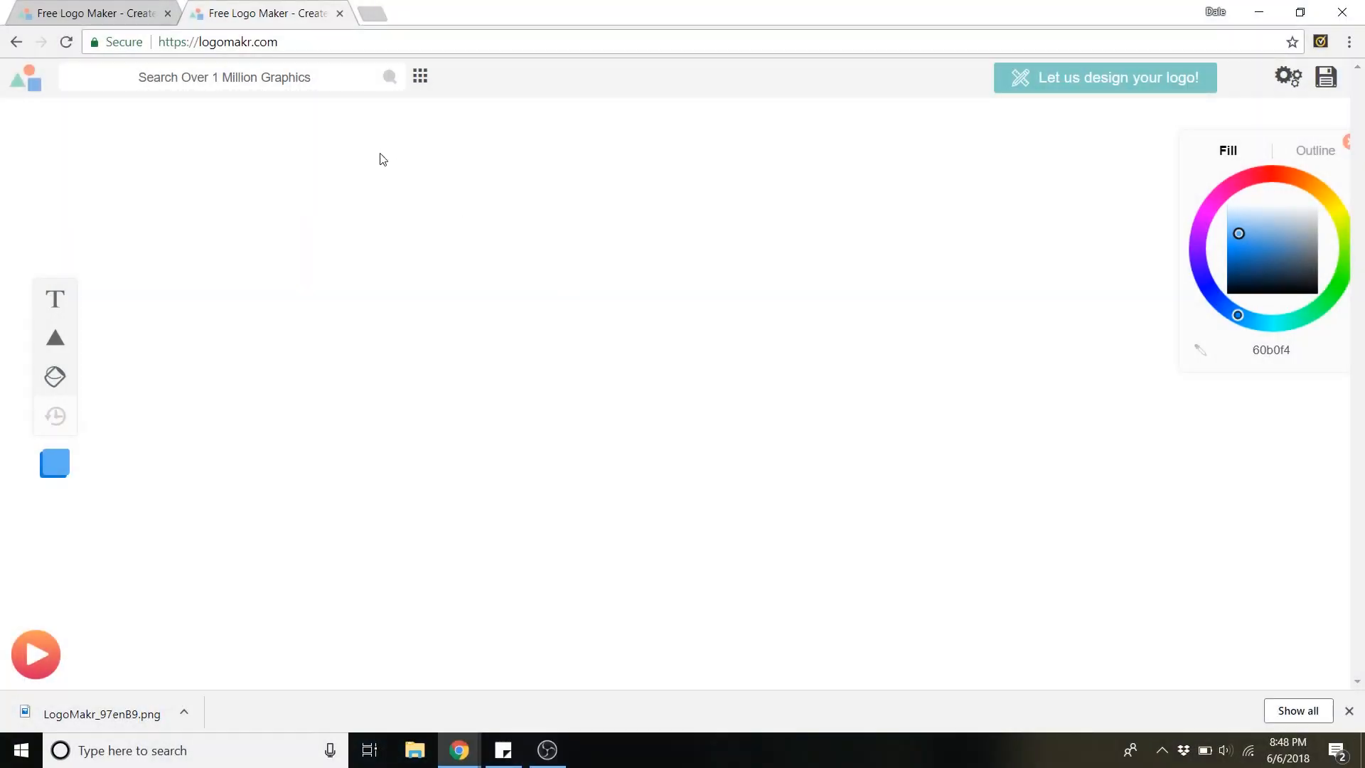
- Browse the full graphics gallery and place the two-leaf graphic on the fresh canvas
left_click(231, 77)
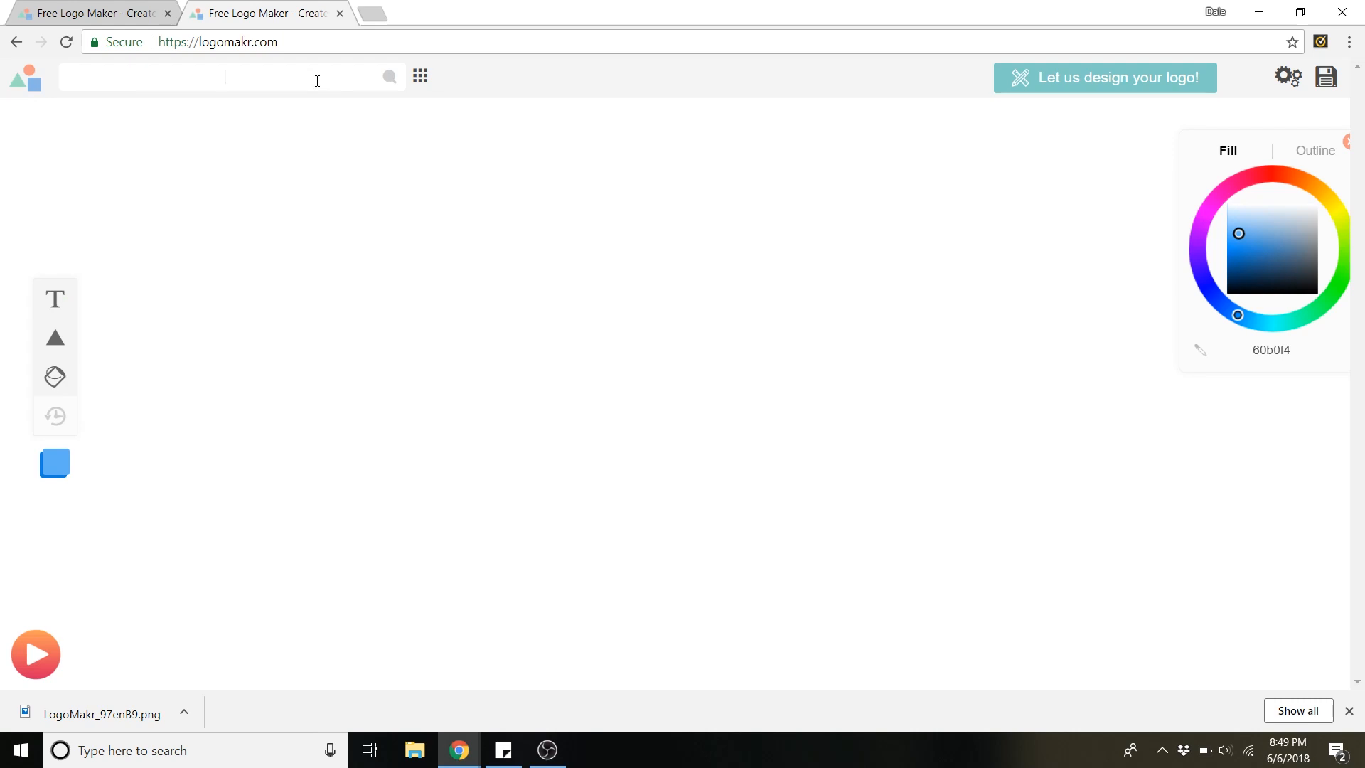
mouse_move(420, 75)
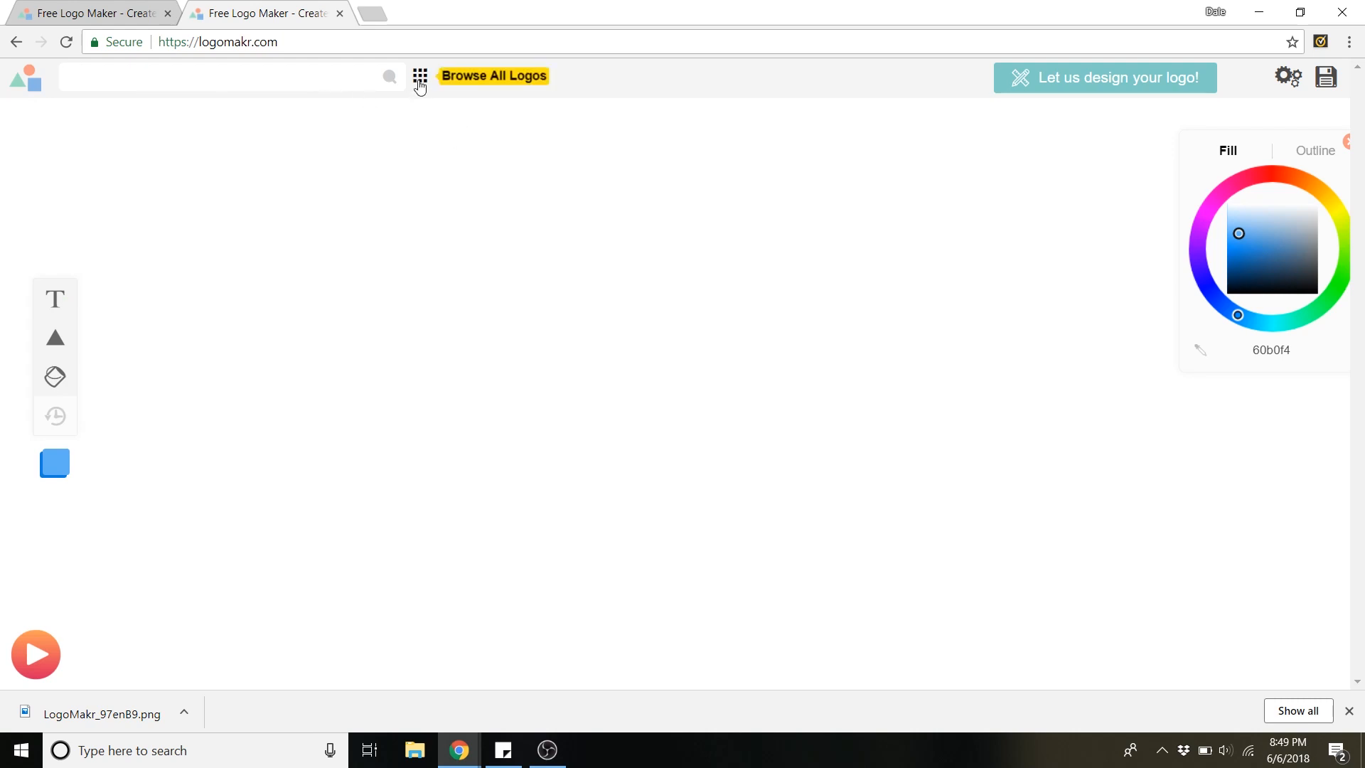
left_click(494, 76)
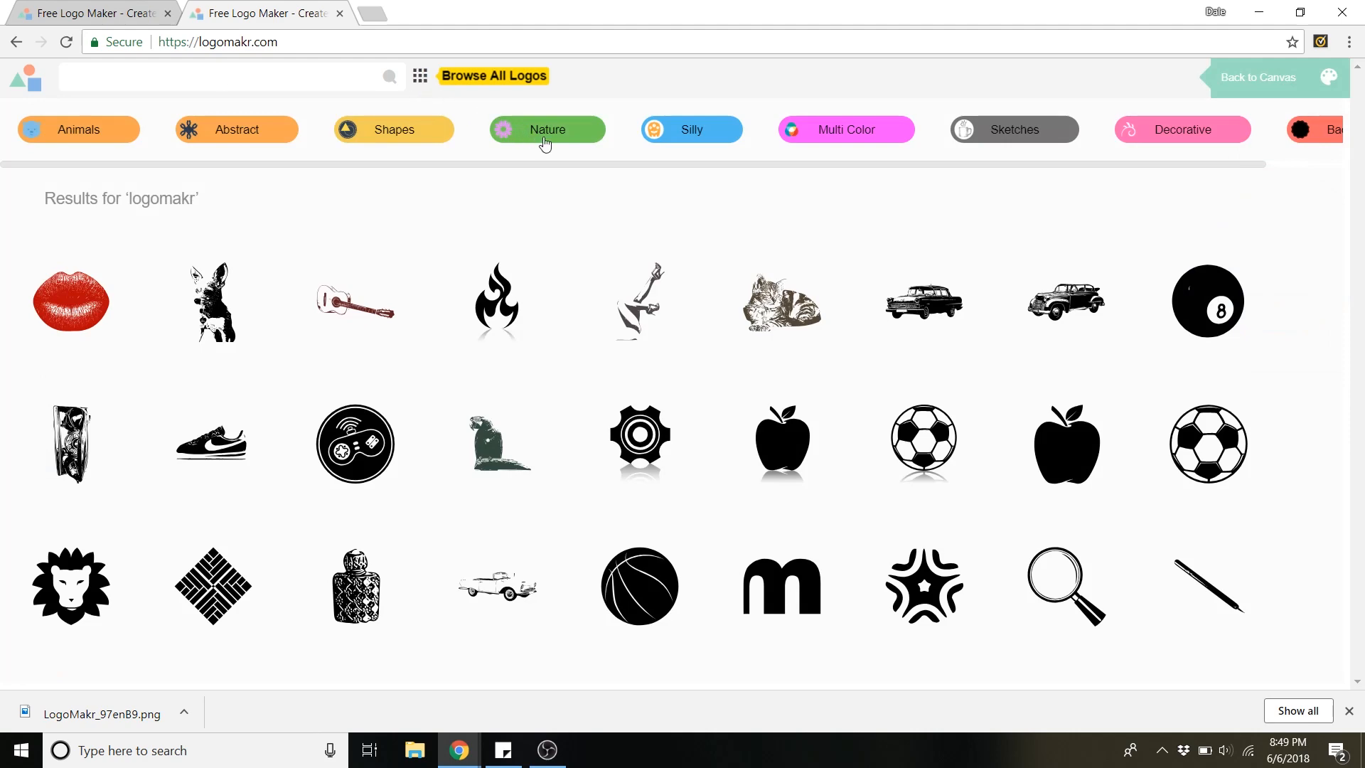
scroll("down", 3)
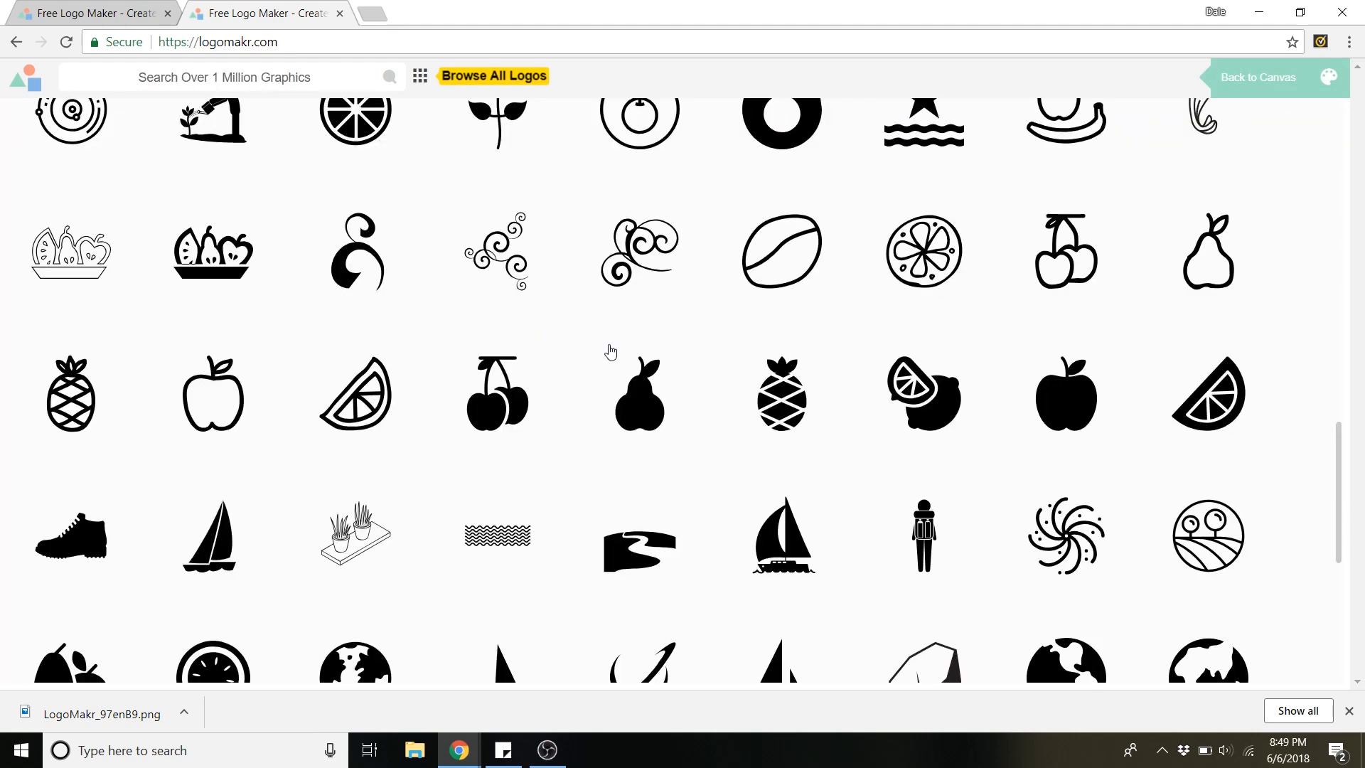
scroll("down", 3)
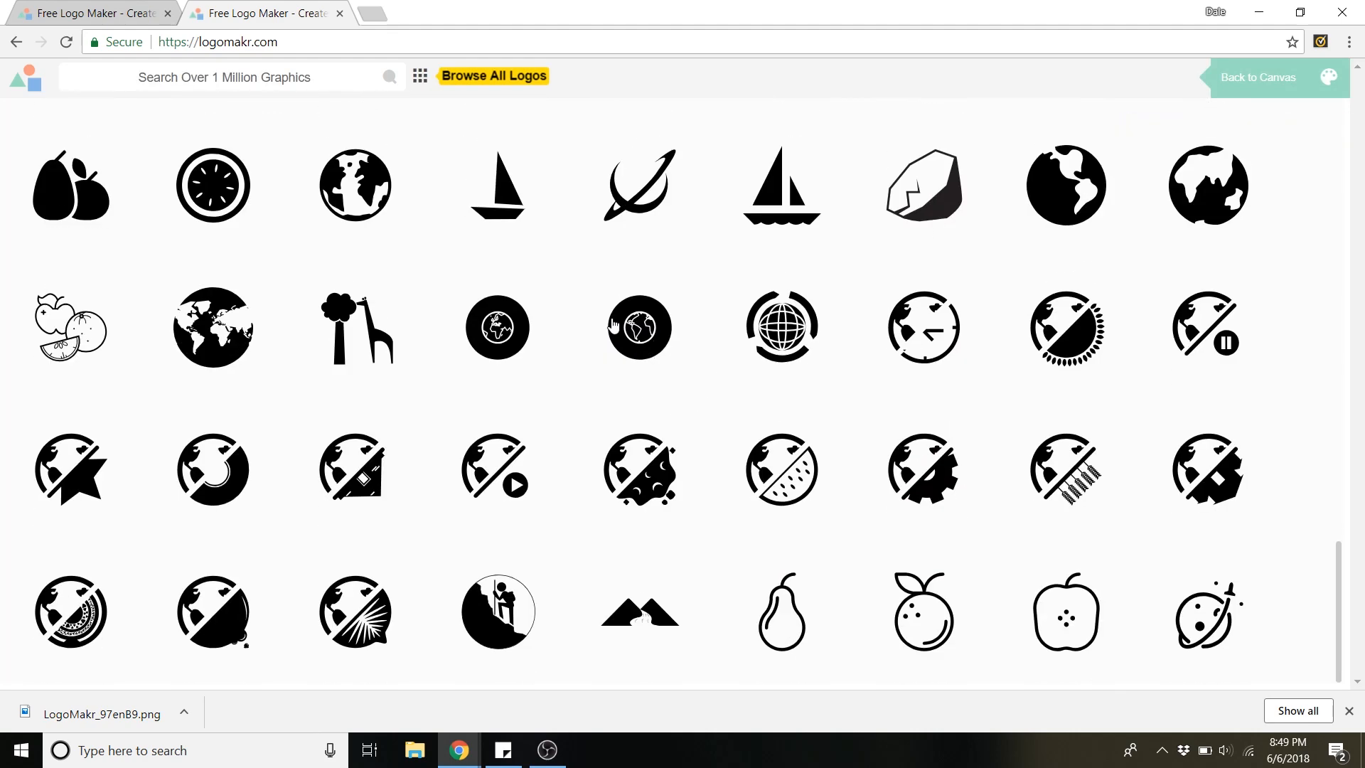
scroll("down", 3)
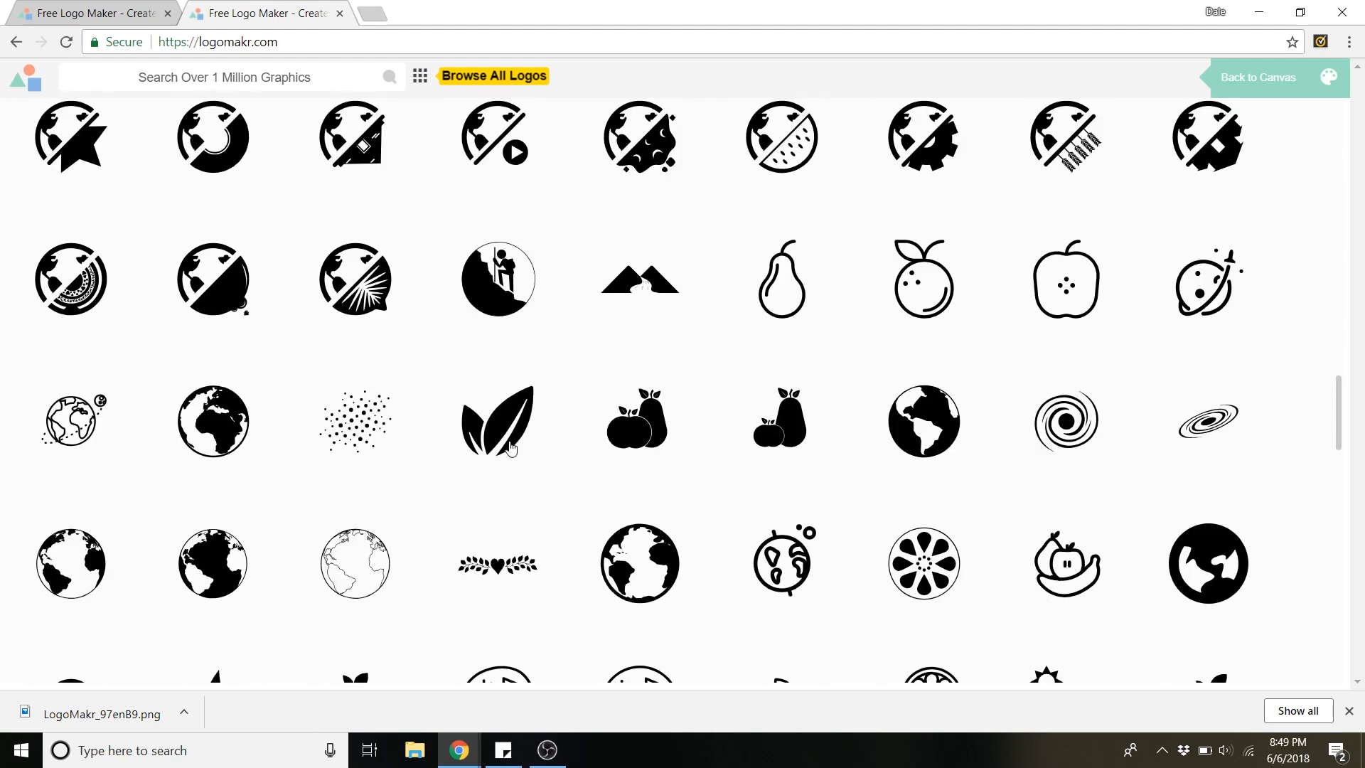
mouse_move(484, 435)
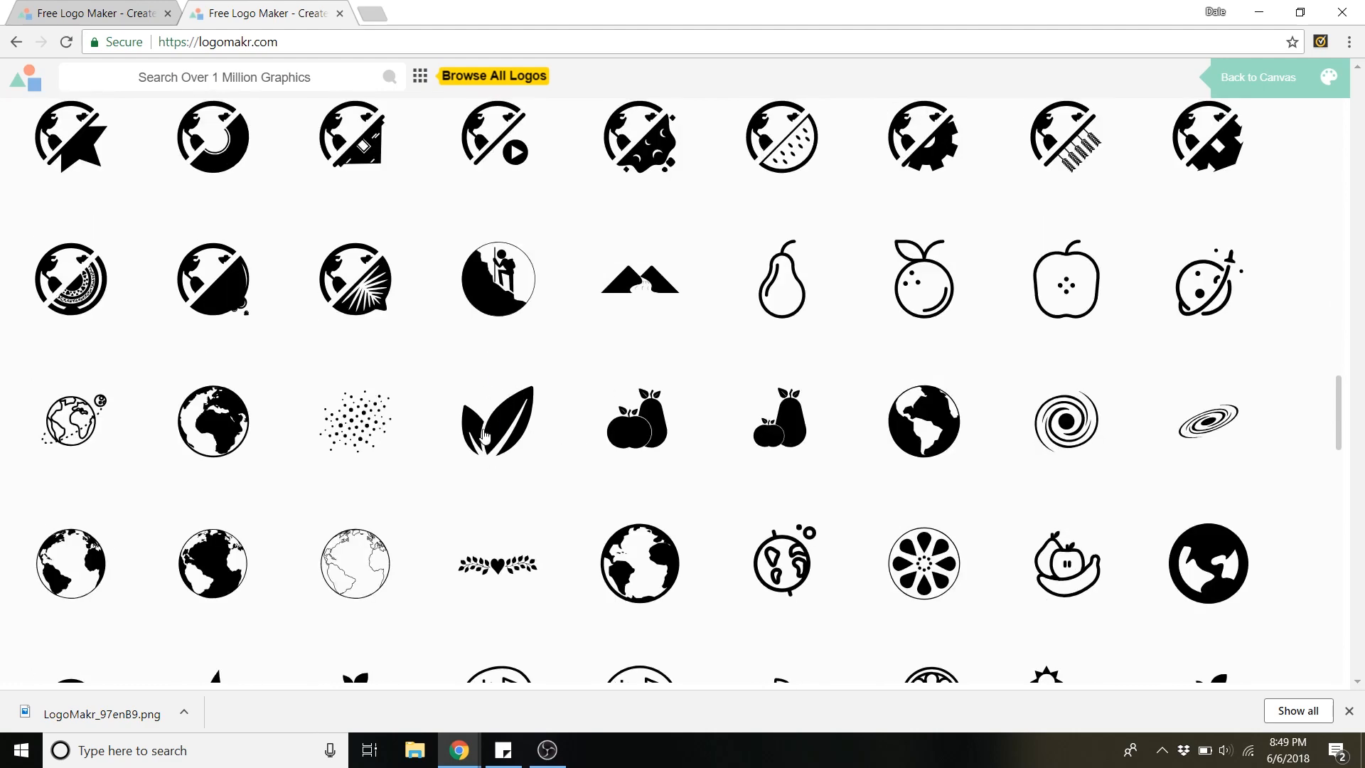
left_click(498, 421)
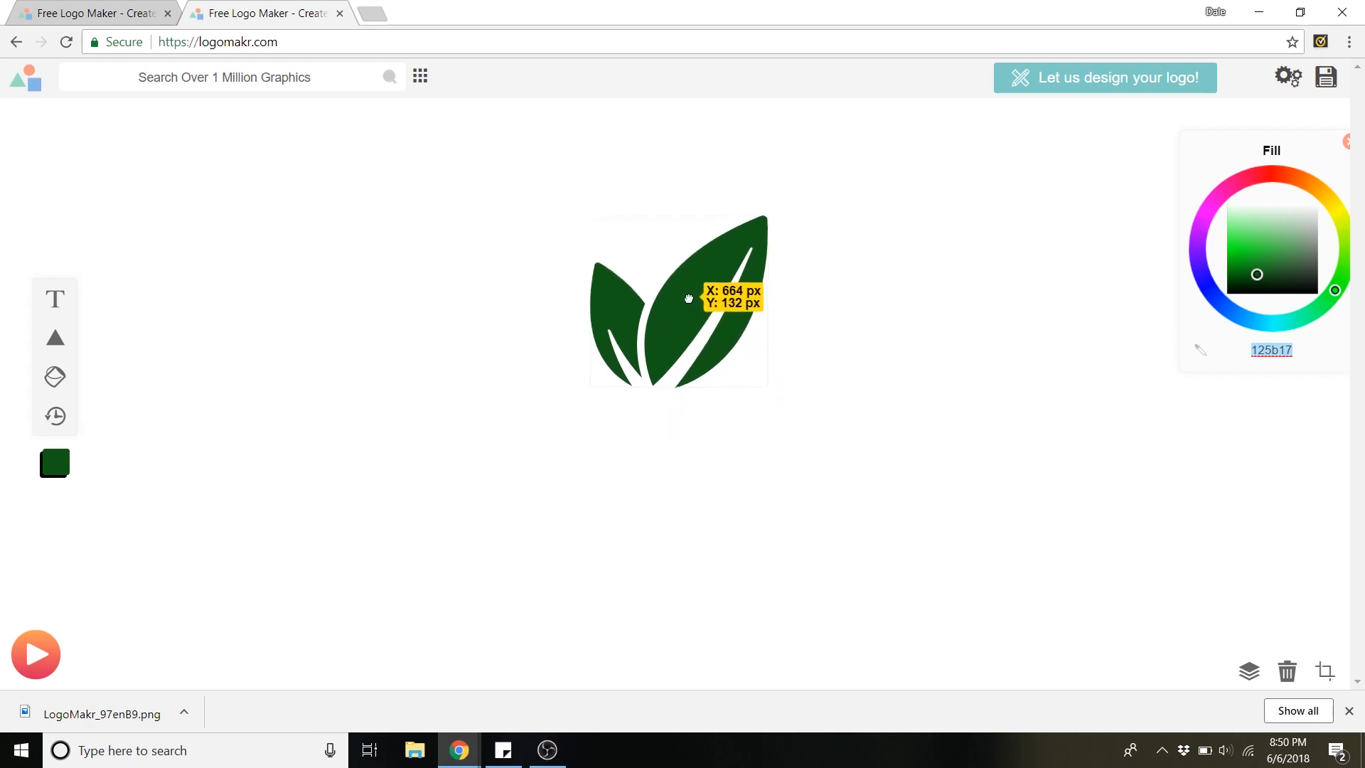
- Centre the dark green leaf graphic and add a placeholder text box beneath it
left_click(688, 299)
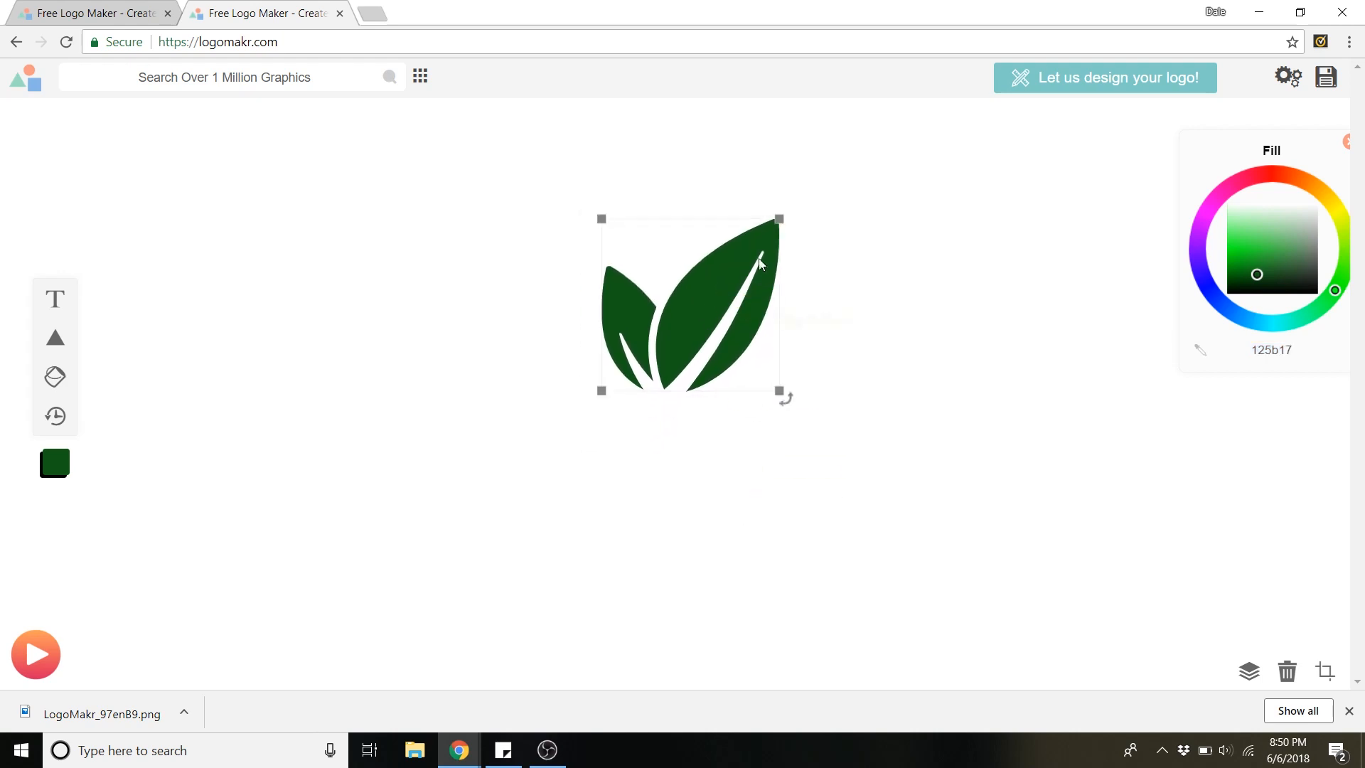
mouse_move(174, 385)
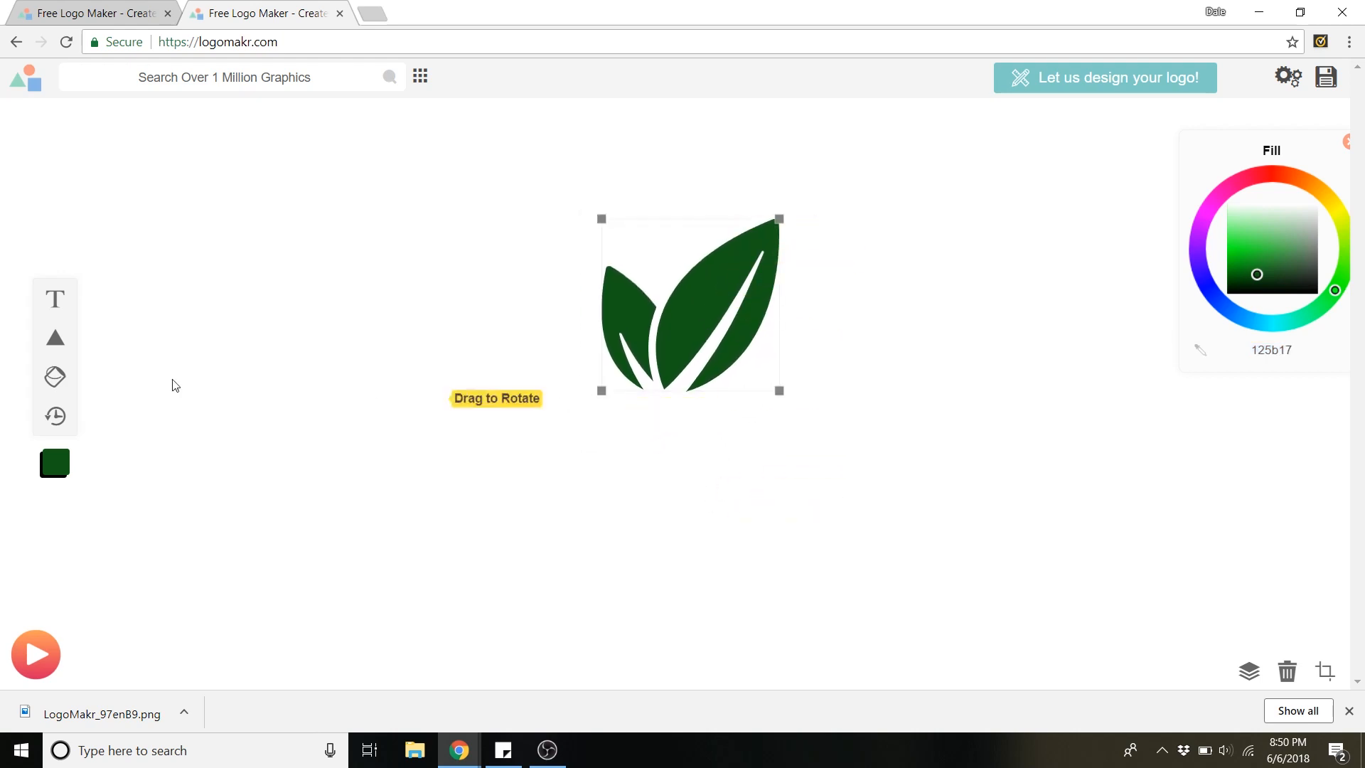
left_click(54, 298)
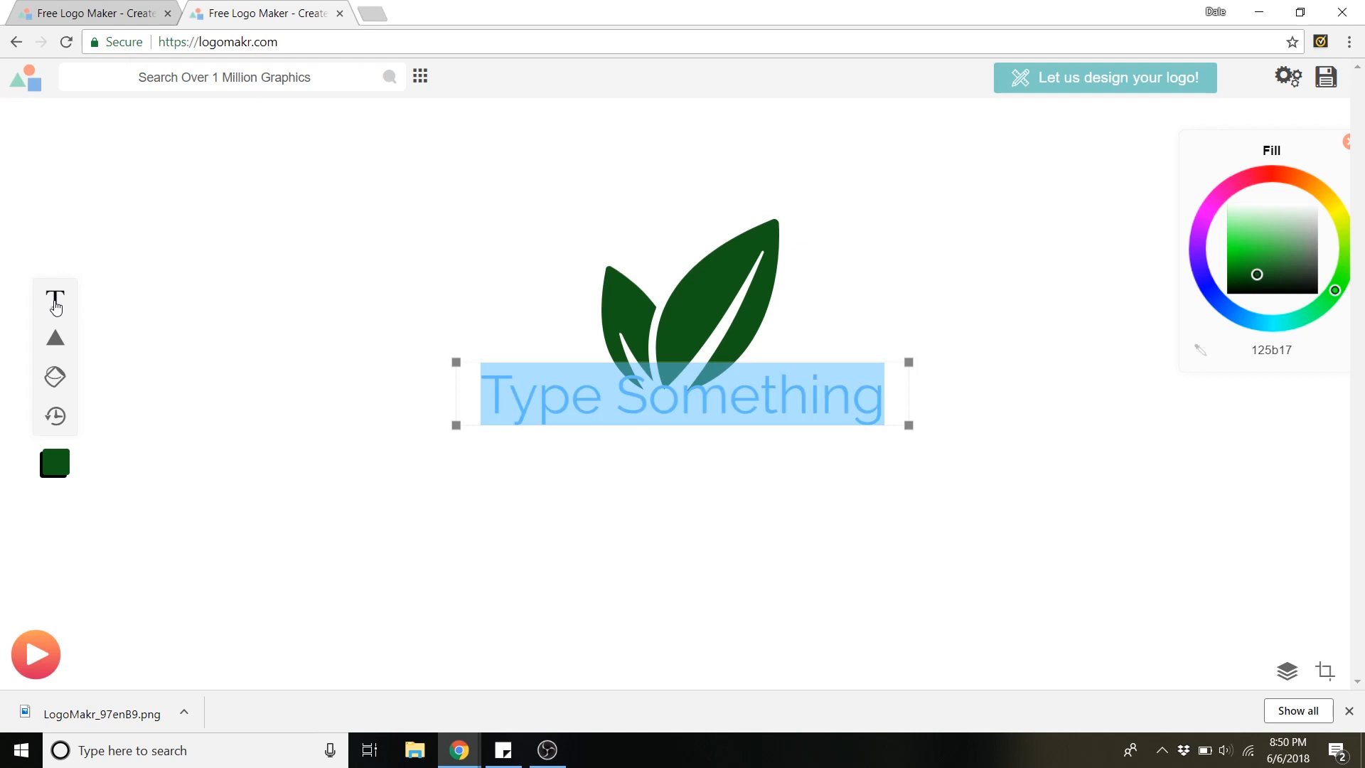
- Enter the caption "Mom's Garden" and try it in the decorative Macondo Swash Caps font
type("Mom's Ga")
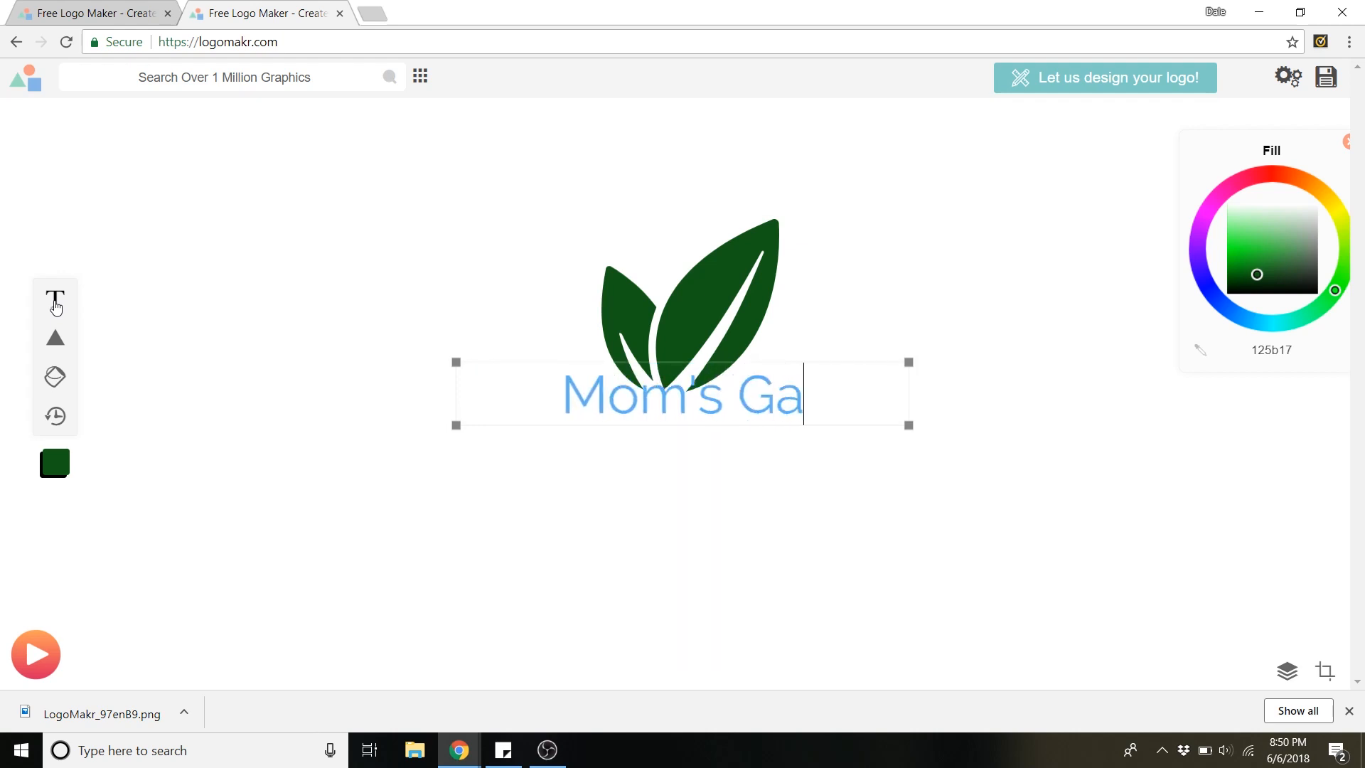
type("rden")
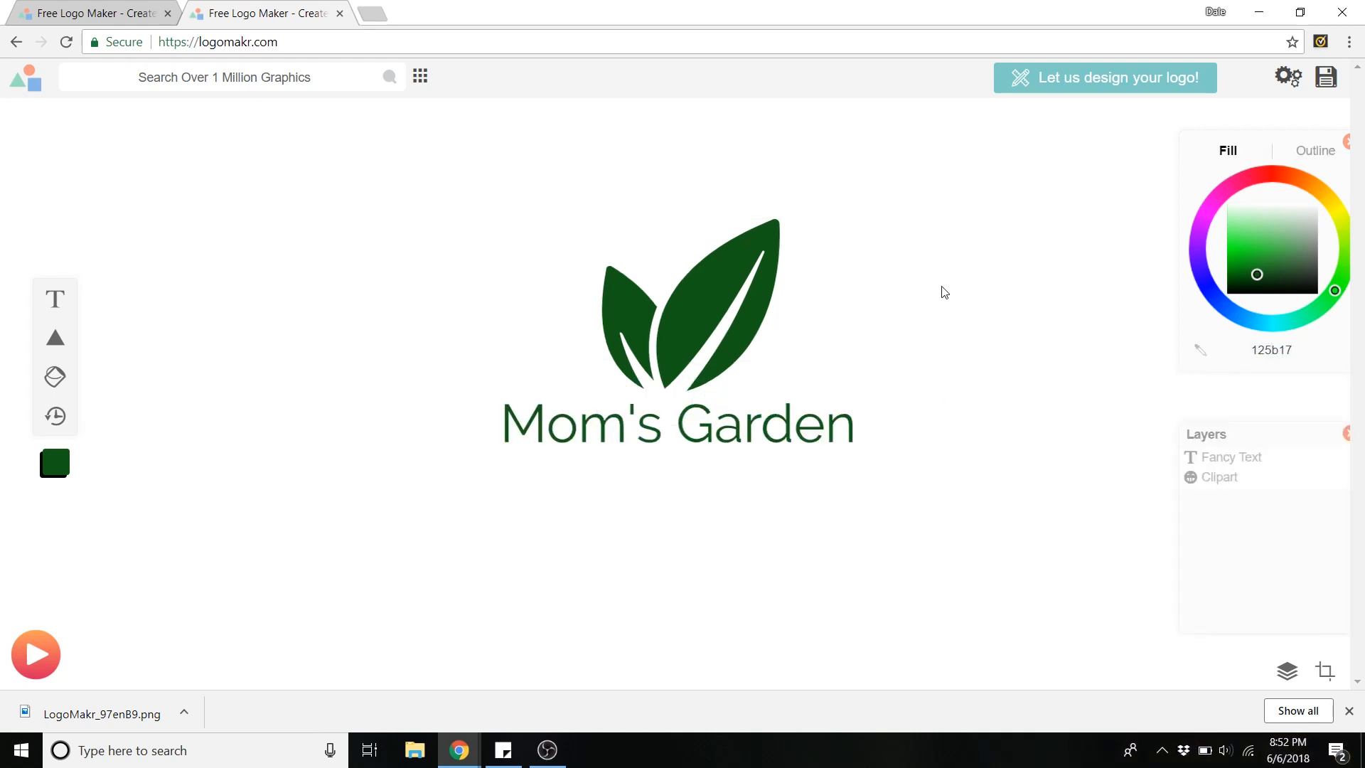
left_click(677, 425)
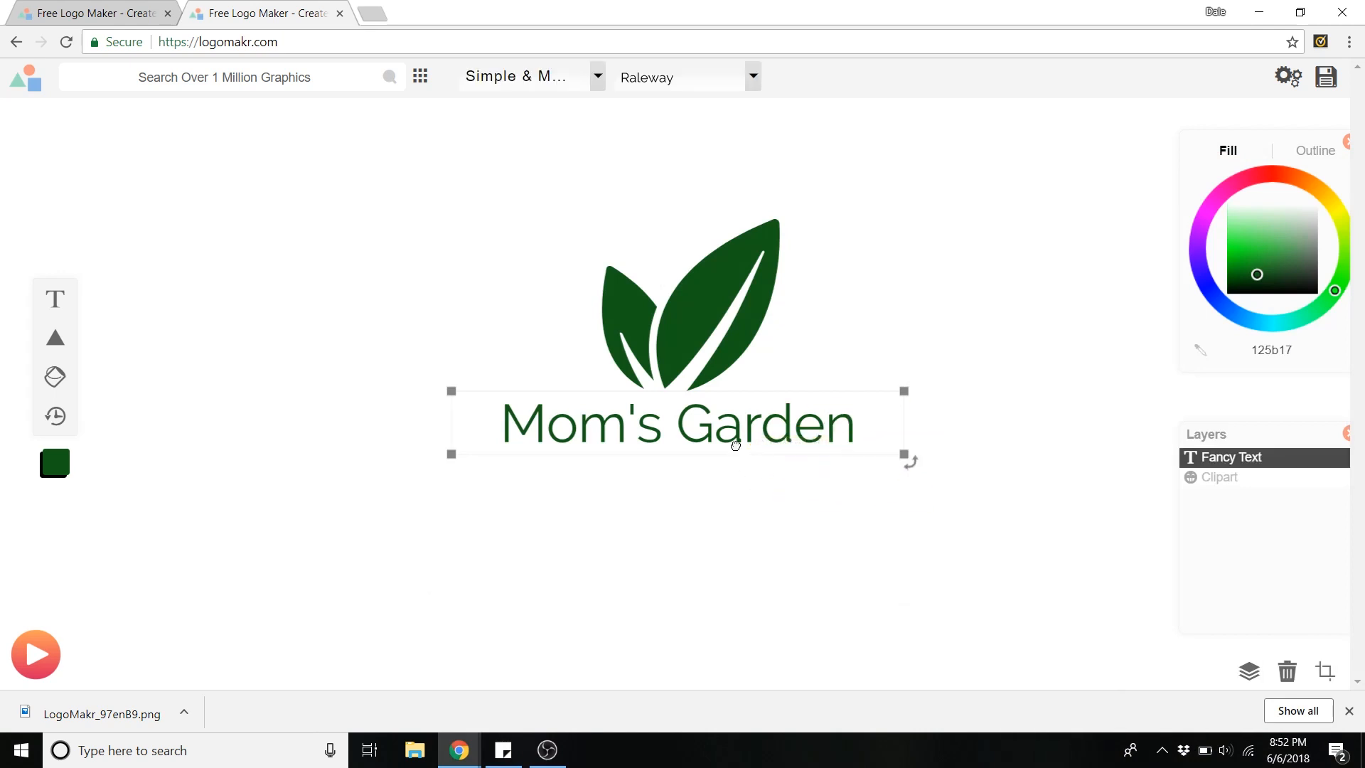
left_click(599, 77)
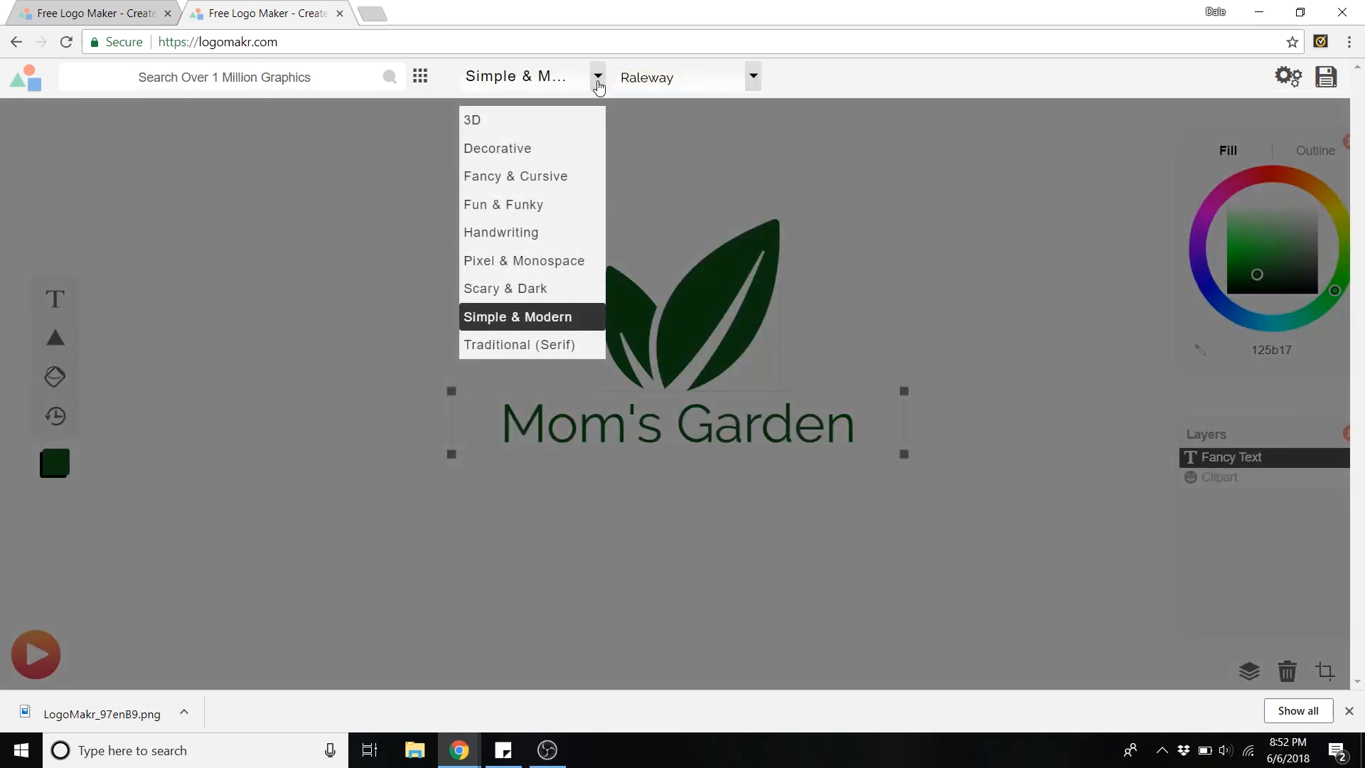
mouse_move(544, 203)
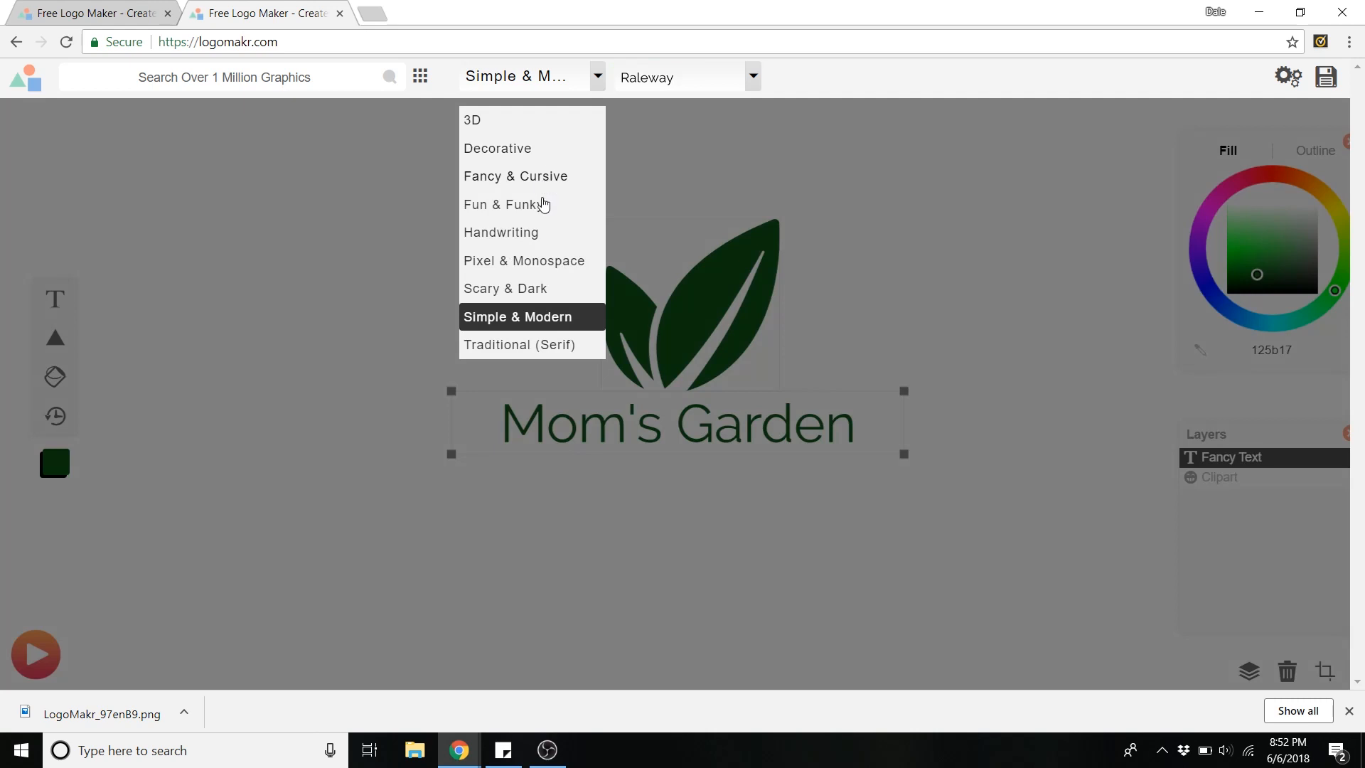
mouse_move(509, 149)
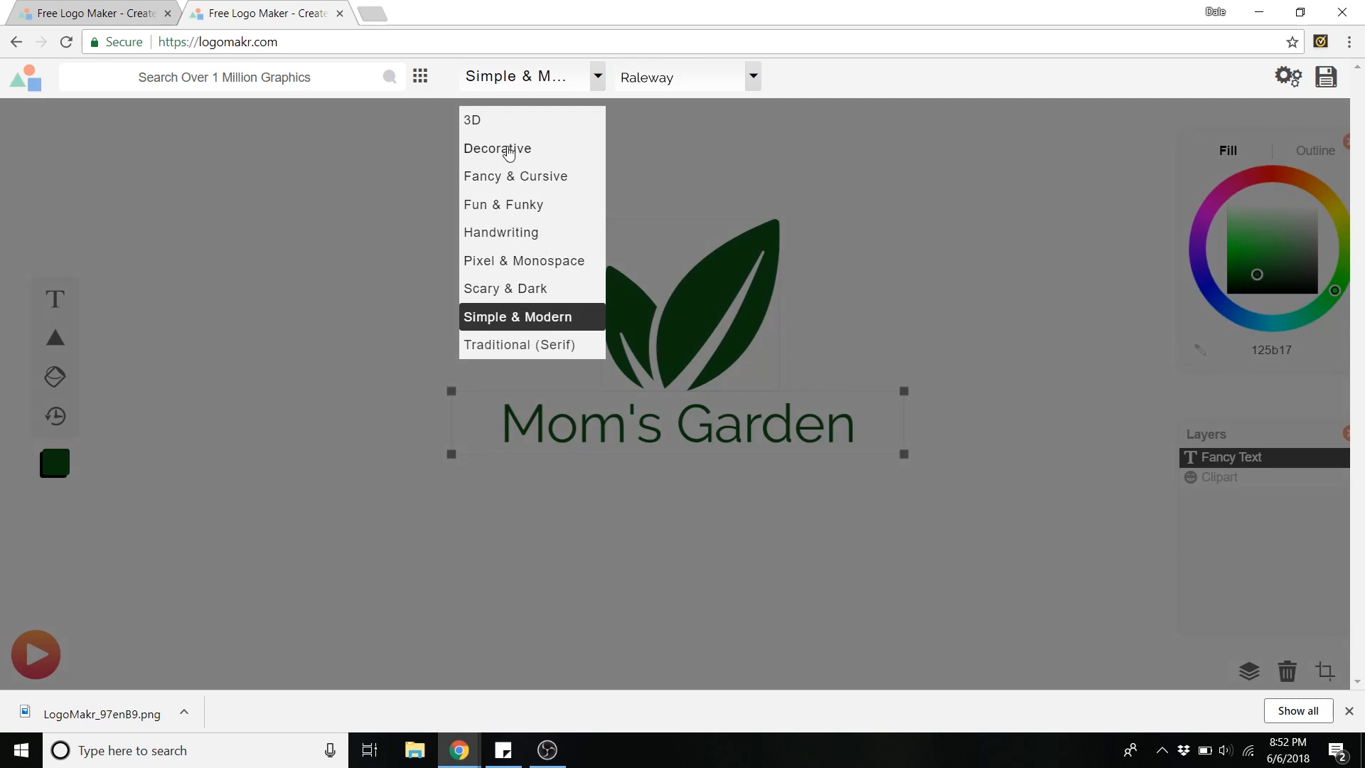
left_click(498, 148)
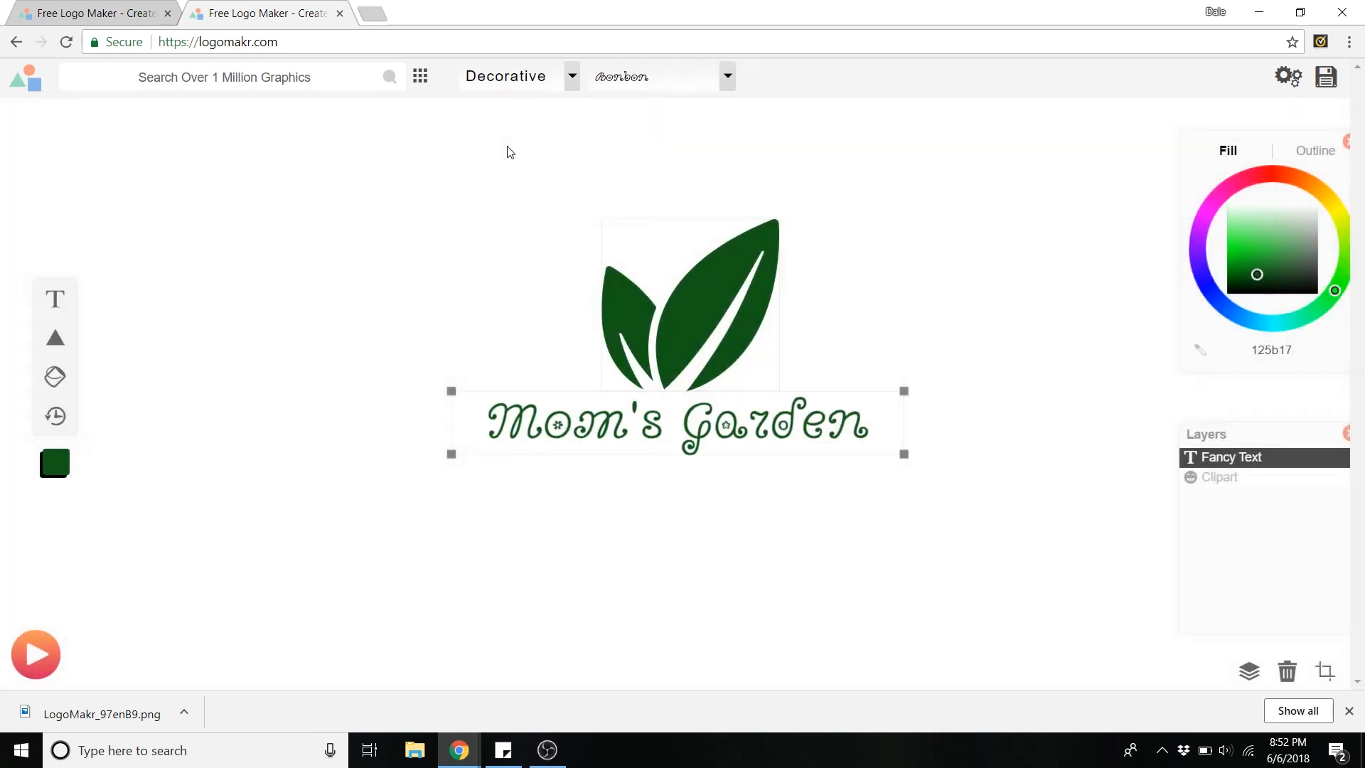
mouse_move(728, 84)
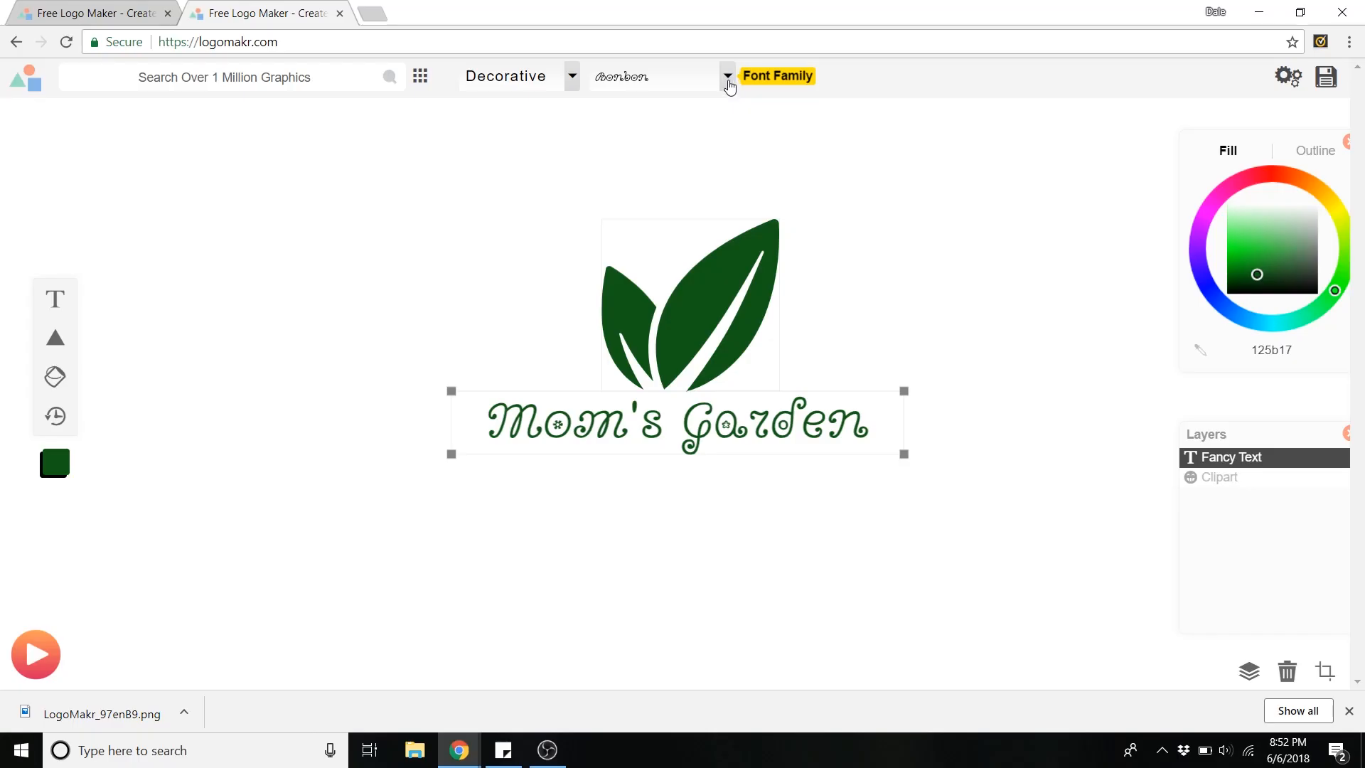
left_click(728, 77)
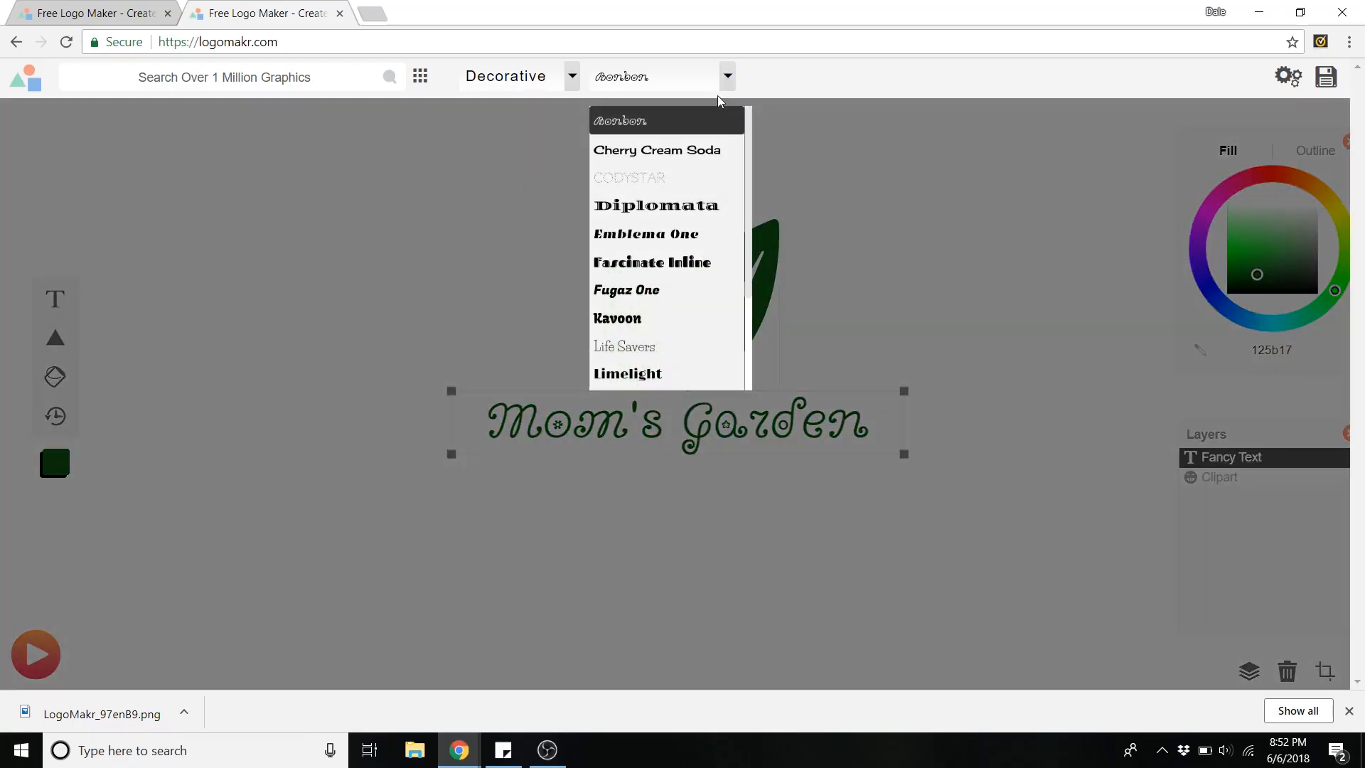
mouse_move(687, 196)
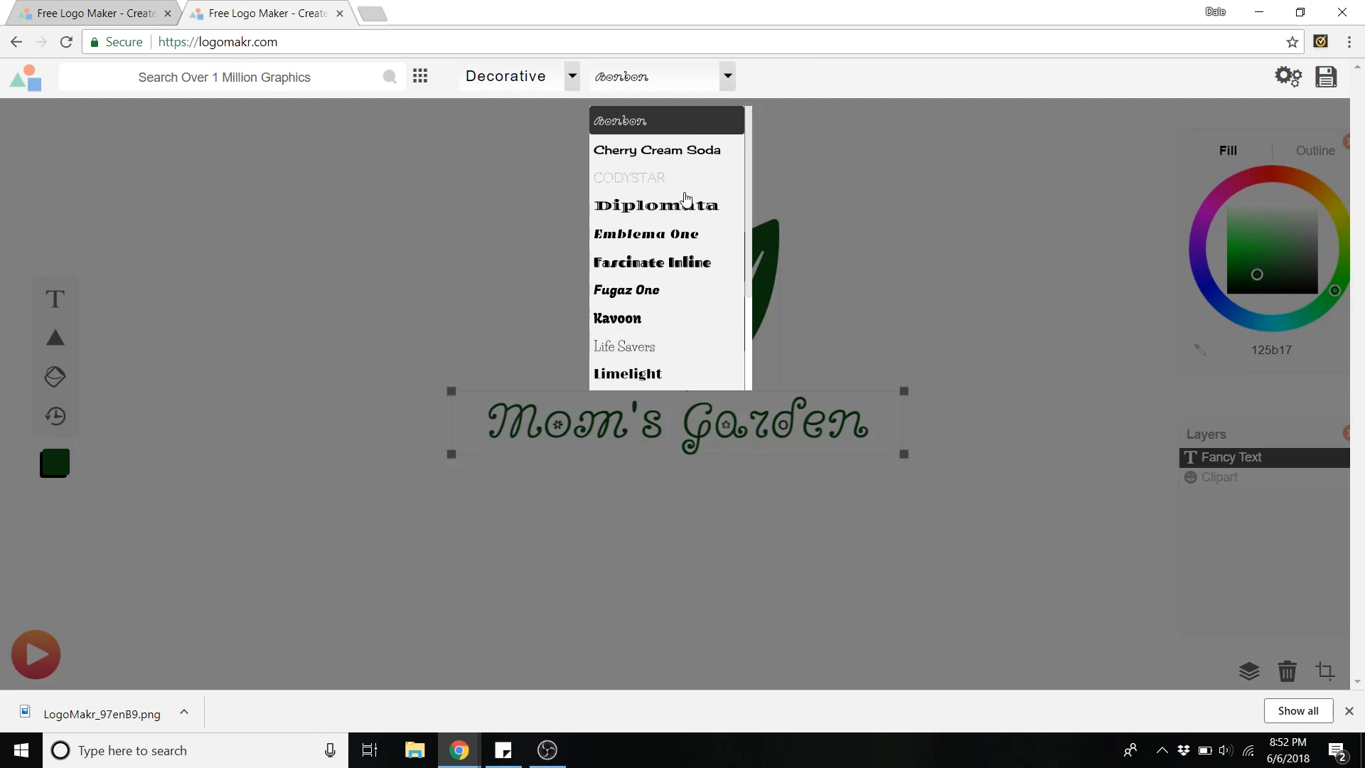
scroll("down", 3)
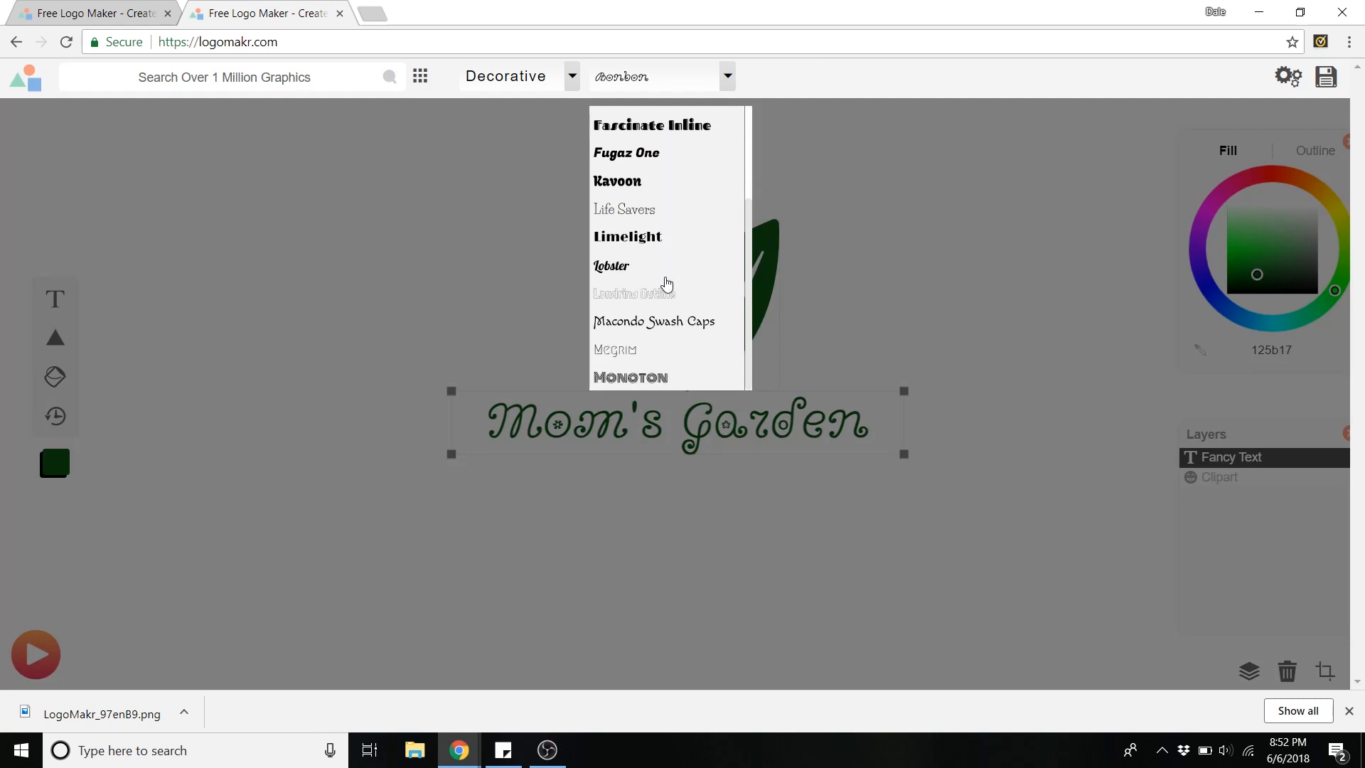
left_click(654, 320)
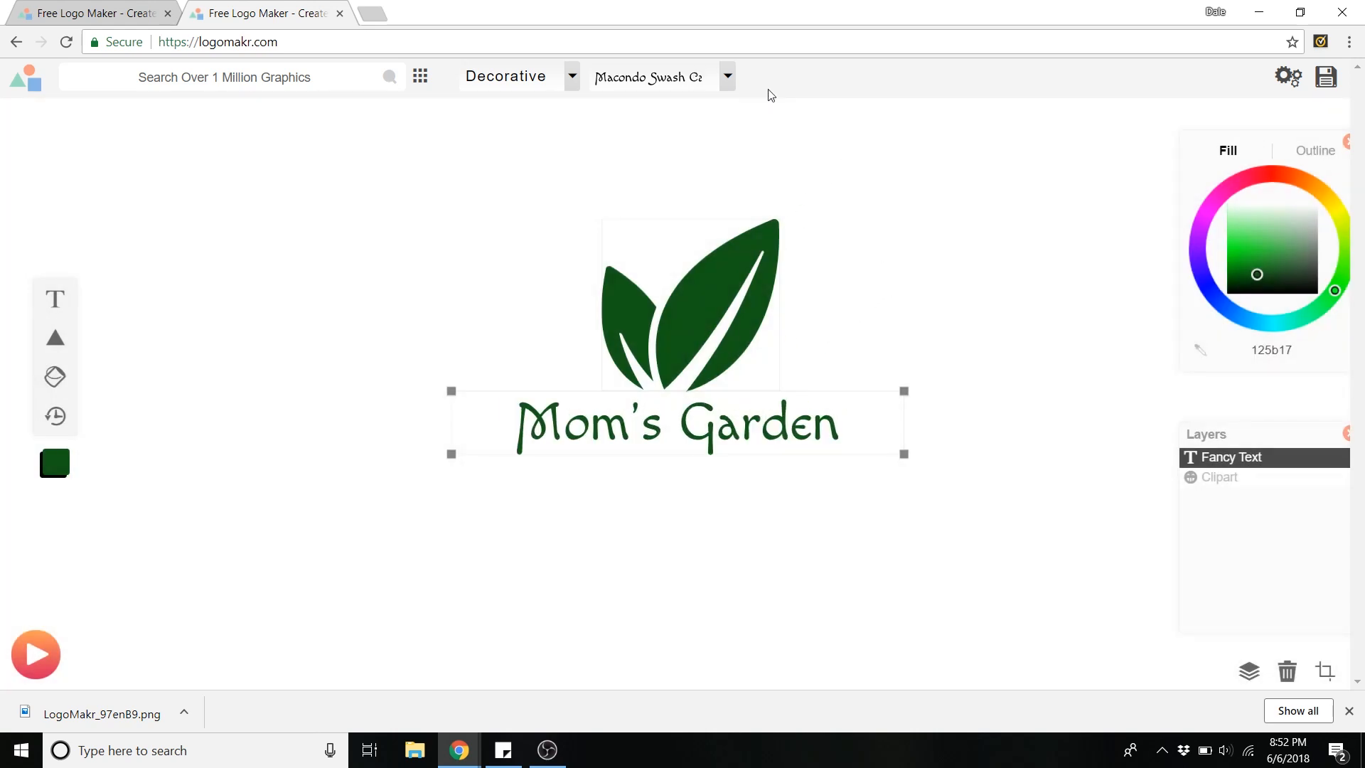
- Switch the Mom's Garden caption to the Life Savers font and deselect it
left_click(726, 77)
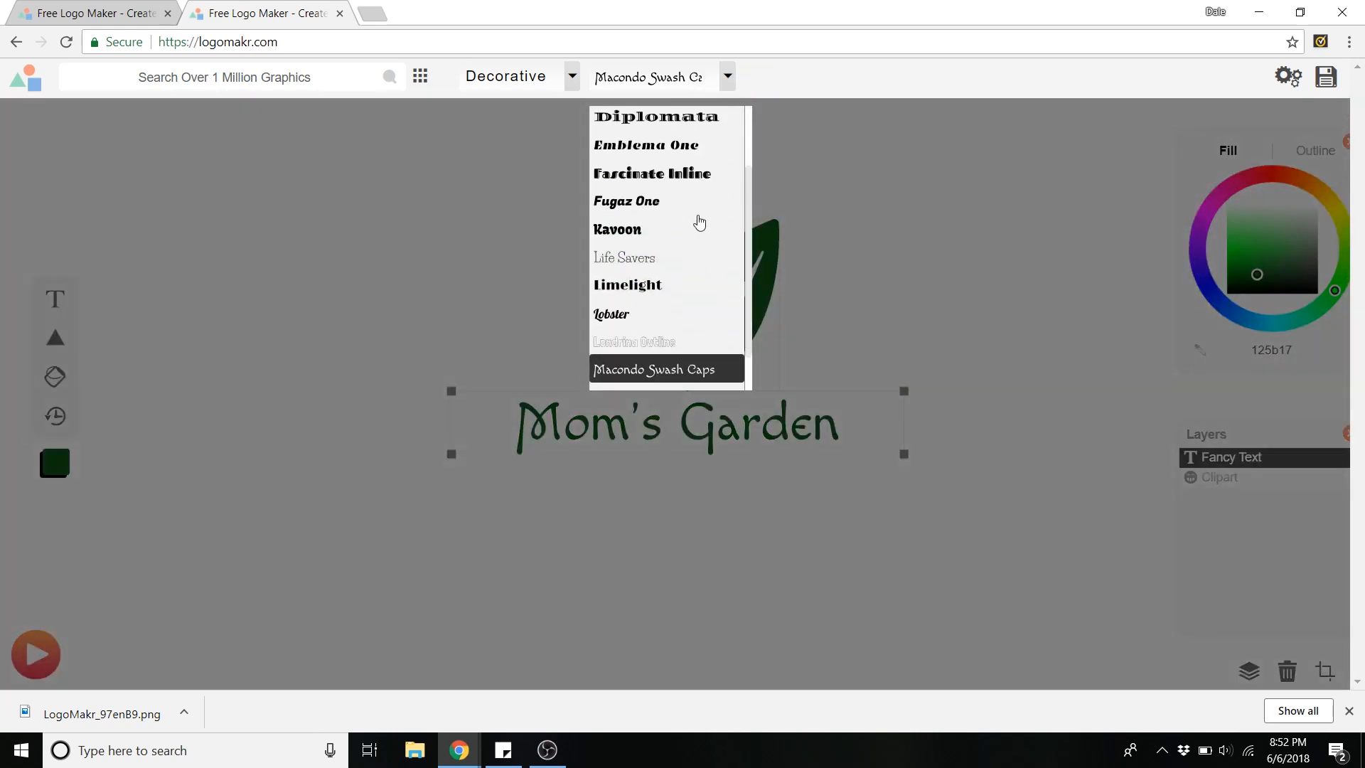
scroll("up", 3)
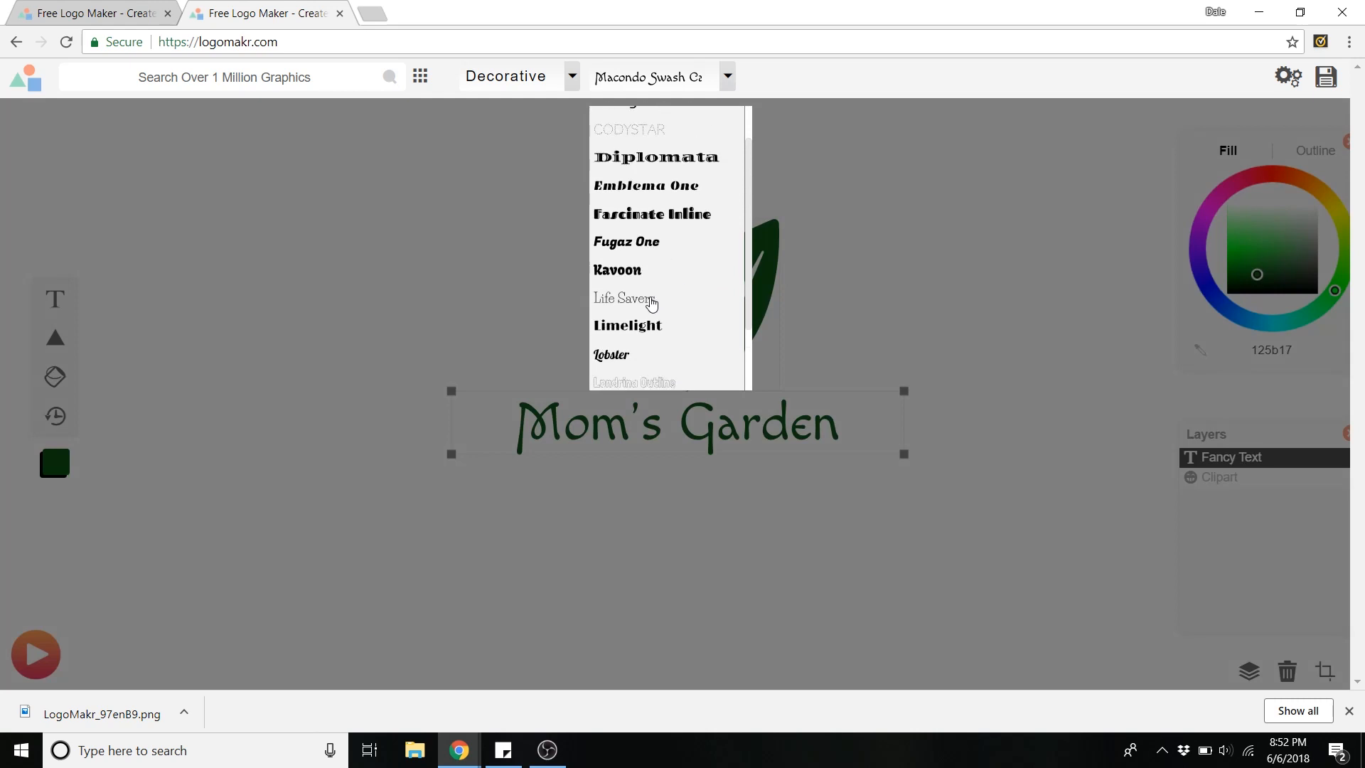
mouse_move(632, 314)
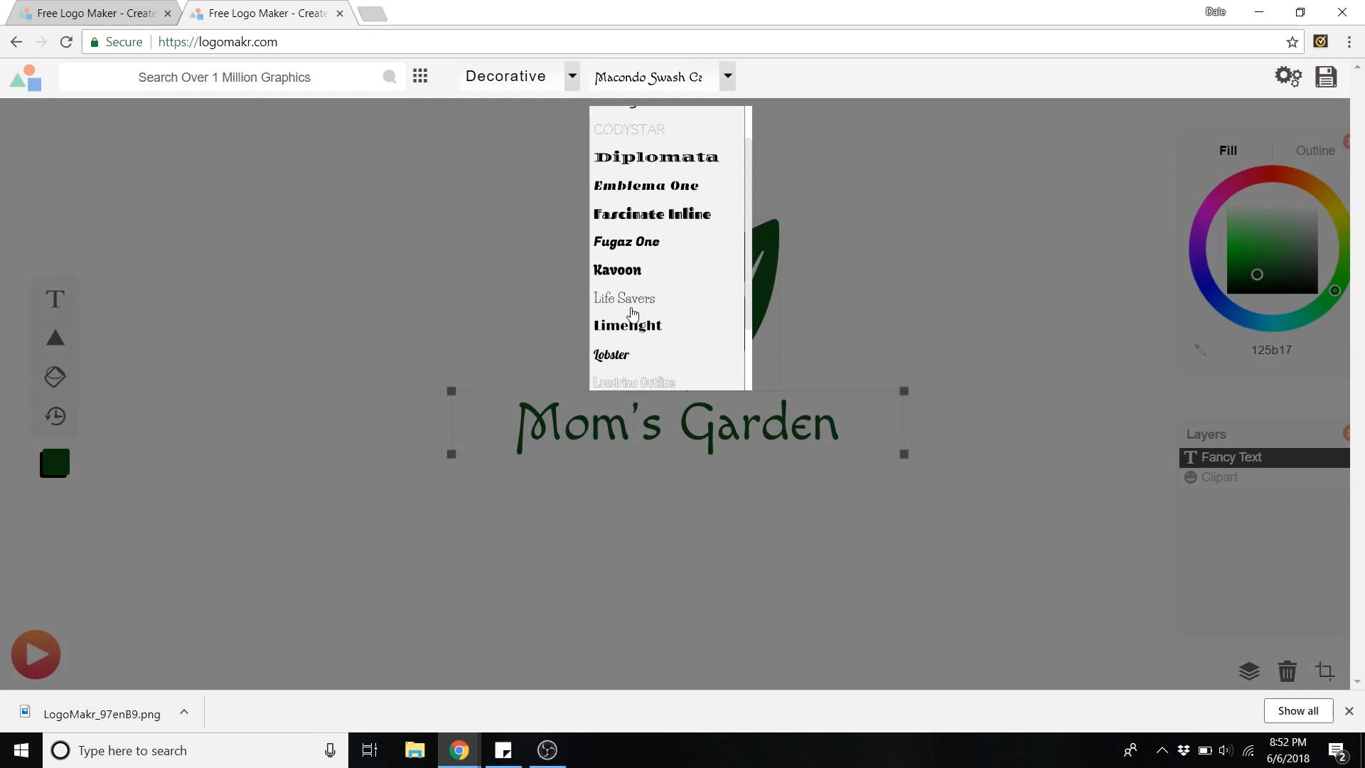
left_click(624, 297)
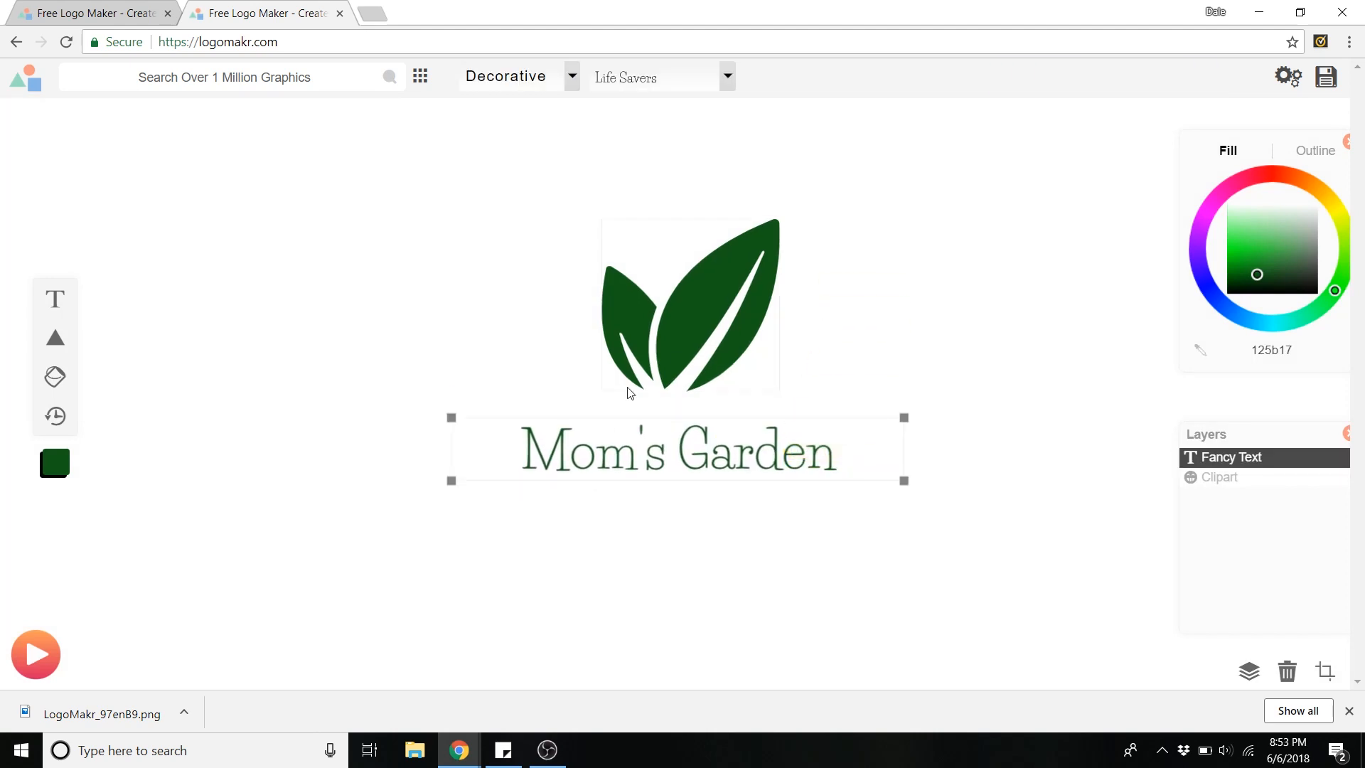
left_click(293, 445)
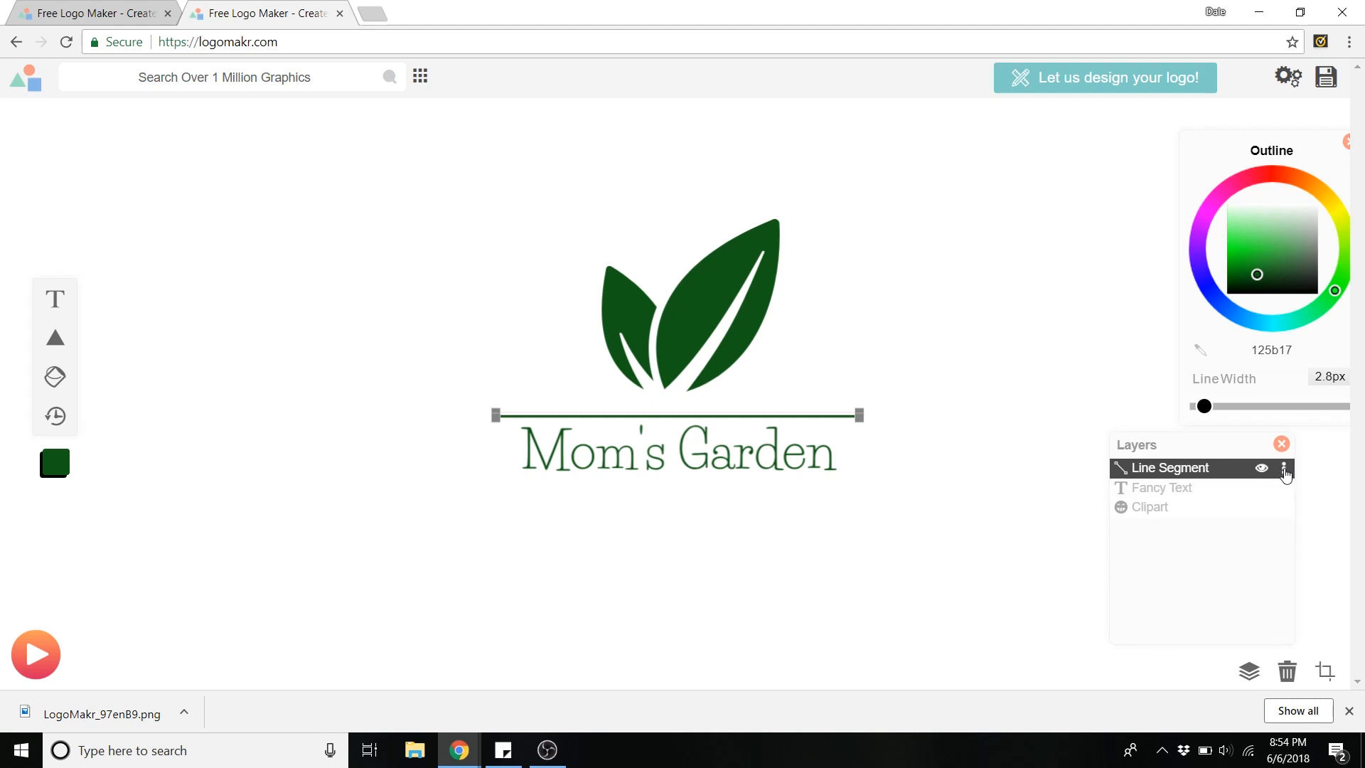
- Duplicate the green line via the layer menu so lines frame the caption above and below
left_click(1287, 468)
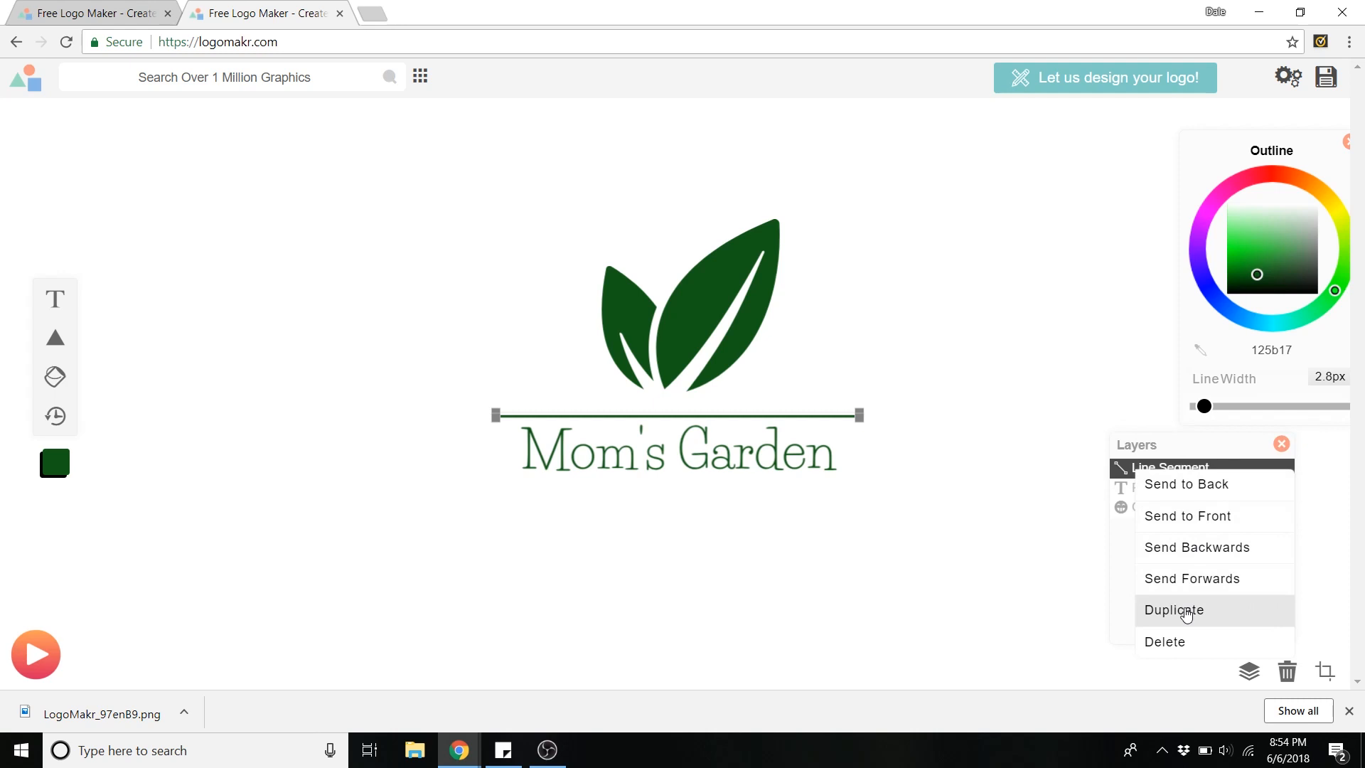
left_click(1174, 610)
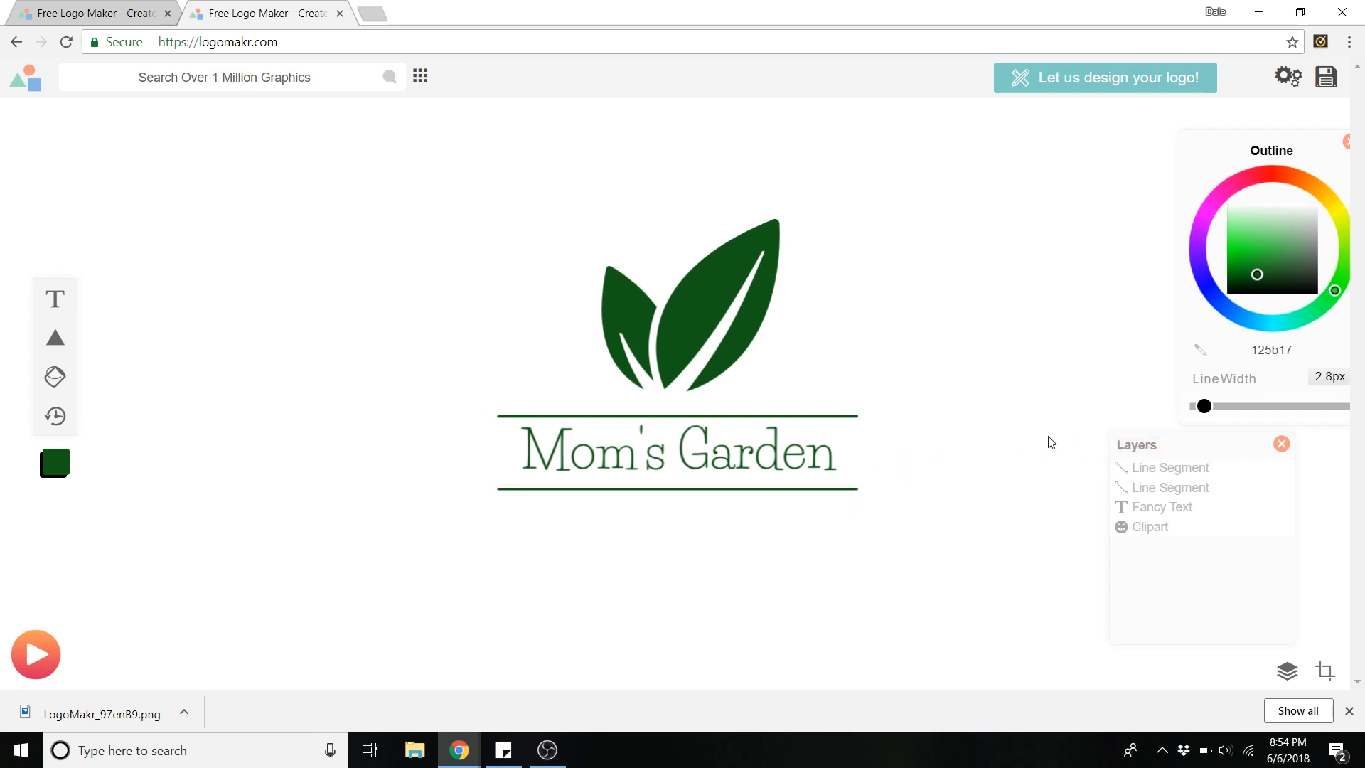
mouse_move(1064, 440)
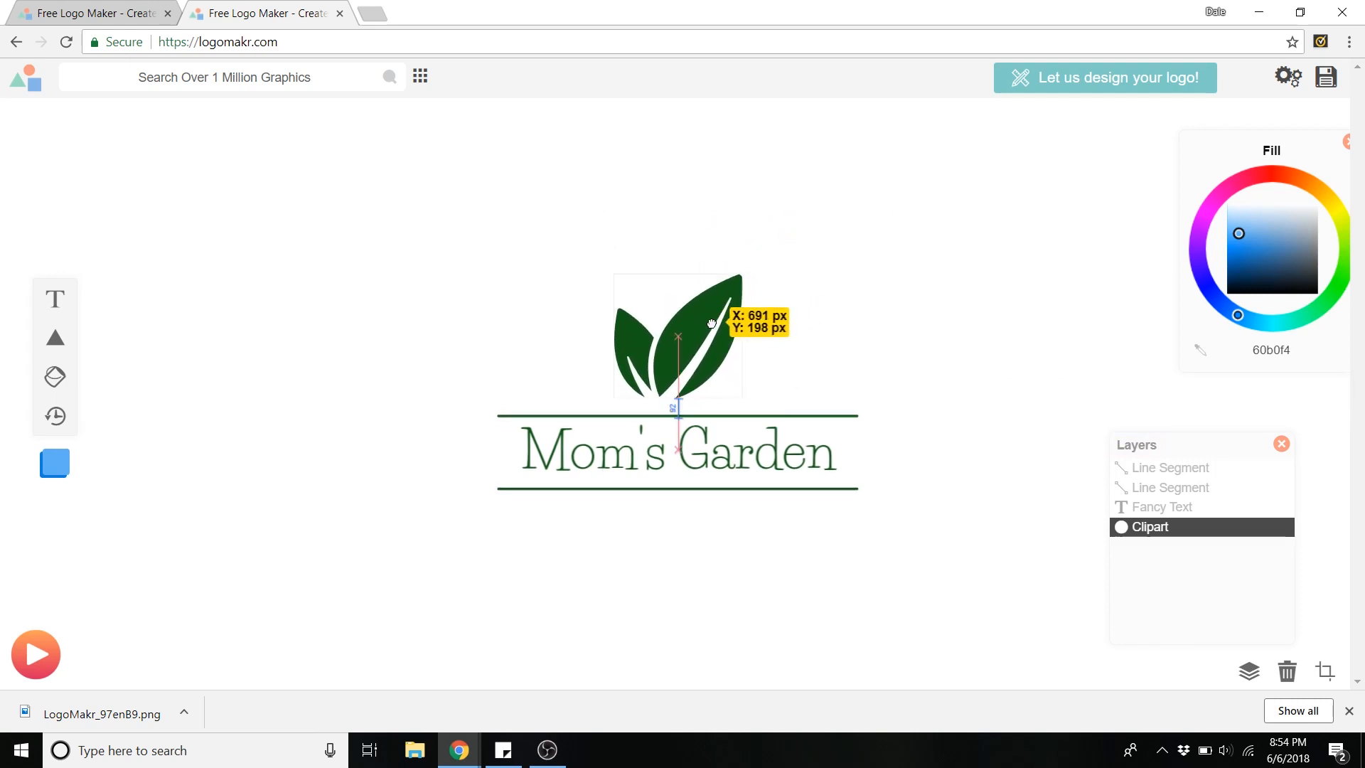
left_click(926, 337)
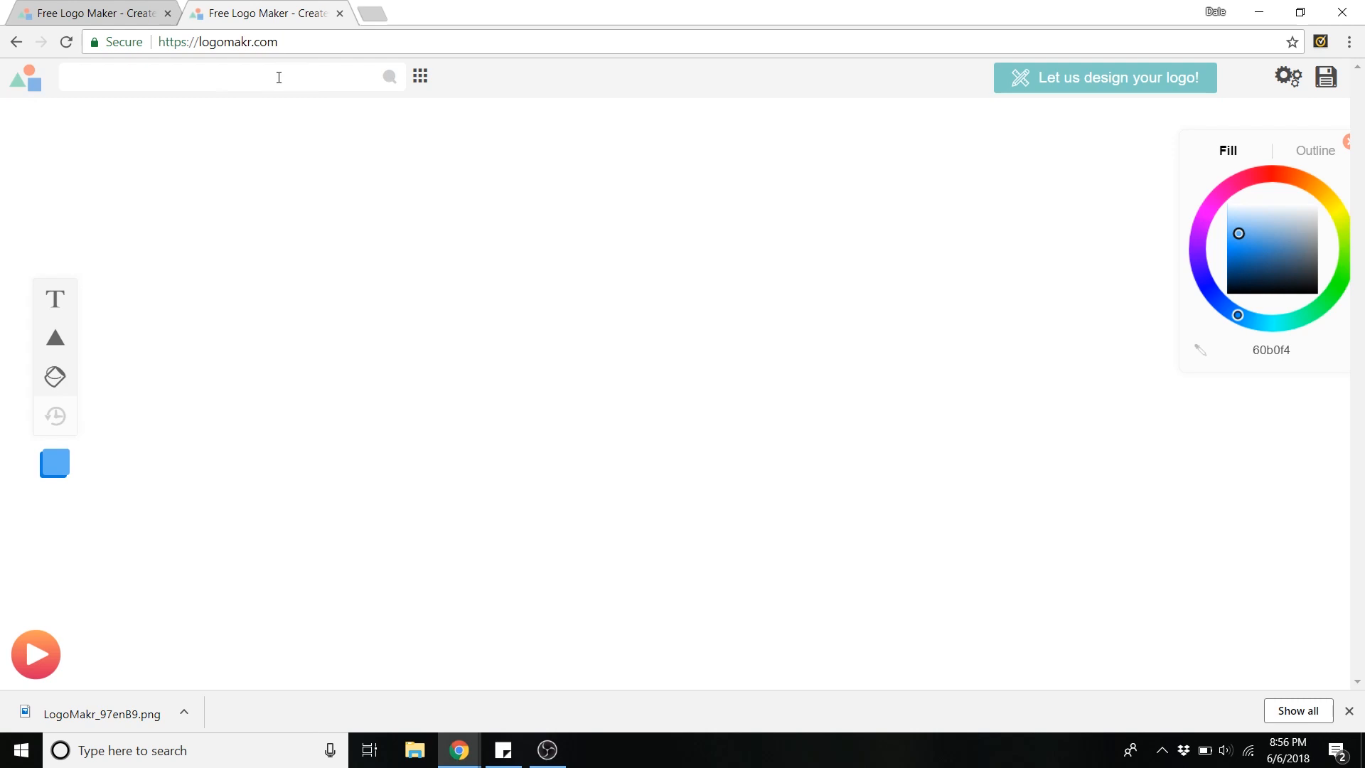
- Search graphics for "fashion" and add the black long-hair silhouette to the empty canvas
type("fashion")
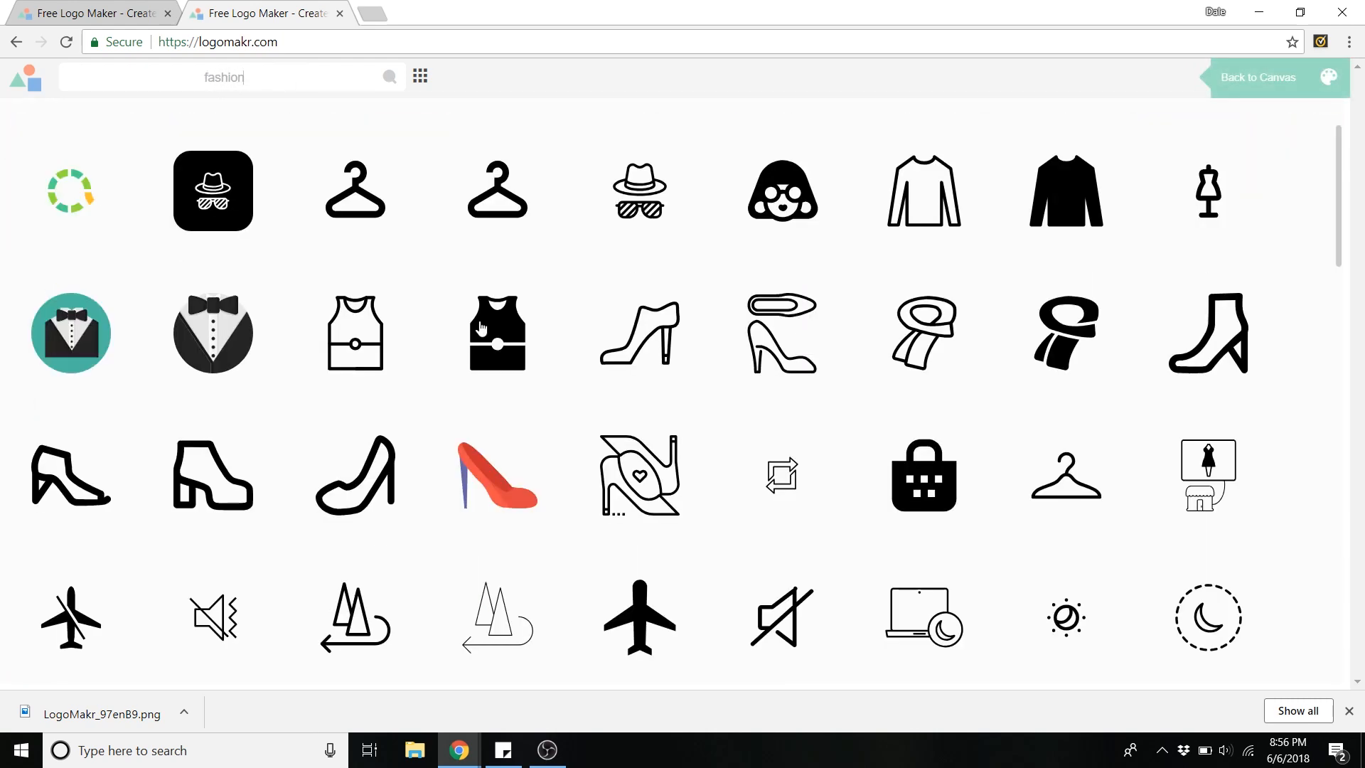
scroll("down", 3)
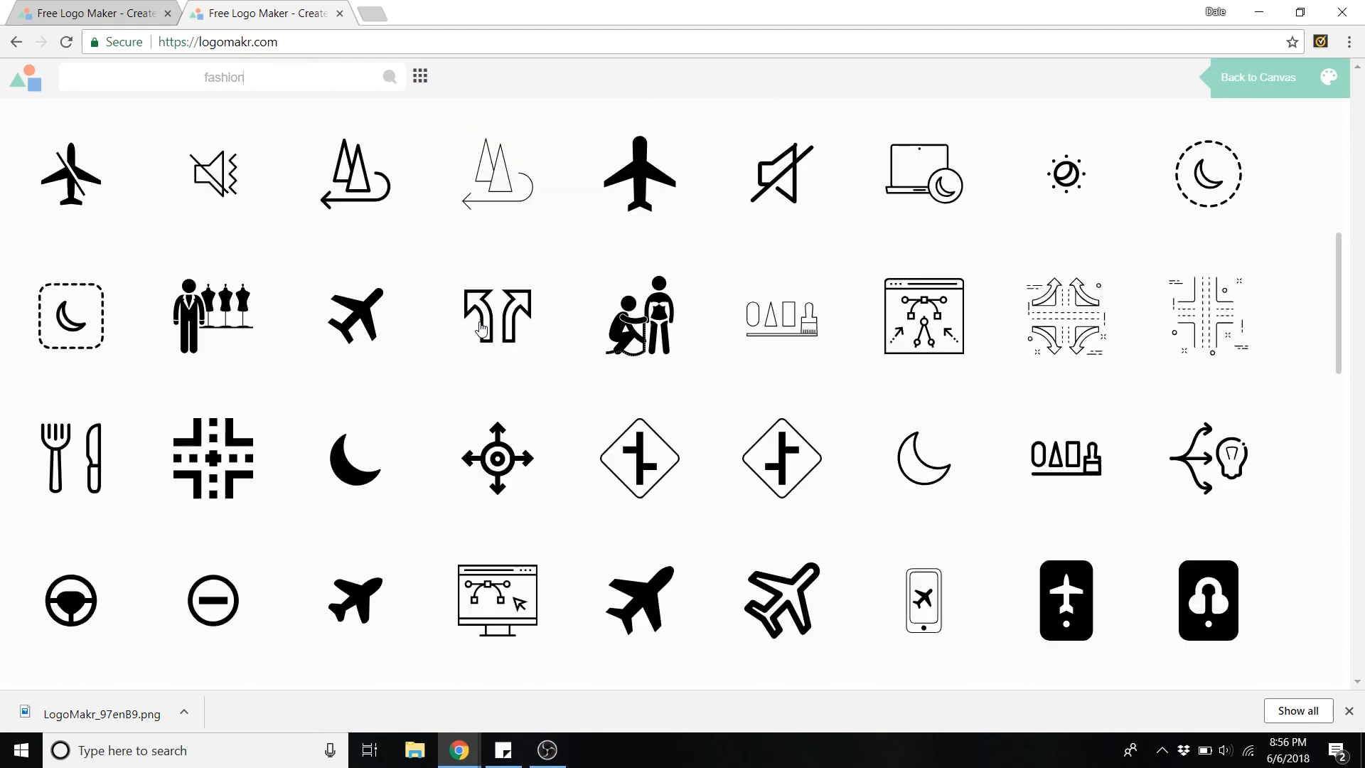
scroll("down", 3)
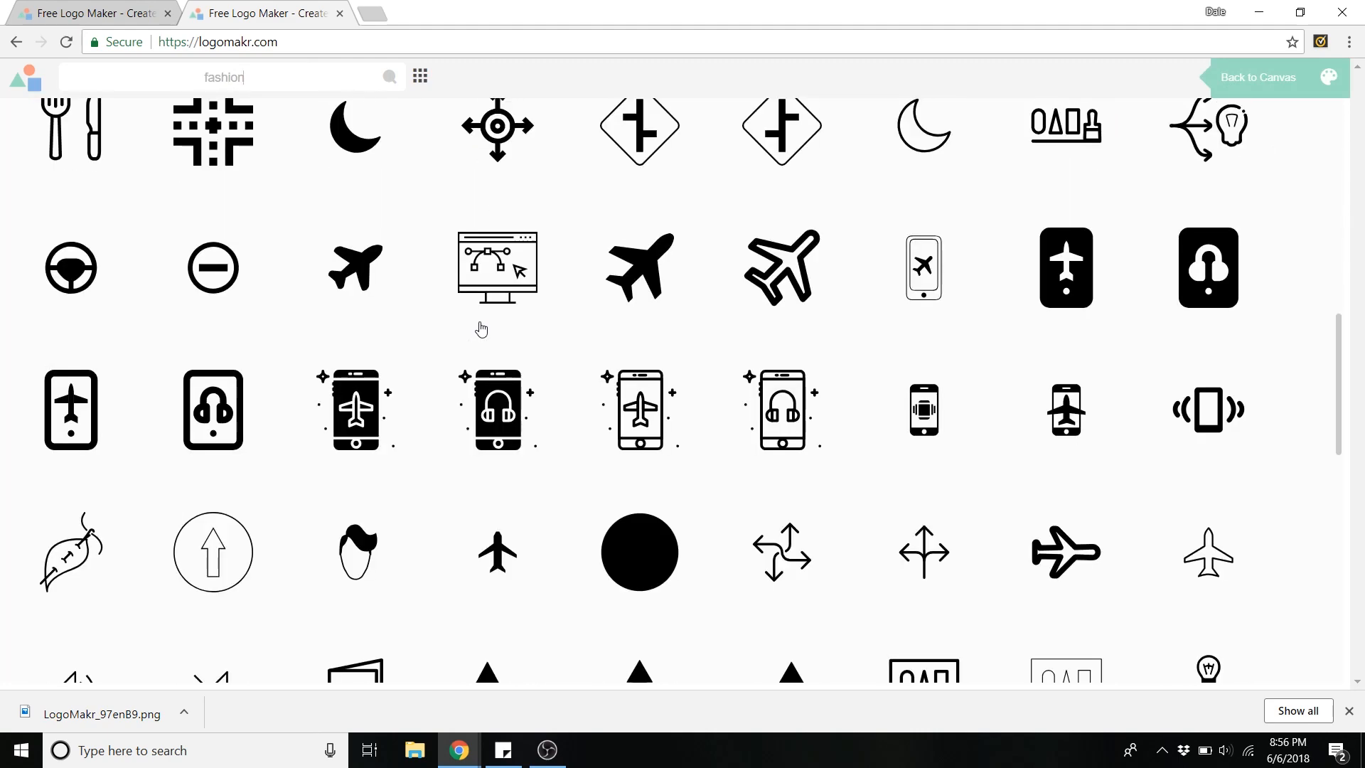
scroll("down", 3)
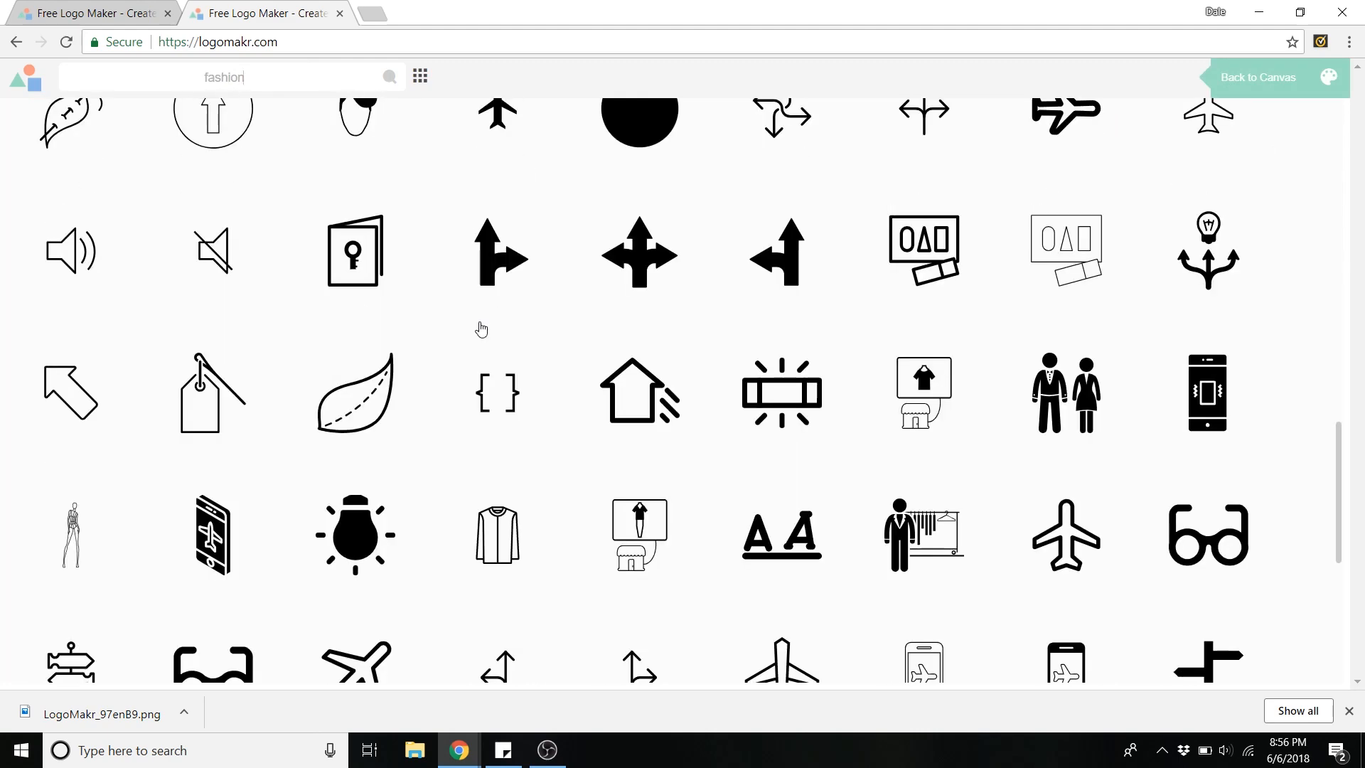
scroll("down", 3)
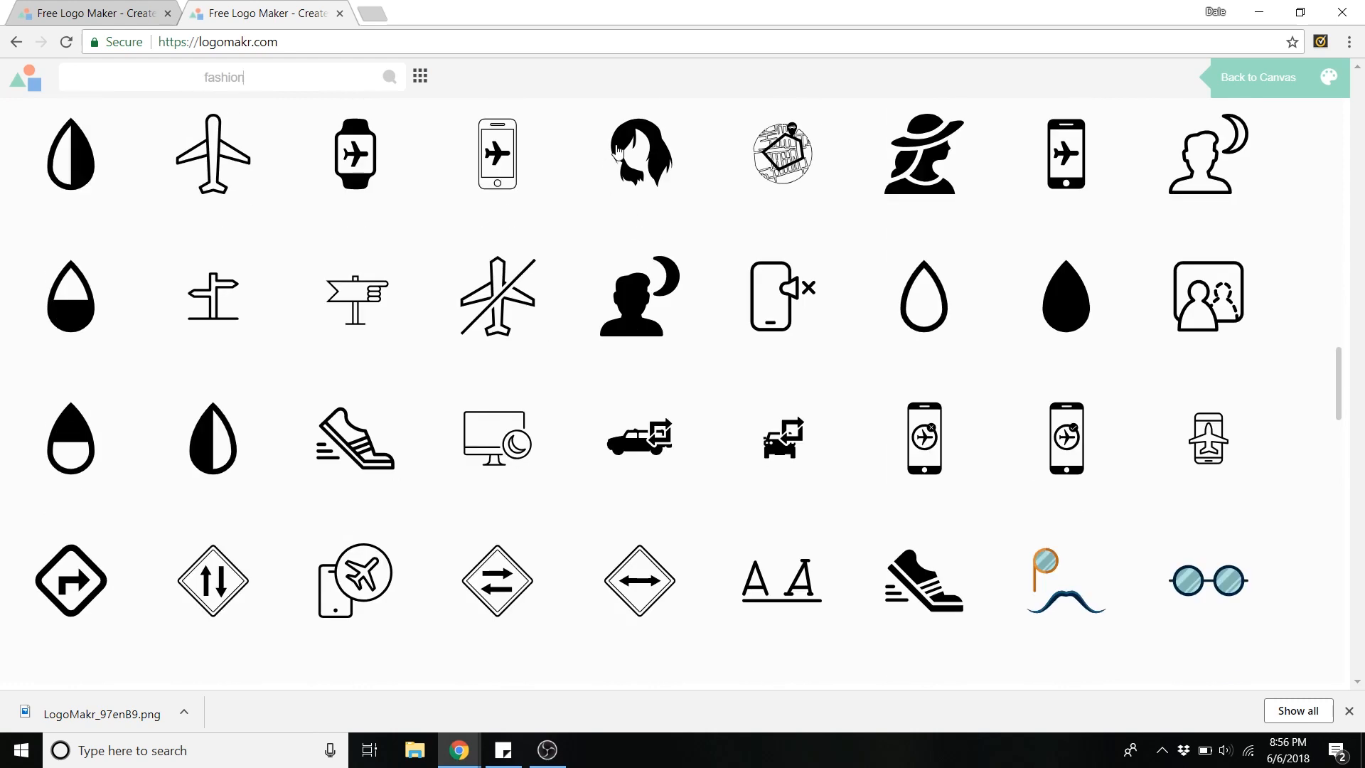
left_click(640, 154)
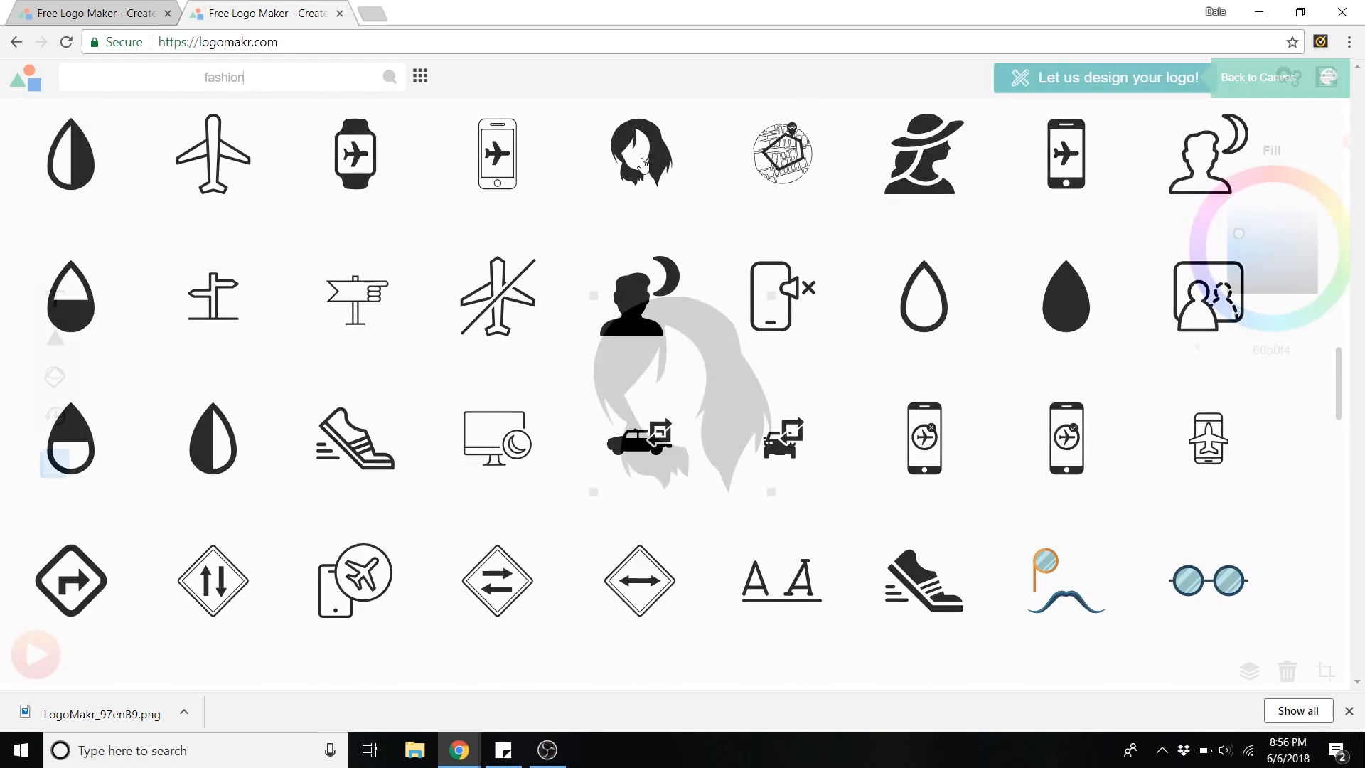
left_click(638, 153)
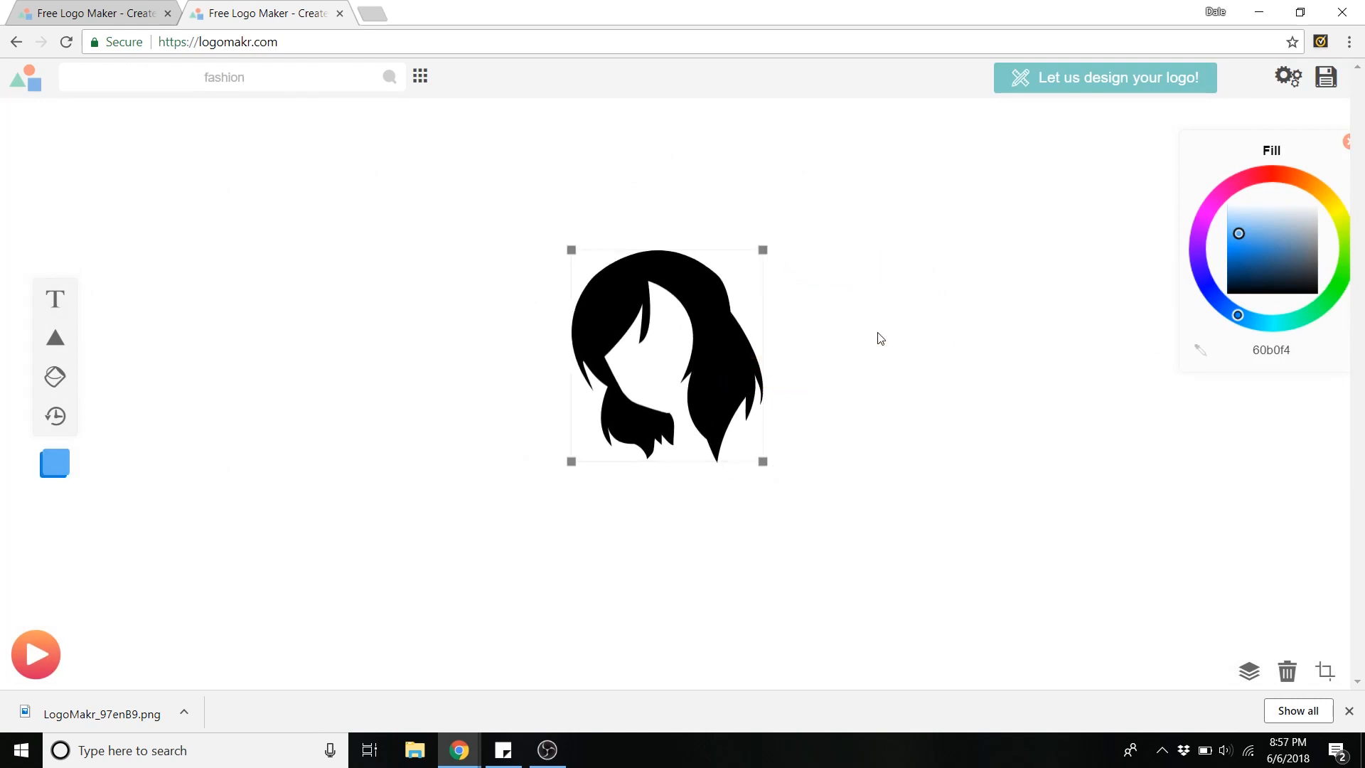
- Add a pink circle behind the hair silhouette and recolour the silhouette white (ffffff)
left_click(1248, 670)
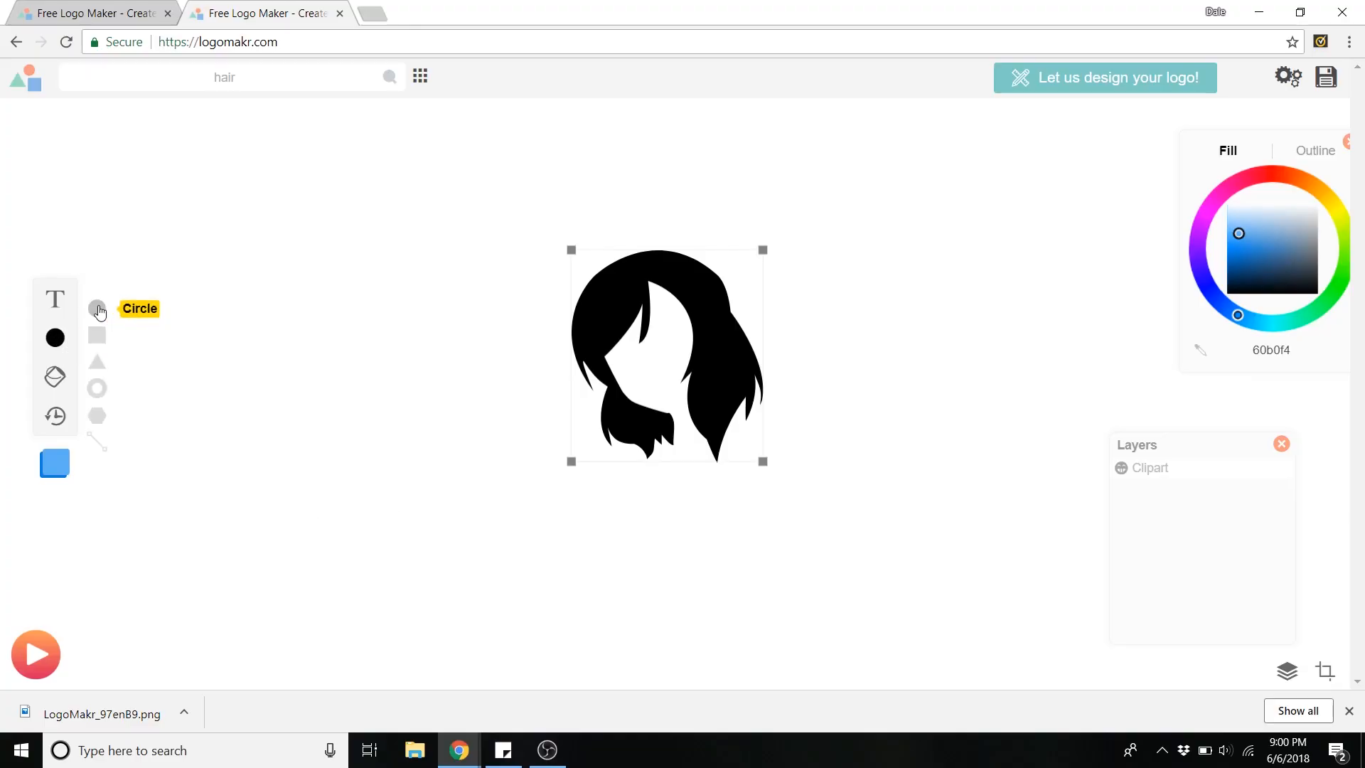
left_click(98, 310)
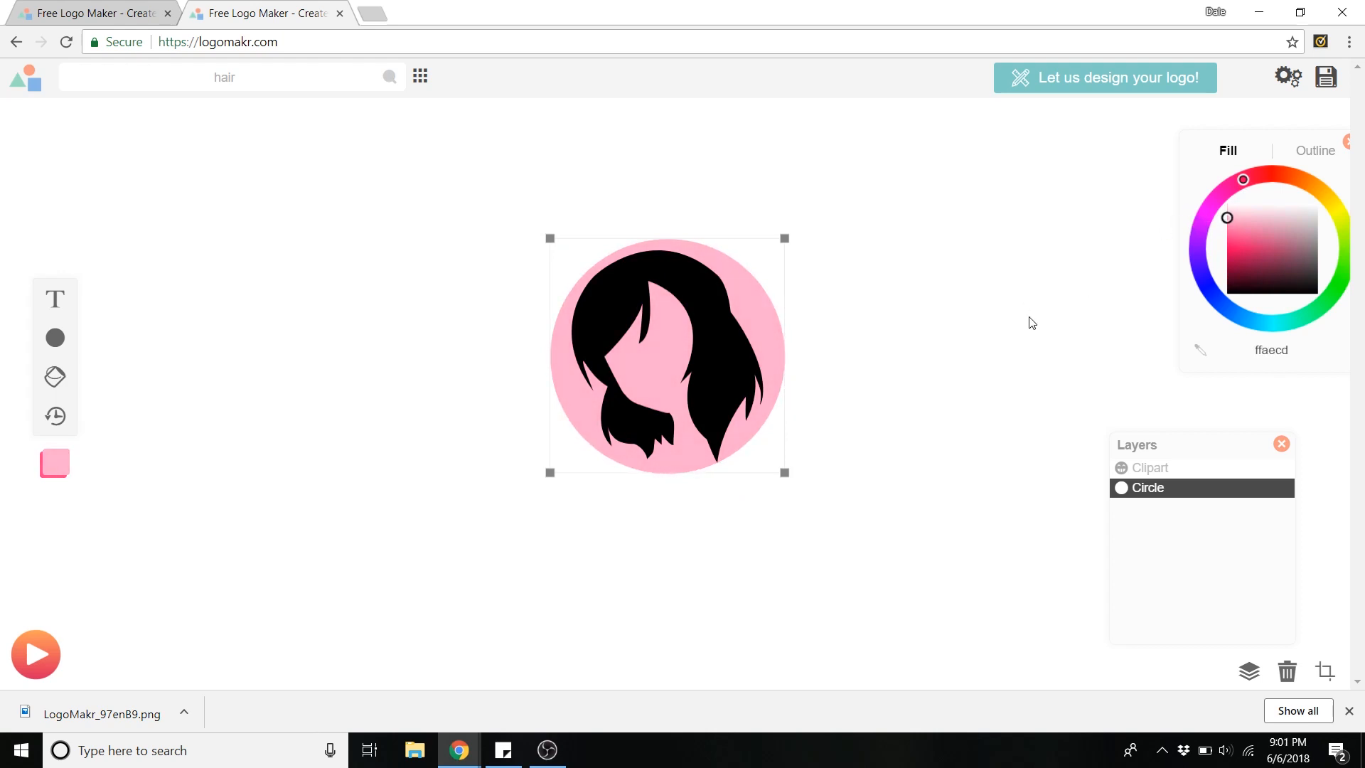
left_click(1151, 468)
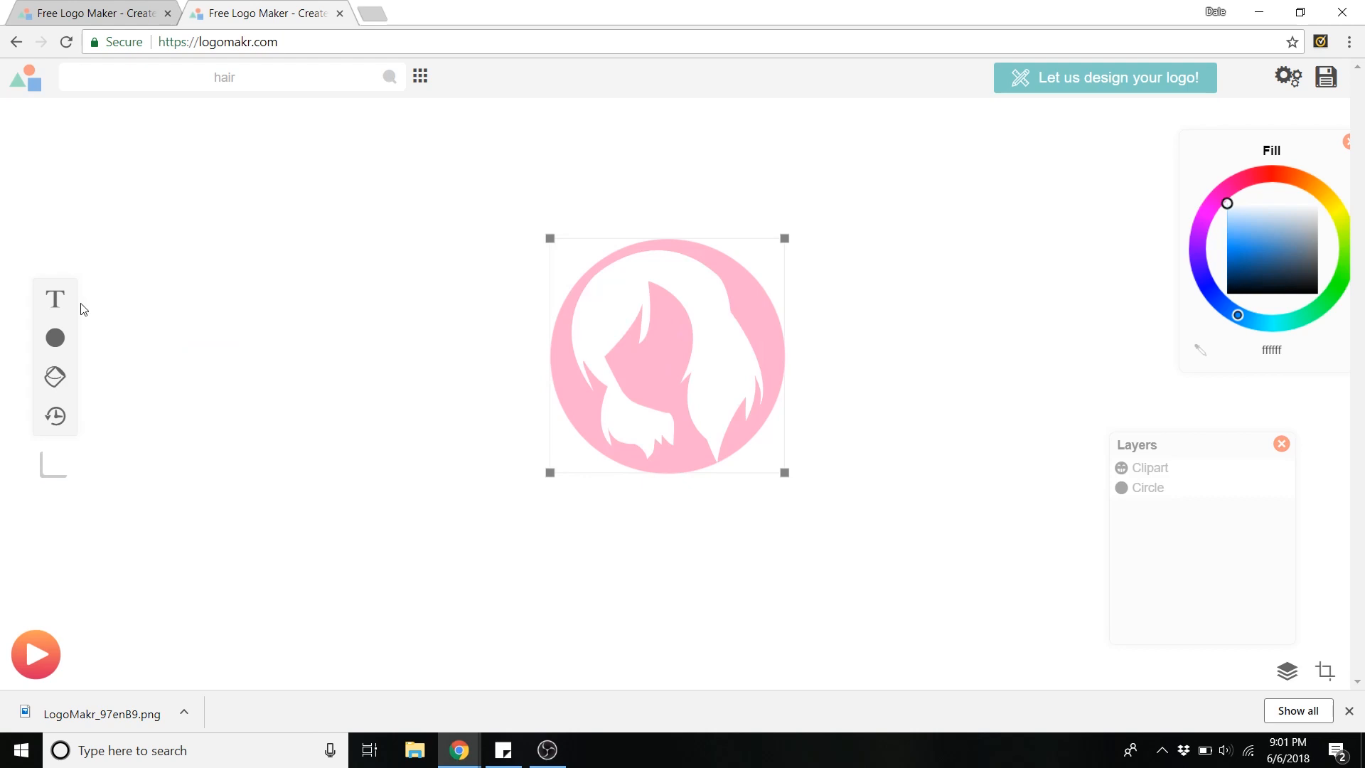
- Add the caption "Highclass Haircare" below the circle, coloured the circle's pink via the eyedropper
left_click(54, 297)
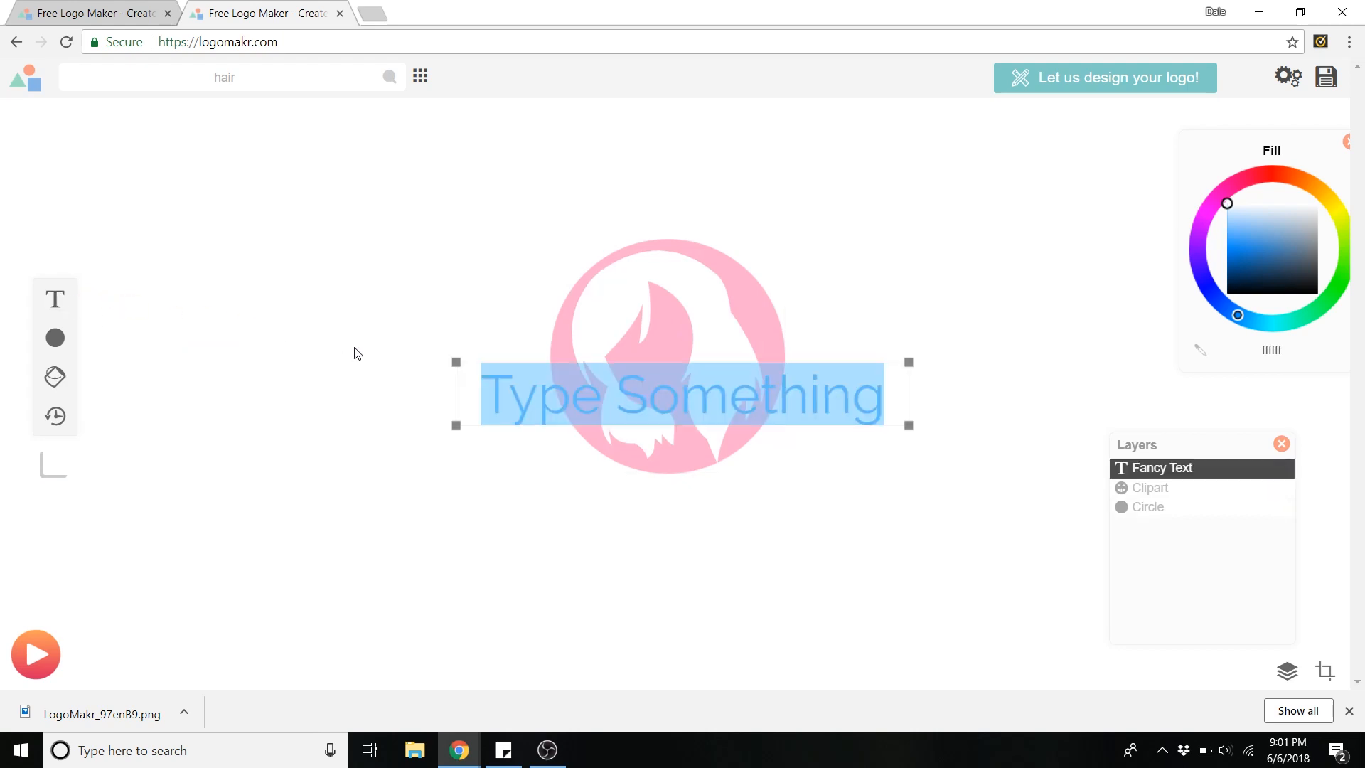
type("Highclass Haircare")
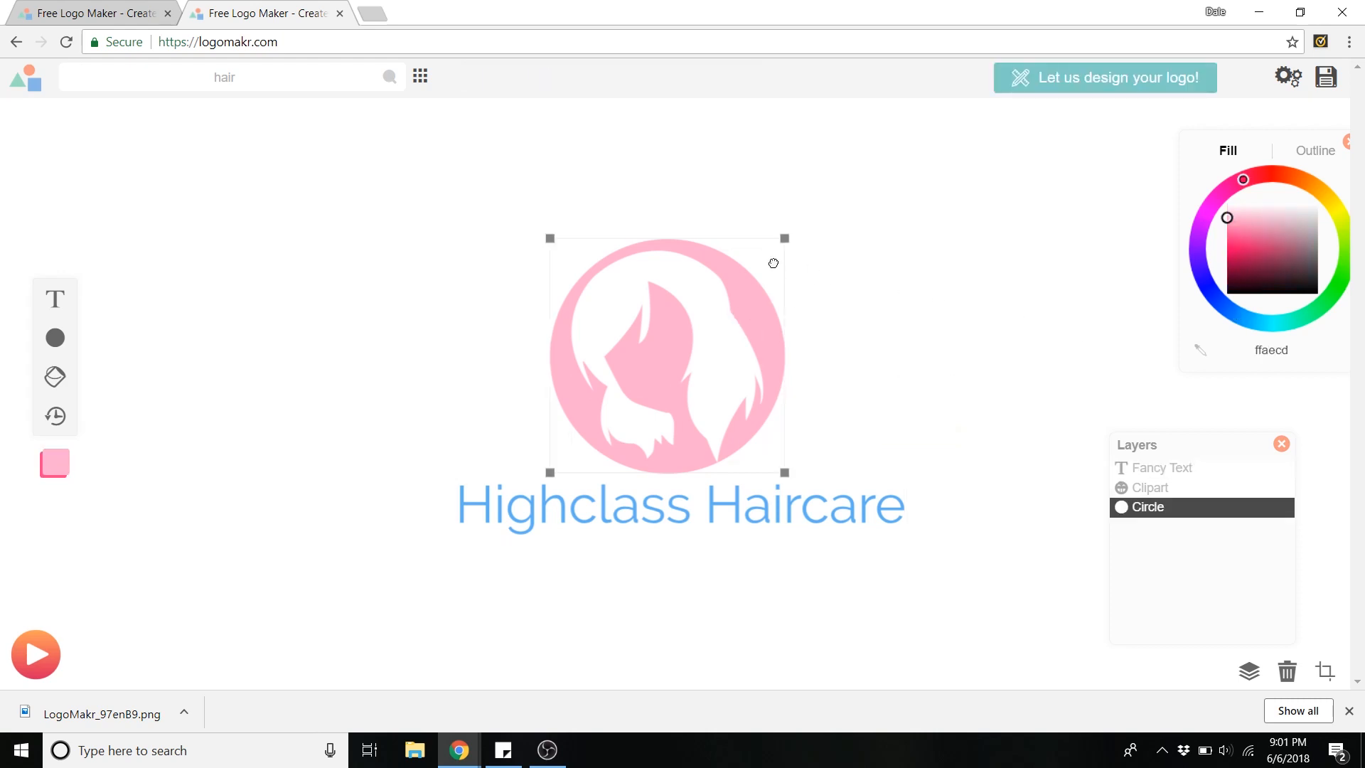
right_click(1269, 349)
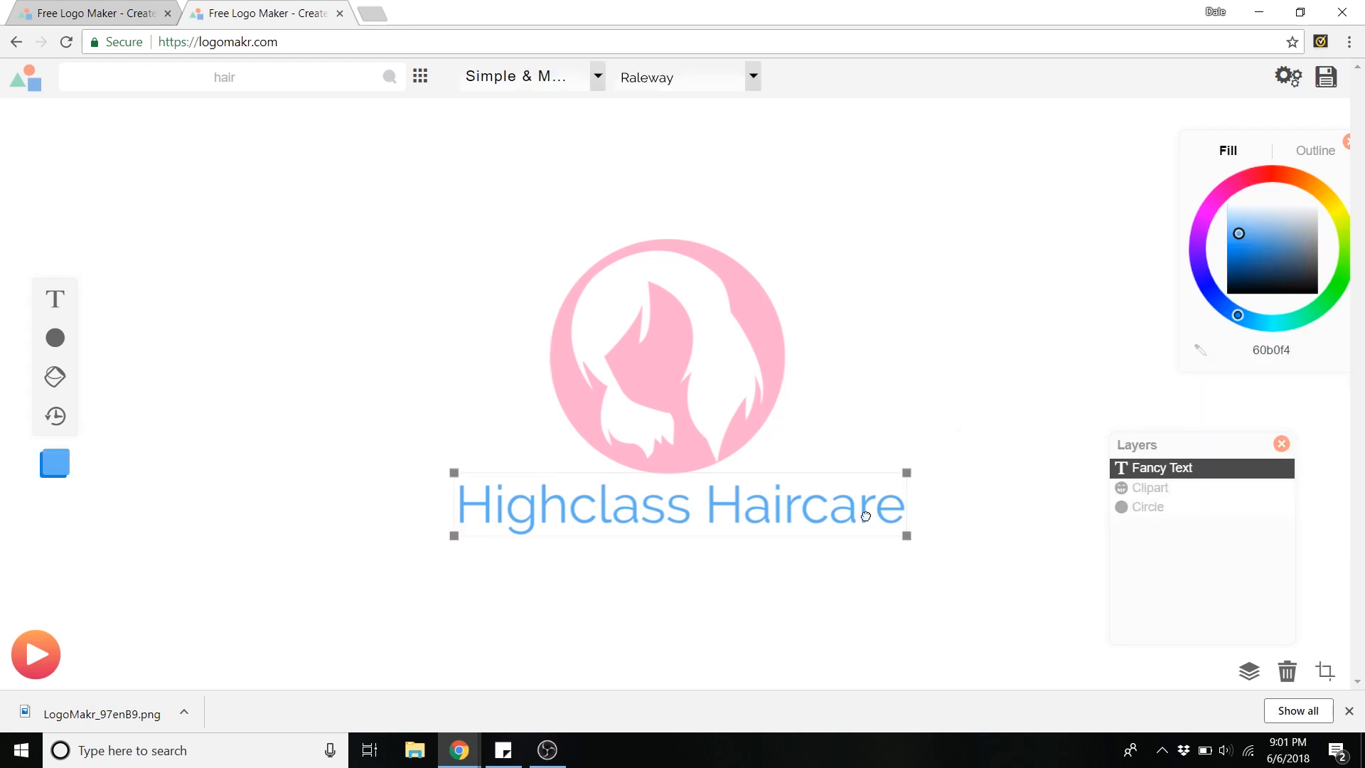
right_click(1270, 350)
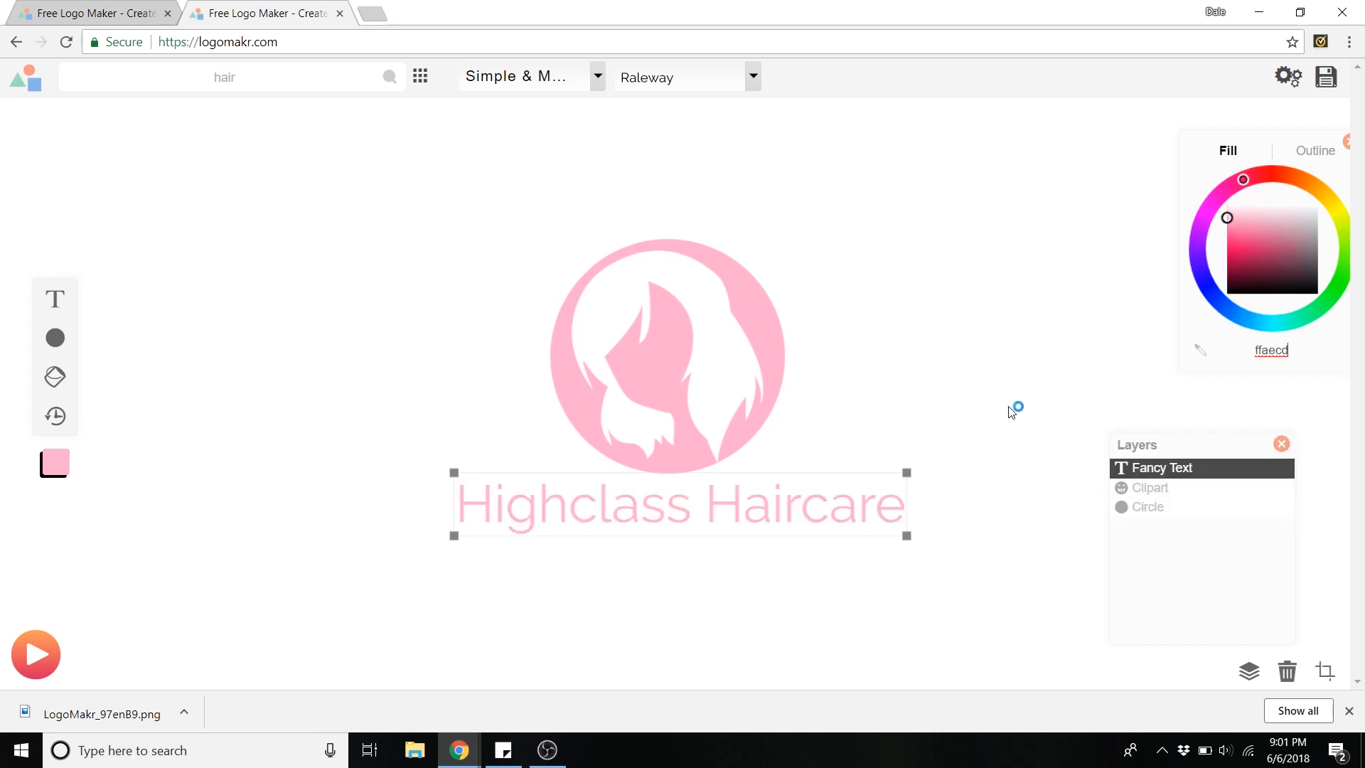
mouse_move(850, 505)
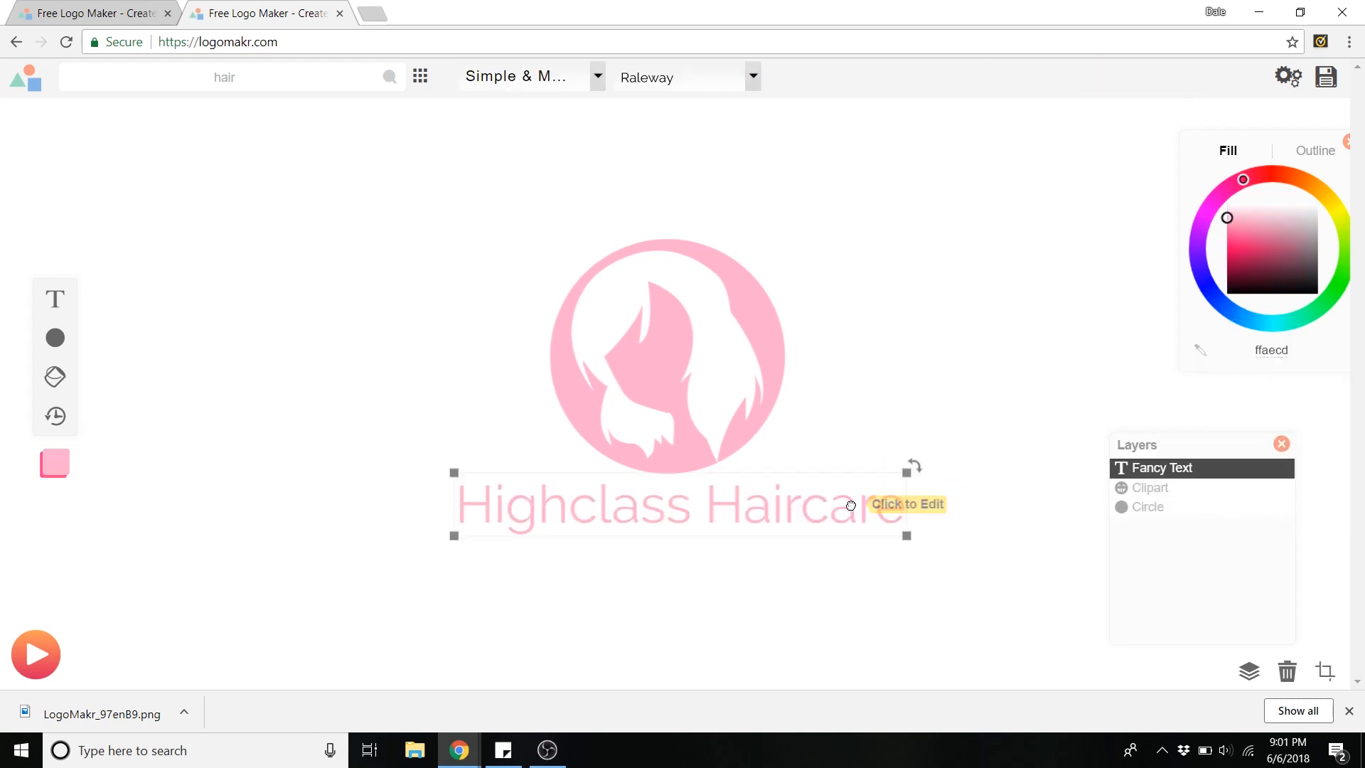
mouse_move(744, 162)
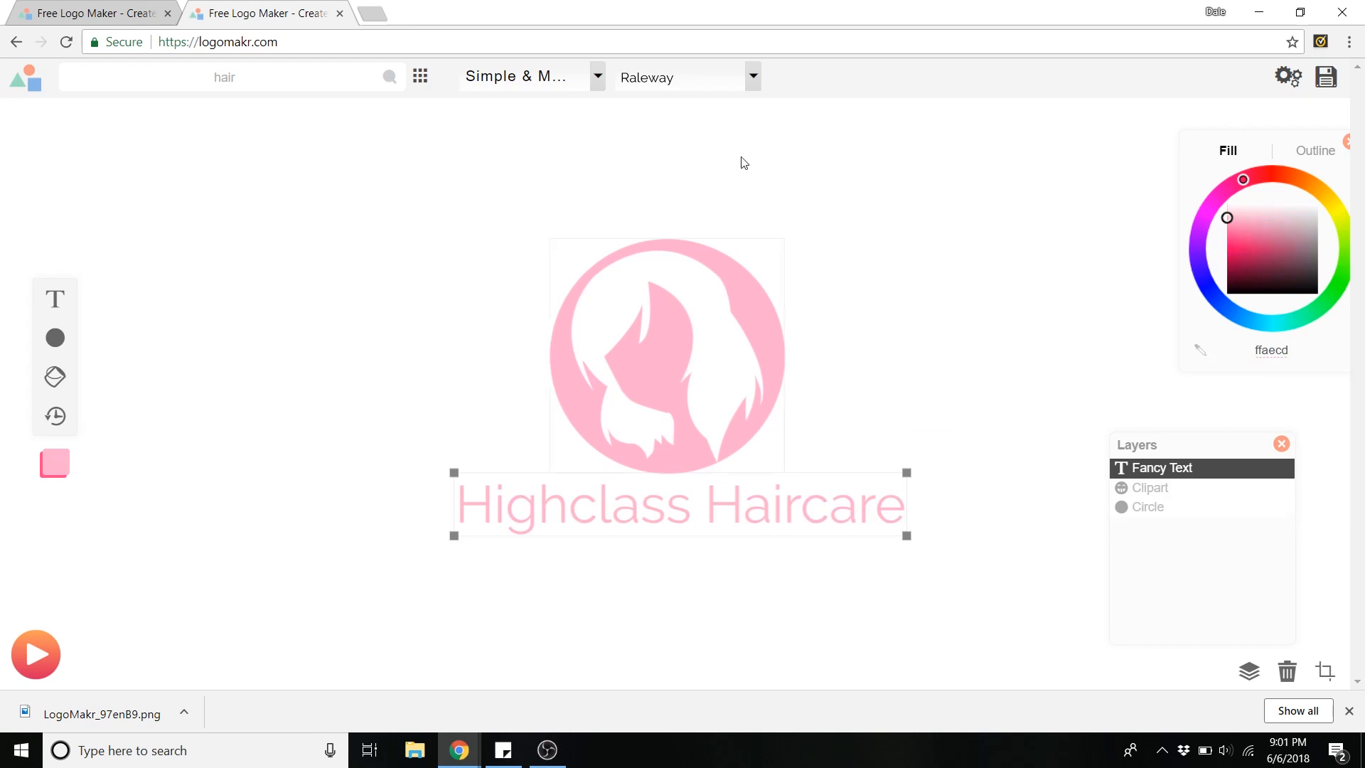
mouse_move(792, 150)
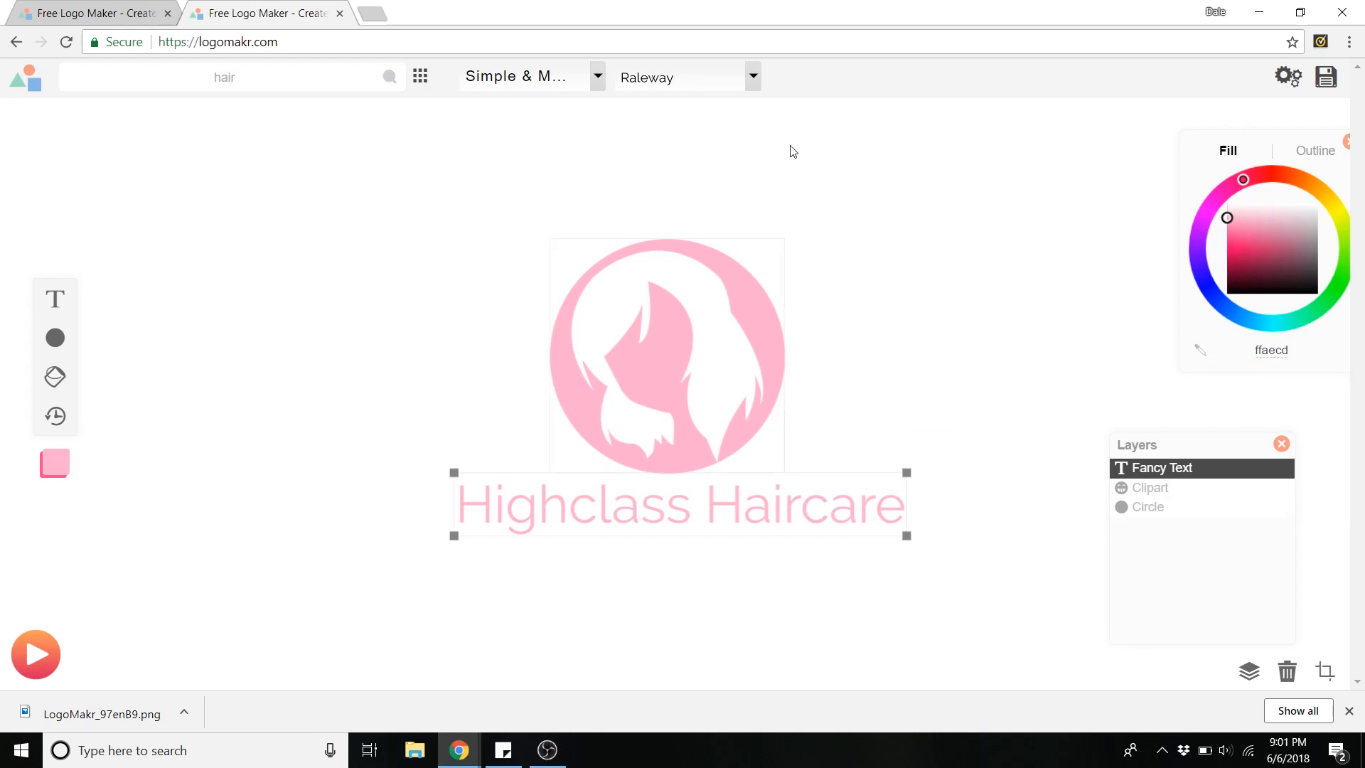
mouse_move(638, 224)
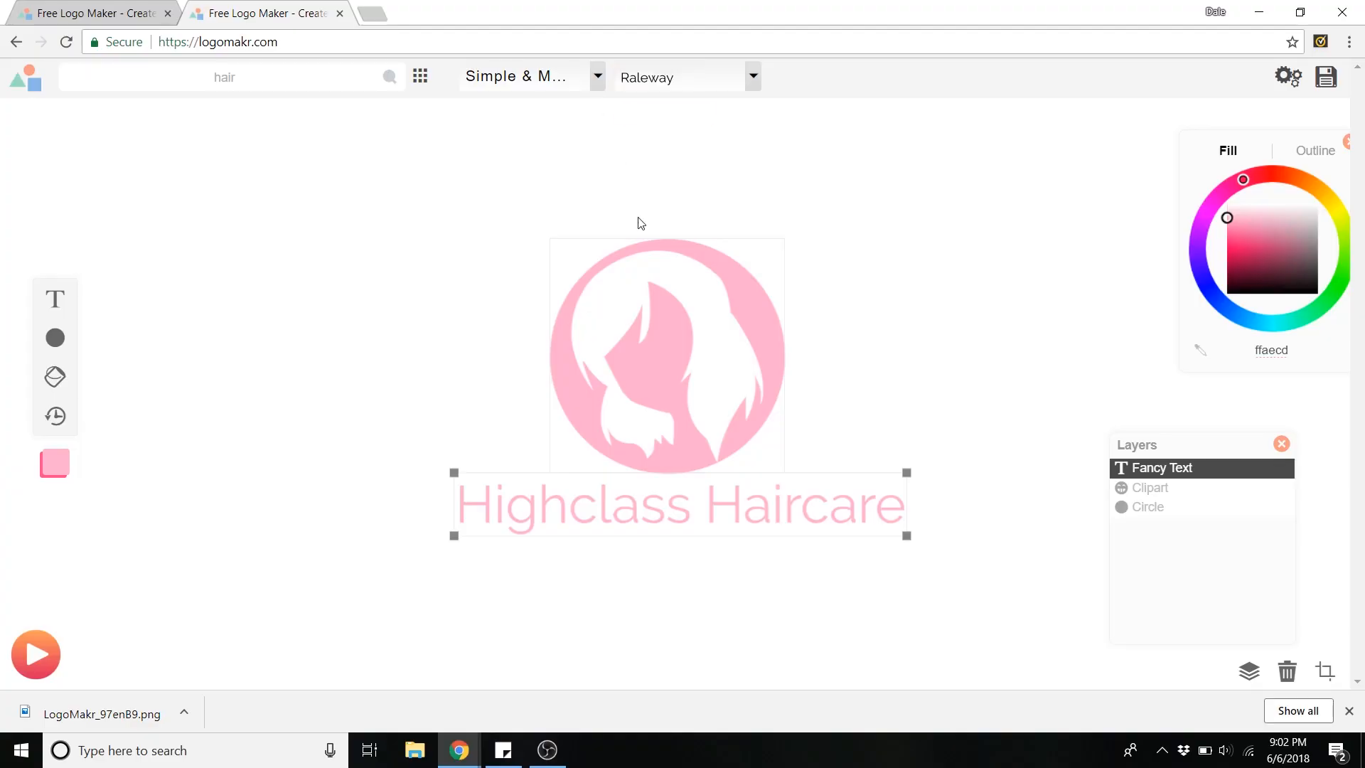
- Switch the slogan to the fancy cursive font category and try a script font such as Griffy
left_click(598, 77)
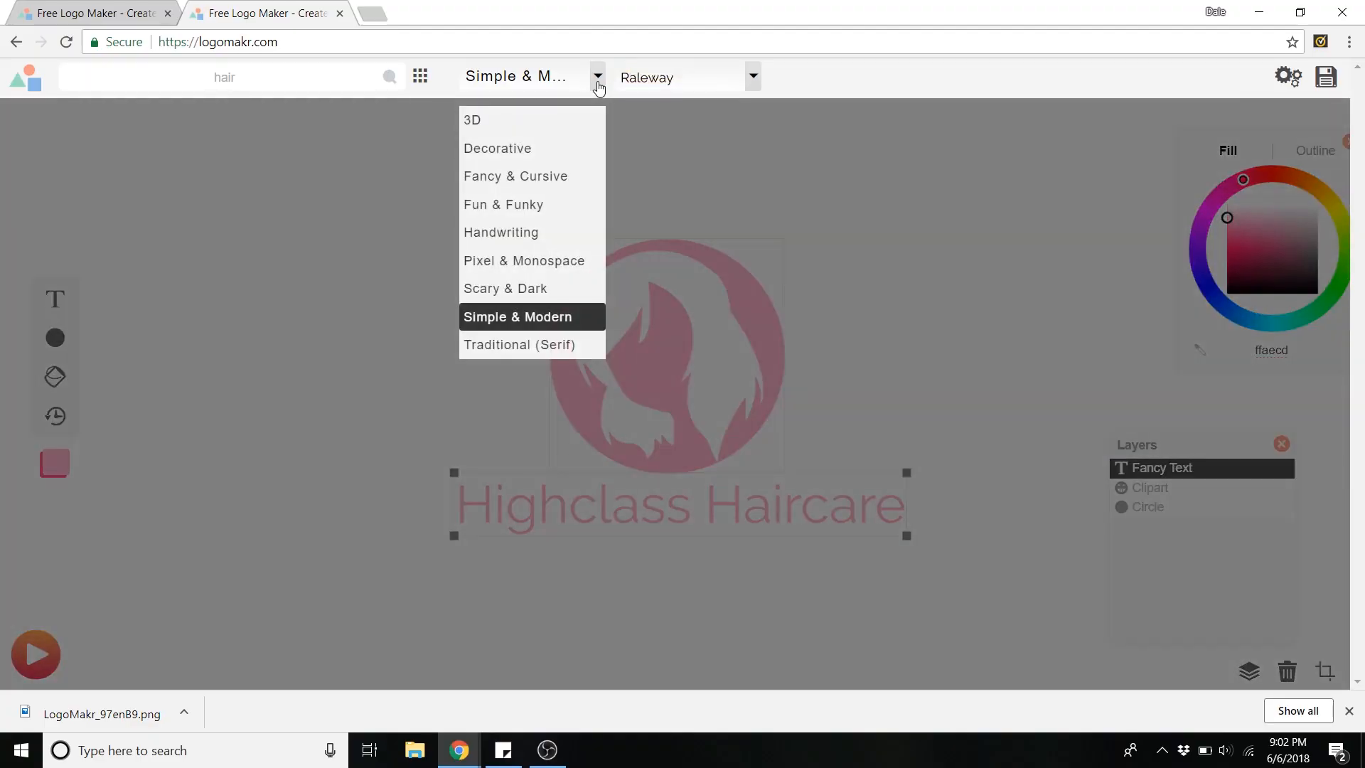
mouse_move(525, 189)
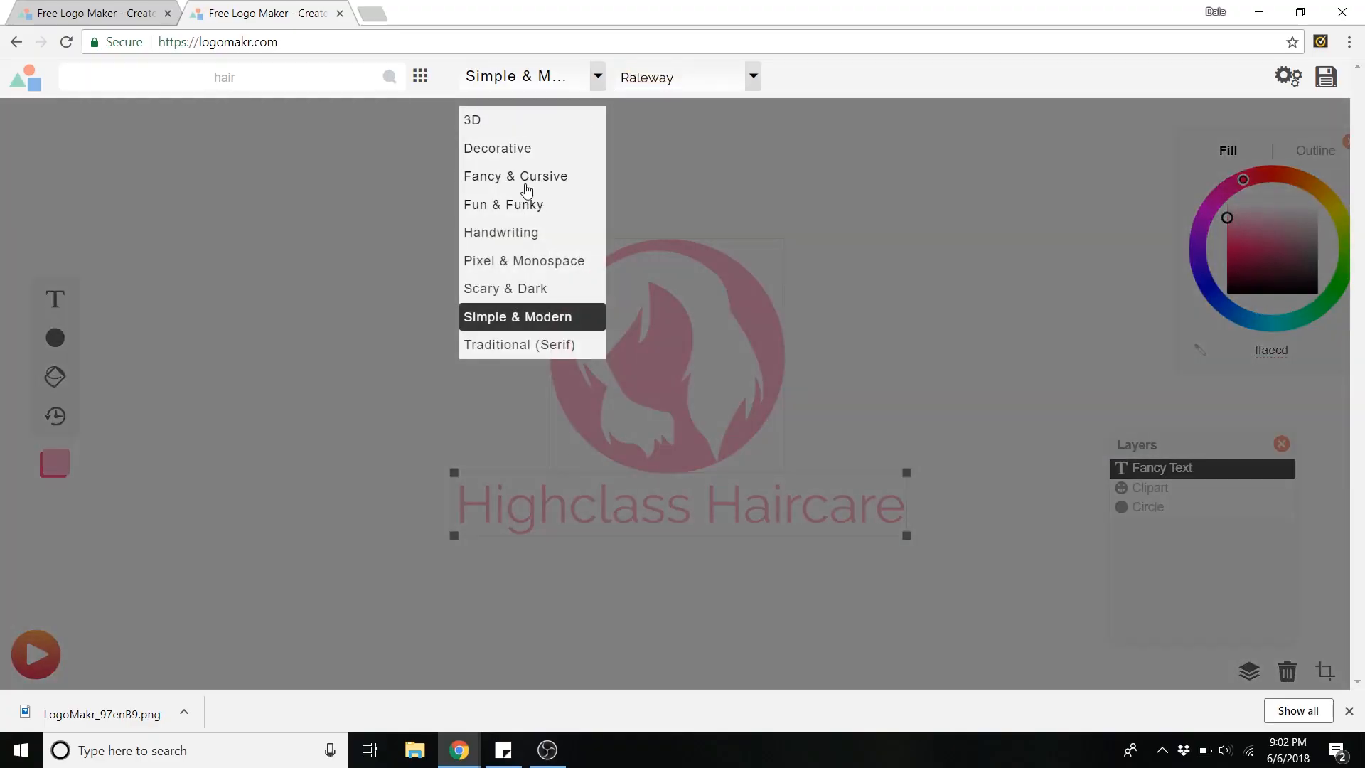
mouse_move(513, 183)
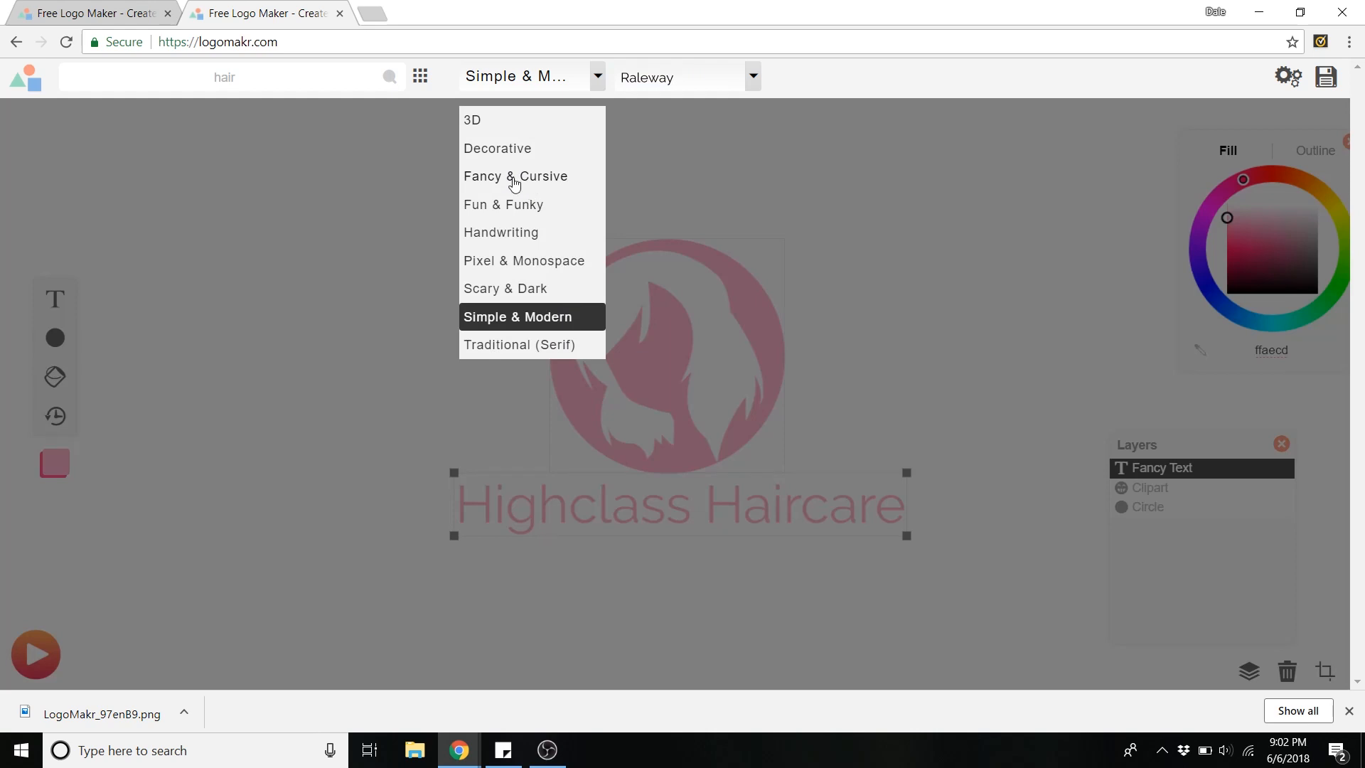
left_click(514, 176)
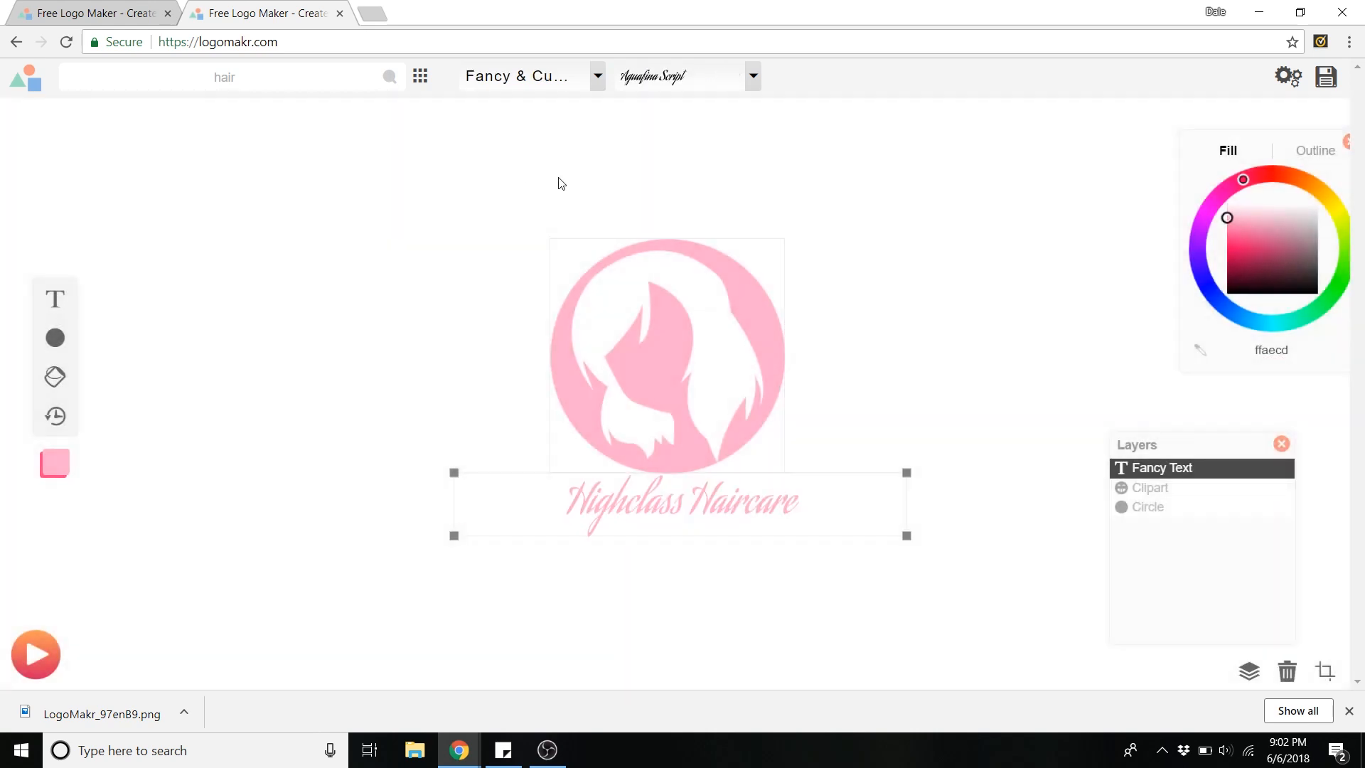
left_click(751, 77)
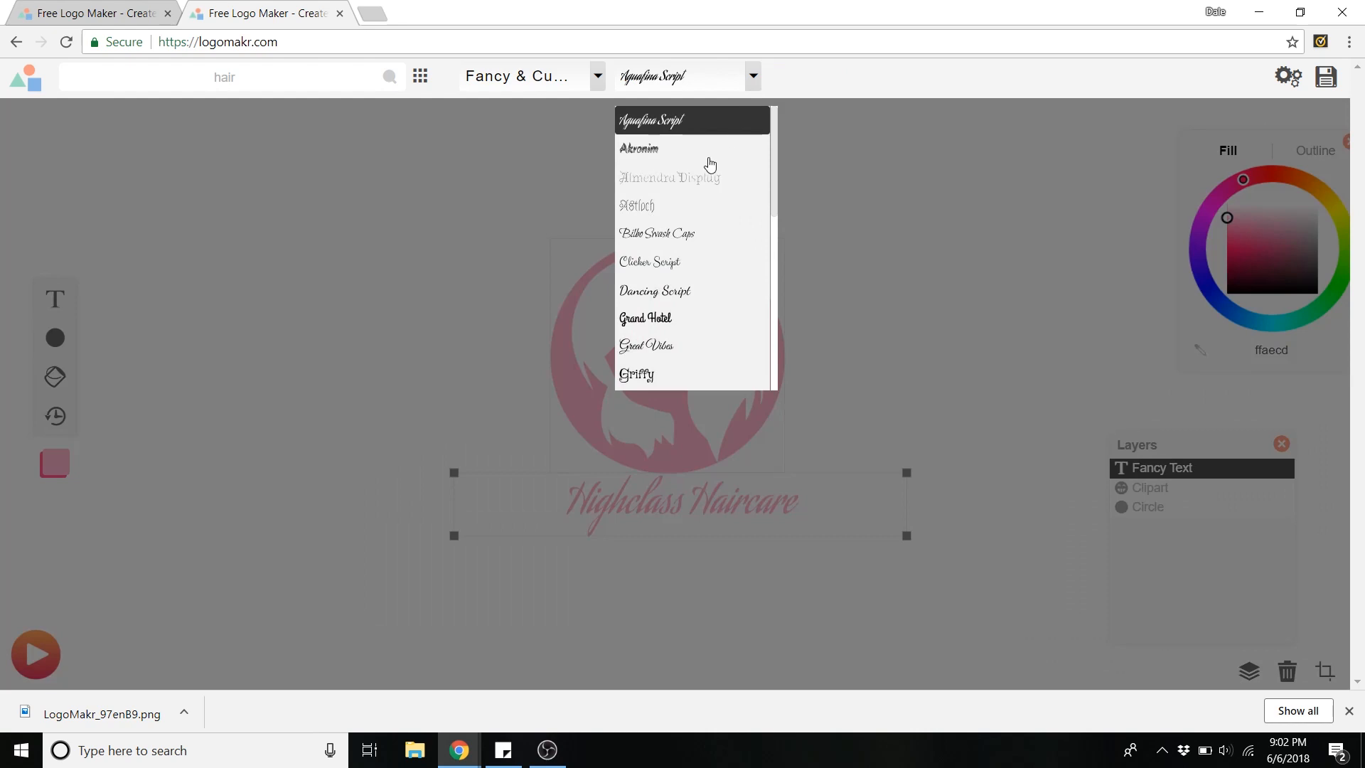
scroll("down", 3)
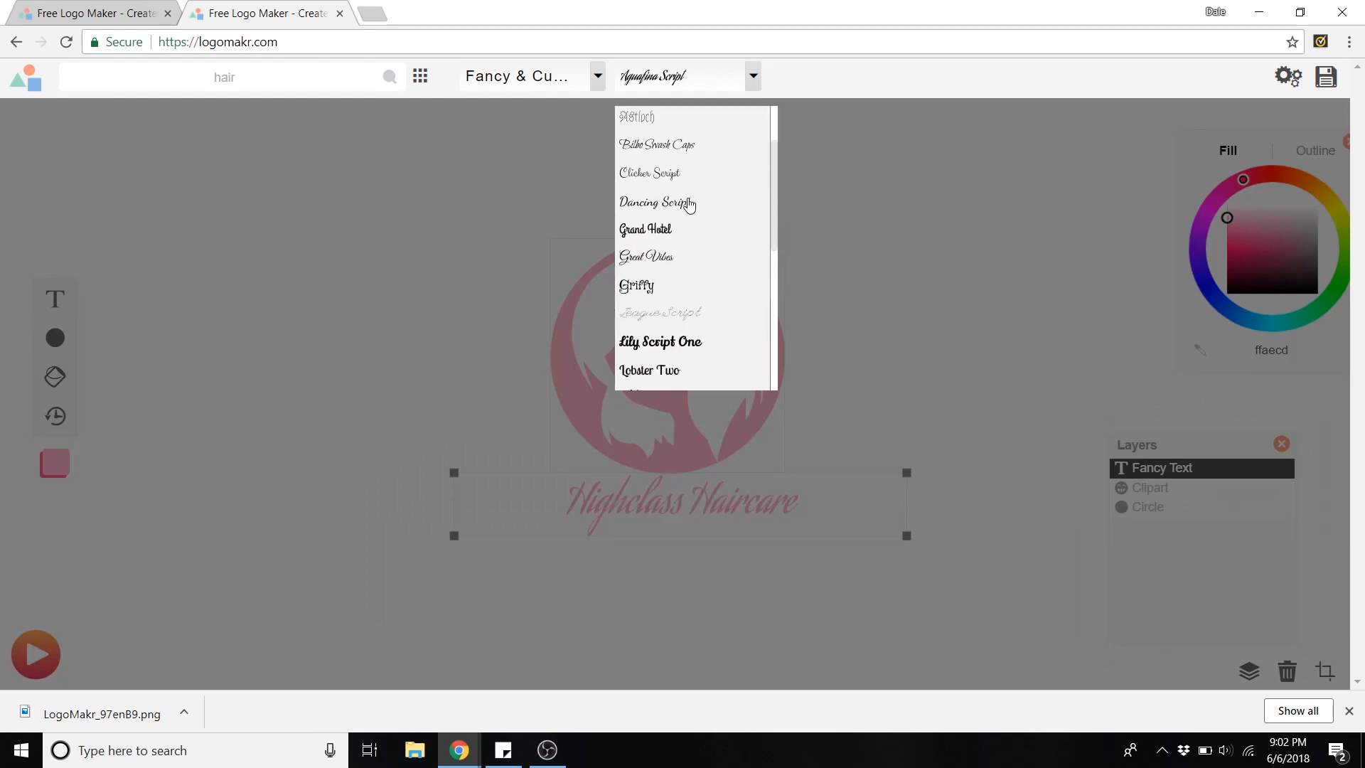
left_click(657, 202)
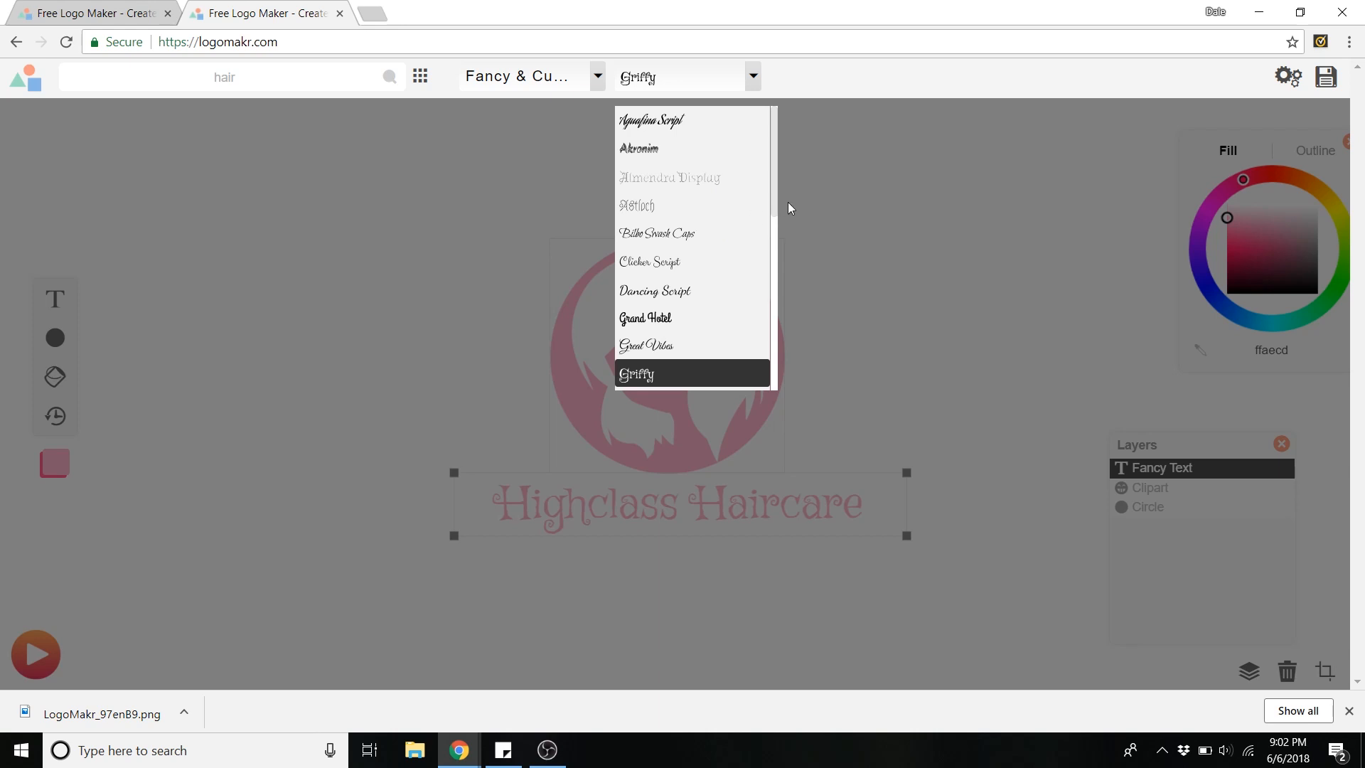
- Set the Highclass Haircare slogan in the Mystery Quest font and deselect to preview
scroll("down", 3)
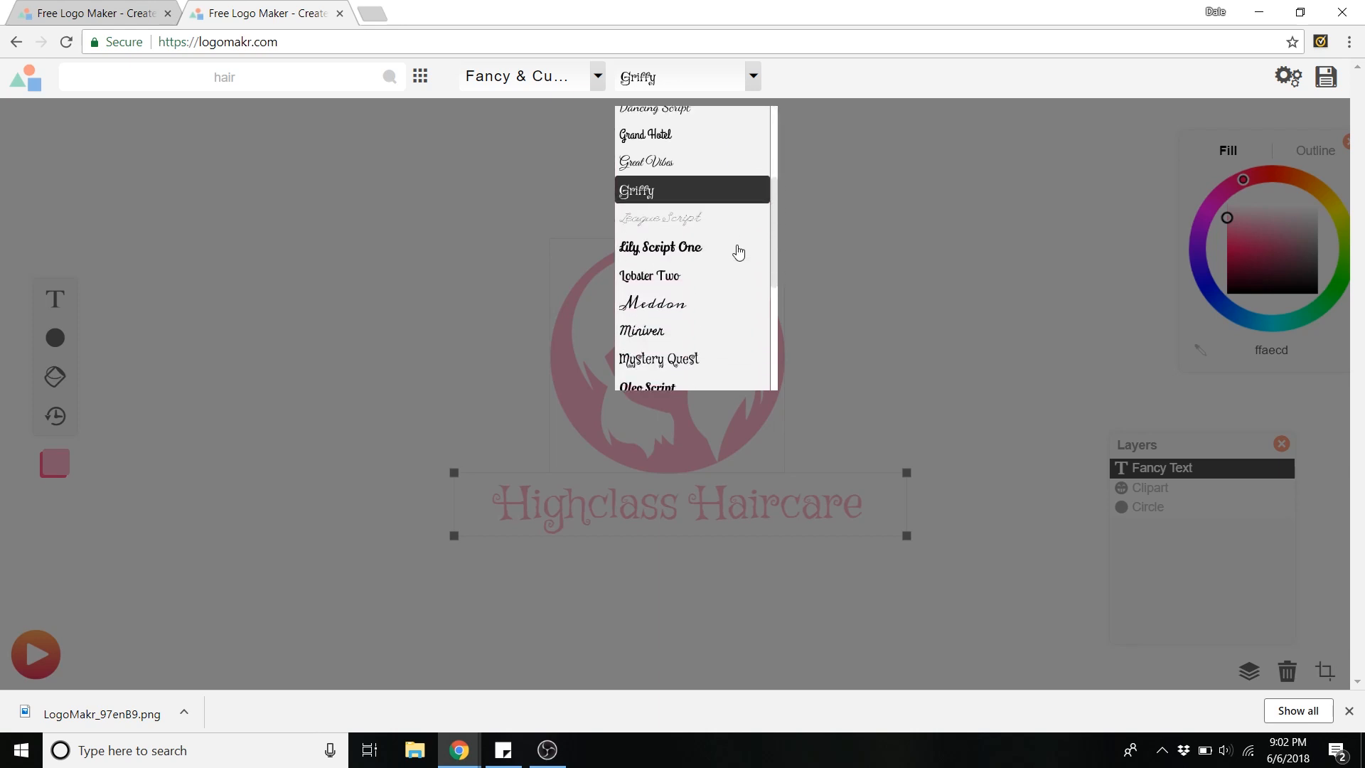
left_click(659, 359)
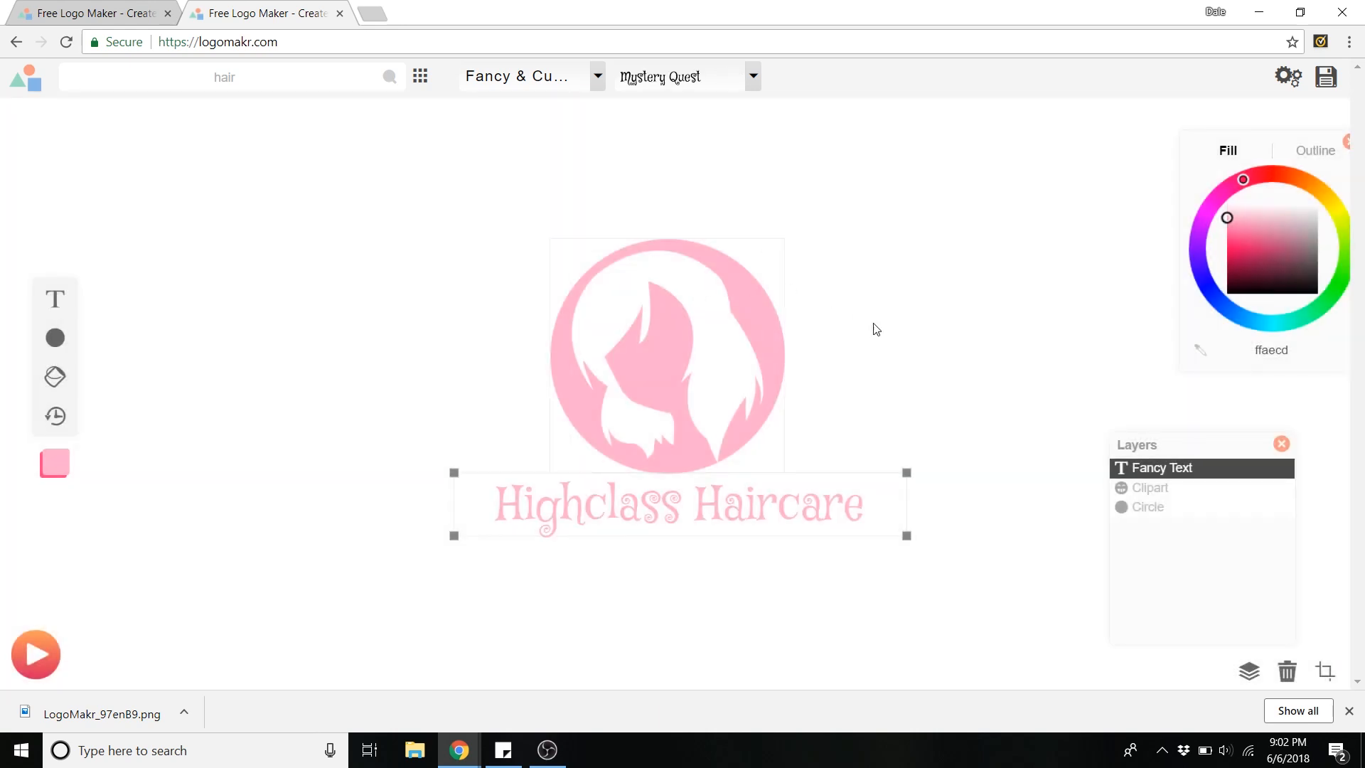
left_click(1000, 374)
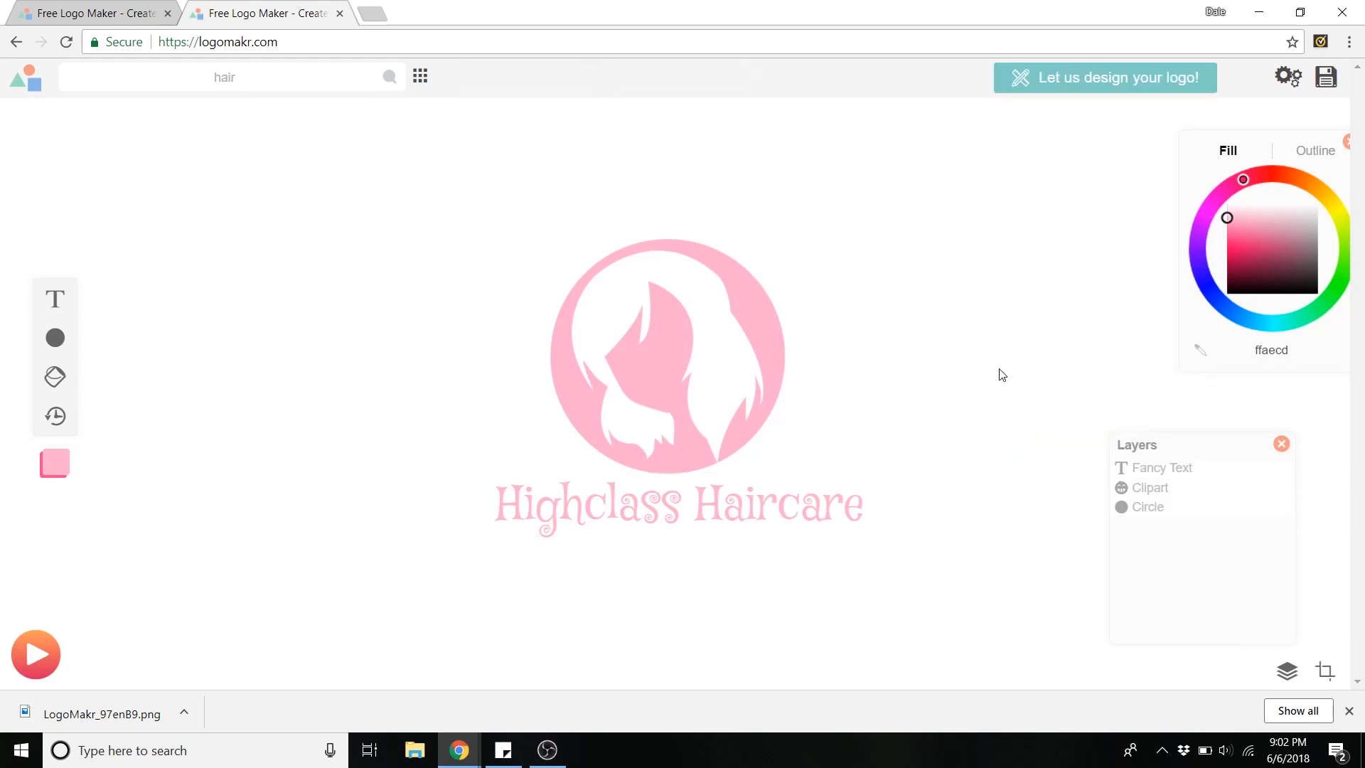
left_click(676, 503)
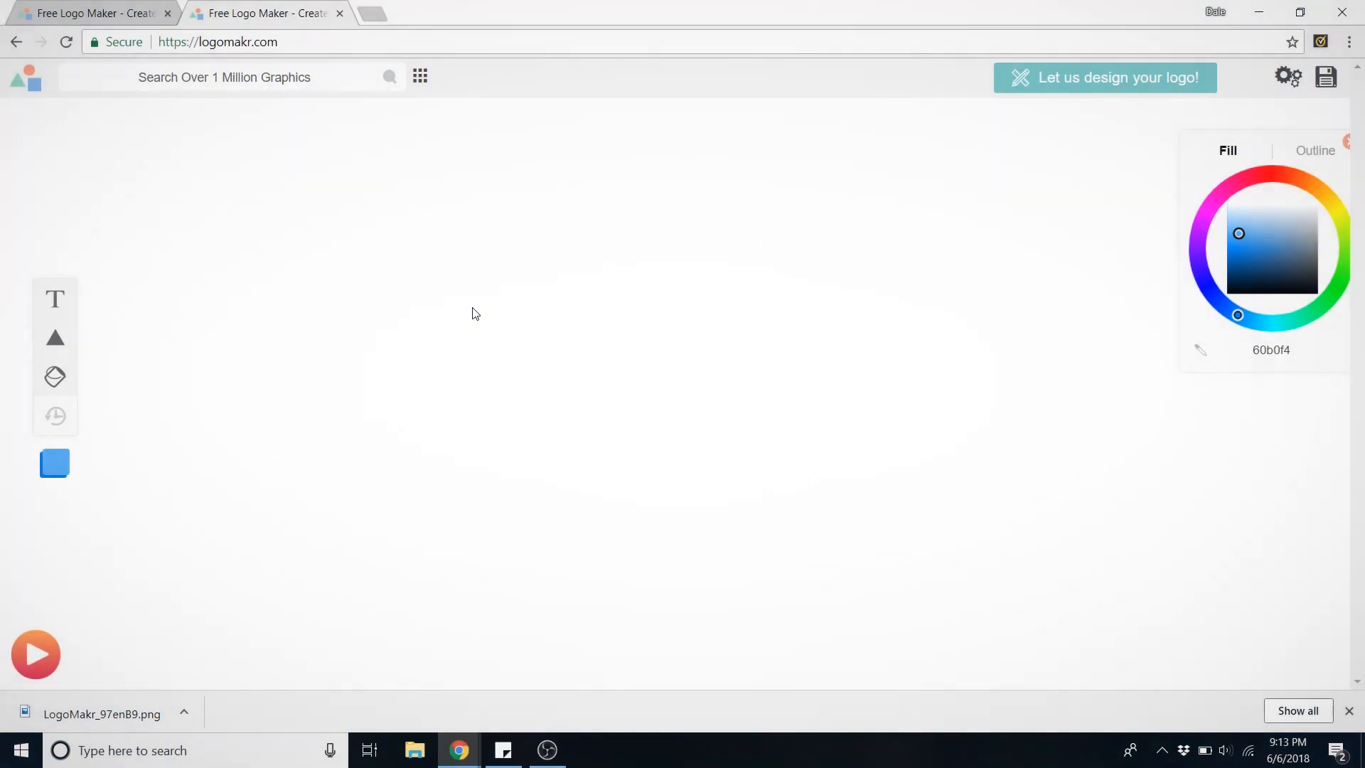
mouse_move(239, 320)
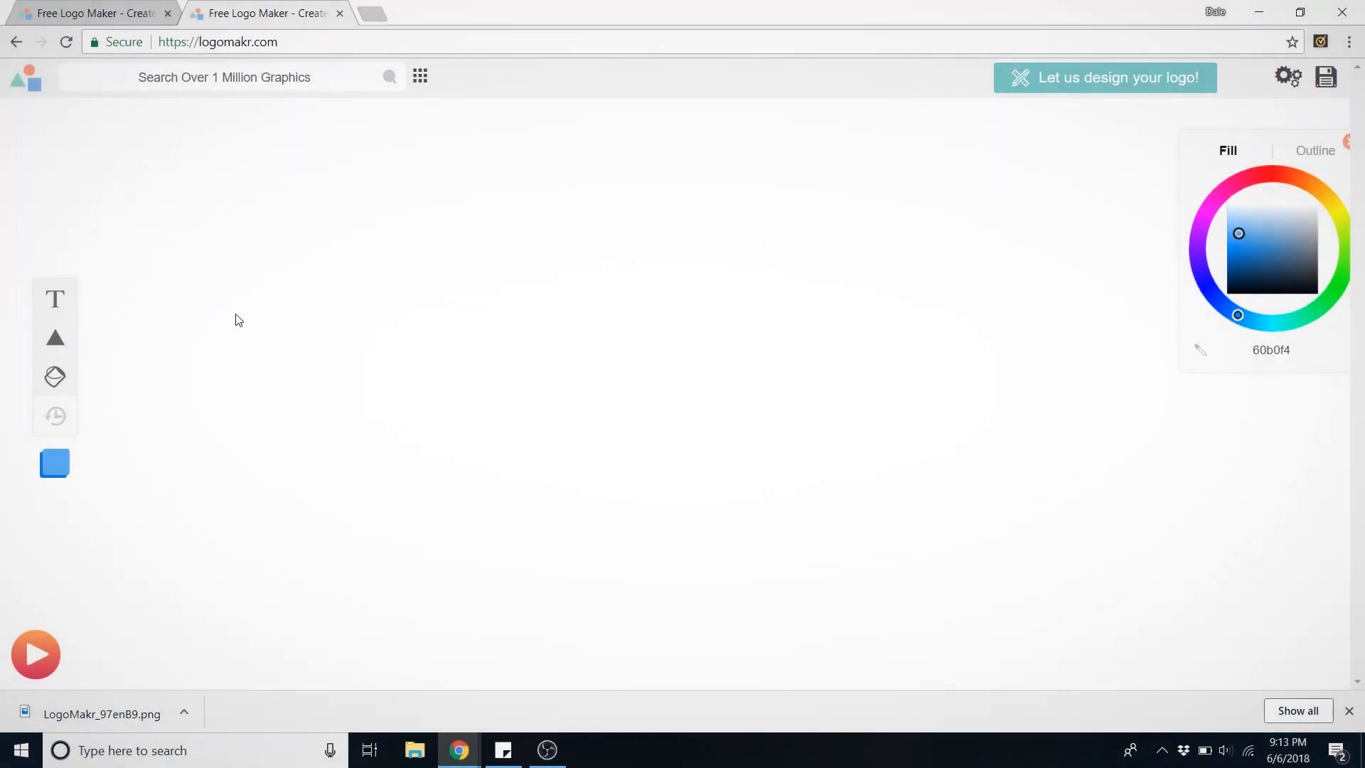
- Add a text element reading "Internet Security Solutions" and fix the capitalised N
left_click(55, 299)
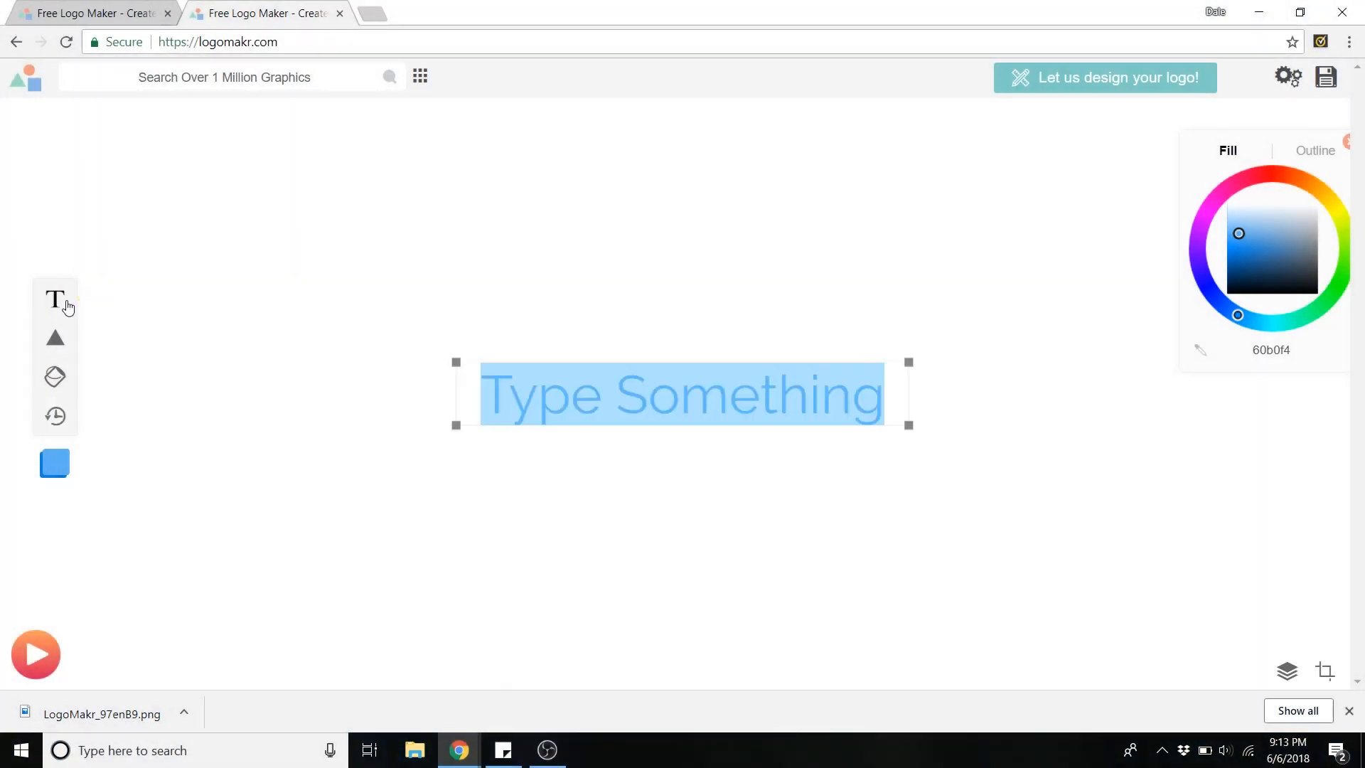
mouse_move(314, 271)
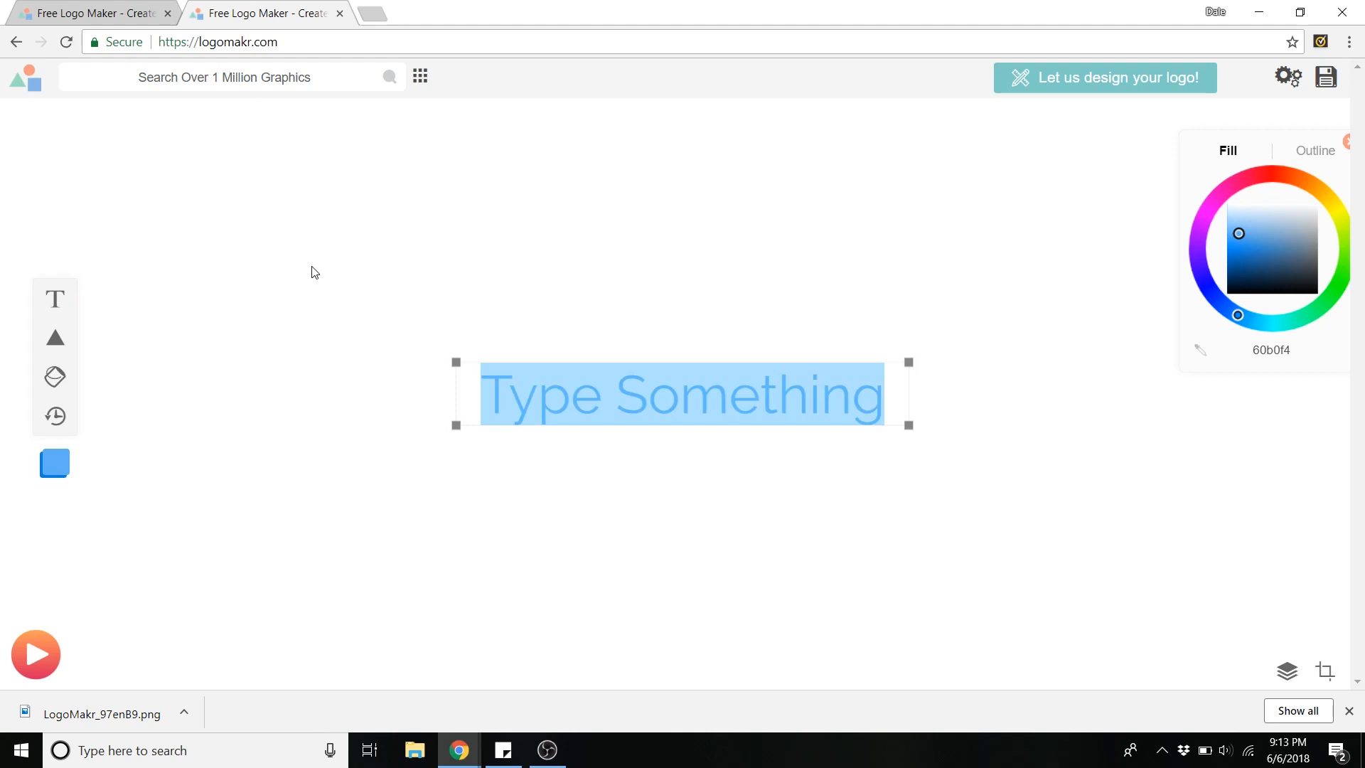
type("INternet Secu")
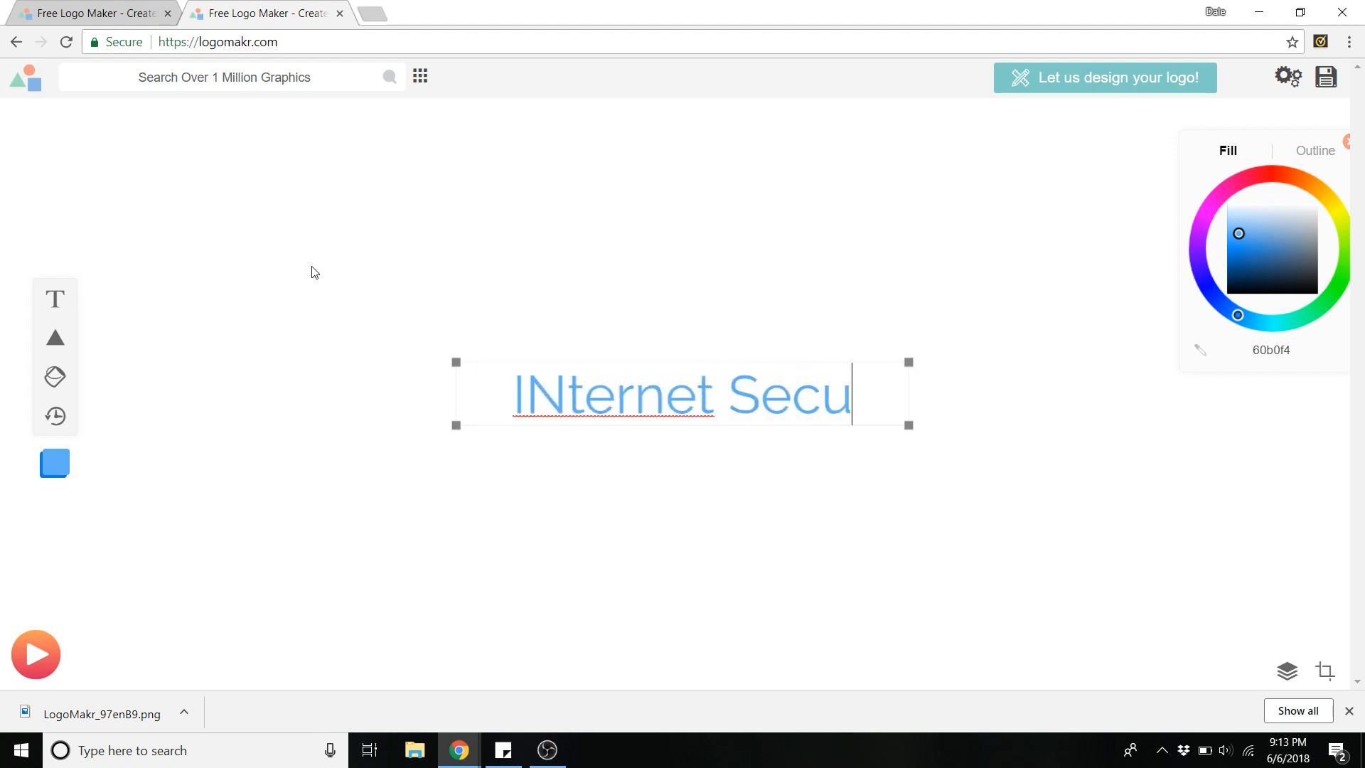
type("rity")
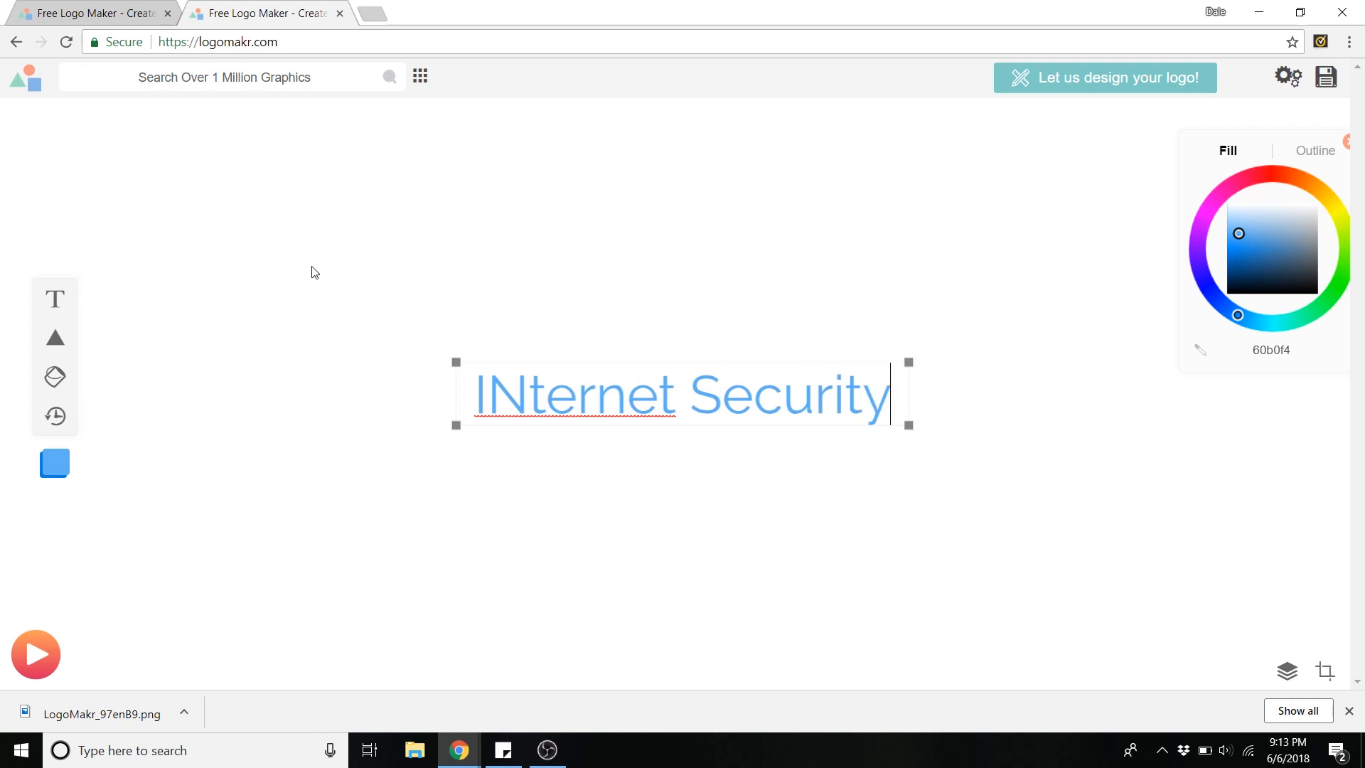
type("Solutions")
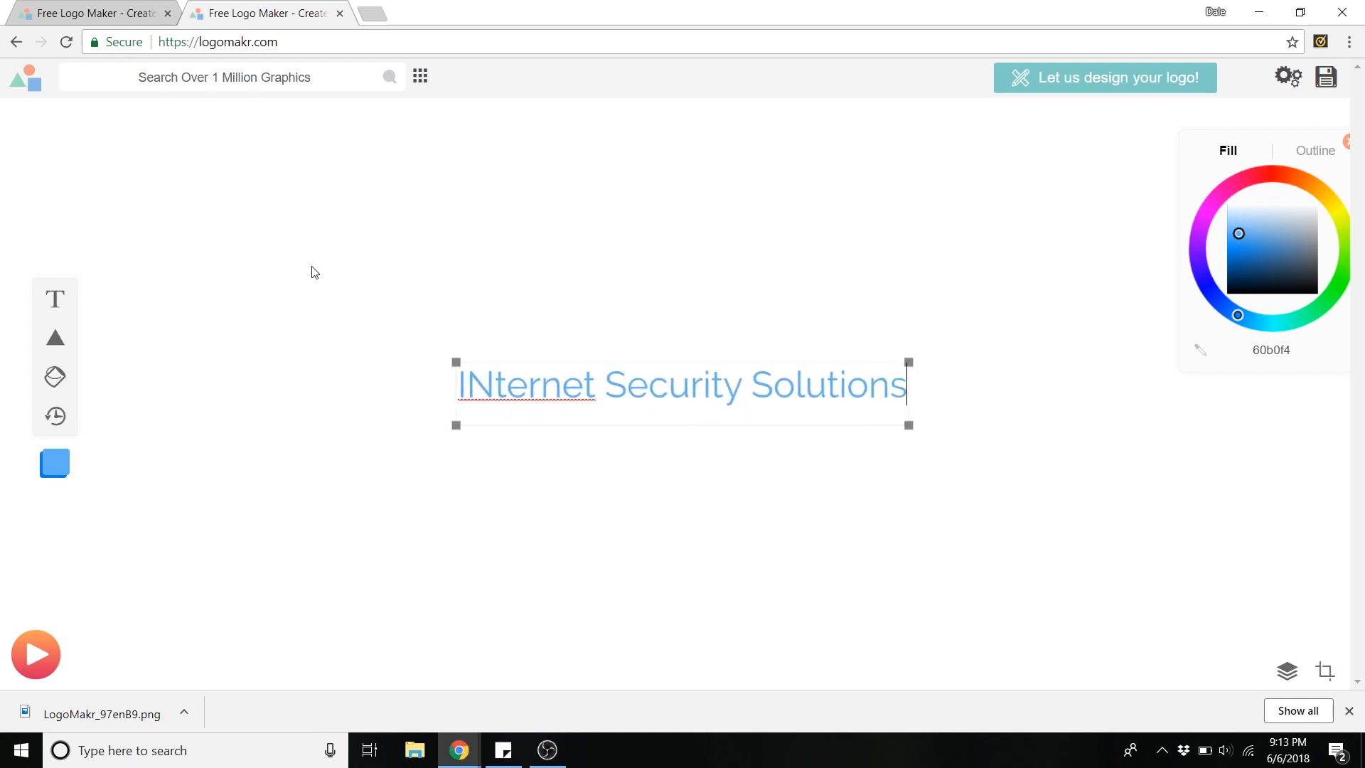
mouse_move(478, 386)
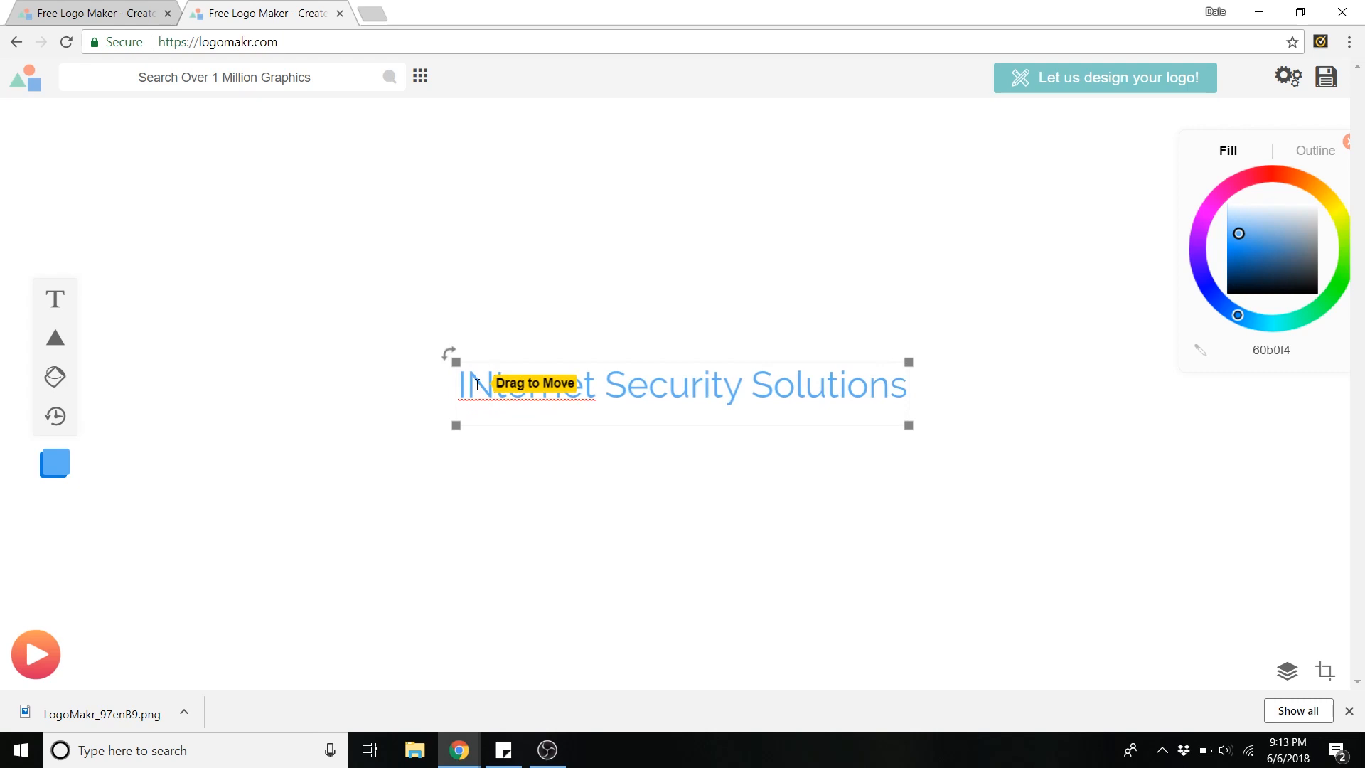
left_click(840, 527)
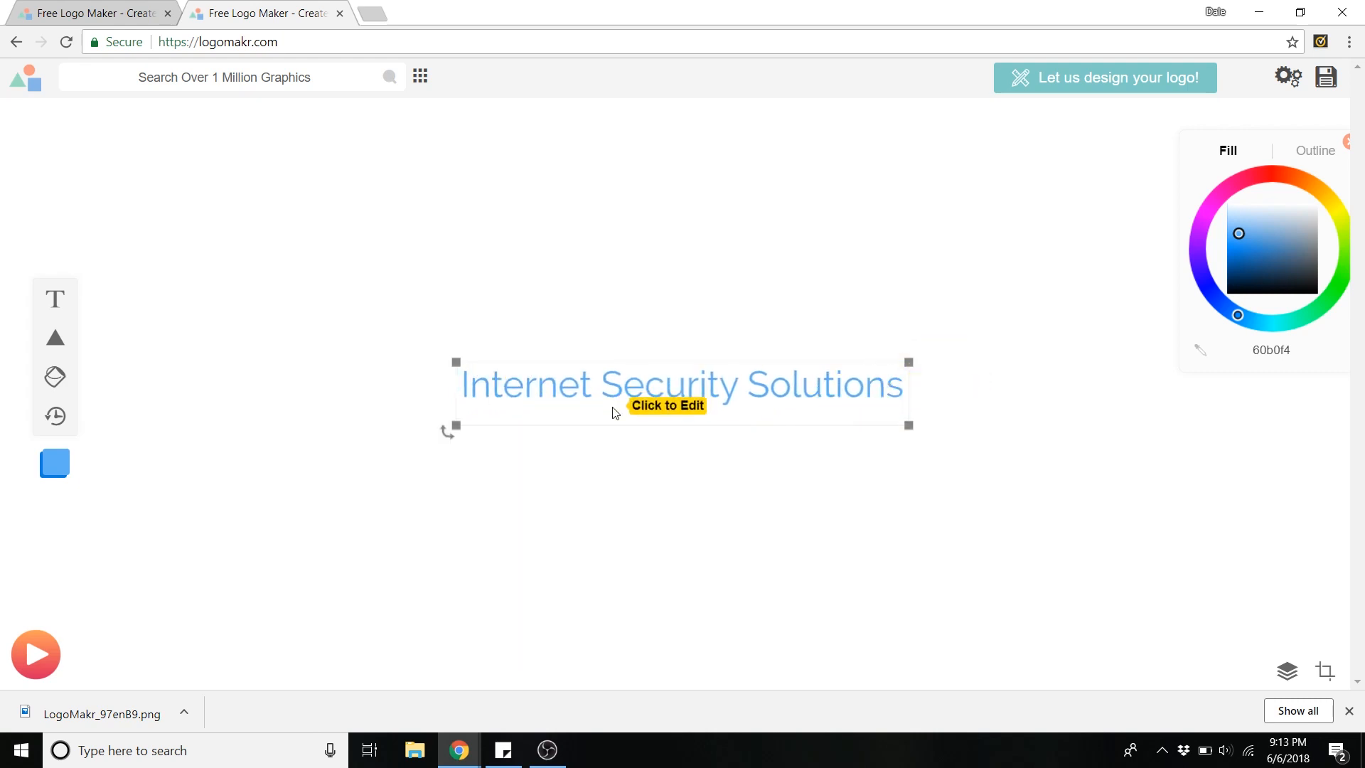
mouse_move(292, 99)
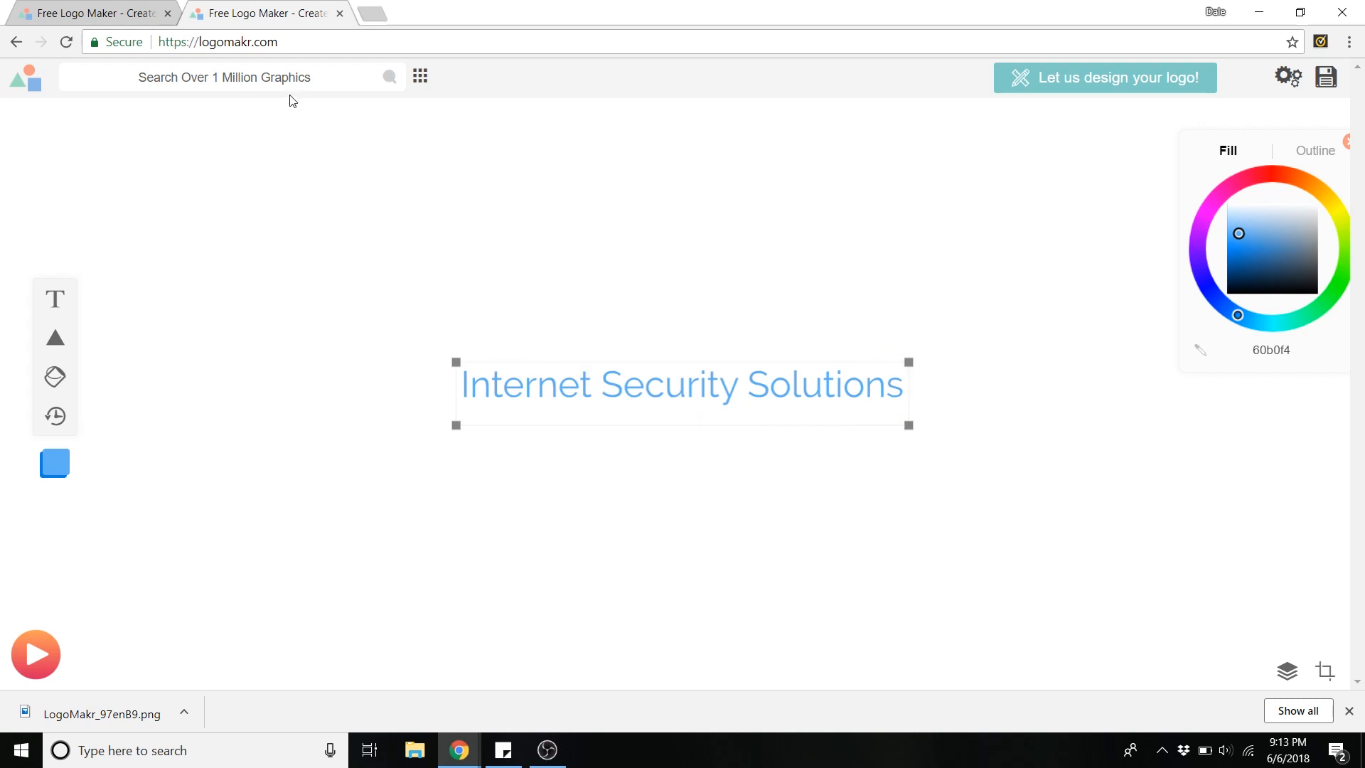
mouse_move(421, 76)
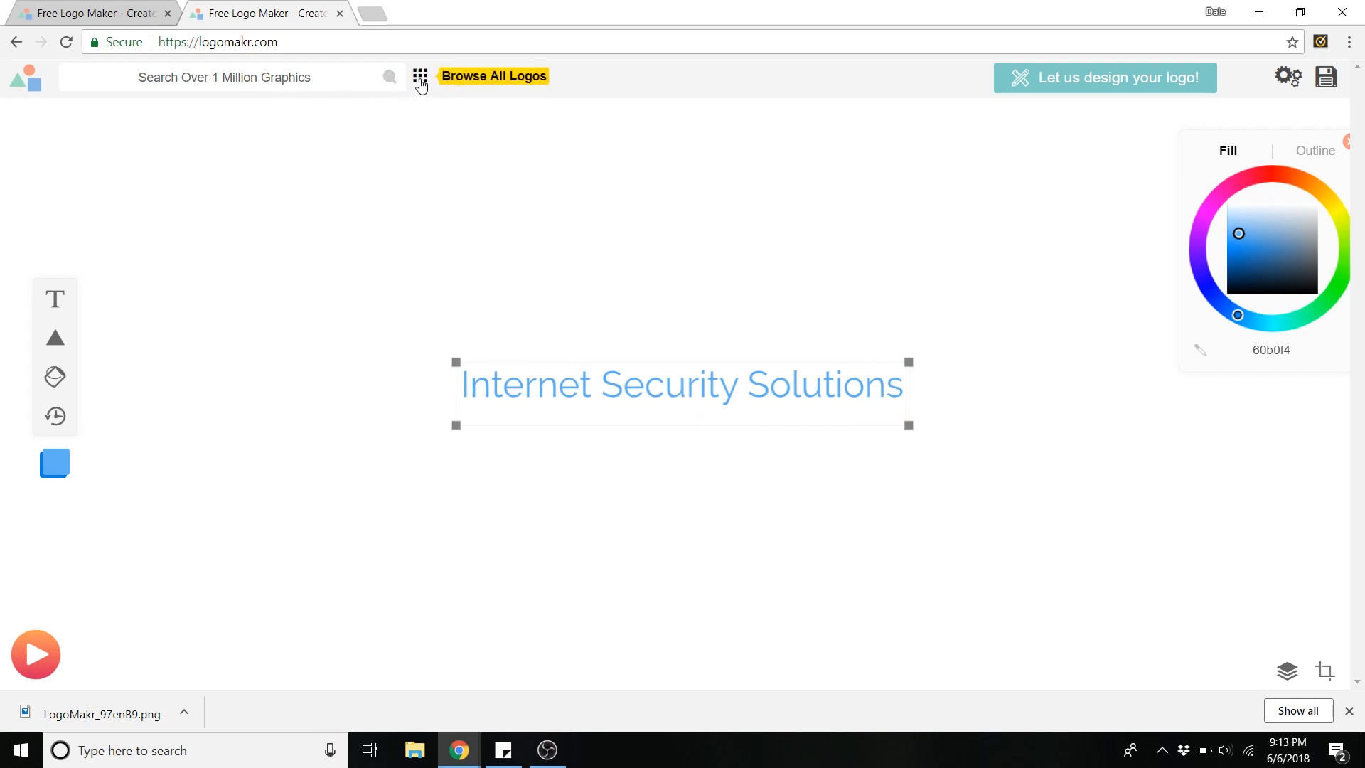
- From the Badges category of the logo gallery, add the black shield badge to the canvas
left_click(420, 76)
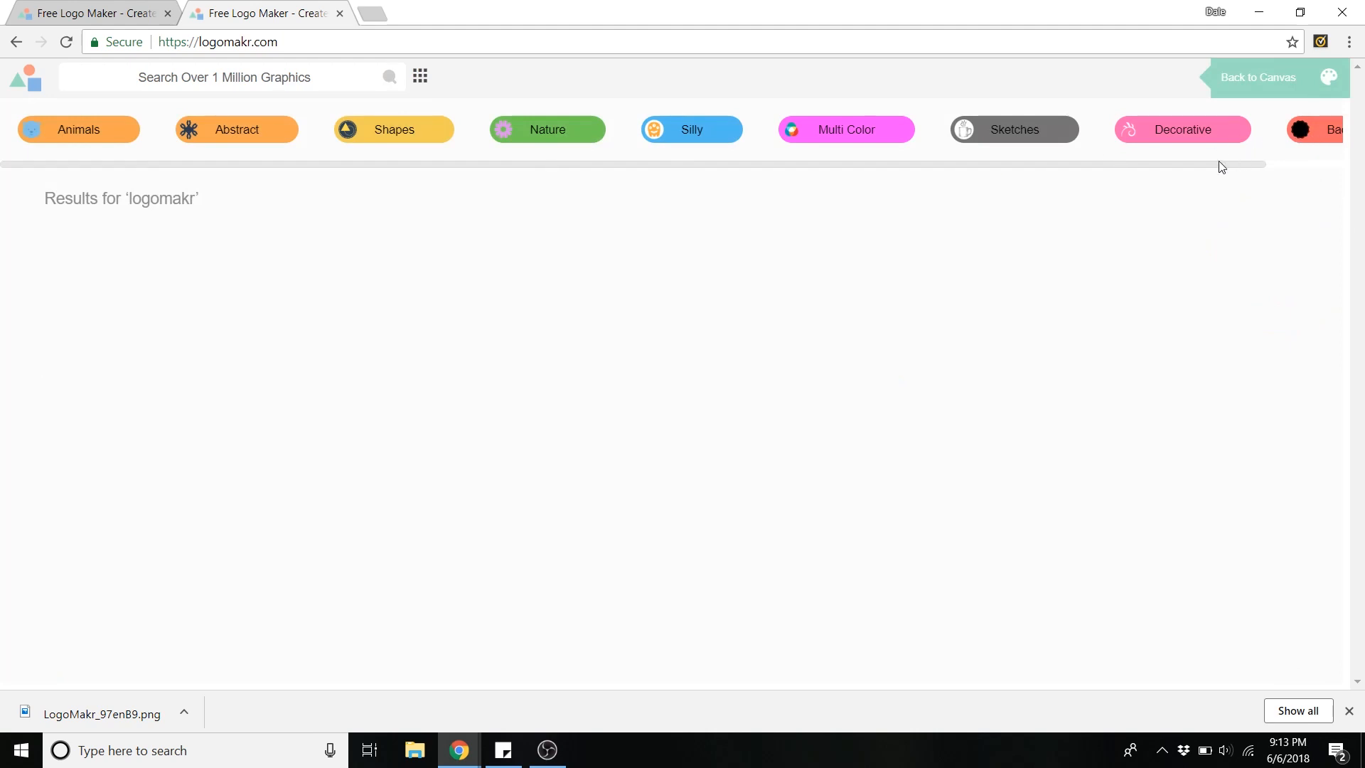
scroll("right", 3)
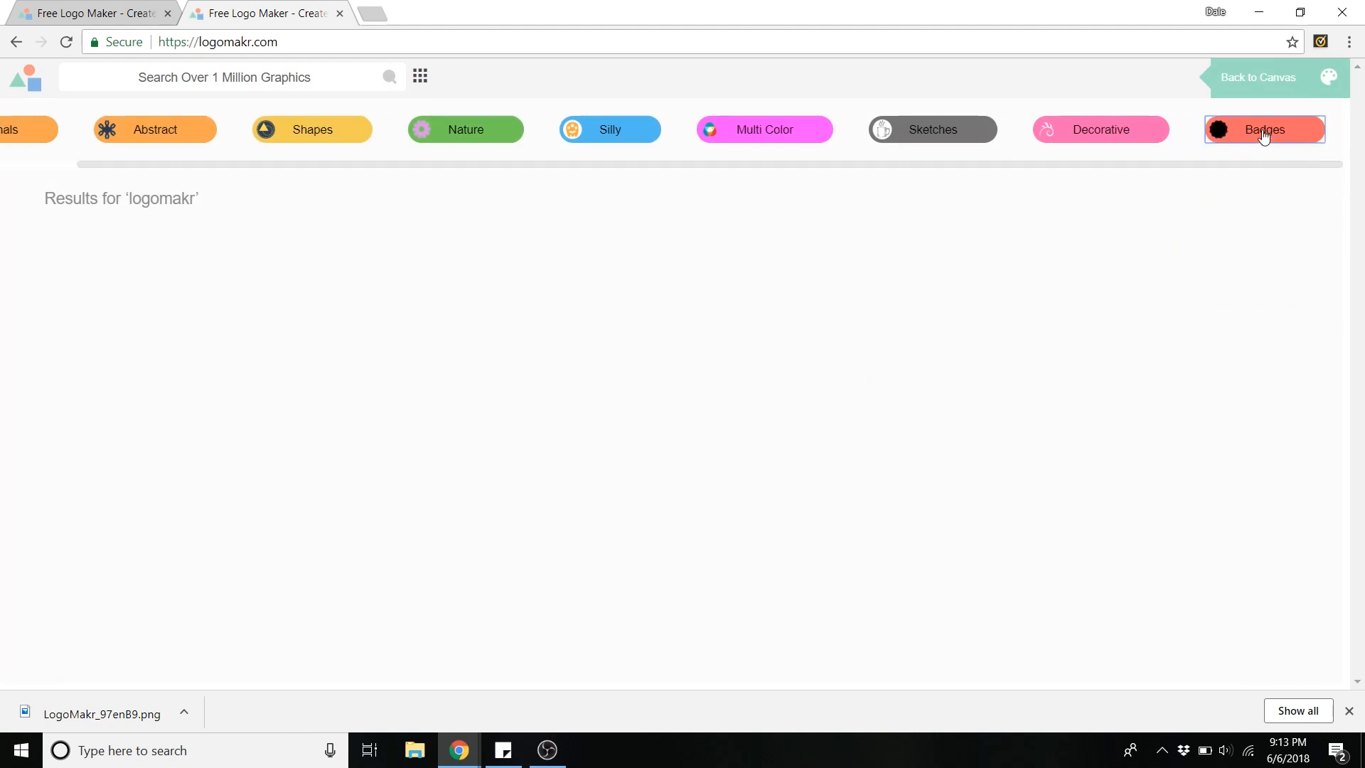
left_click(1265, 129)
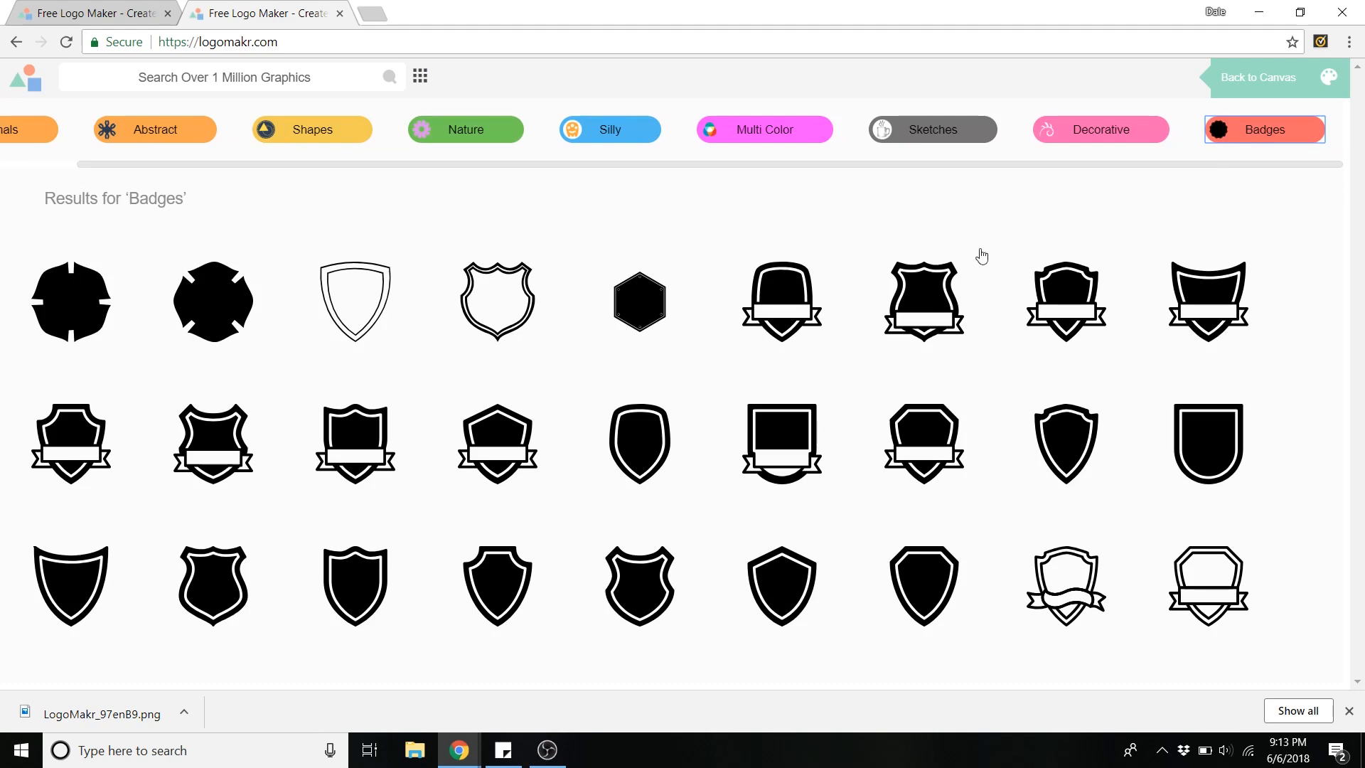
mouse_move(711, 310)
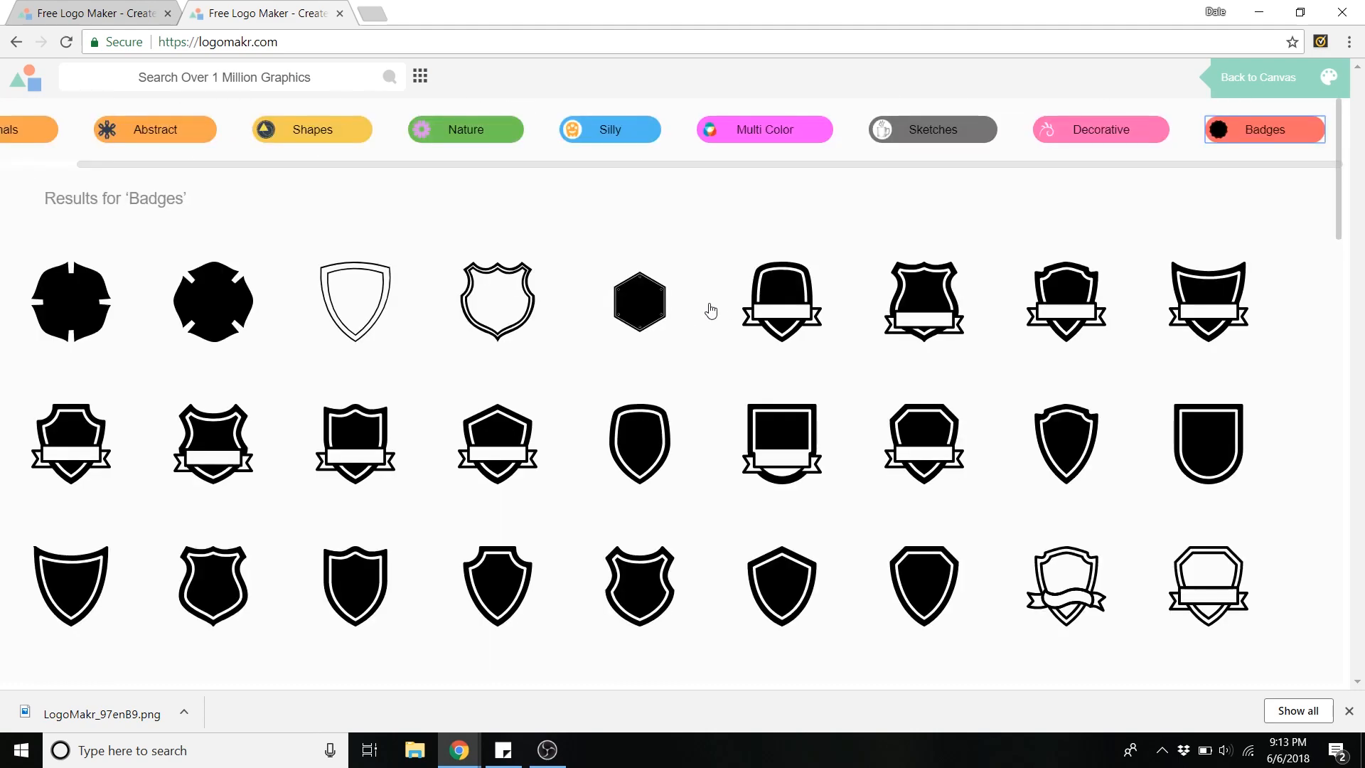
scroll("down", 3)
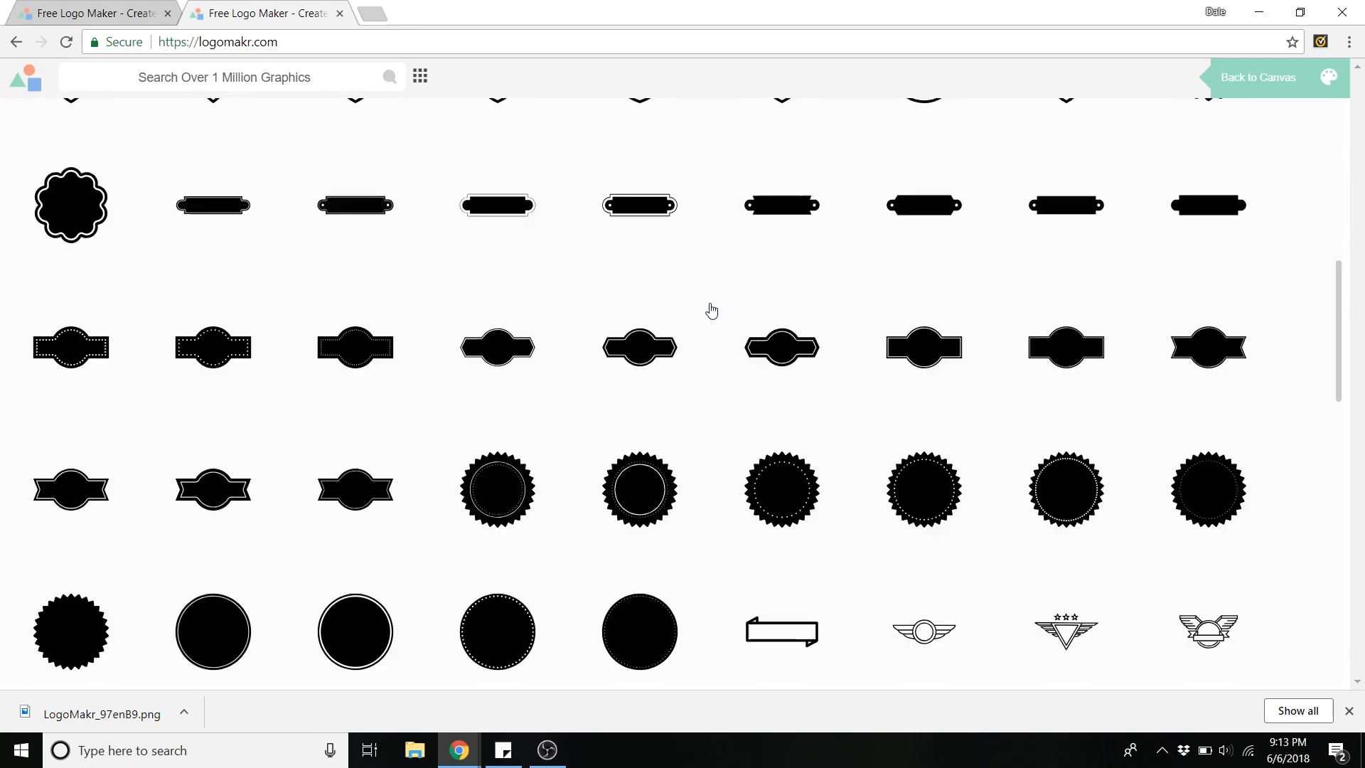
scroll("down", 3)
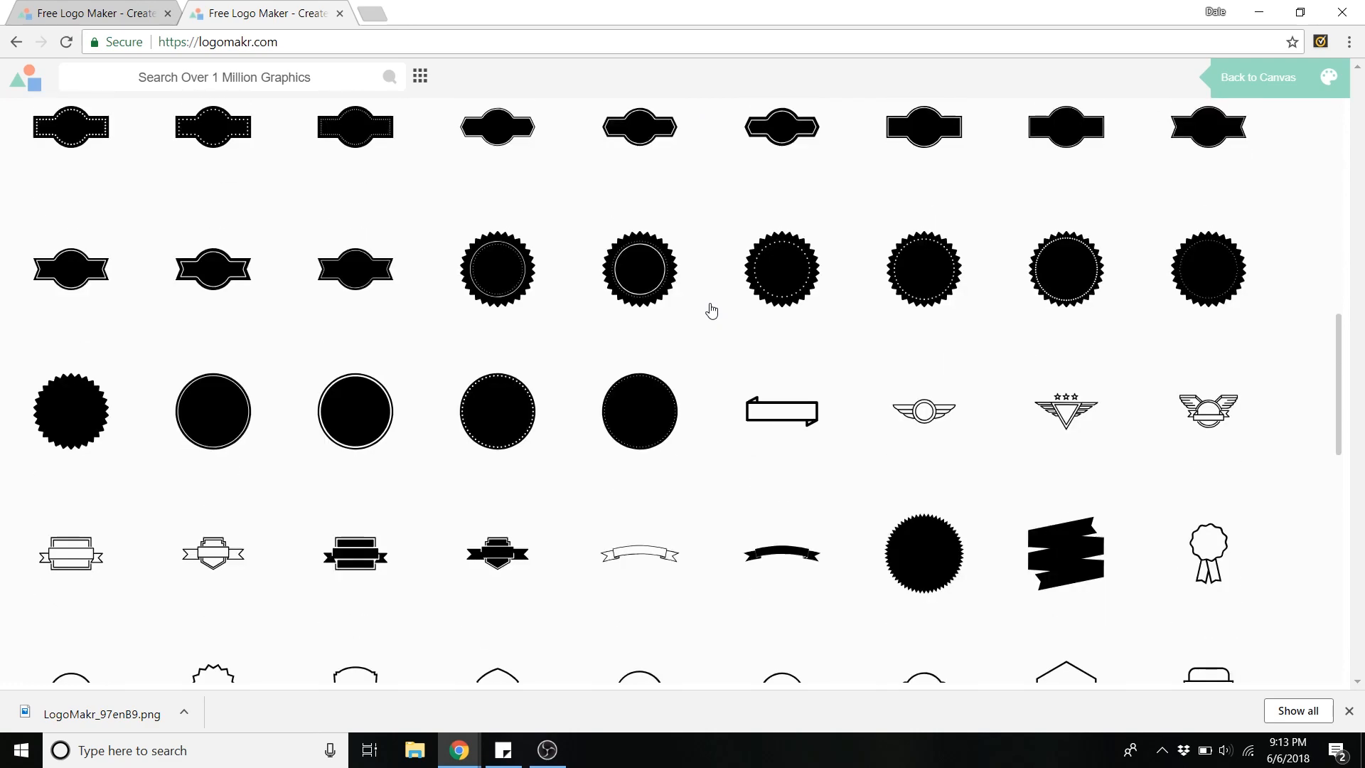
scroll("down", 3)
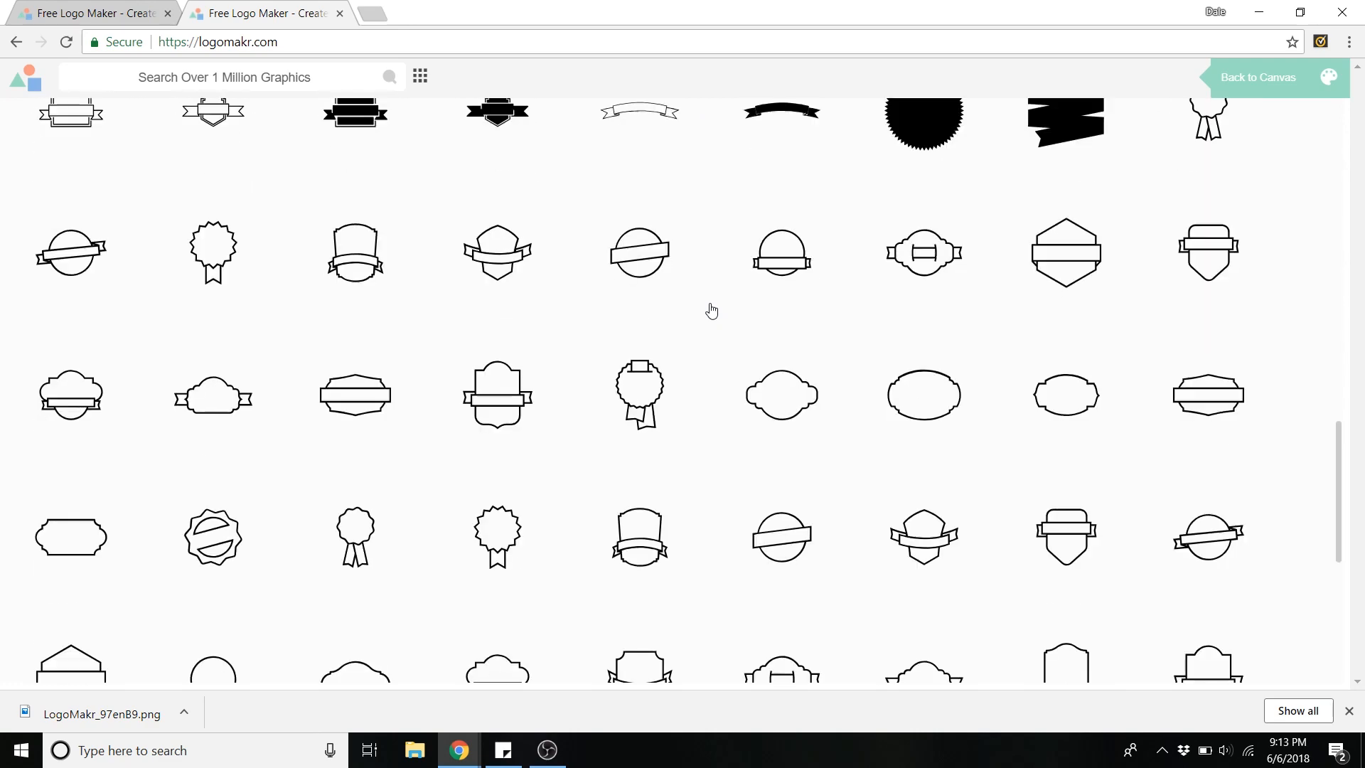
scroll("down", 3)
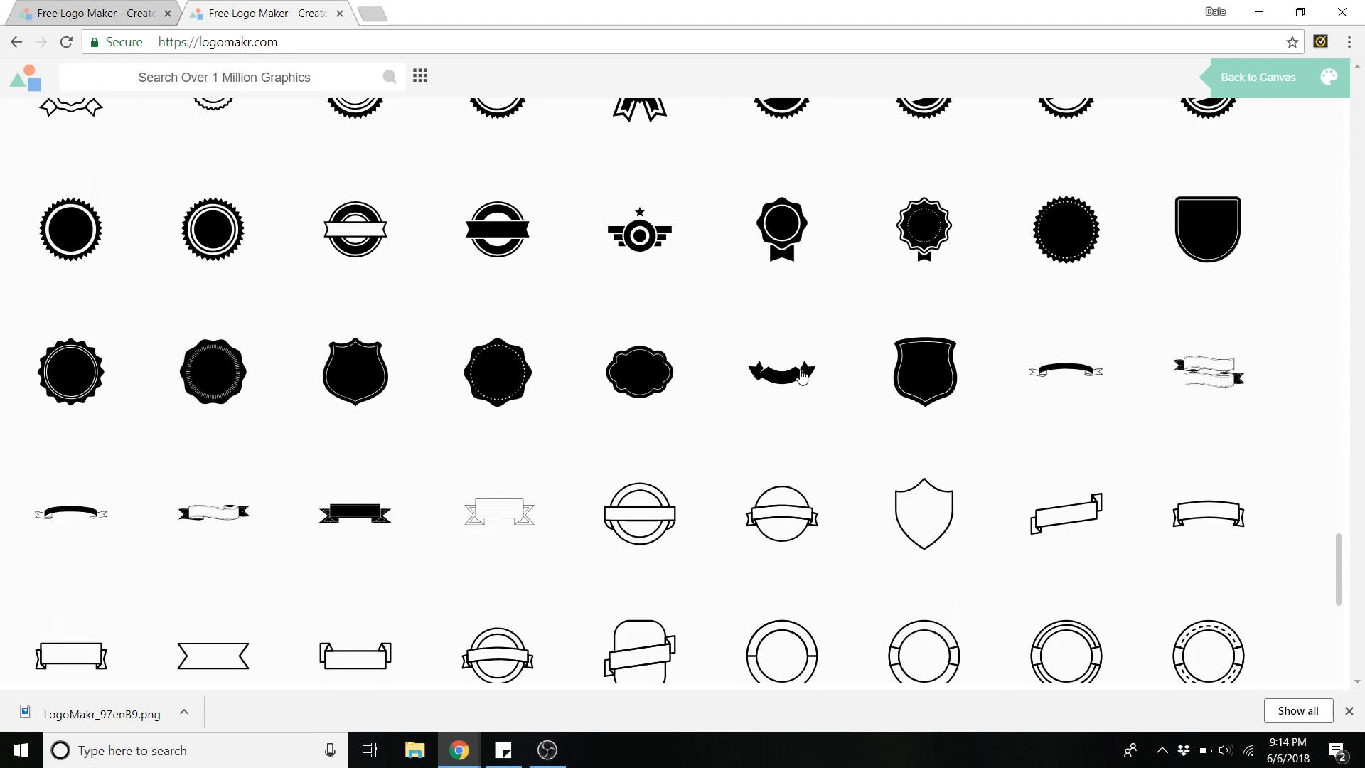
mouse_move(919, 387)
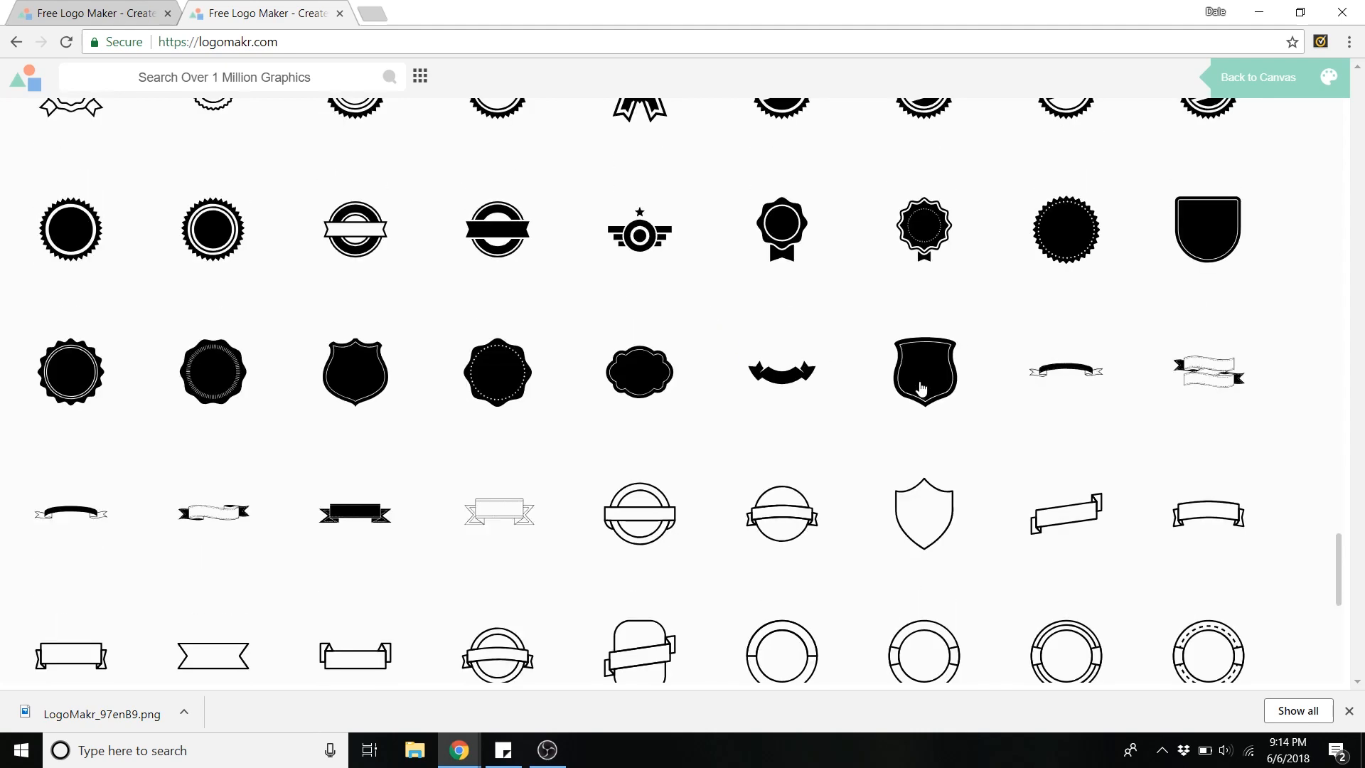
left_click(924, 371)
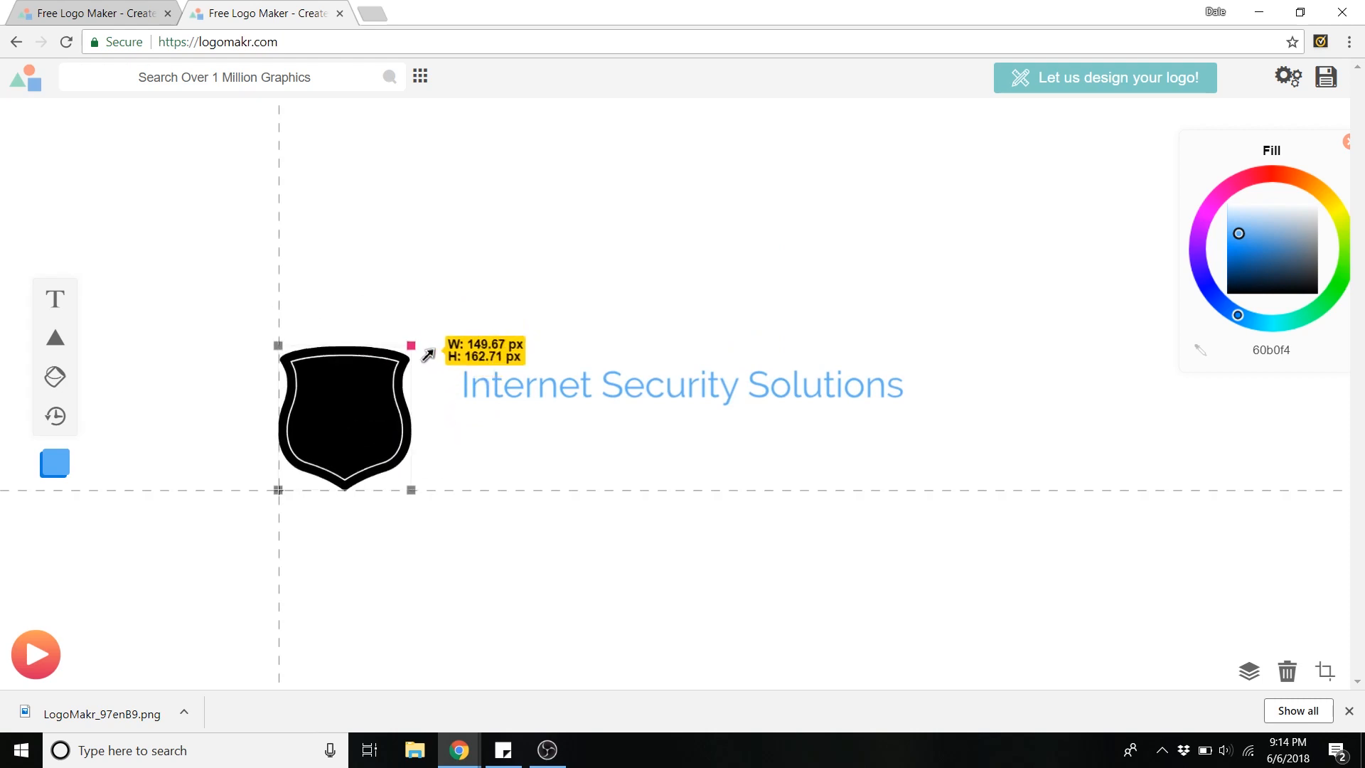
- Enlarge the slogan text and place the shield right beside it with bottoms aligned
left_click(679, 386)
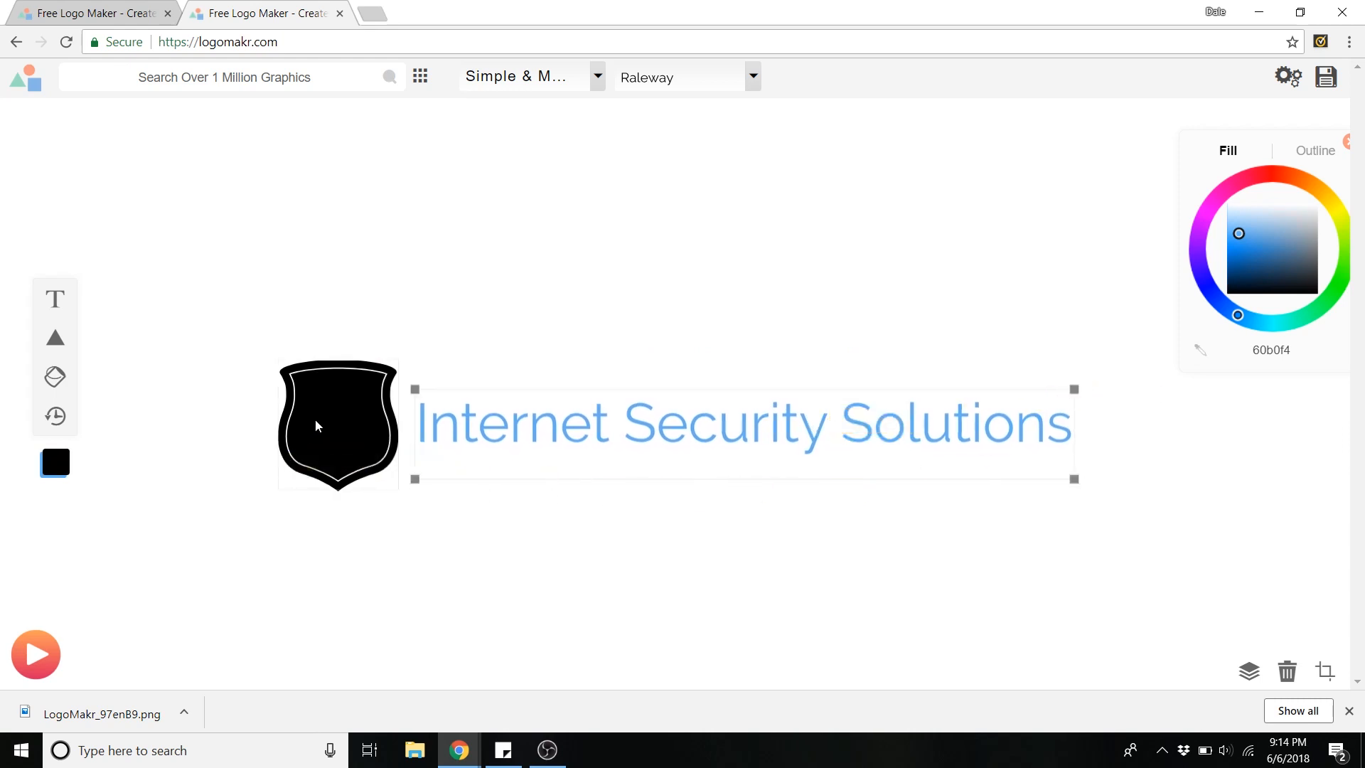
left_click(338, 427)
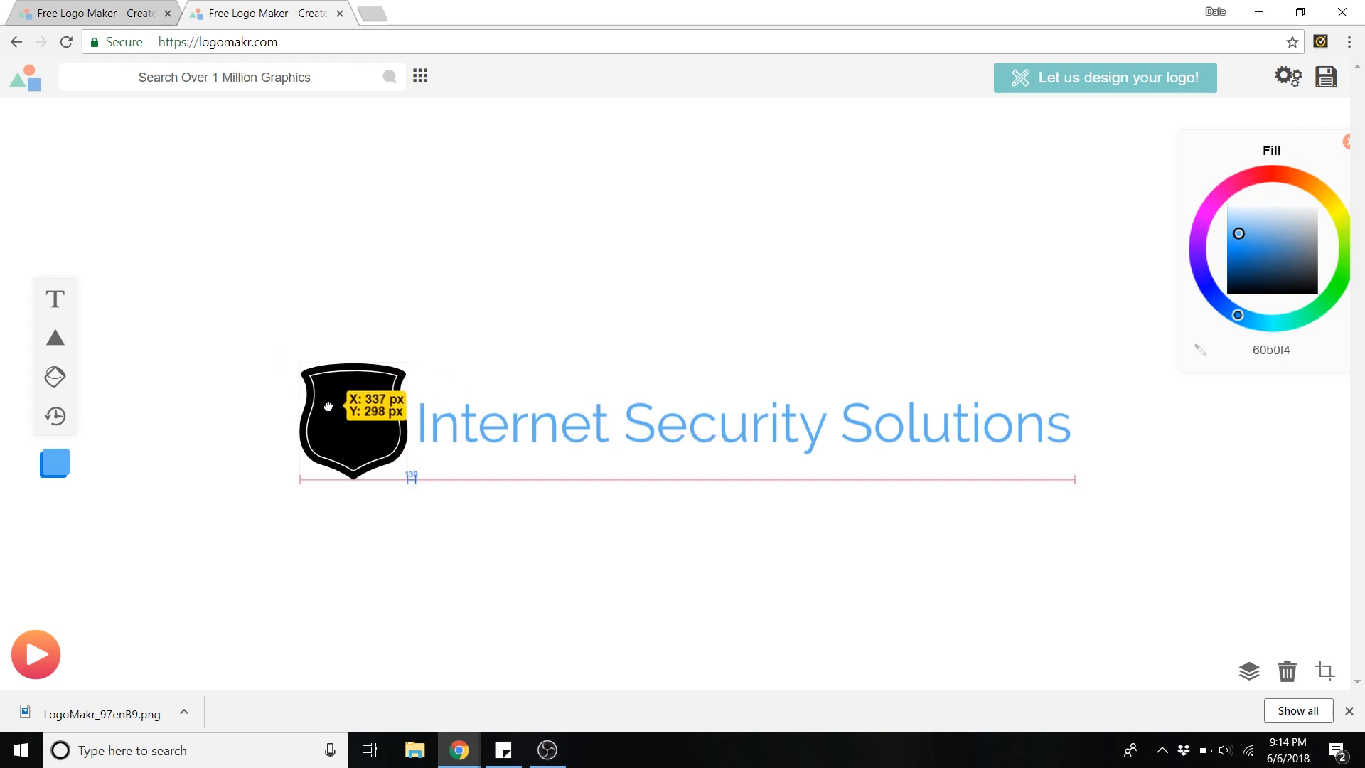
left_click(352, 421)
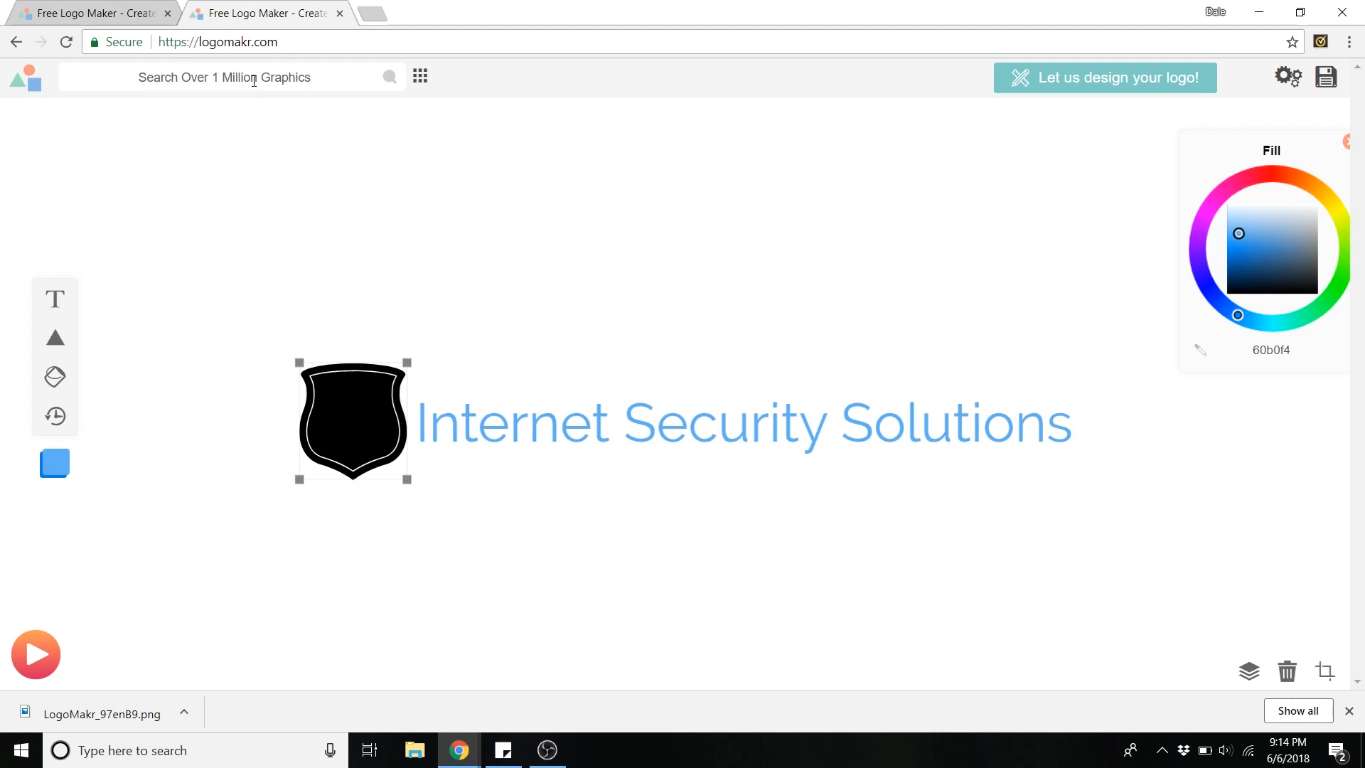
- Search the icon library for 'globe' and browse the results
left_click(231, 76)
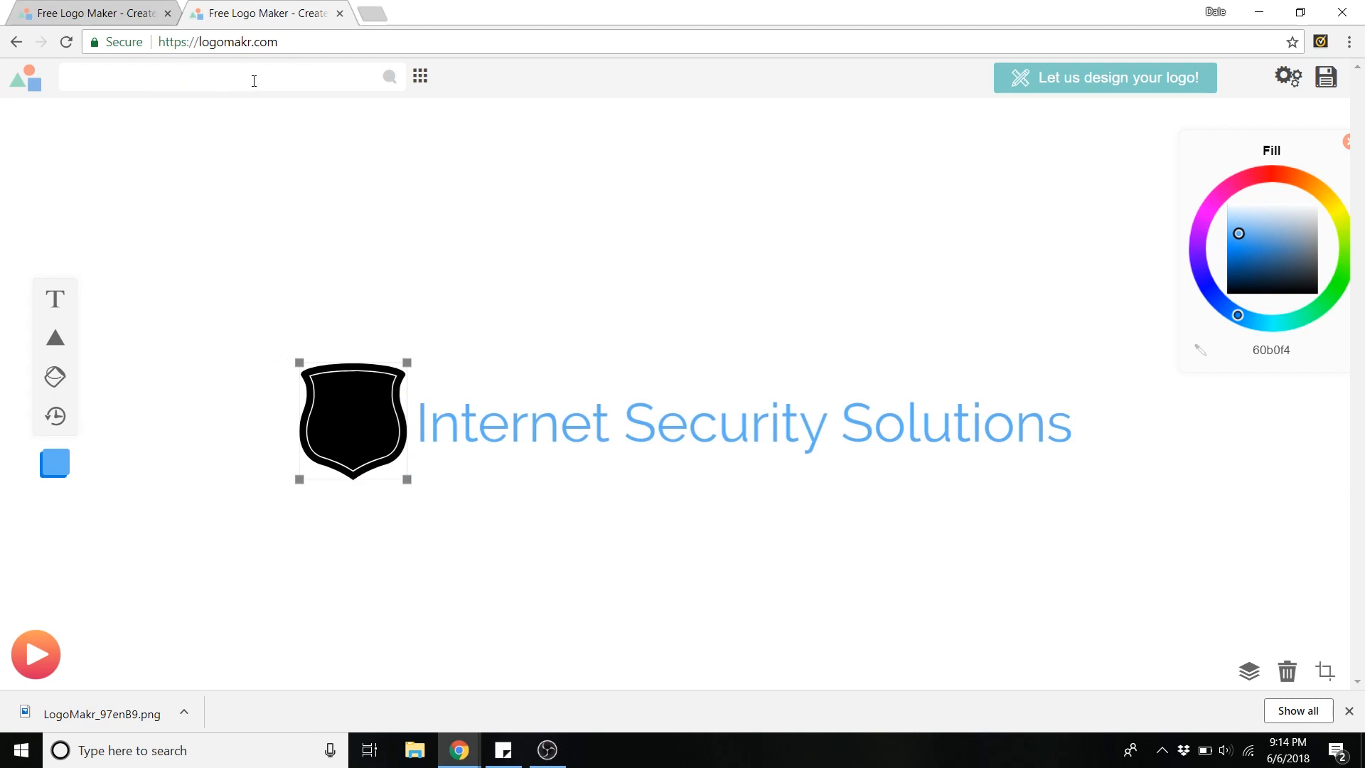
type("globe")
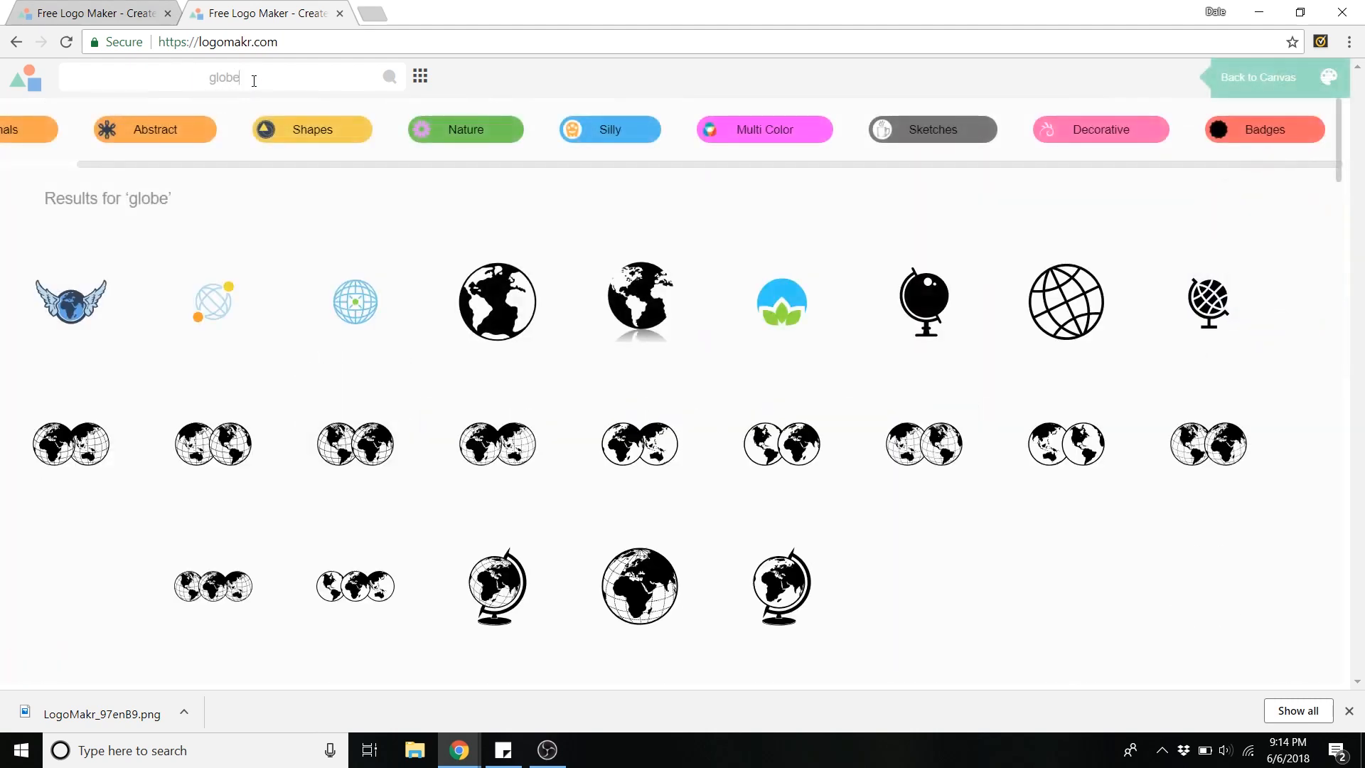
scroll("down", 3)
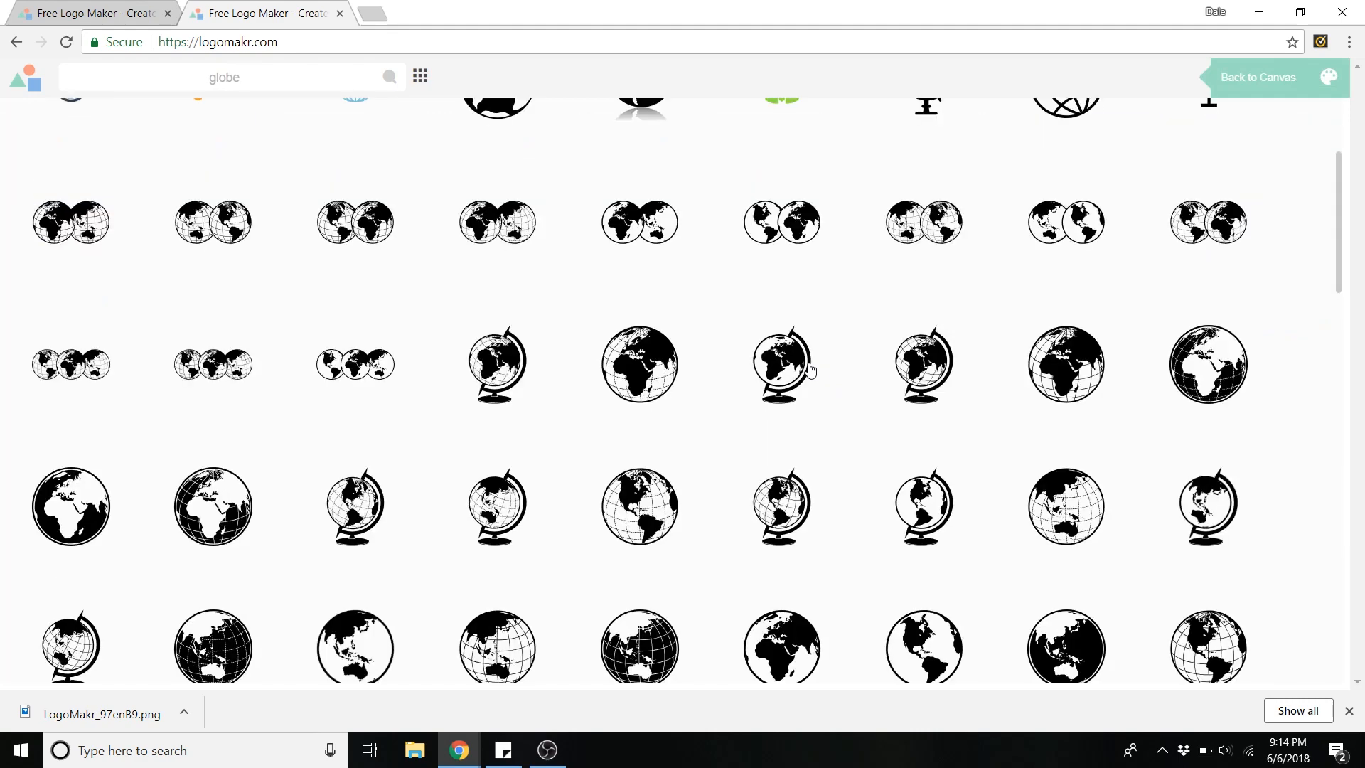
scroll("down", 3)
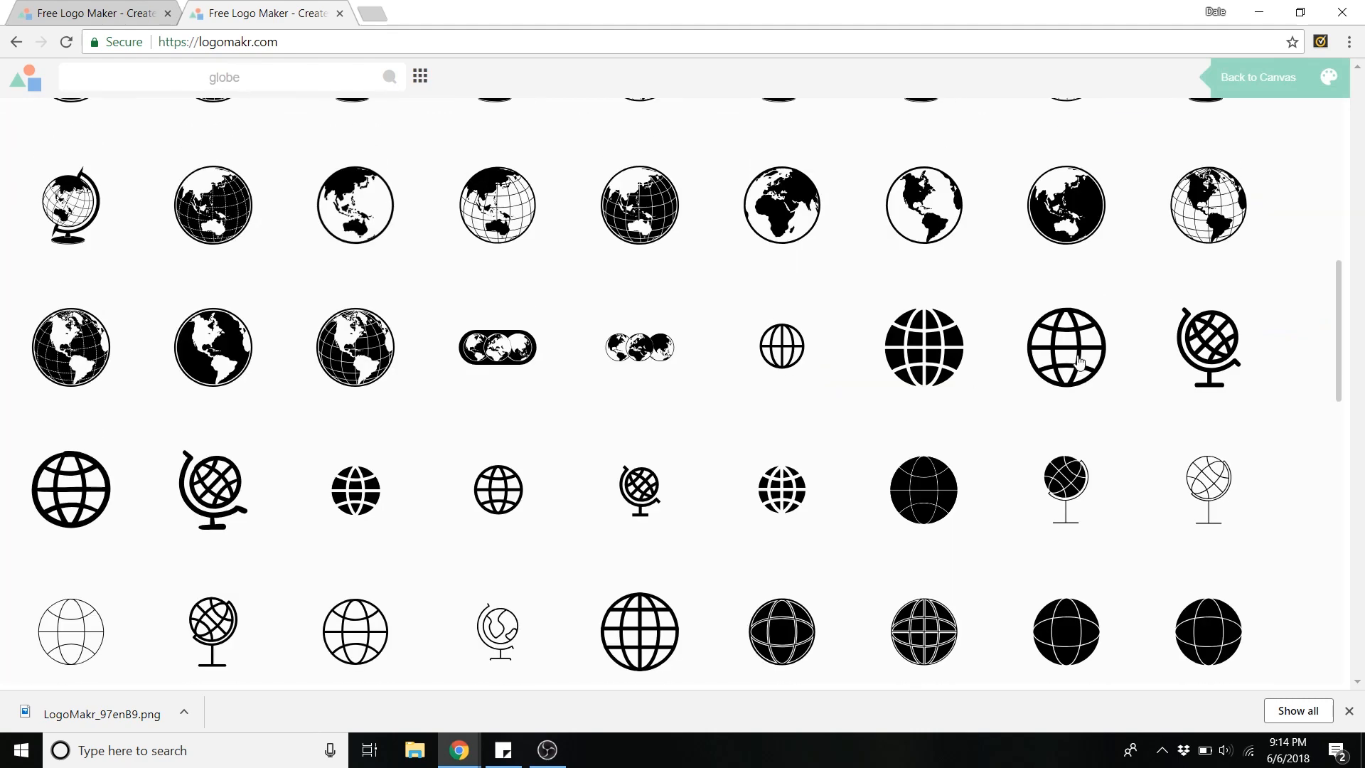
mouse_move(1071, 349)
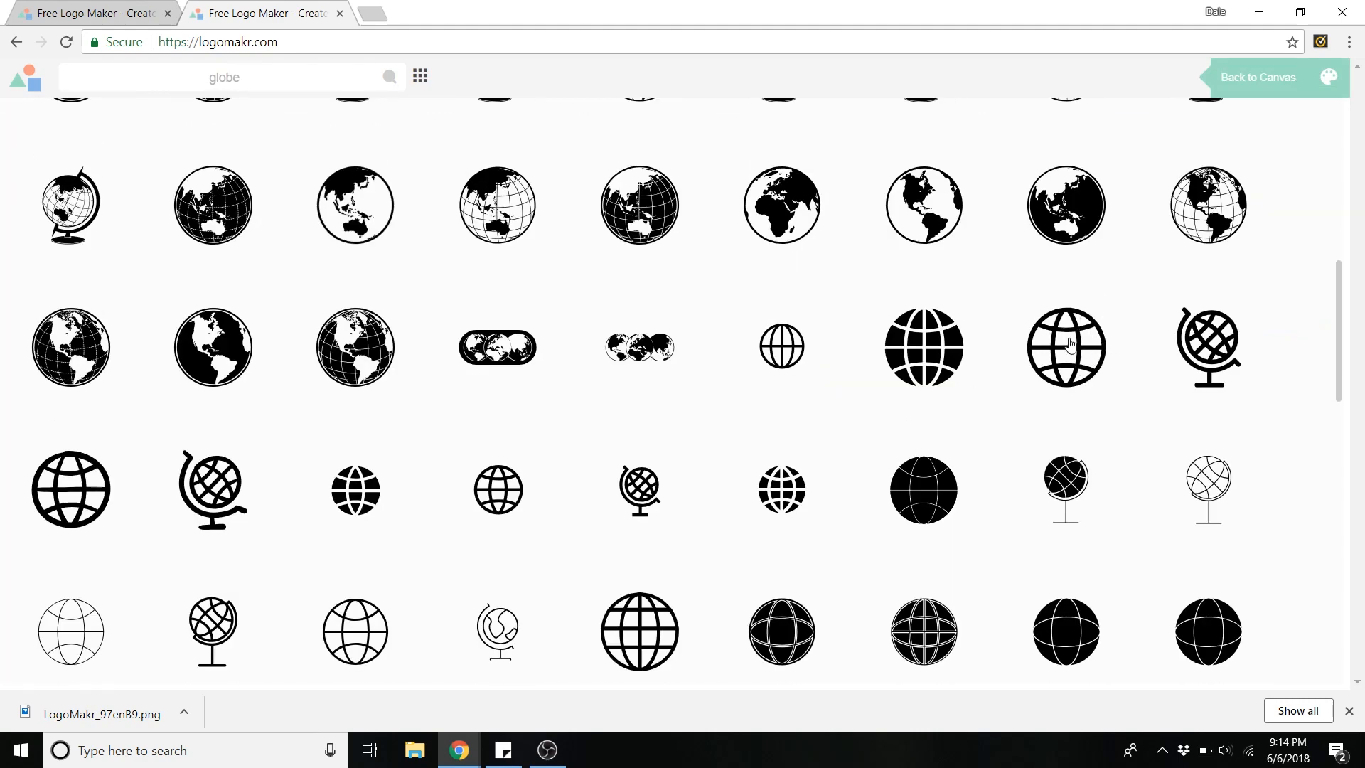
- Add the grid-lined globe icon, recolour it white and place it inside the shield
left_click(1065, 346)
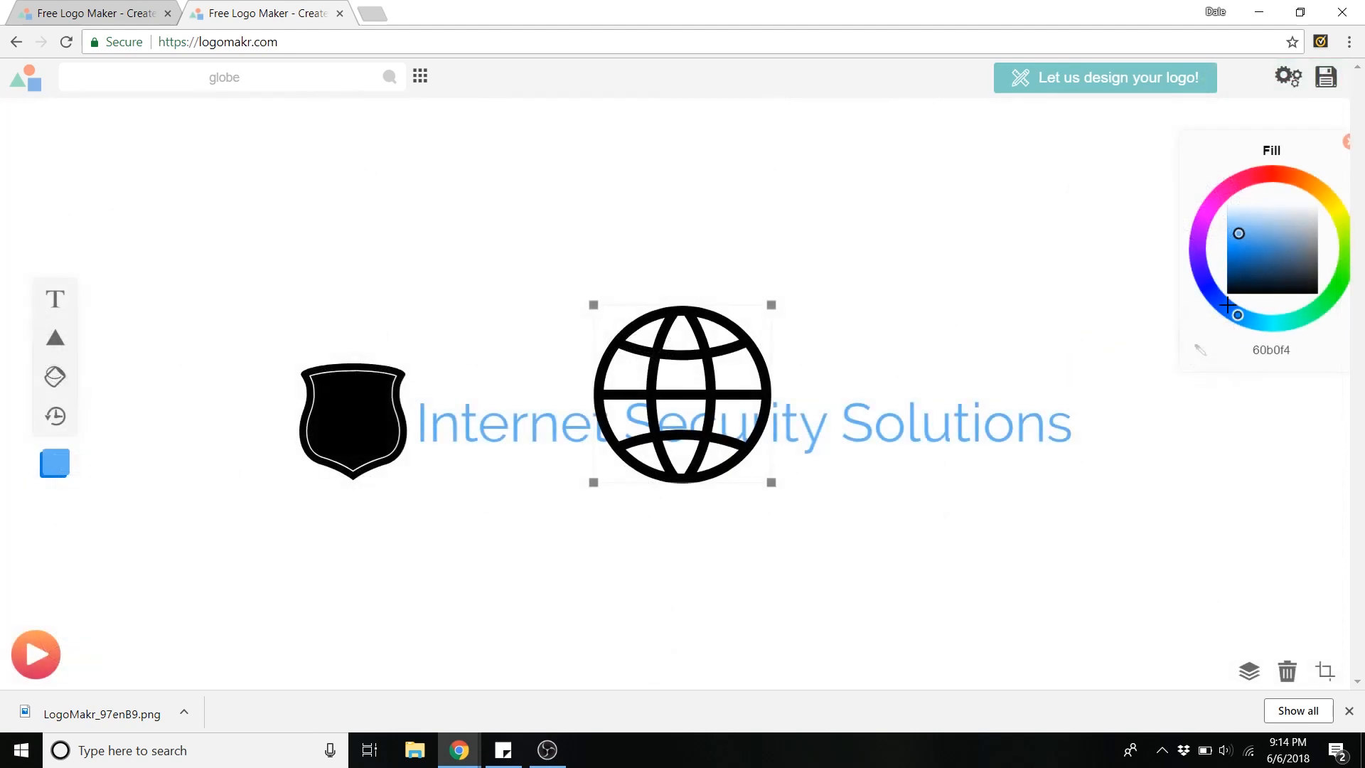
left_click(1226, 203)
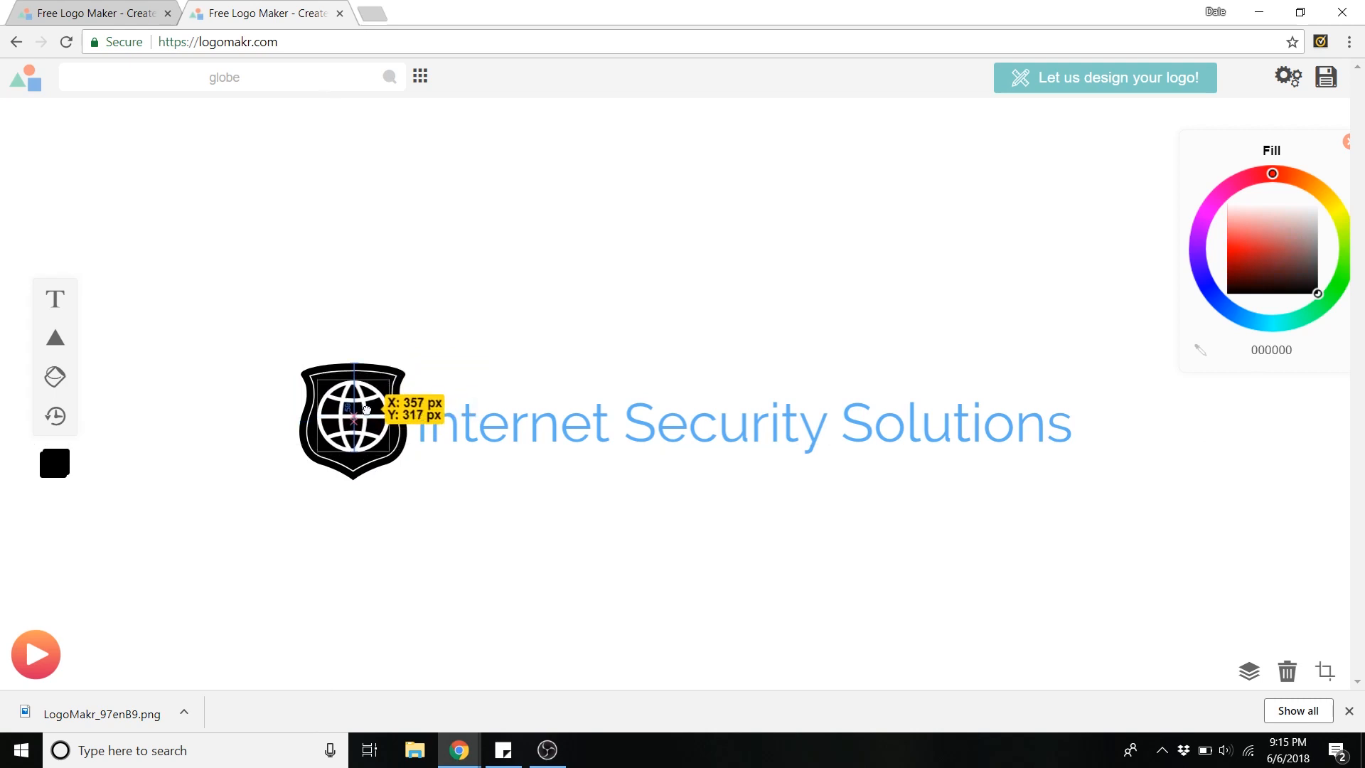
left_click(448, 327)
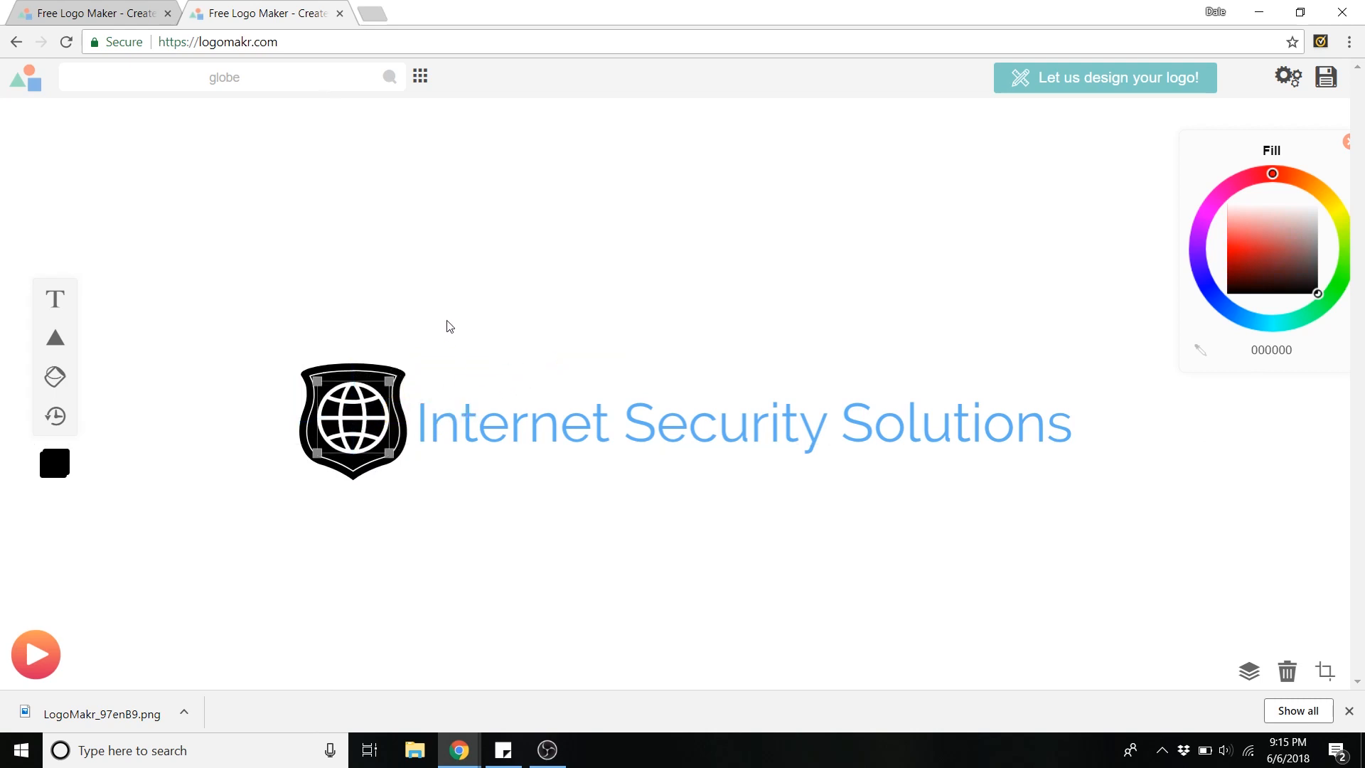
mouse_move(470, 320)
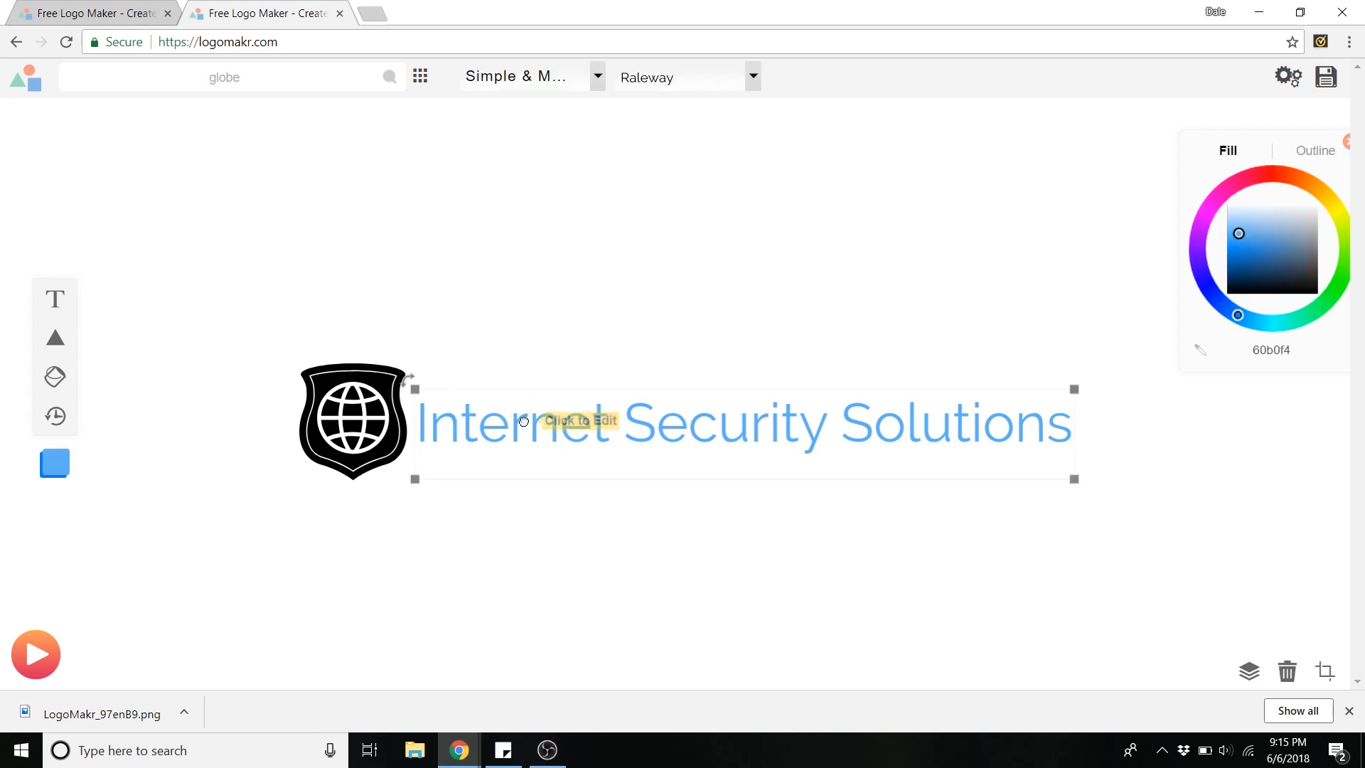
mouse_move(971, 391)
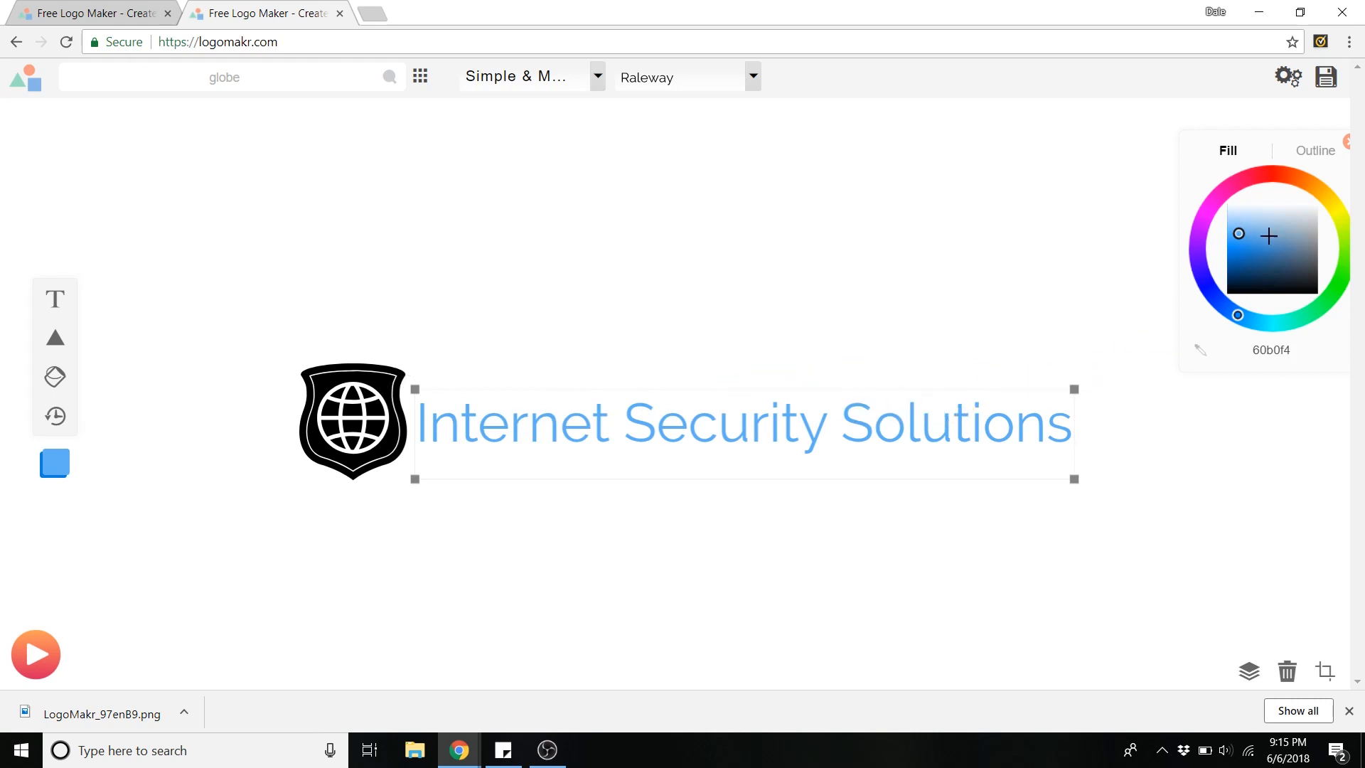
- Recolour the title text to the brighter blue 1292ff
left_click(1229, 294)
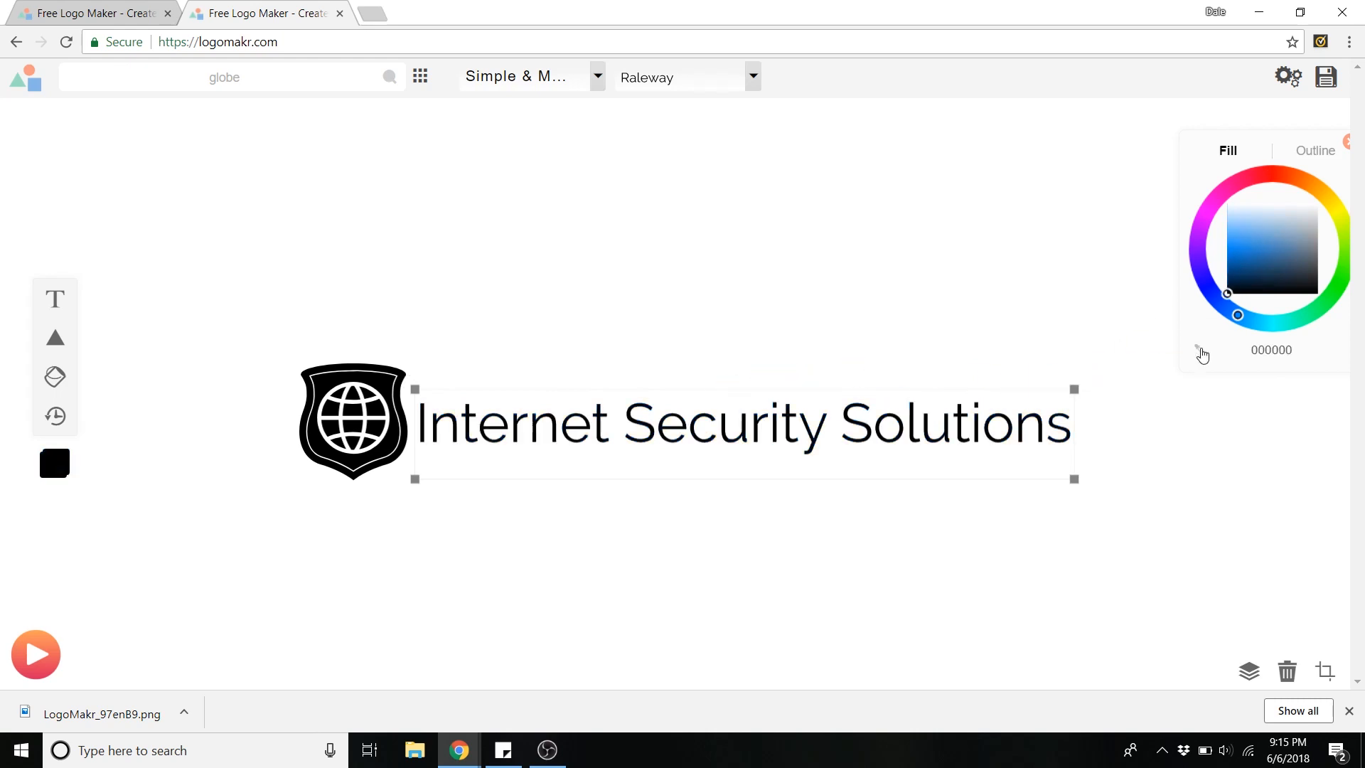
left_click(1225, 250)
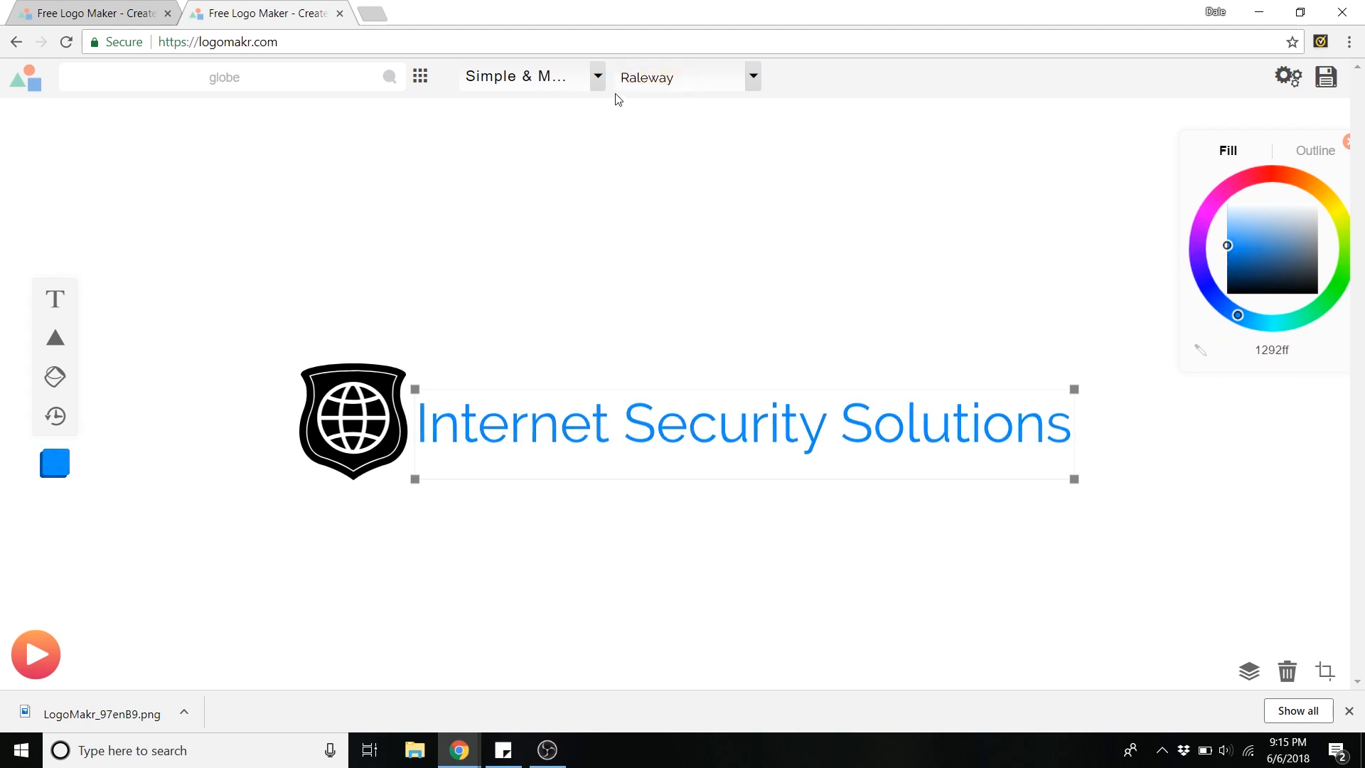
- Switch the font category to Traditional (Serif) and browse its font families
left_click(596, 77)
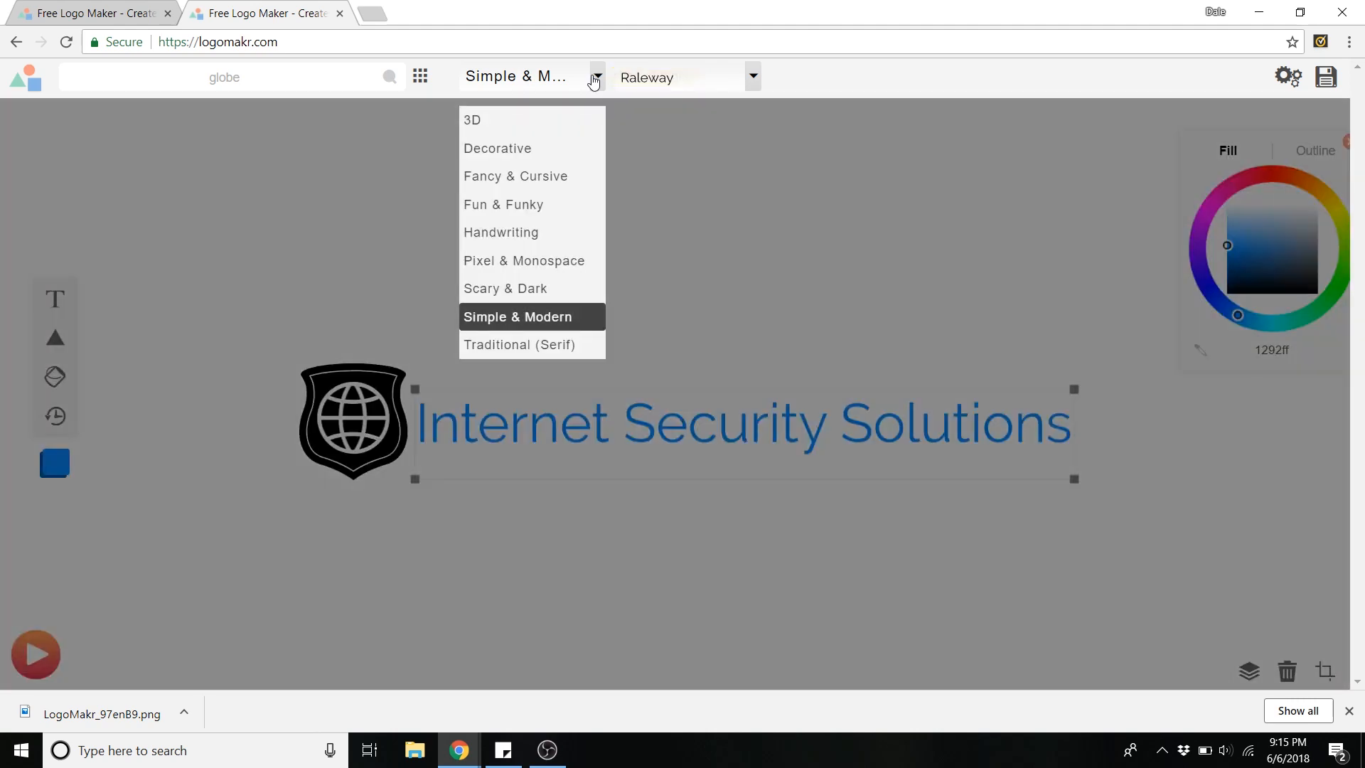
mouse_move(548, 188)
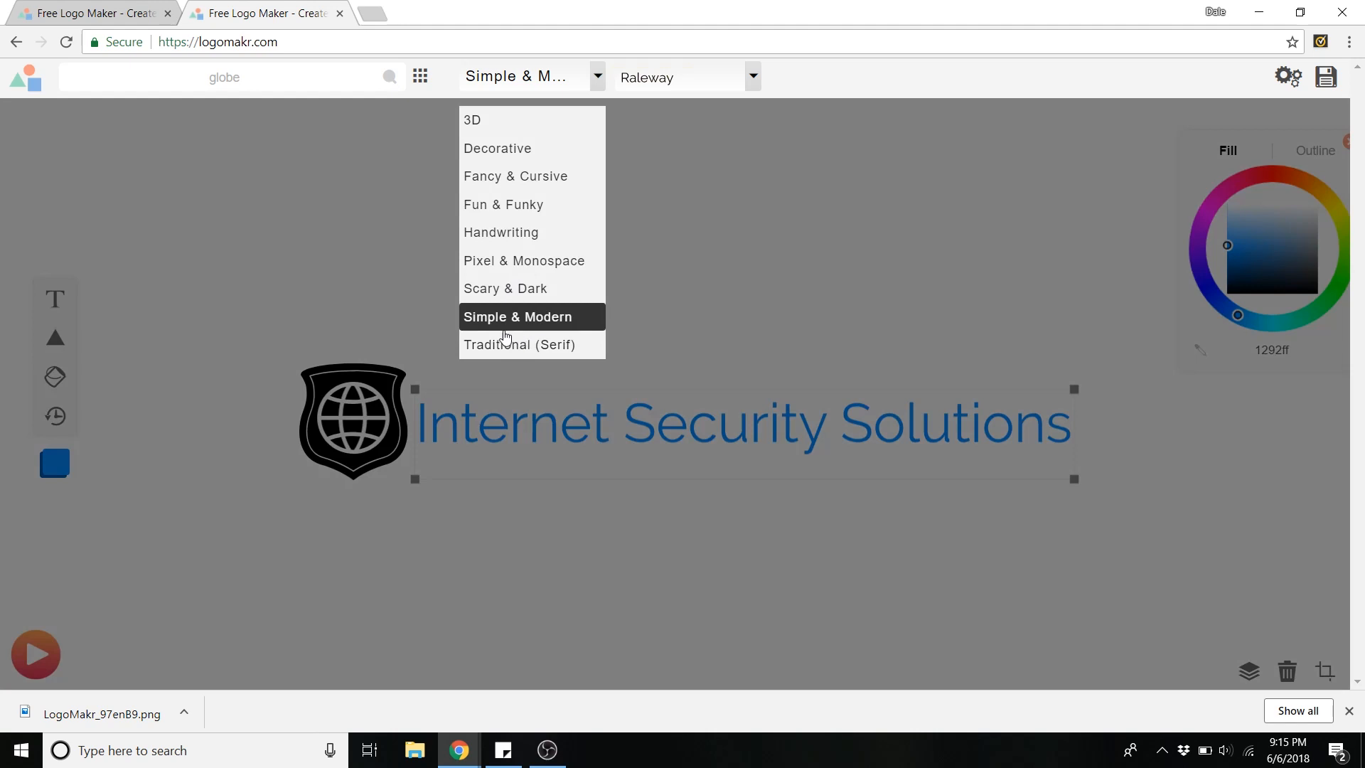
left_click(521, 344)
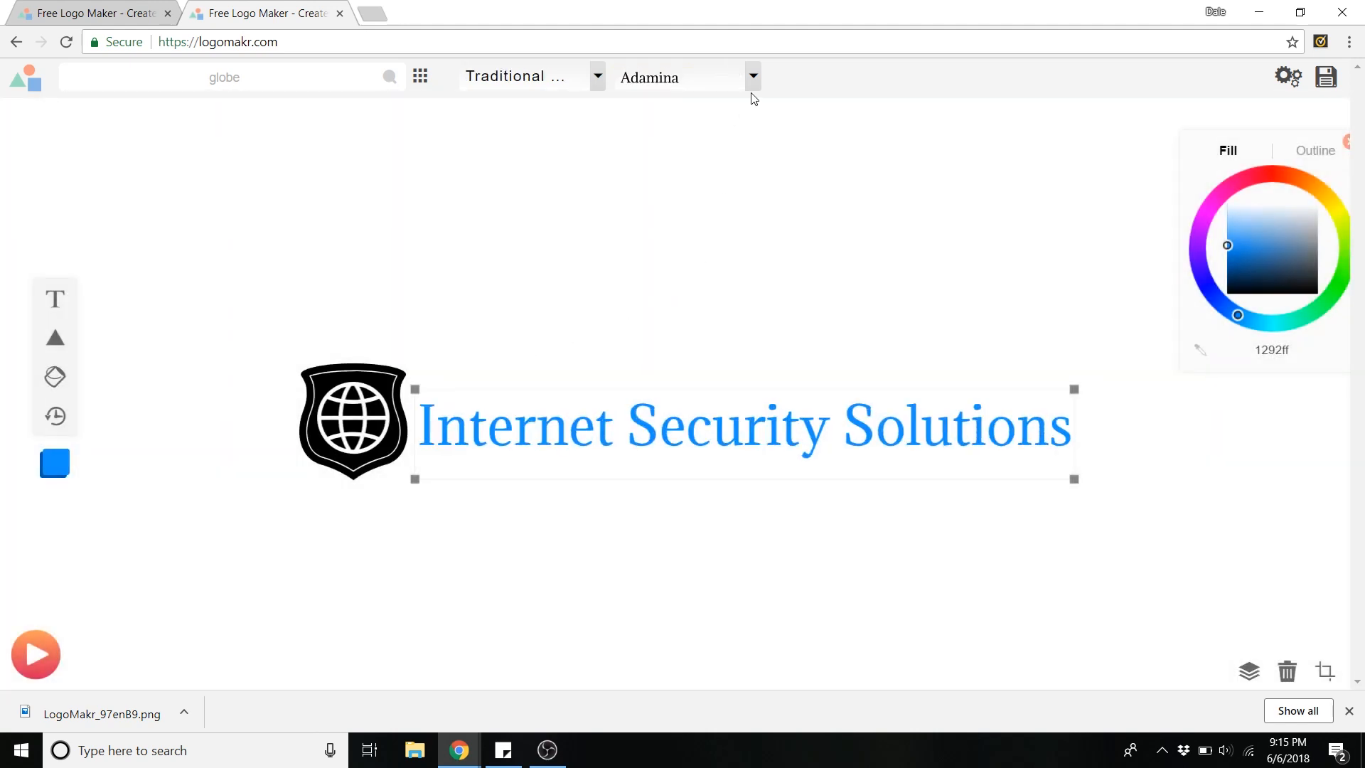
left_click(751, 77)
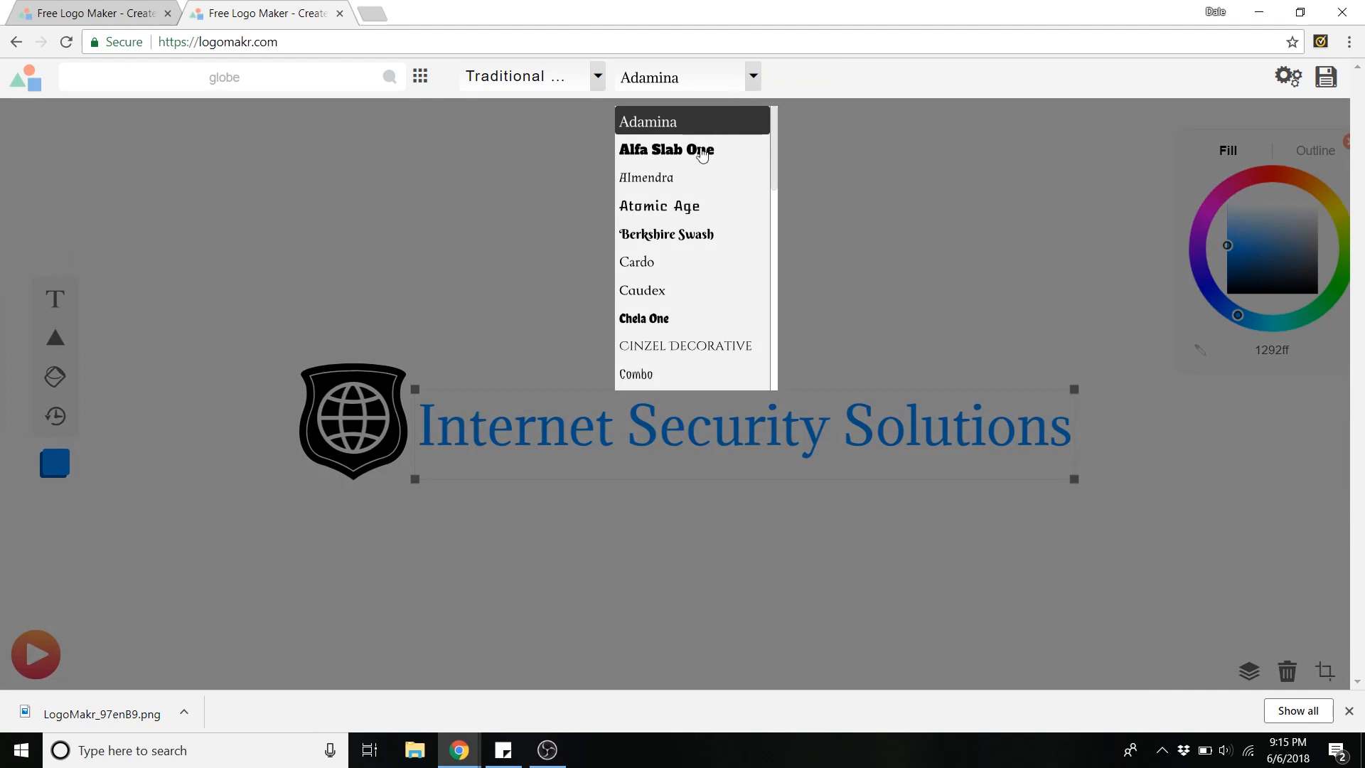
scroll("down", 3)
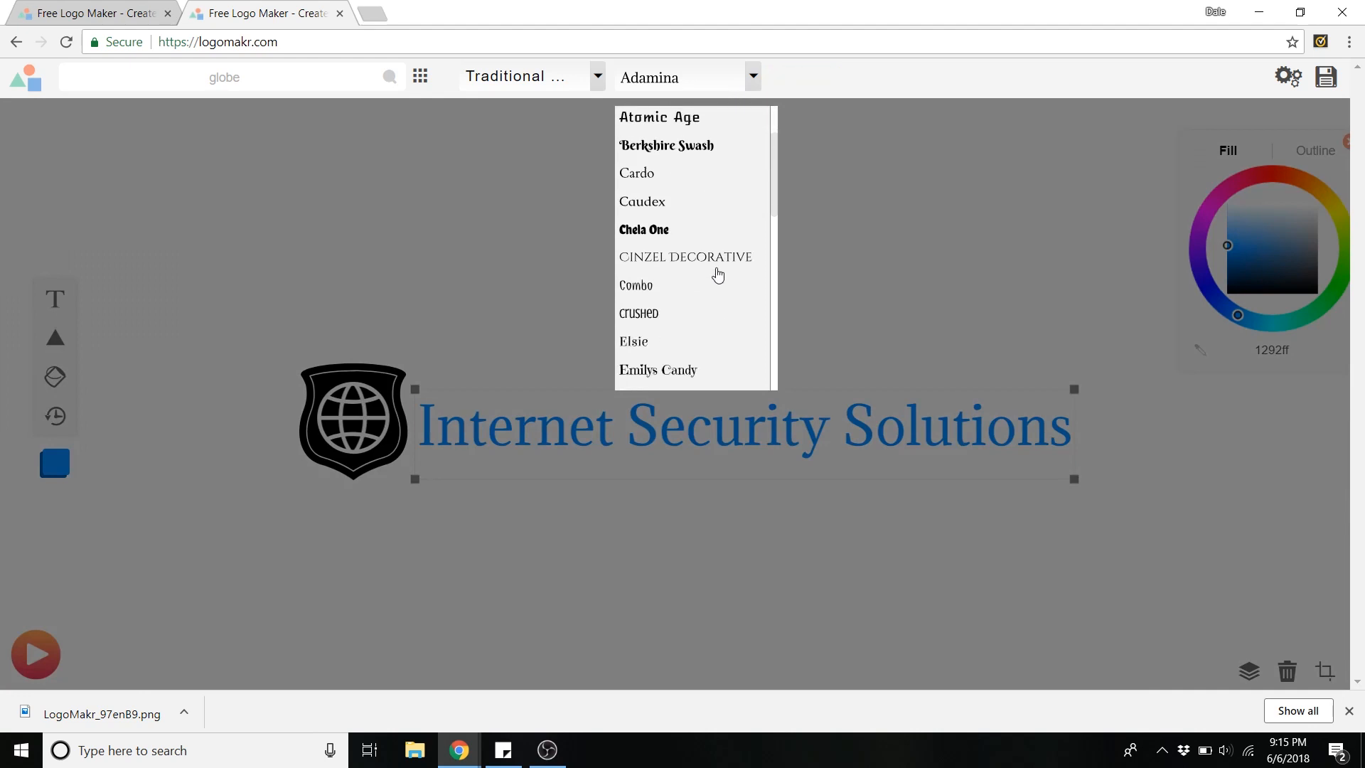
- Try Cinzel Decorative and Hammersmith One, then settle on Marcellus SC for the title
left_click(686, 256)
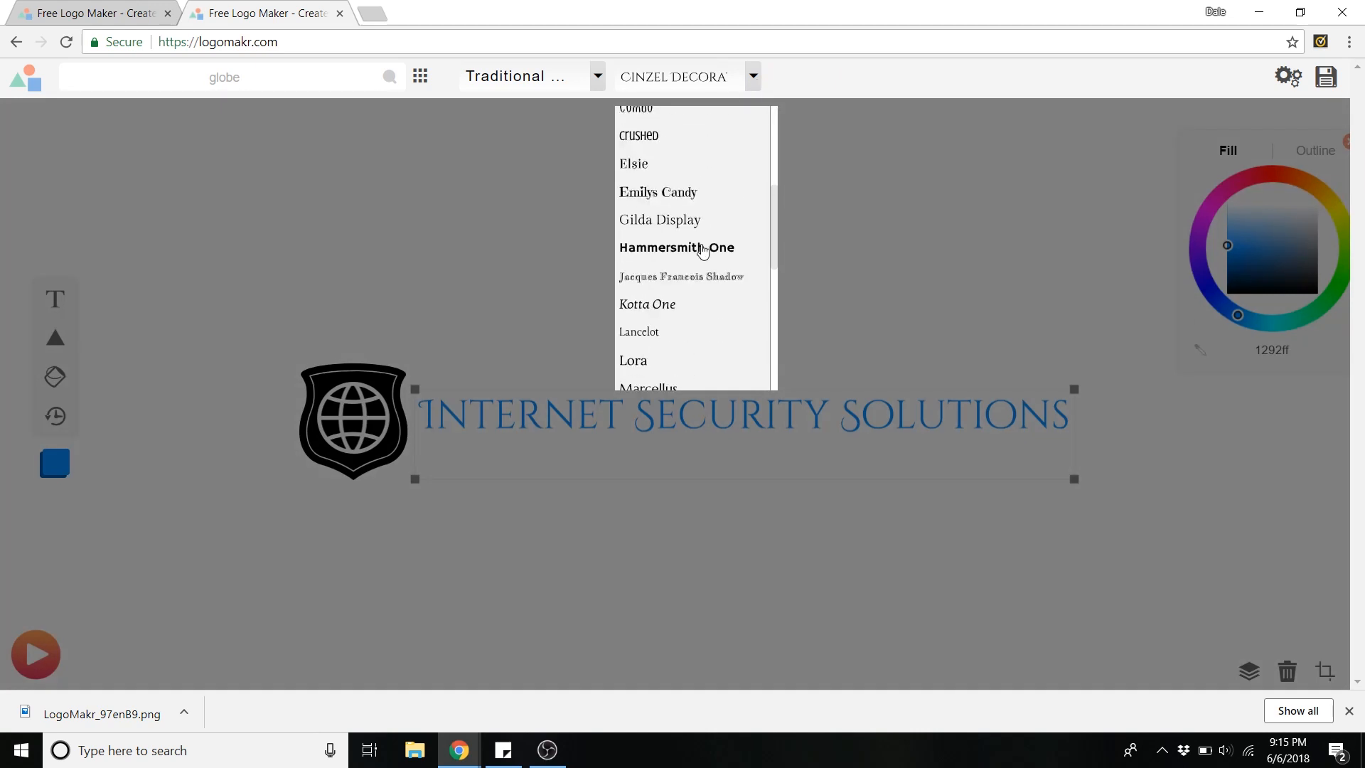
left_click(677, 247)
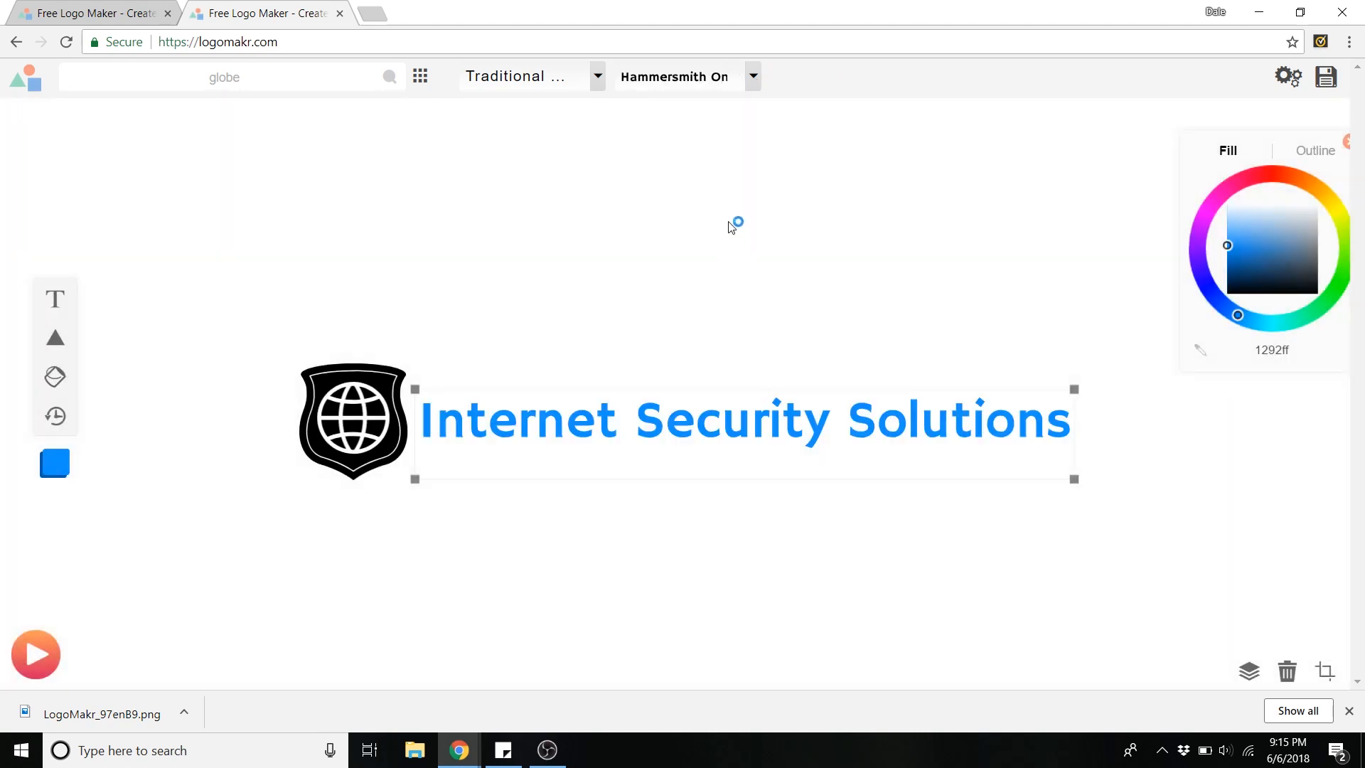
mouse_move(744, 85)
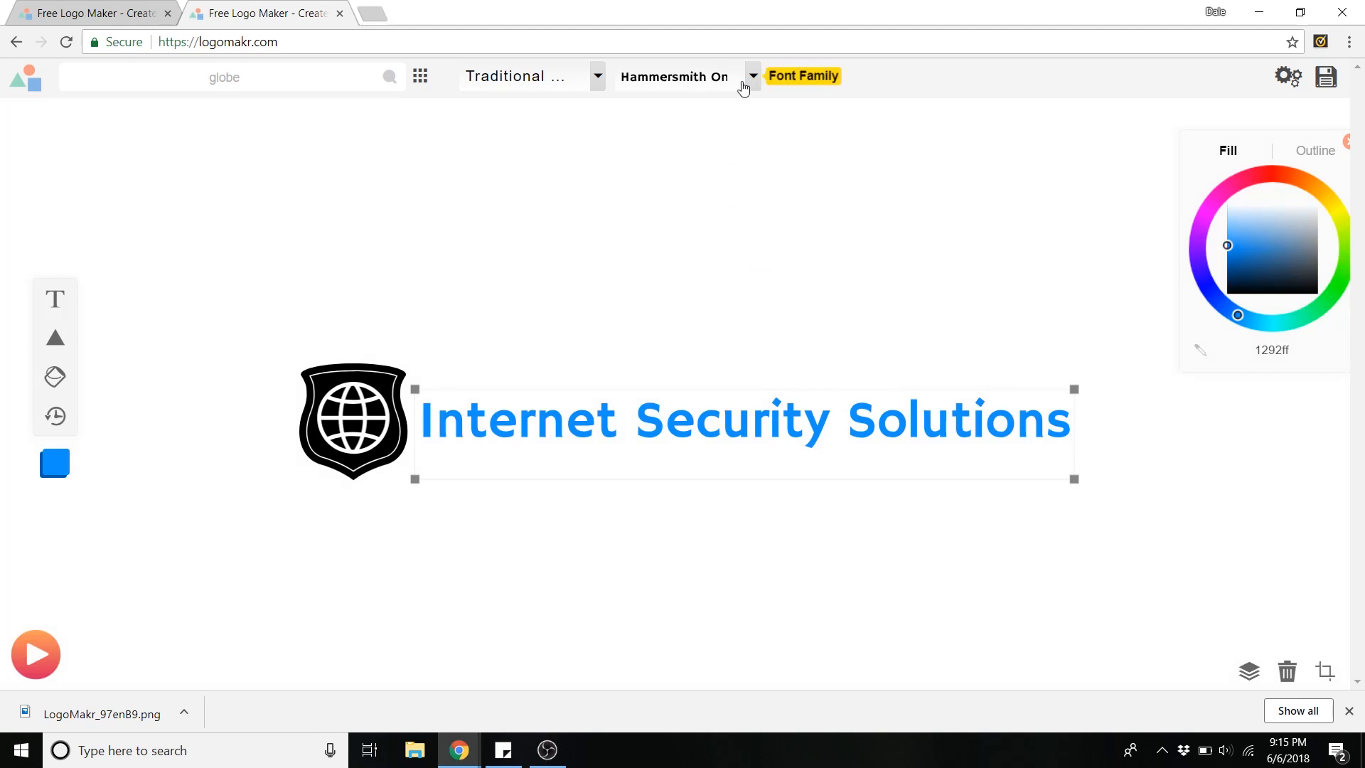
left_click(753, 77)
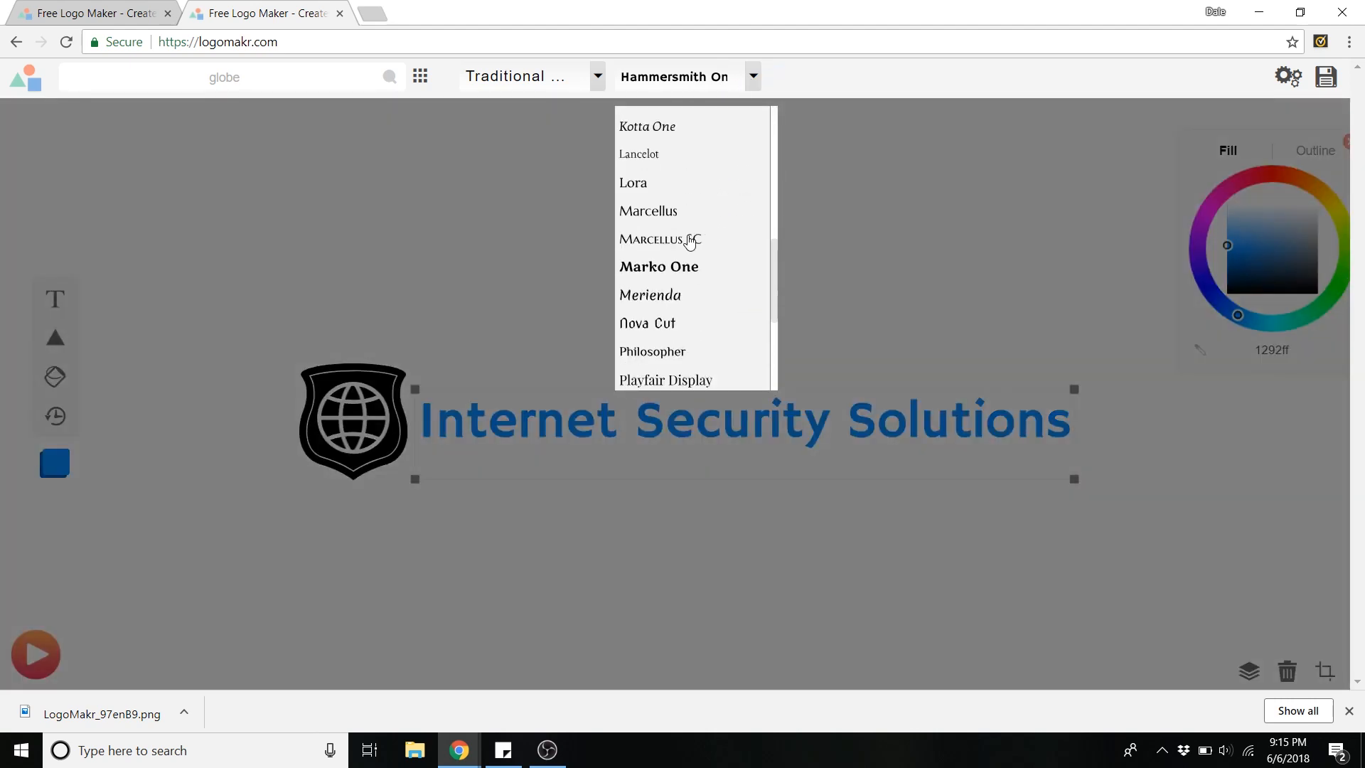
left_click(658, 239)
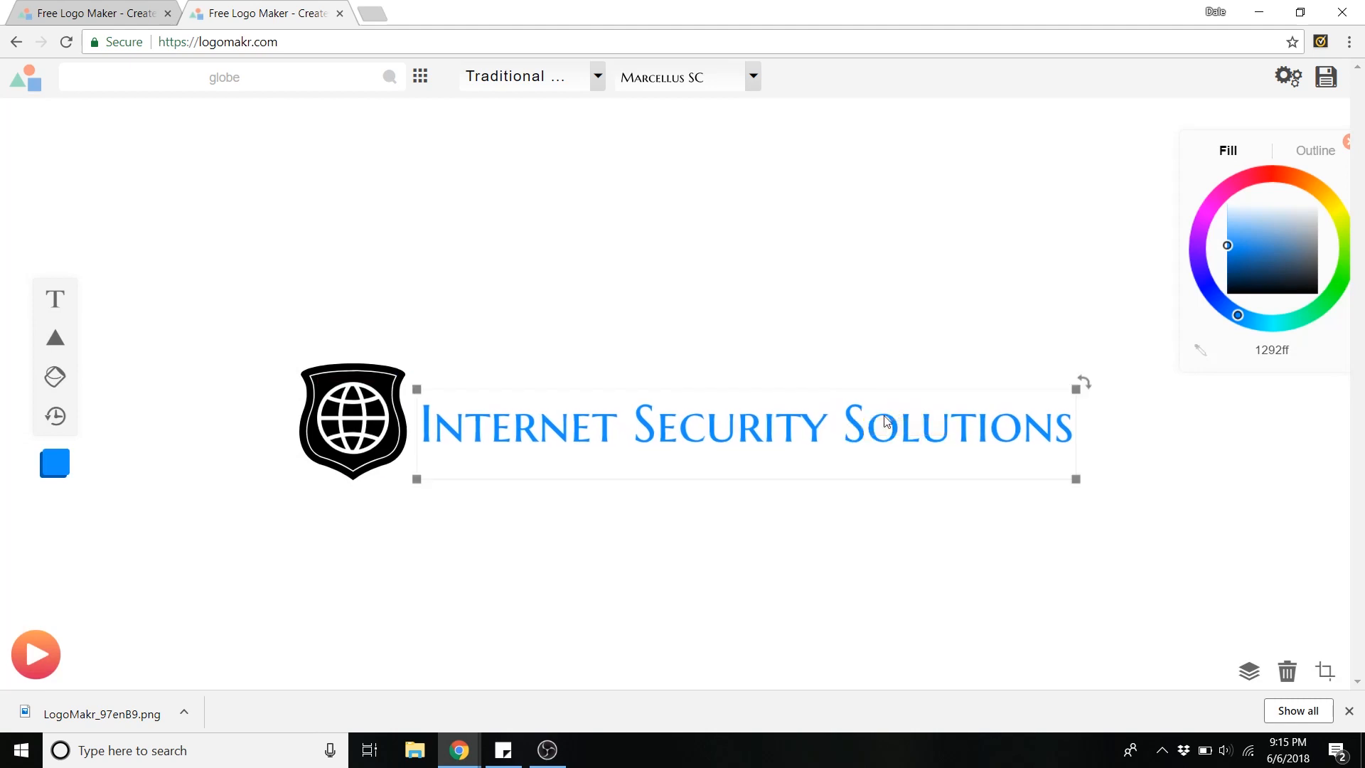
left_click(731, 315)
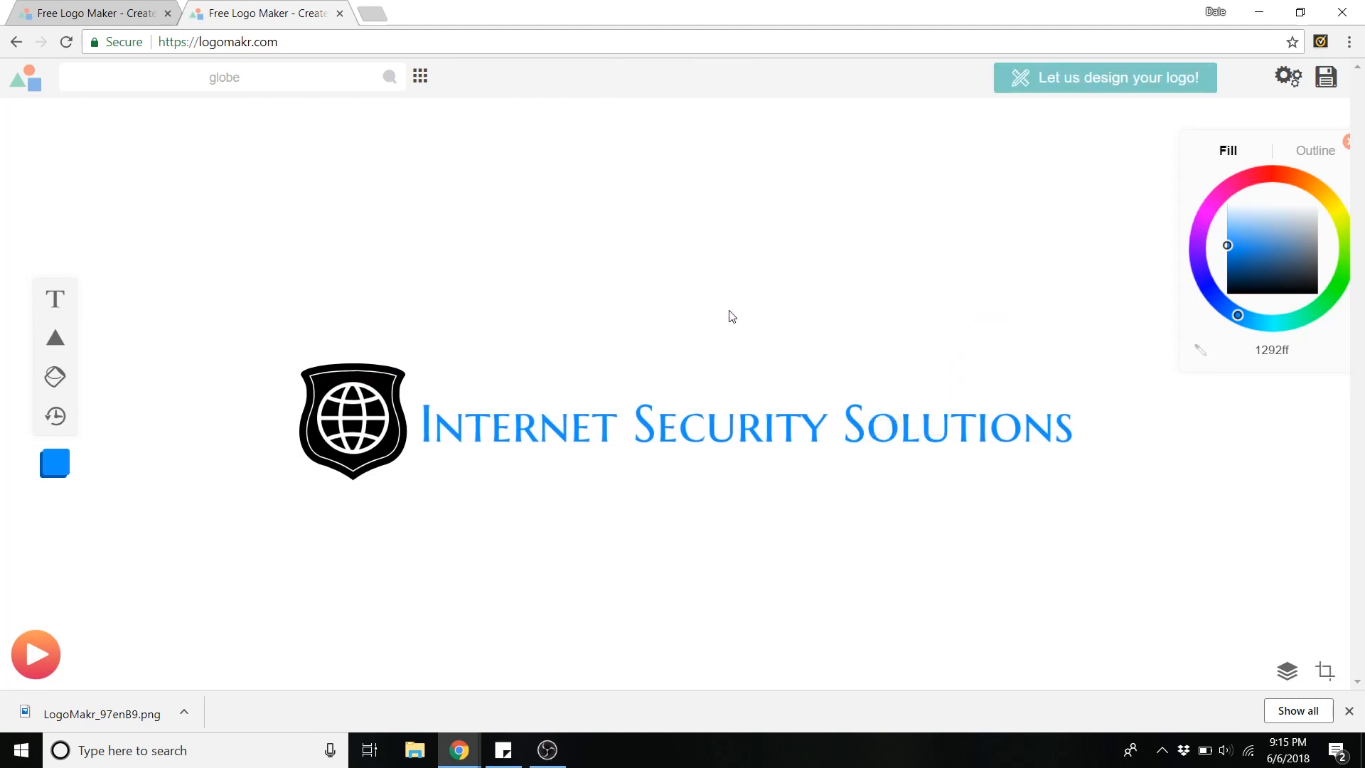
mouse_move(291, 304)
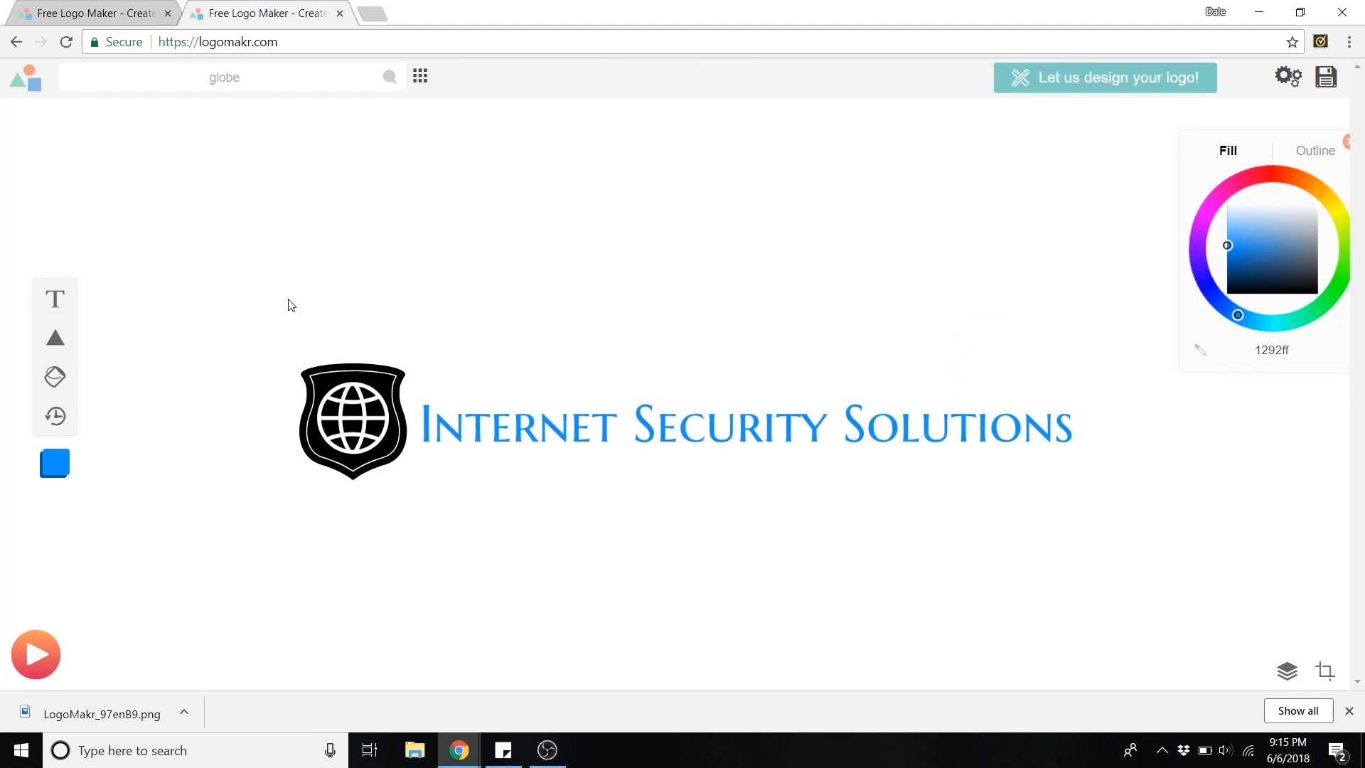
- Move the shield badge above the title and centre both on the canvas
left_click(353, 421)
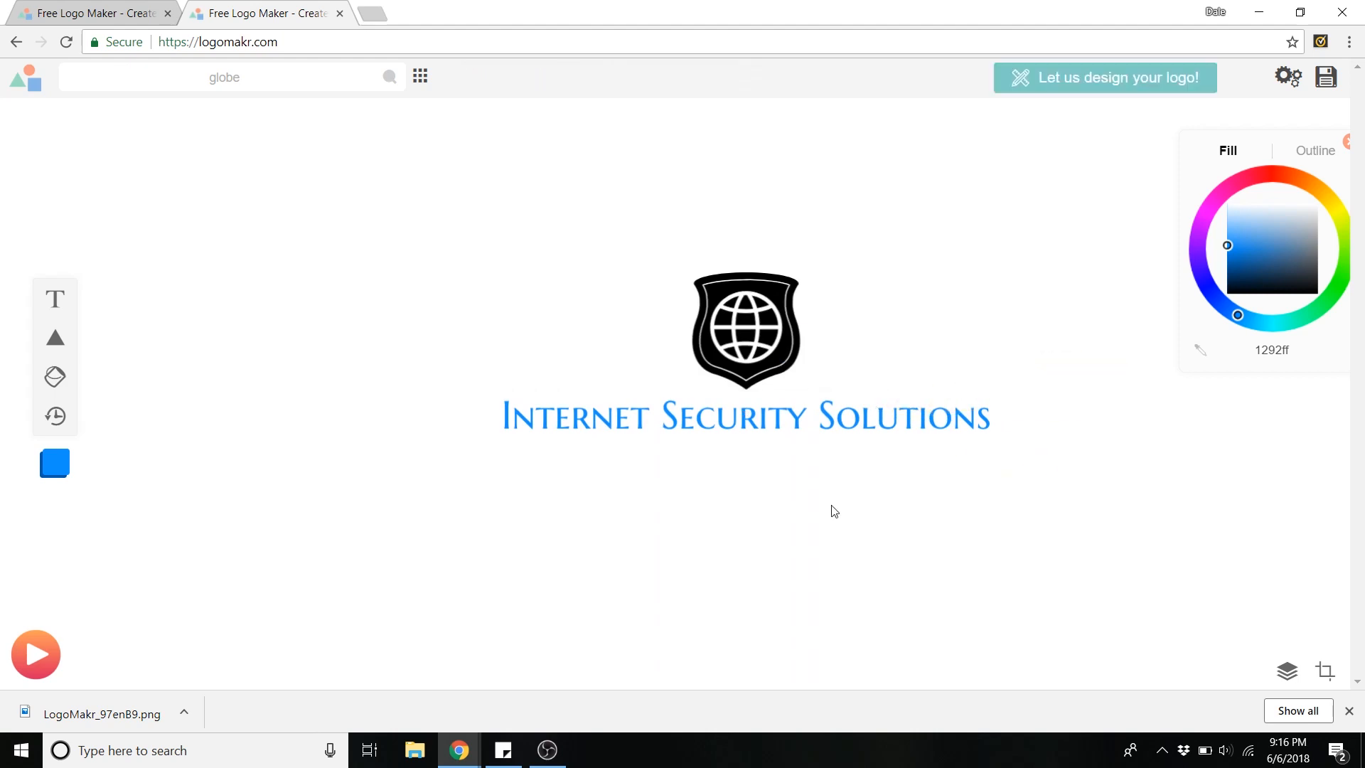
left_click(743, 417)
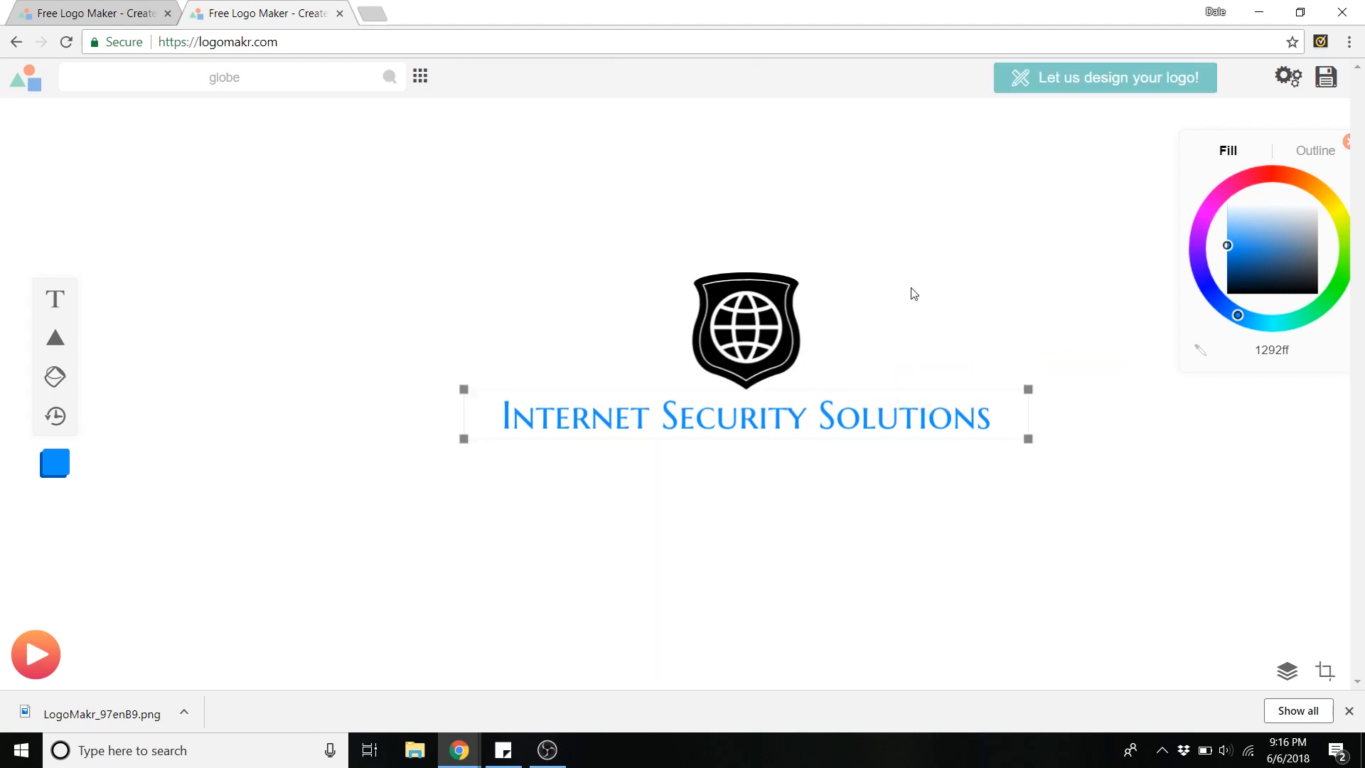